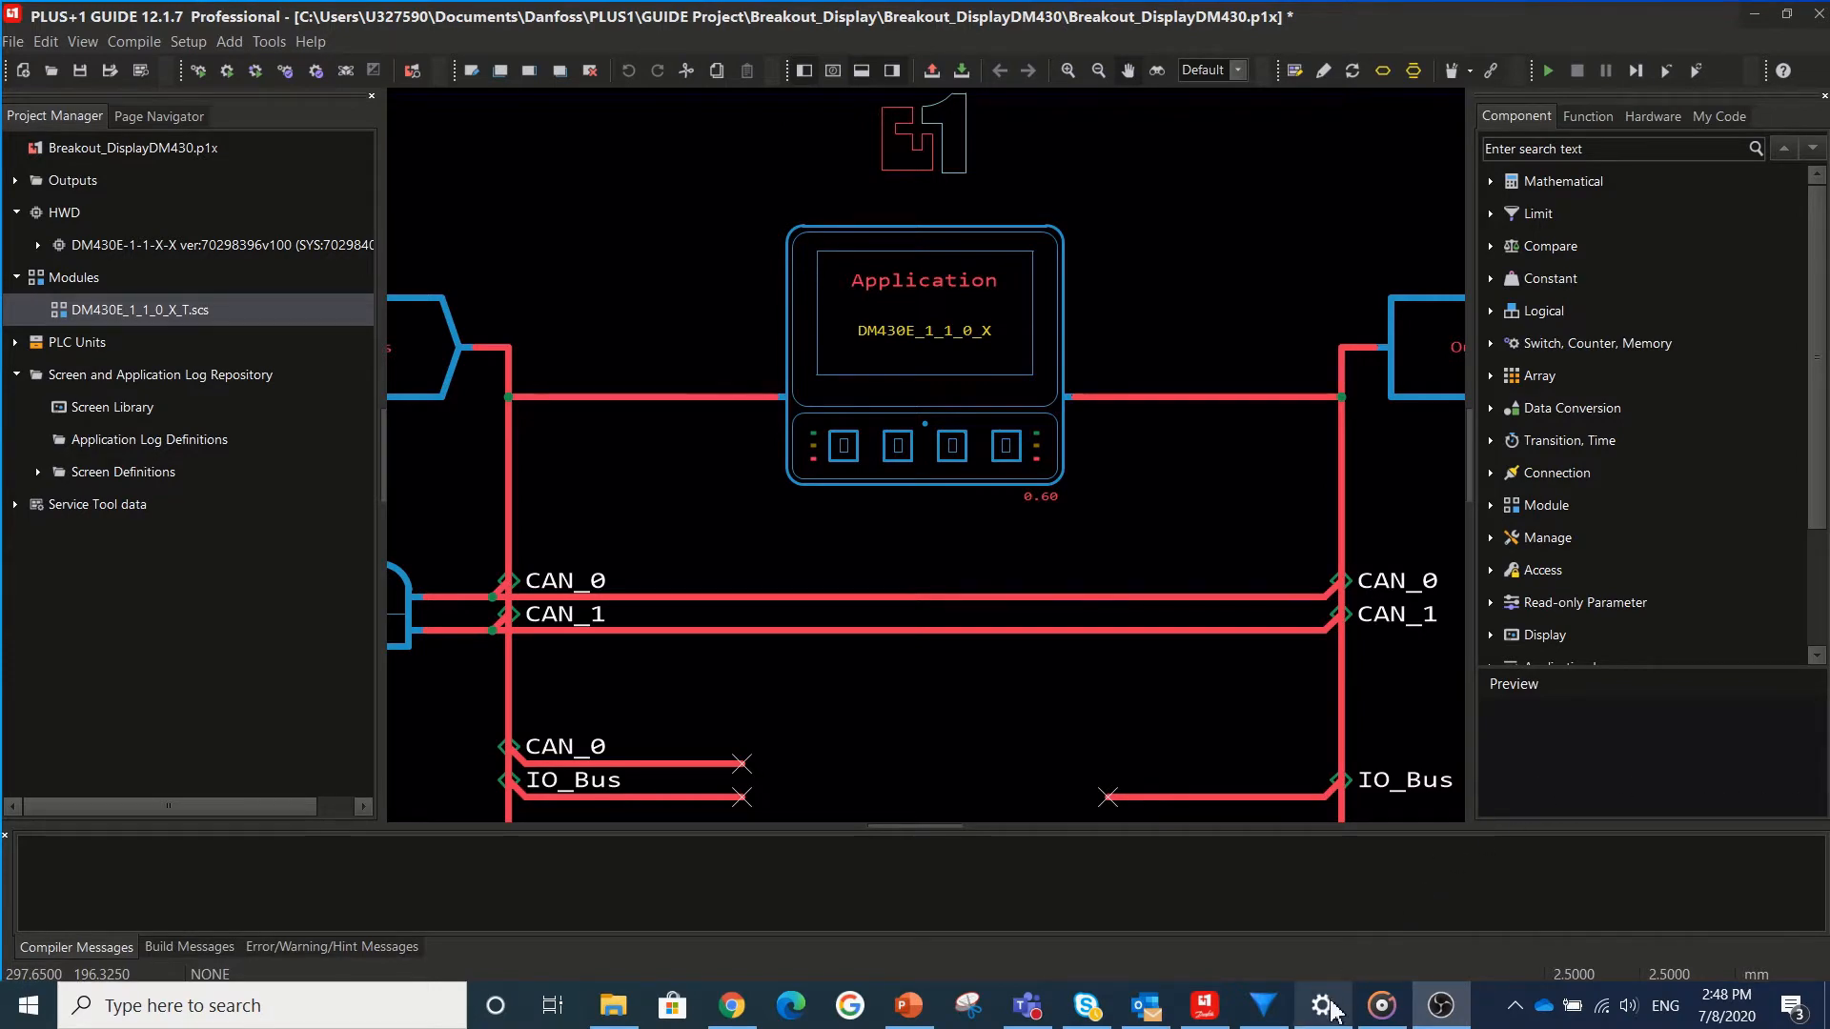
- Expand the PLC Units branch of the project tree to list its files
left_click(1319, 1004)
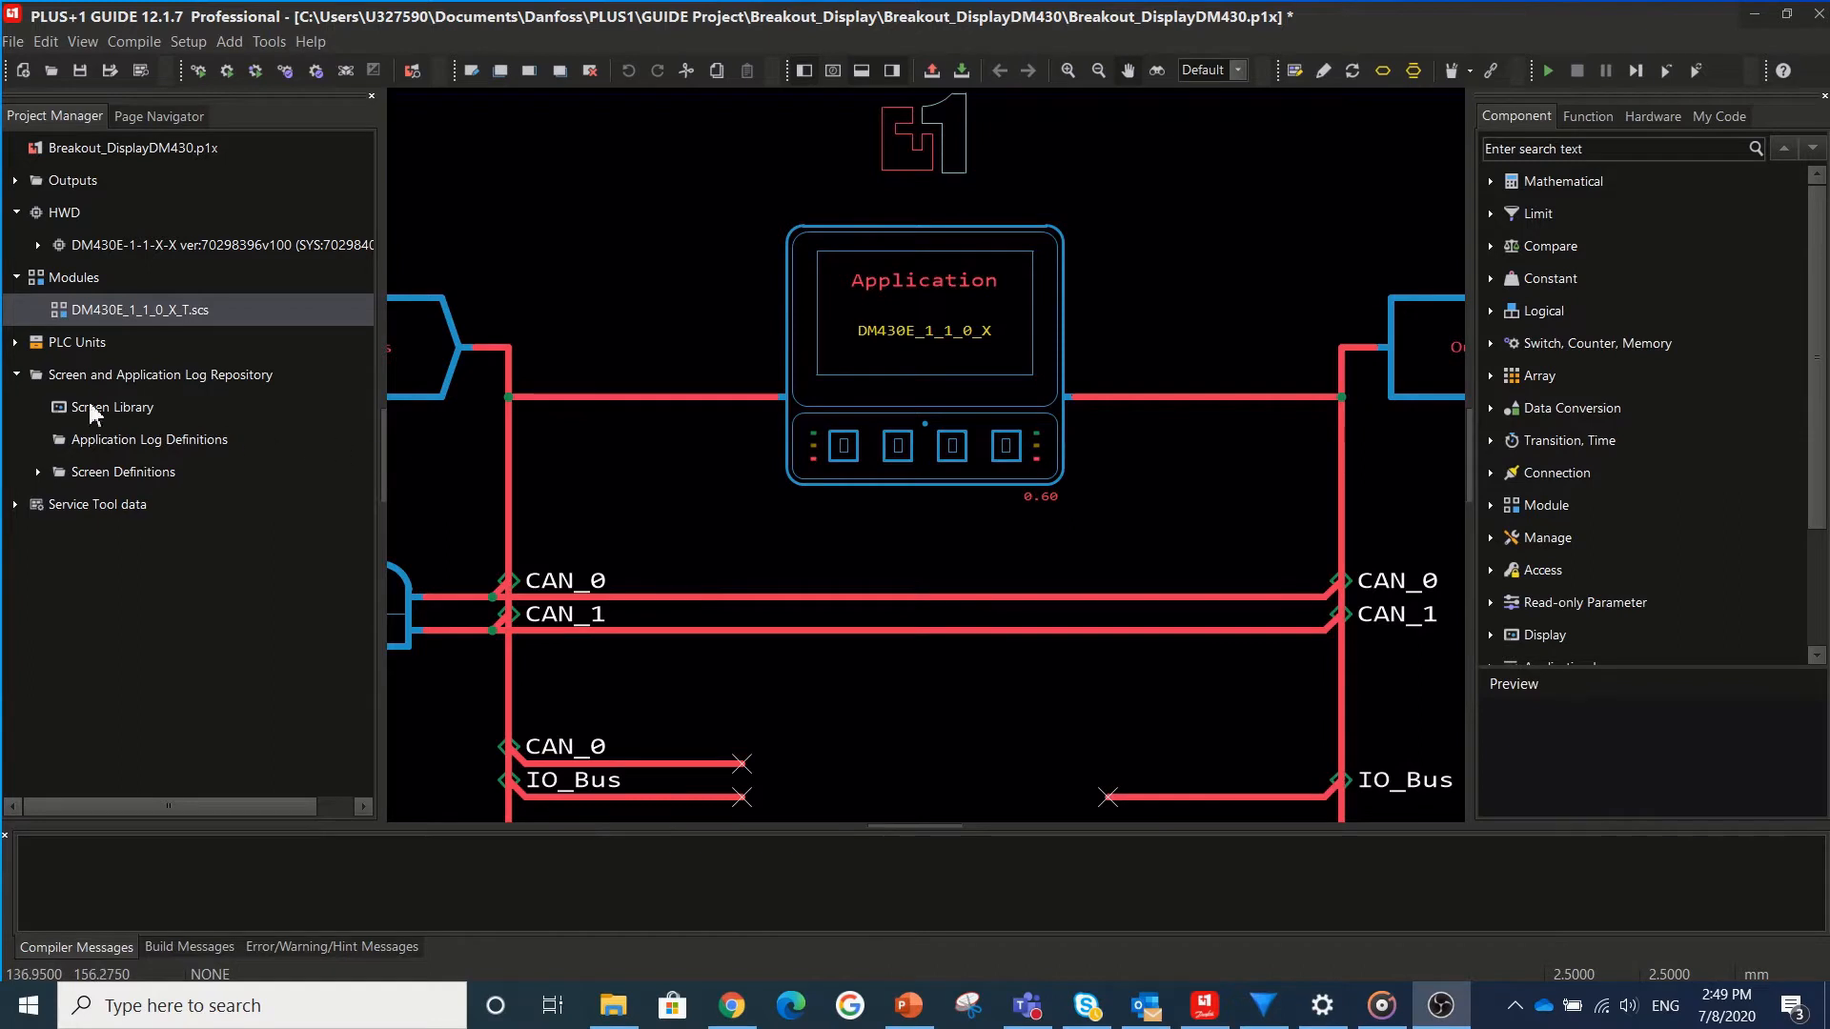
left_click(16, 341)
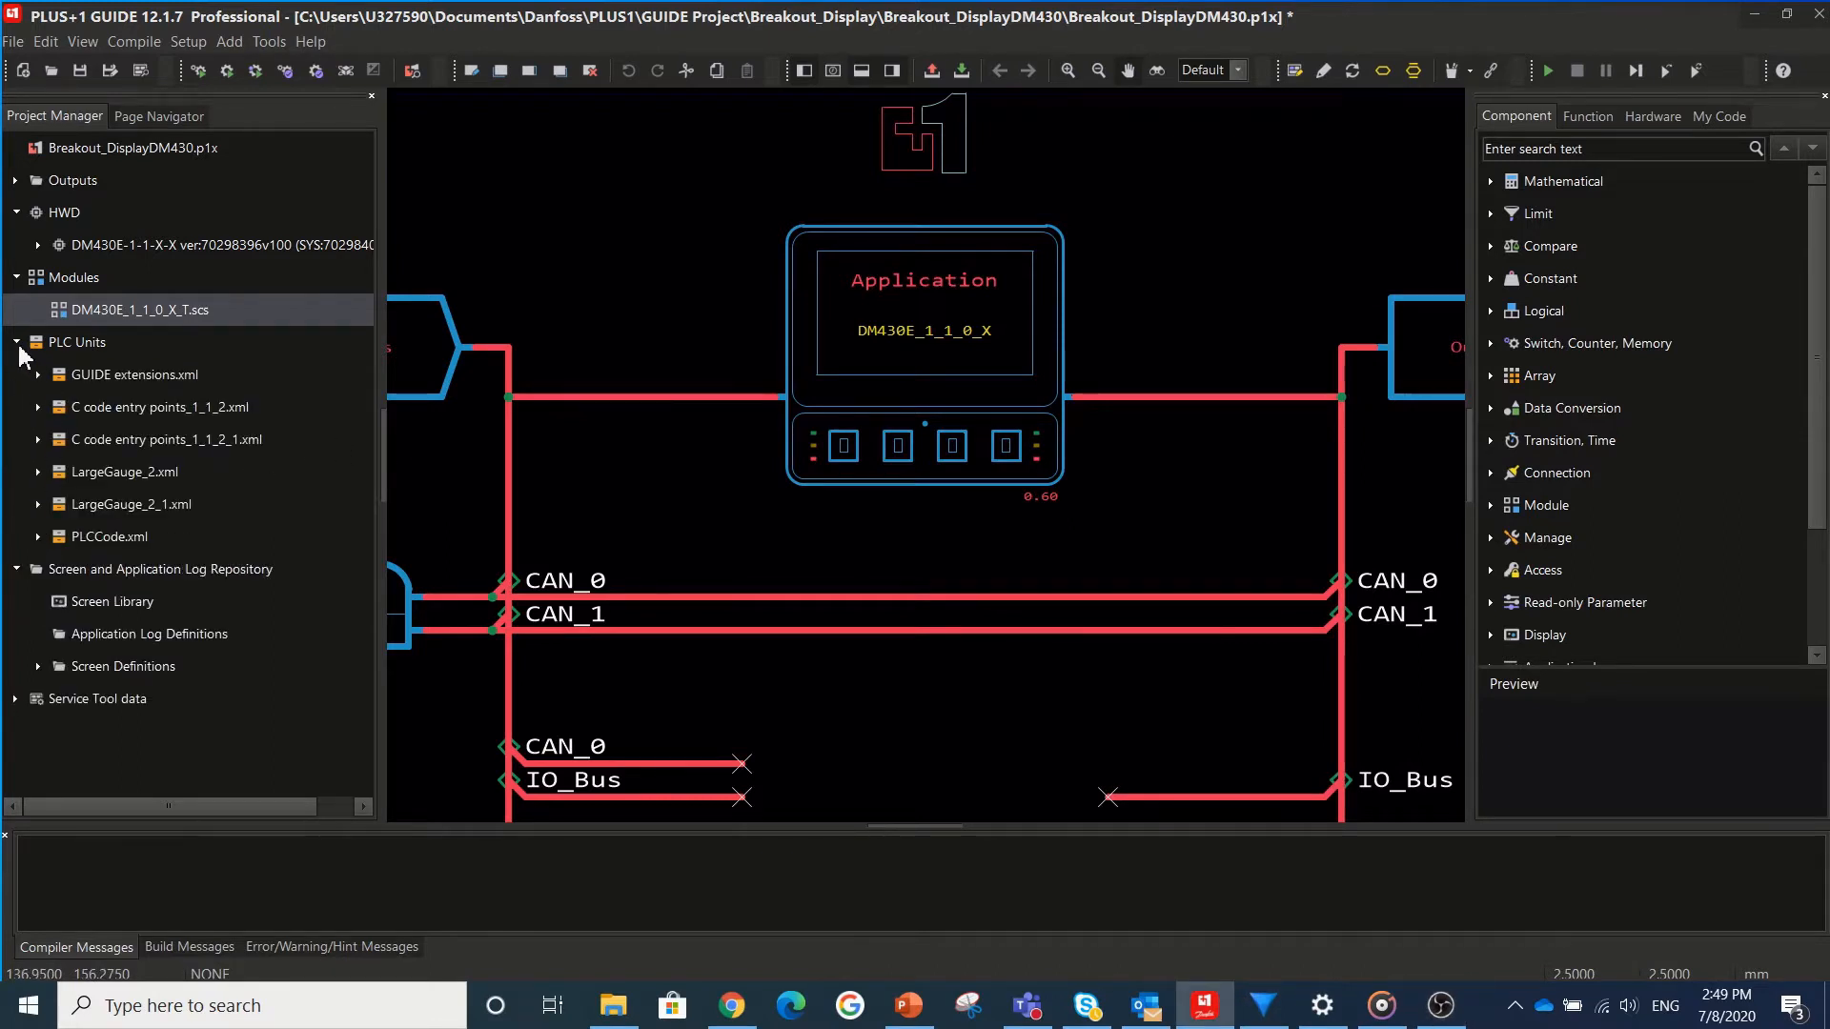
left_click(17, 341)
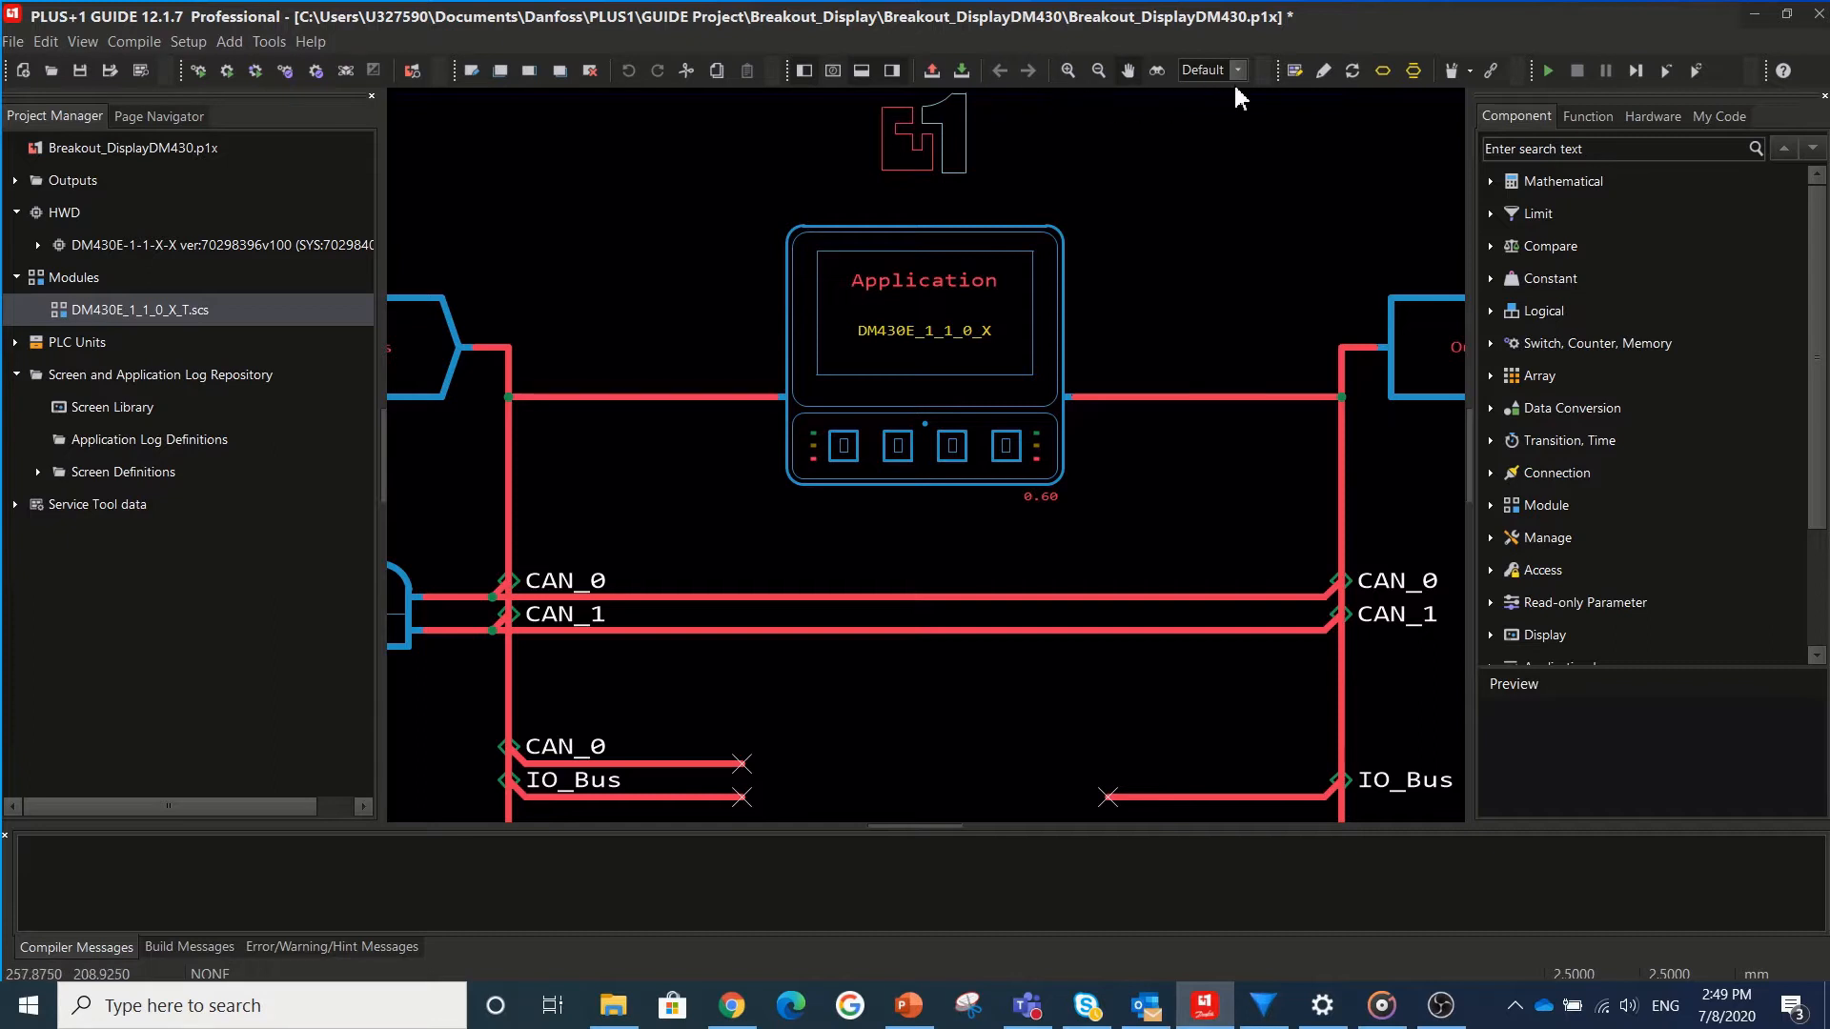
mouse_move(1489, 661)
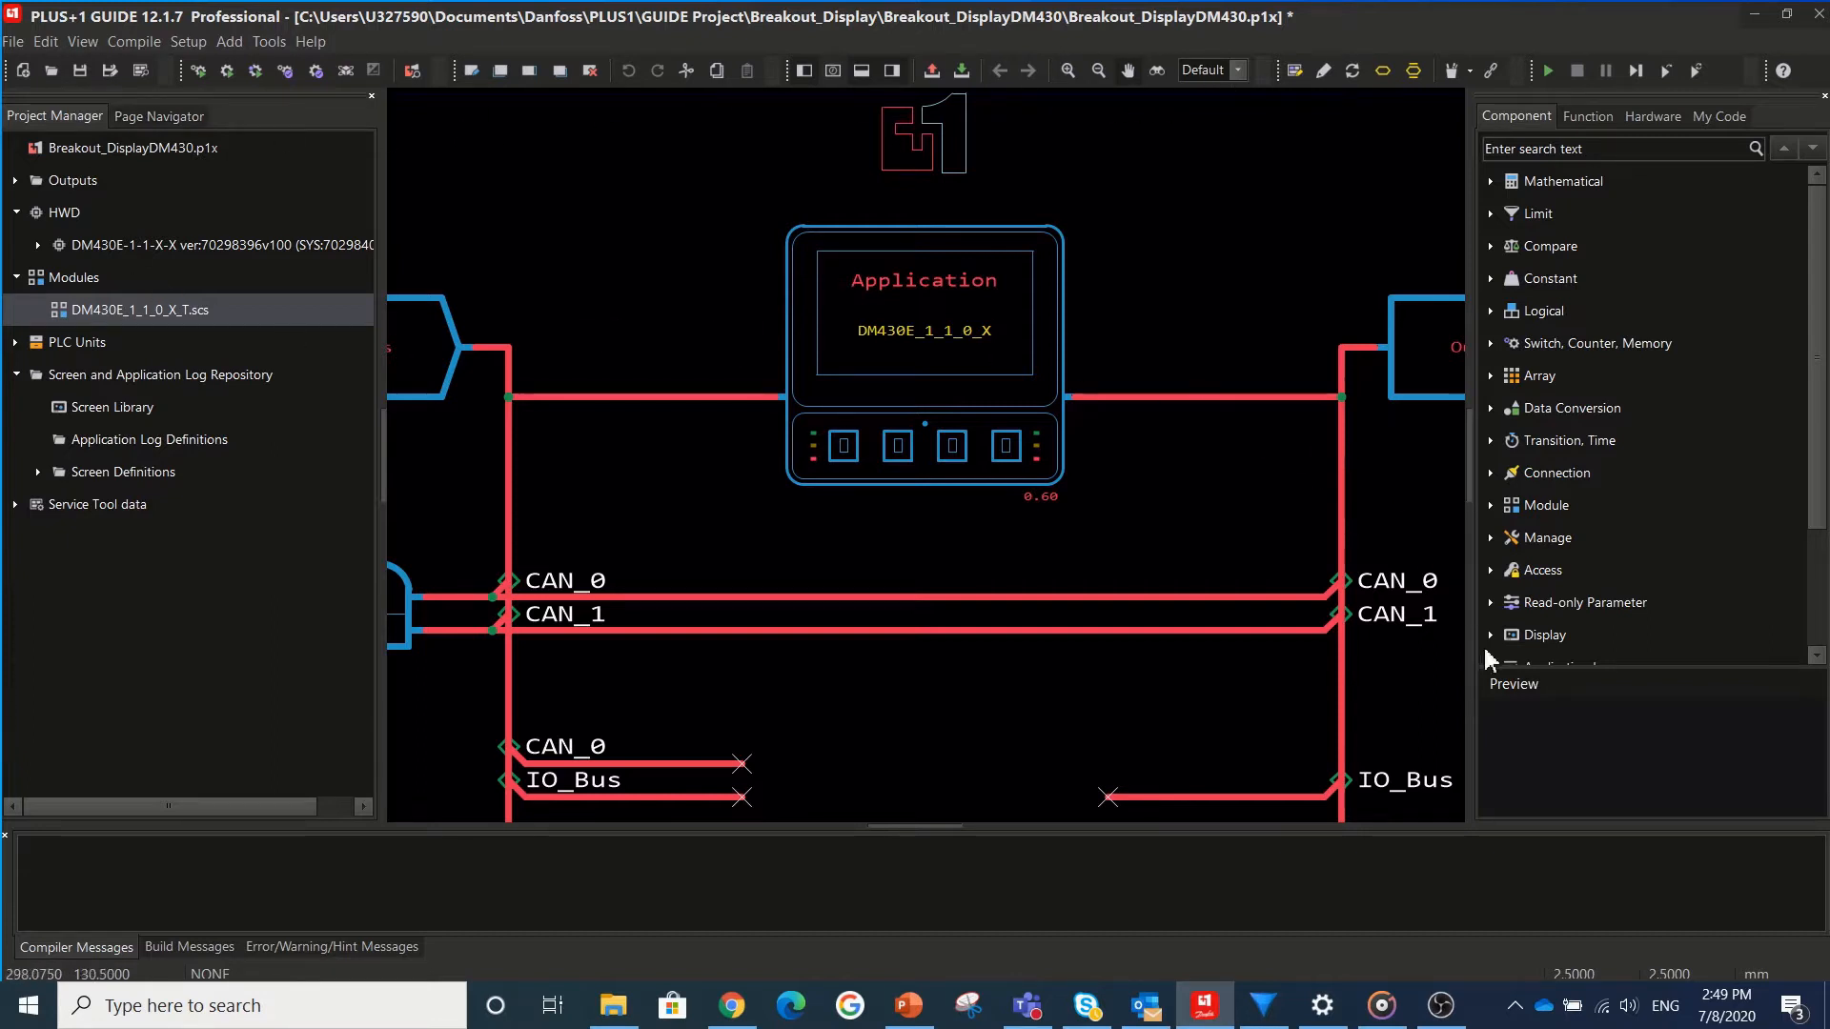
mouse_move(1605, 564)
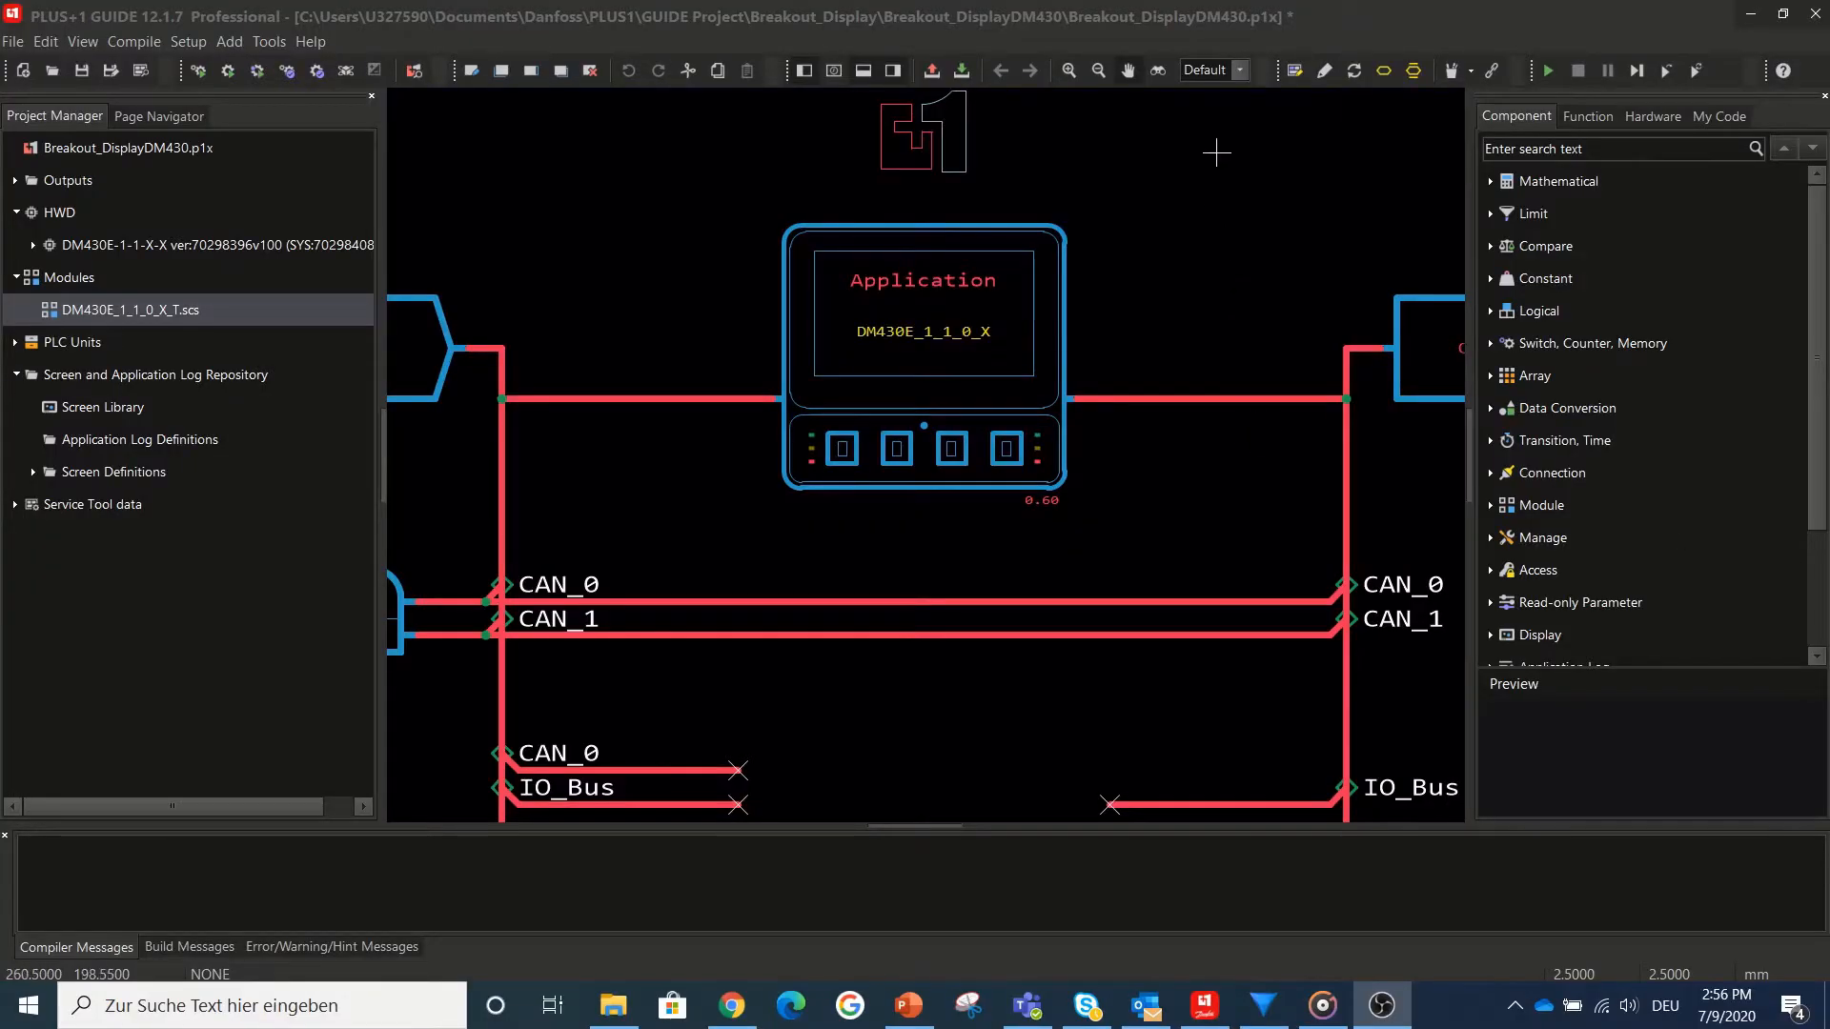
- Enable the Active Language option in Customize Toolbar
left_click(1260, 71)
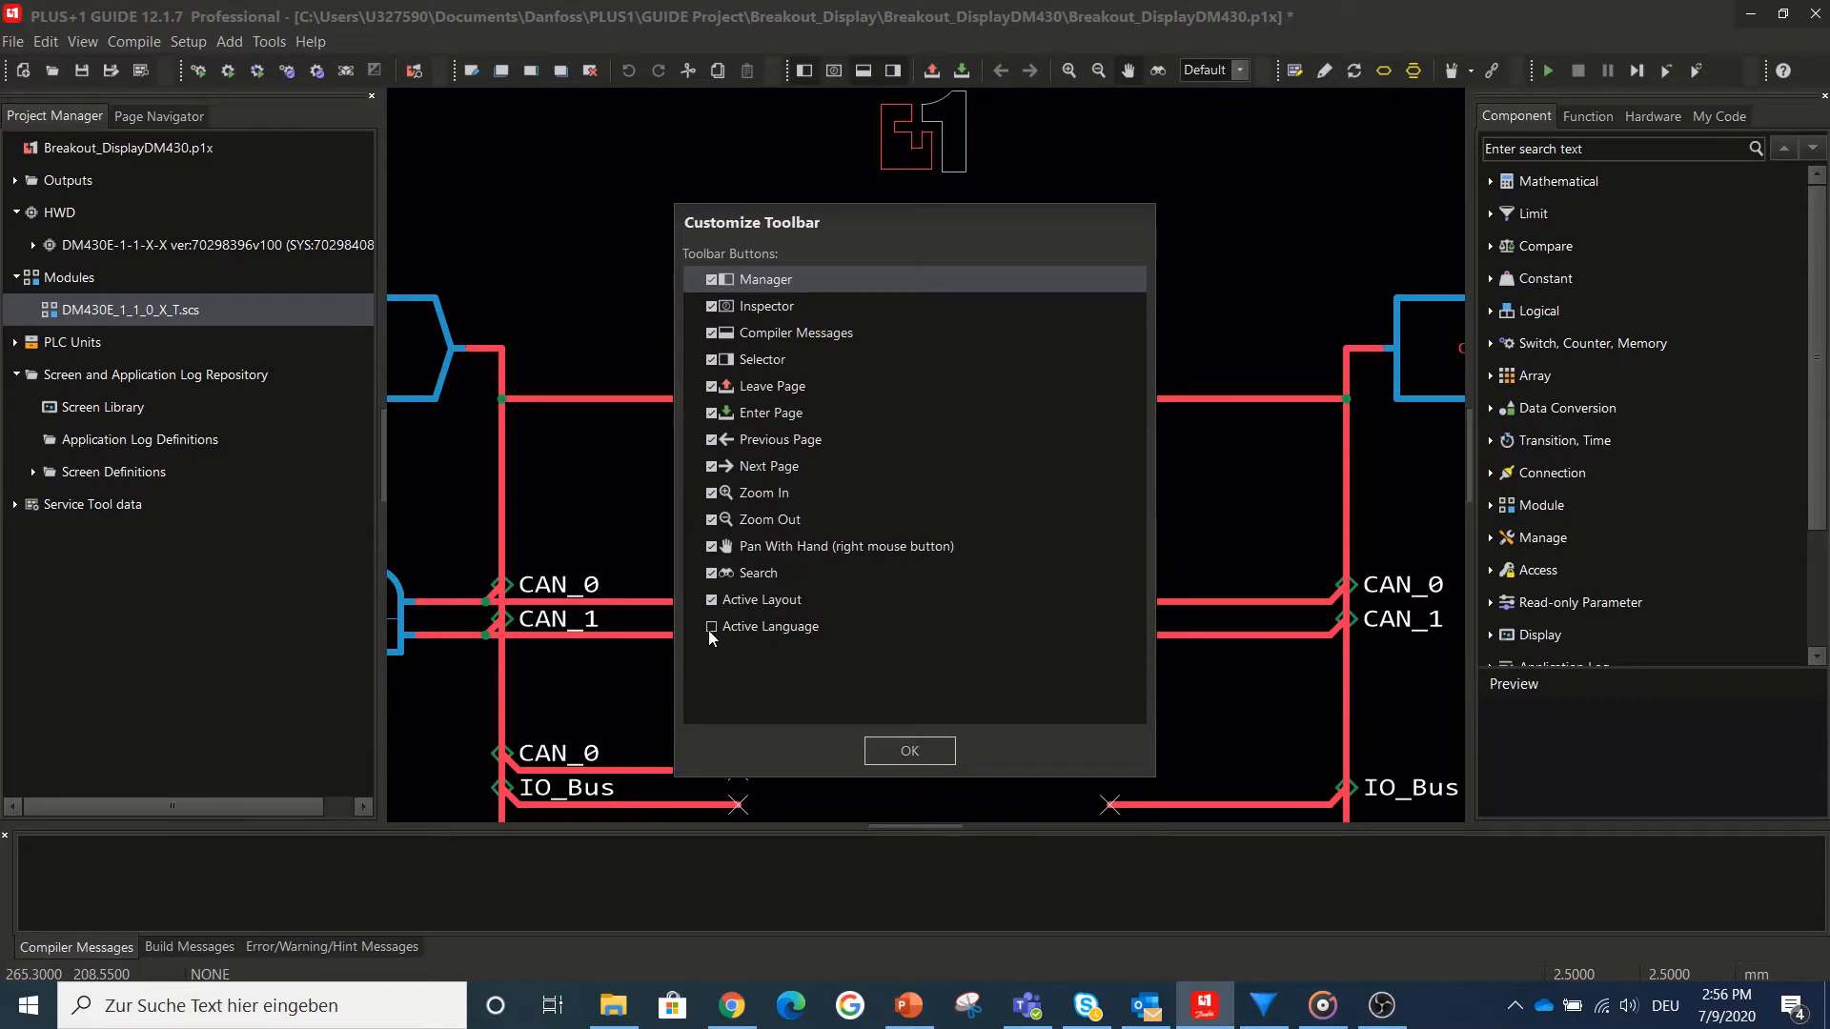
left_click(907, 751)
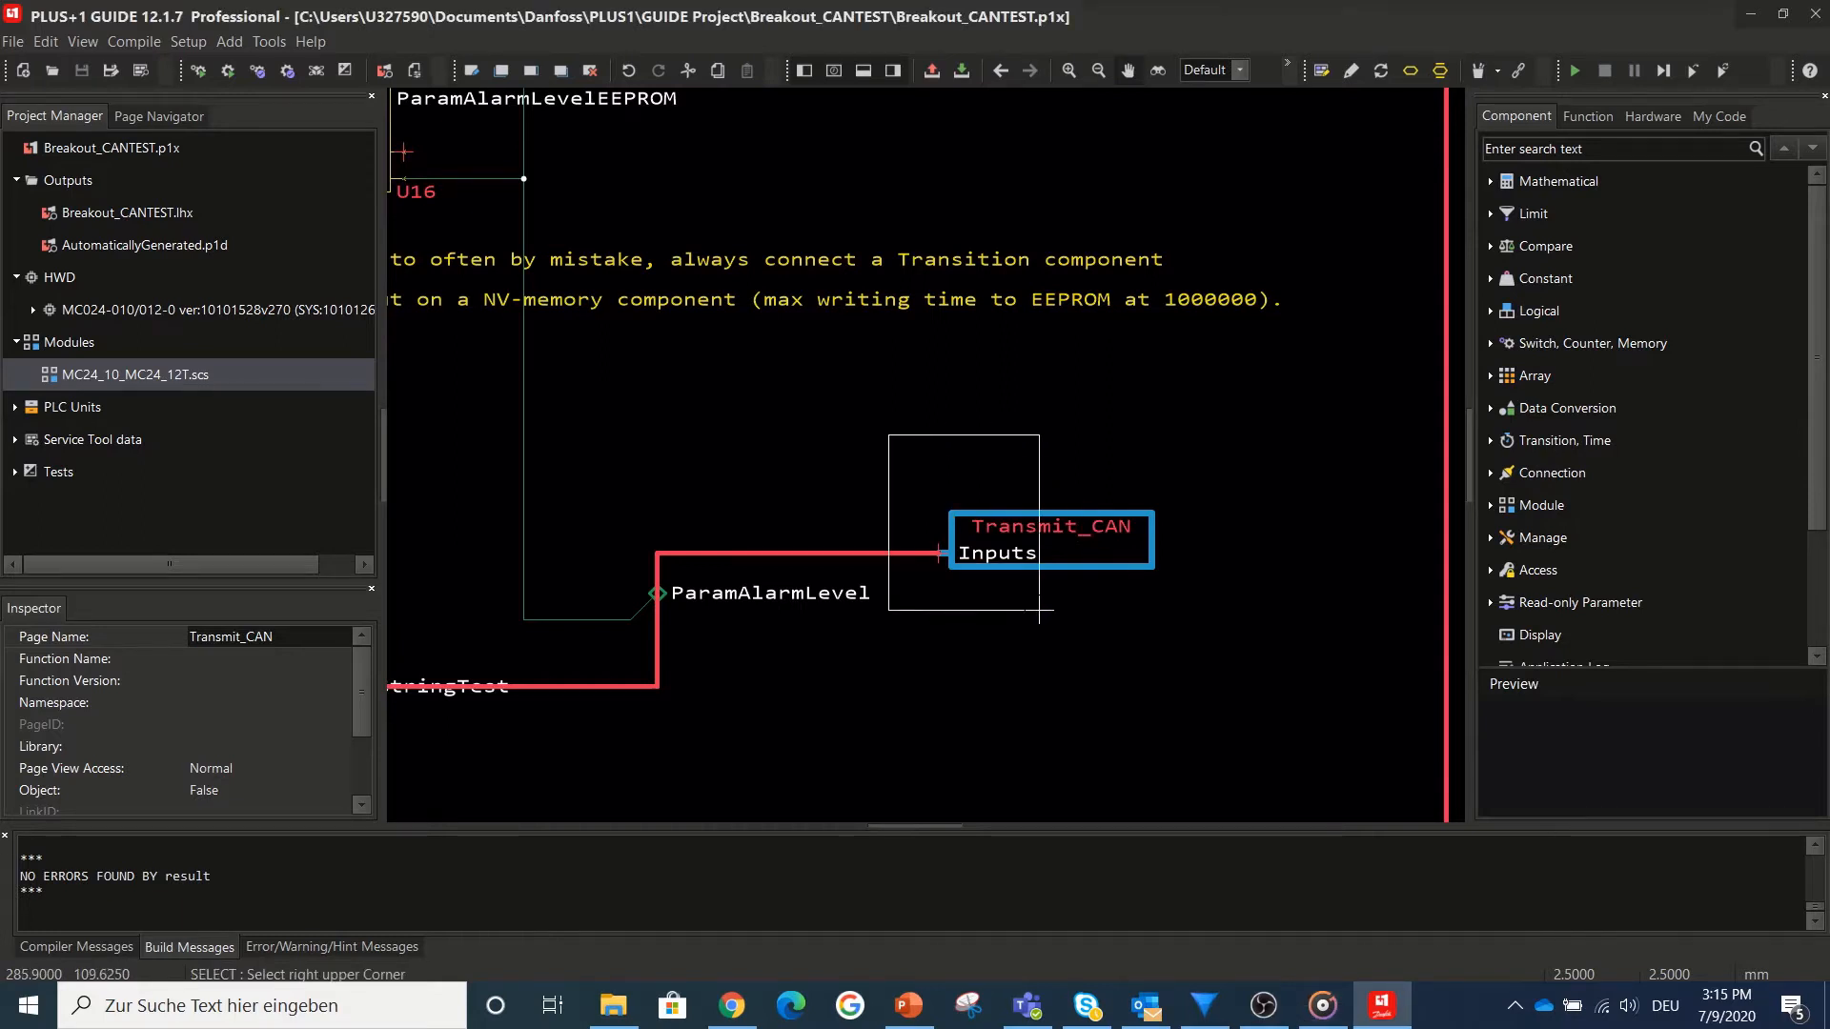
double_click(1046, 537)
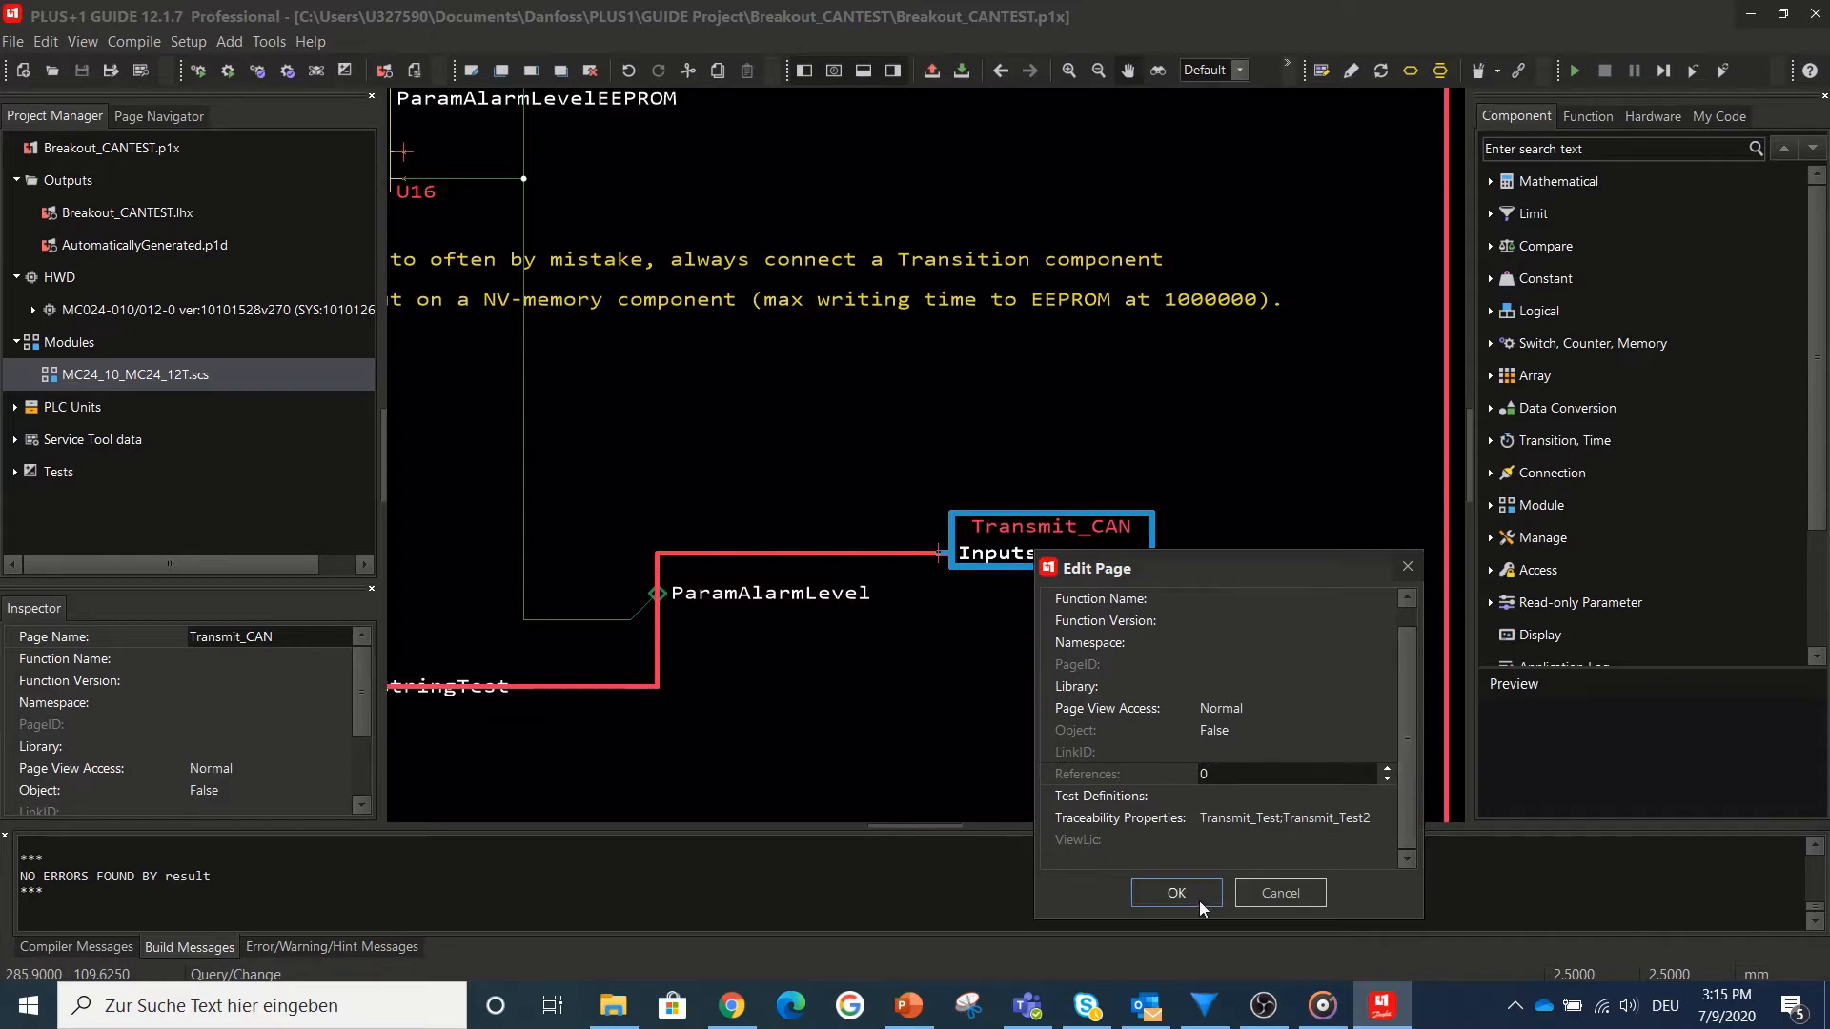
left_click(1174, 892)
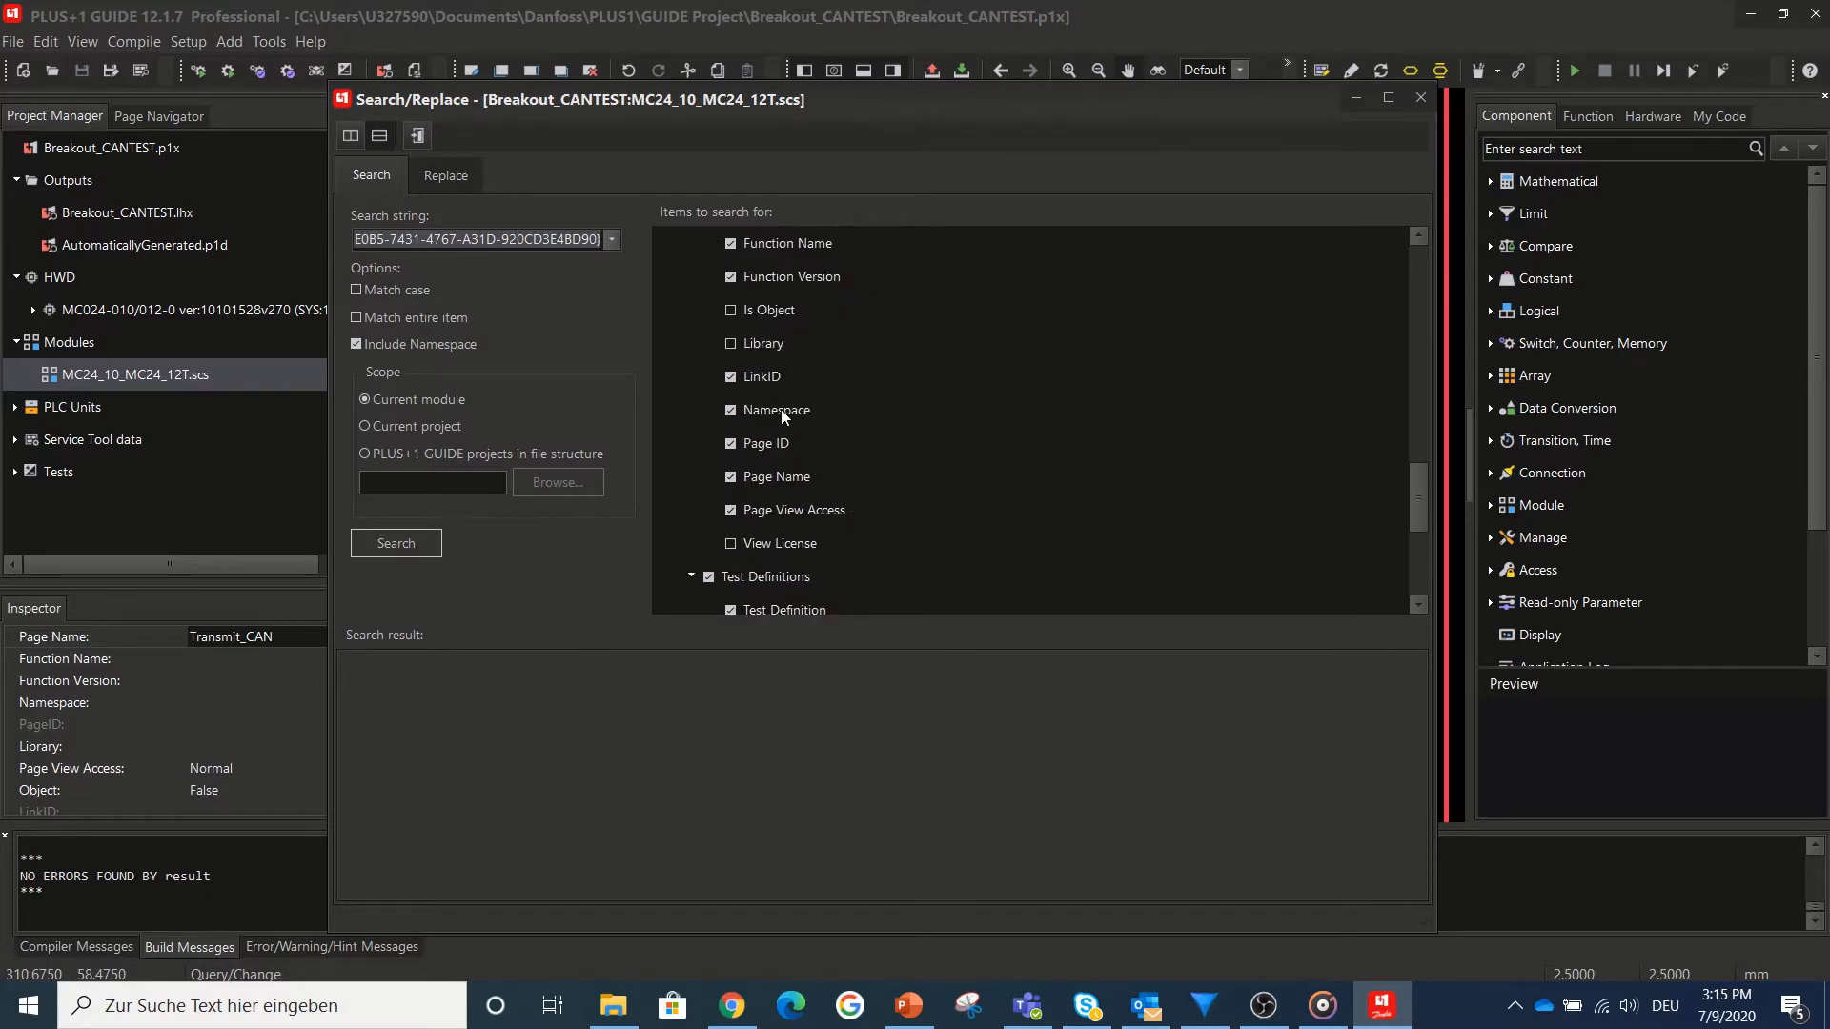
left_click(1418, 98)
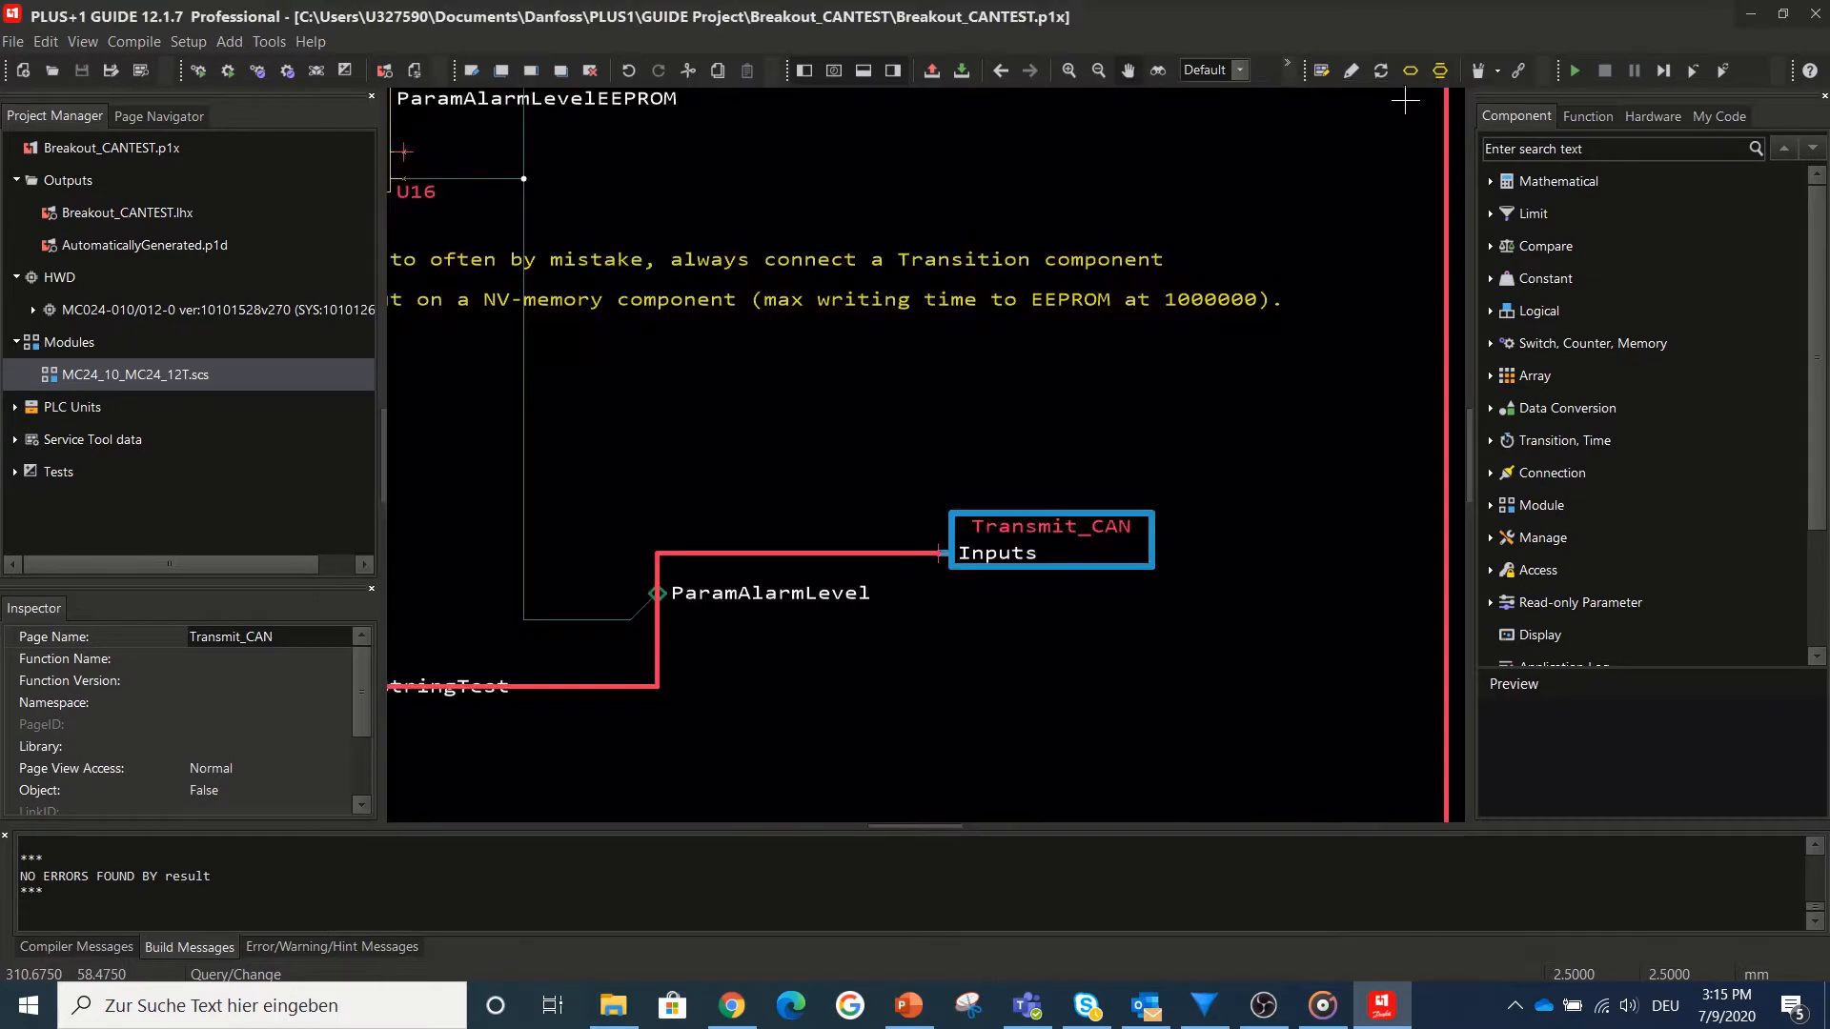
mouse_move(6, 581)
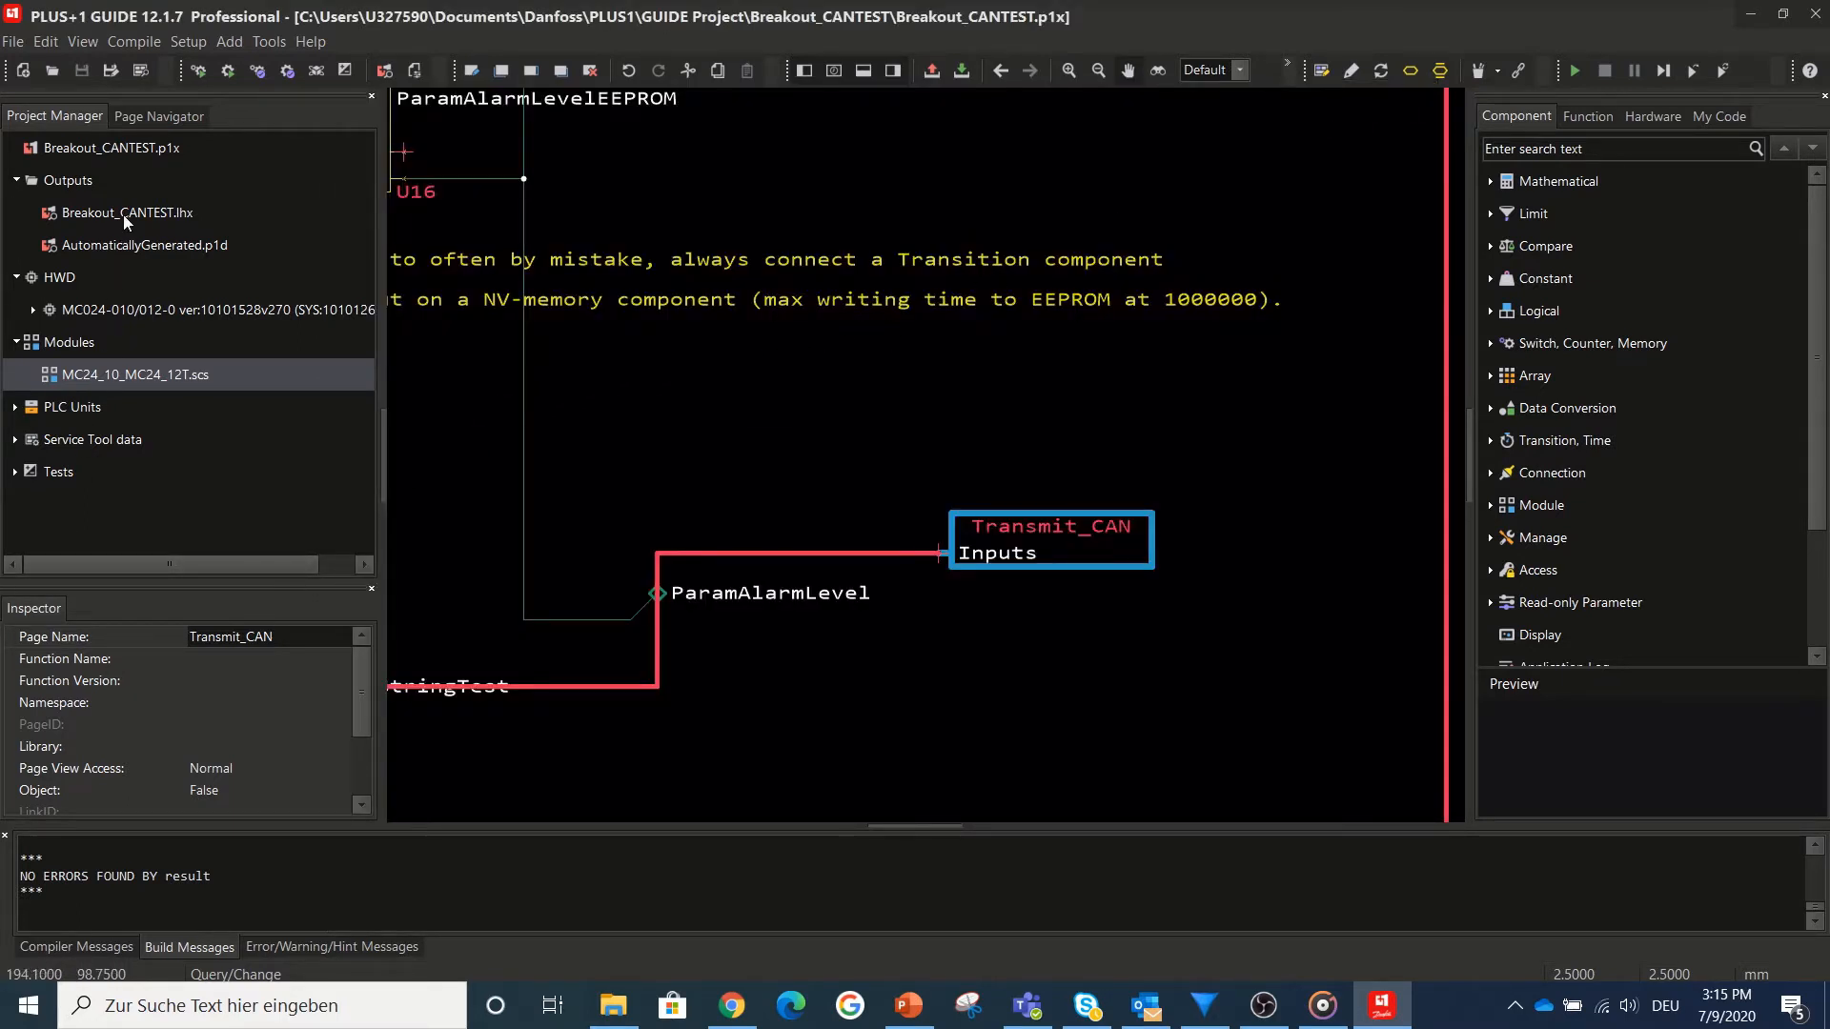
- Show the compiled Breakout_CANTEST.lhx output's compile time, size and memory usage
left_click(128, 212)
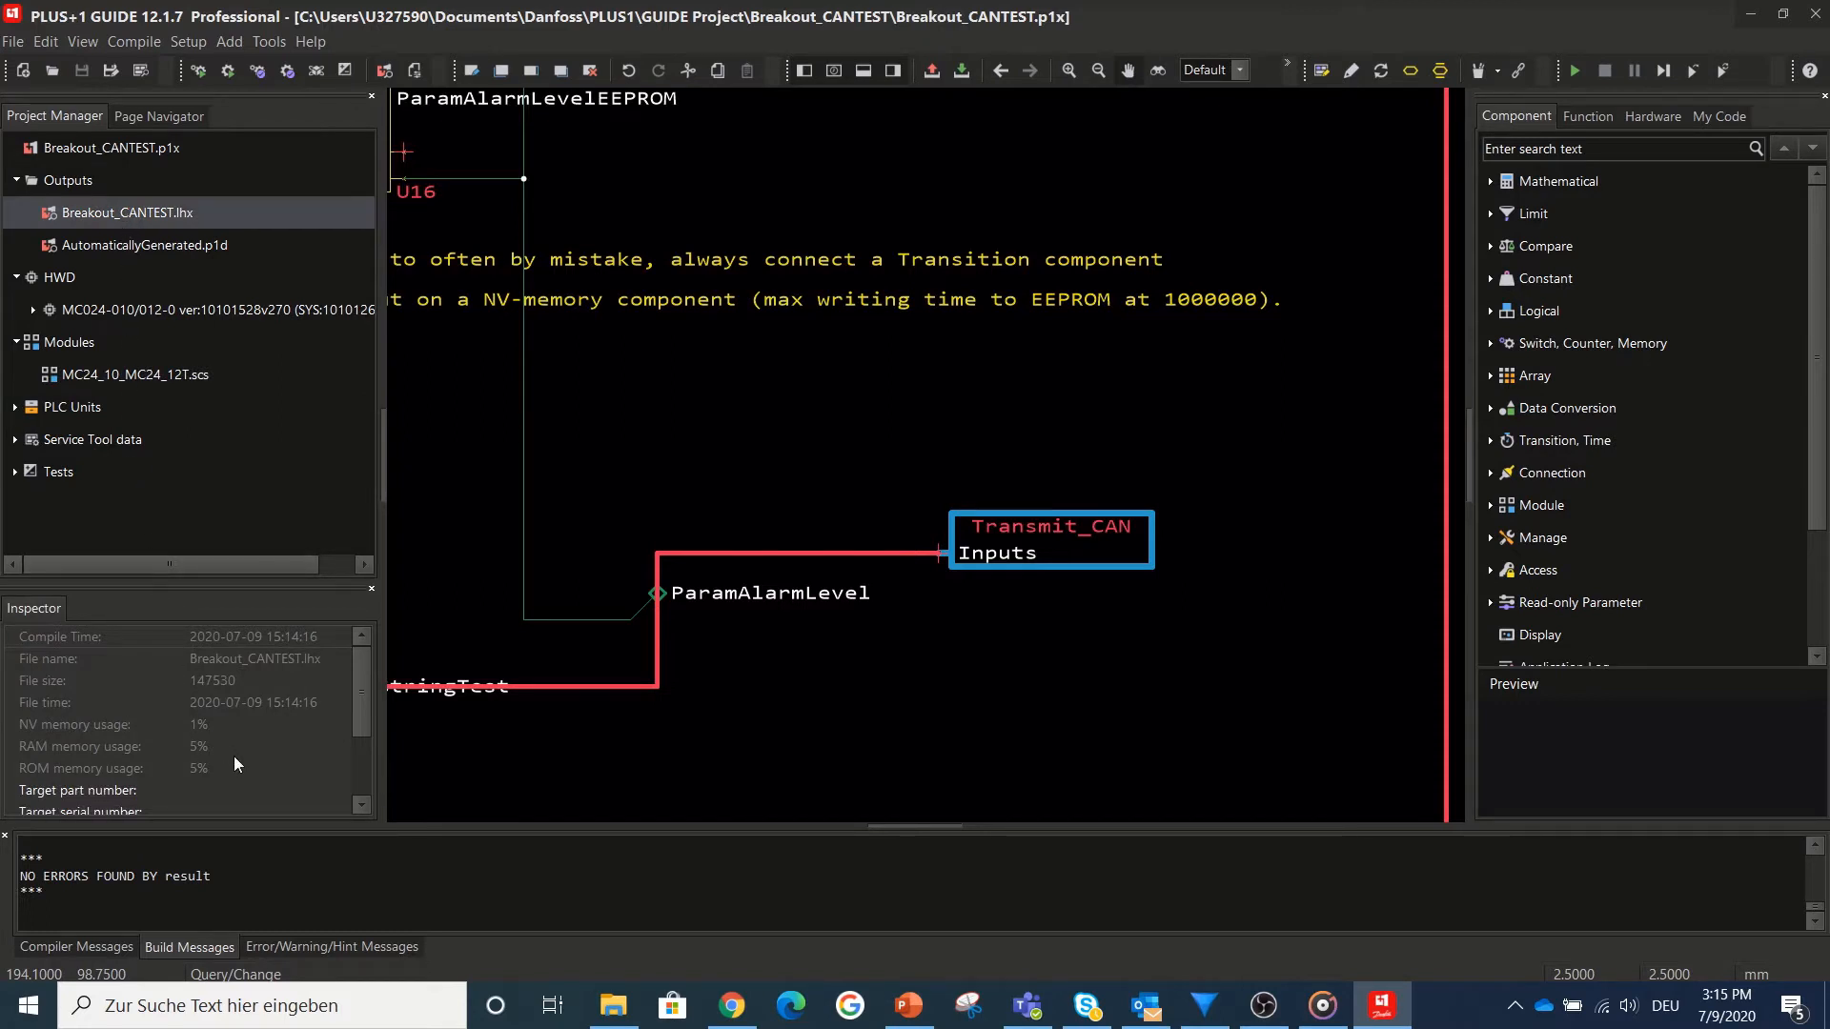
mouse_move(153, 764)
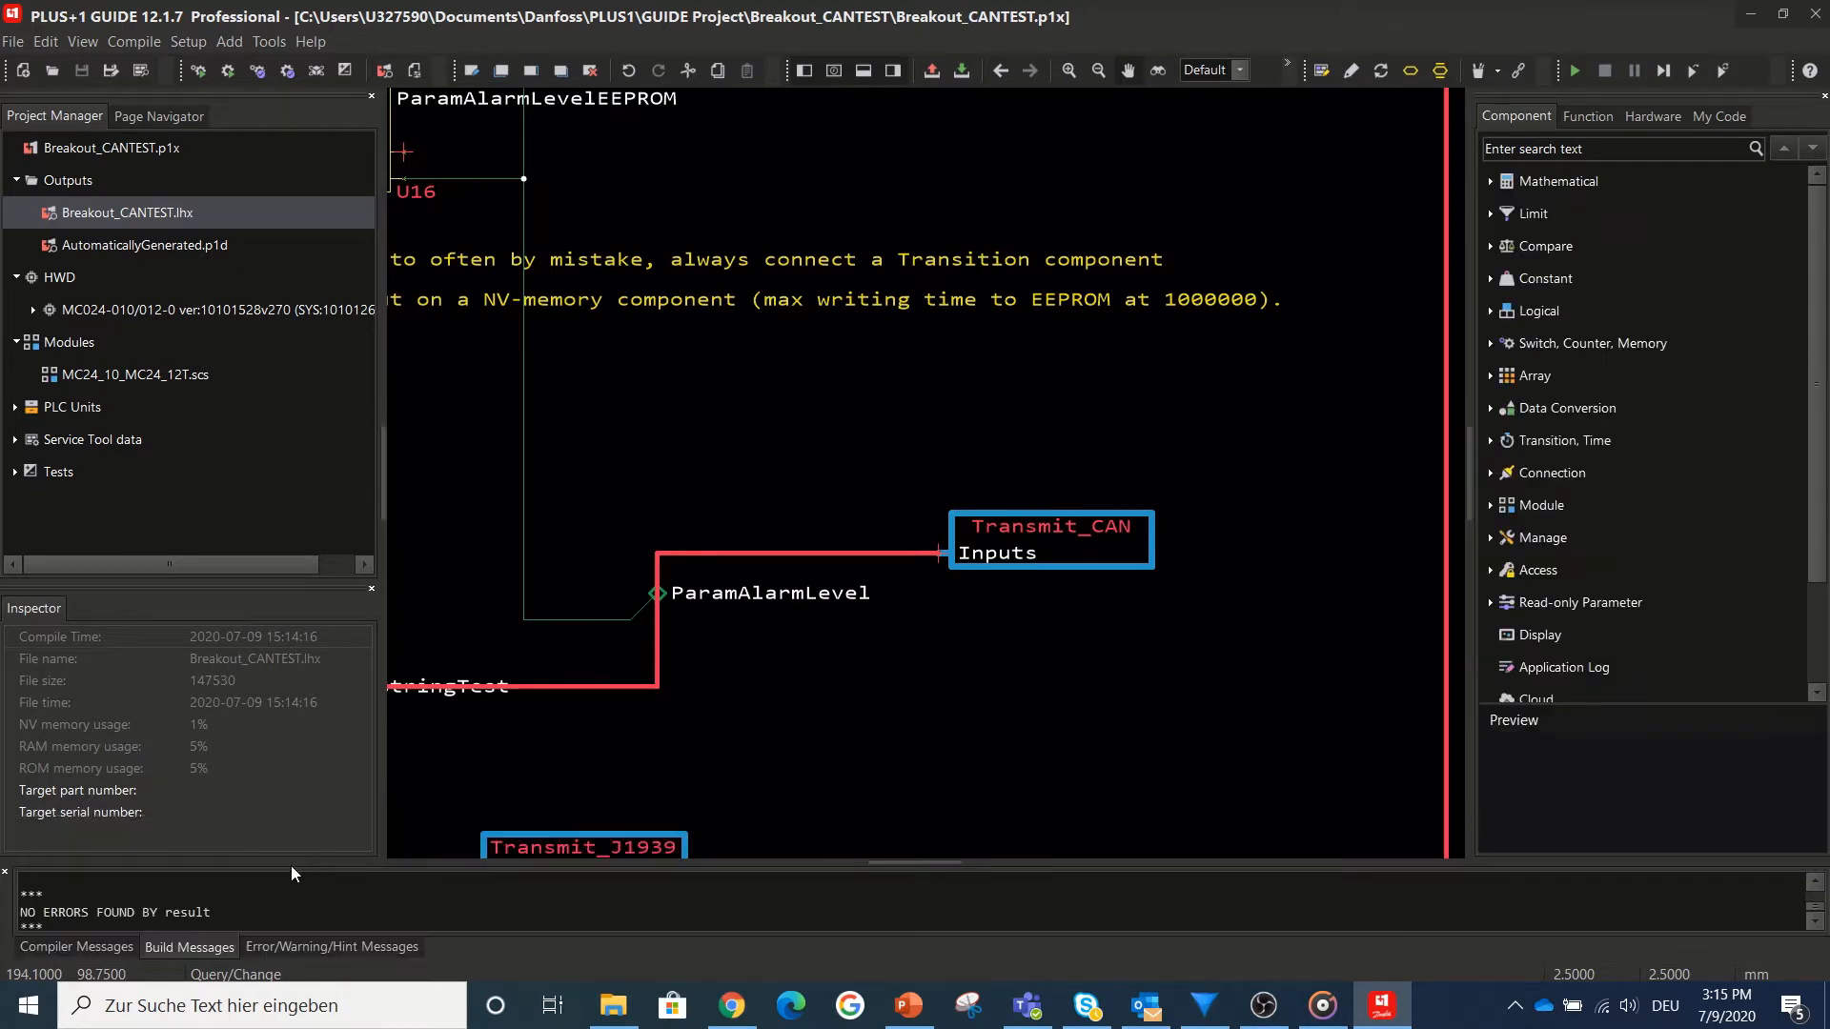
mouse_move(254, 852)
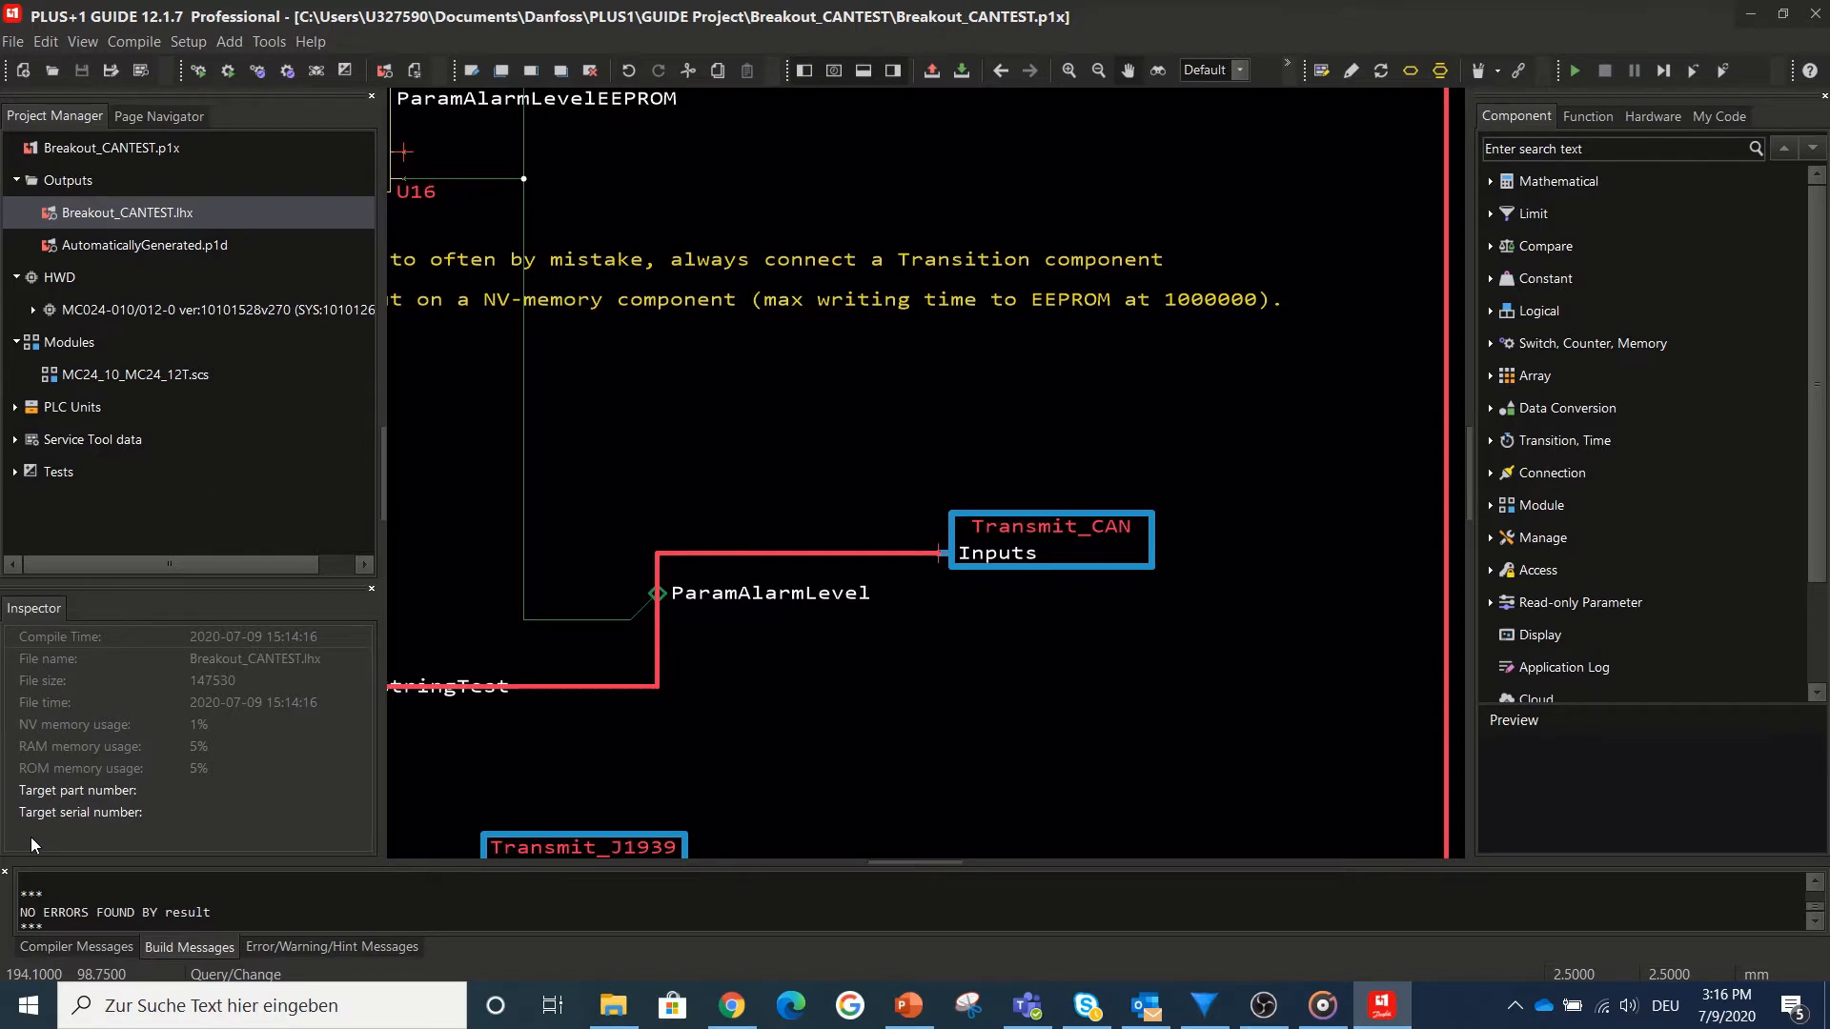
mouse_move(218, 798)
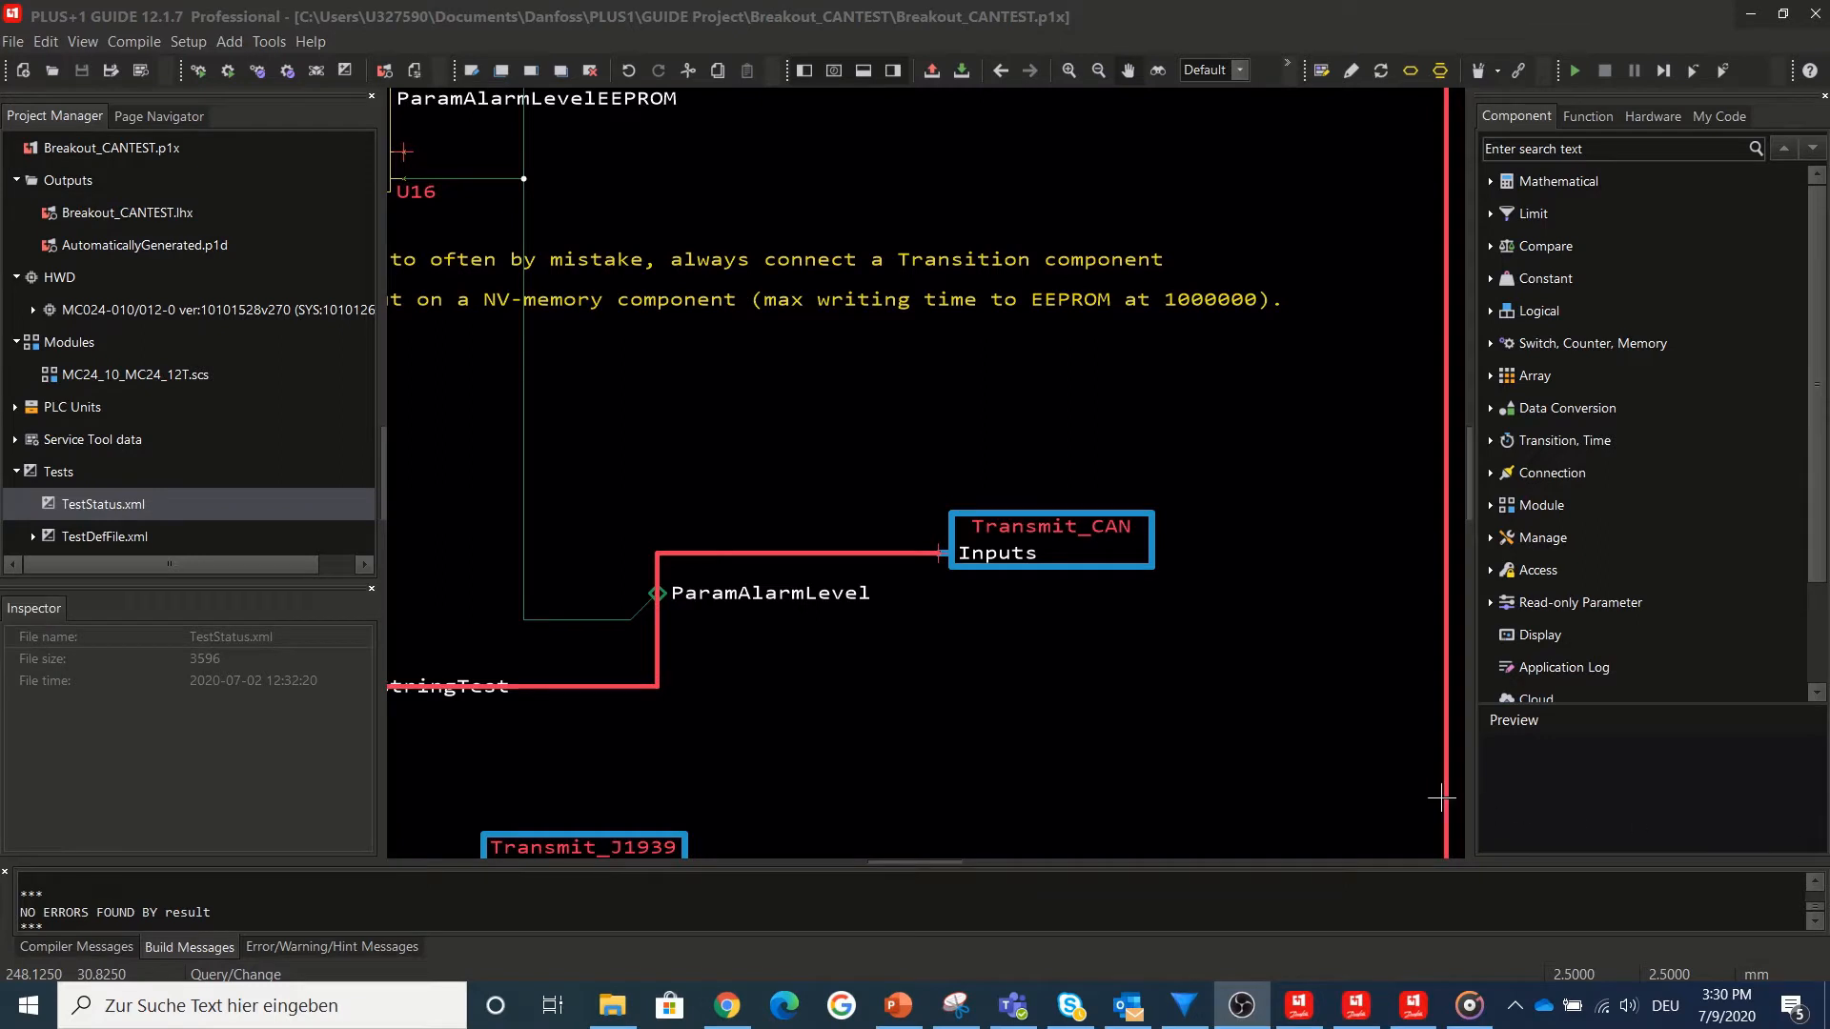
mouse_move(1246, 707)
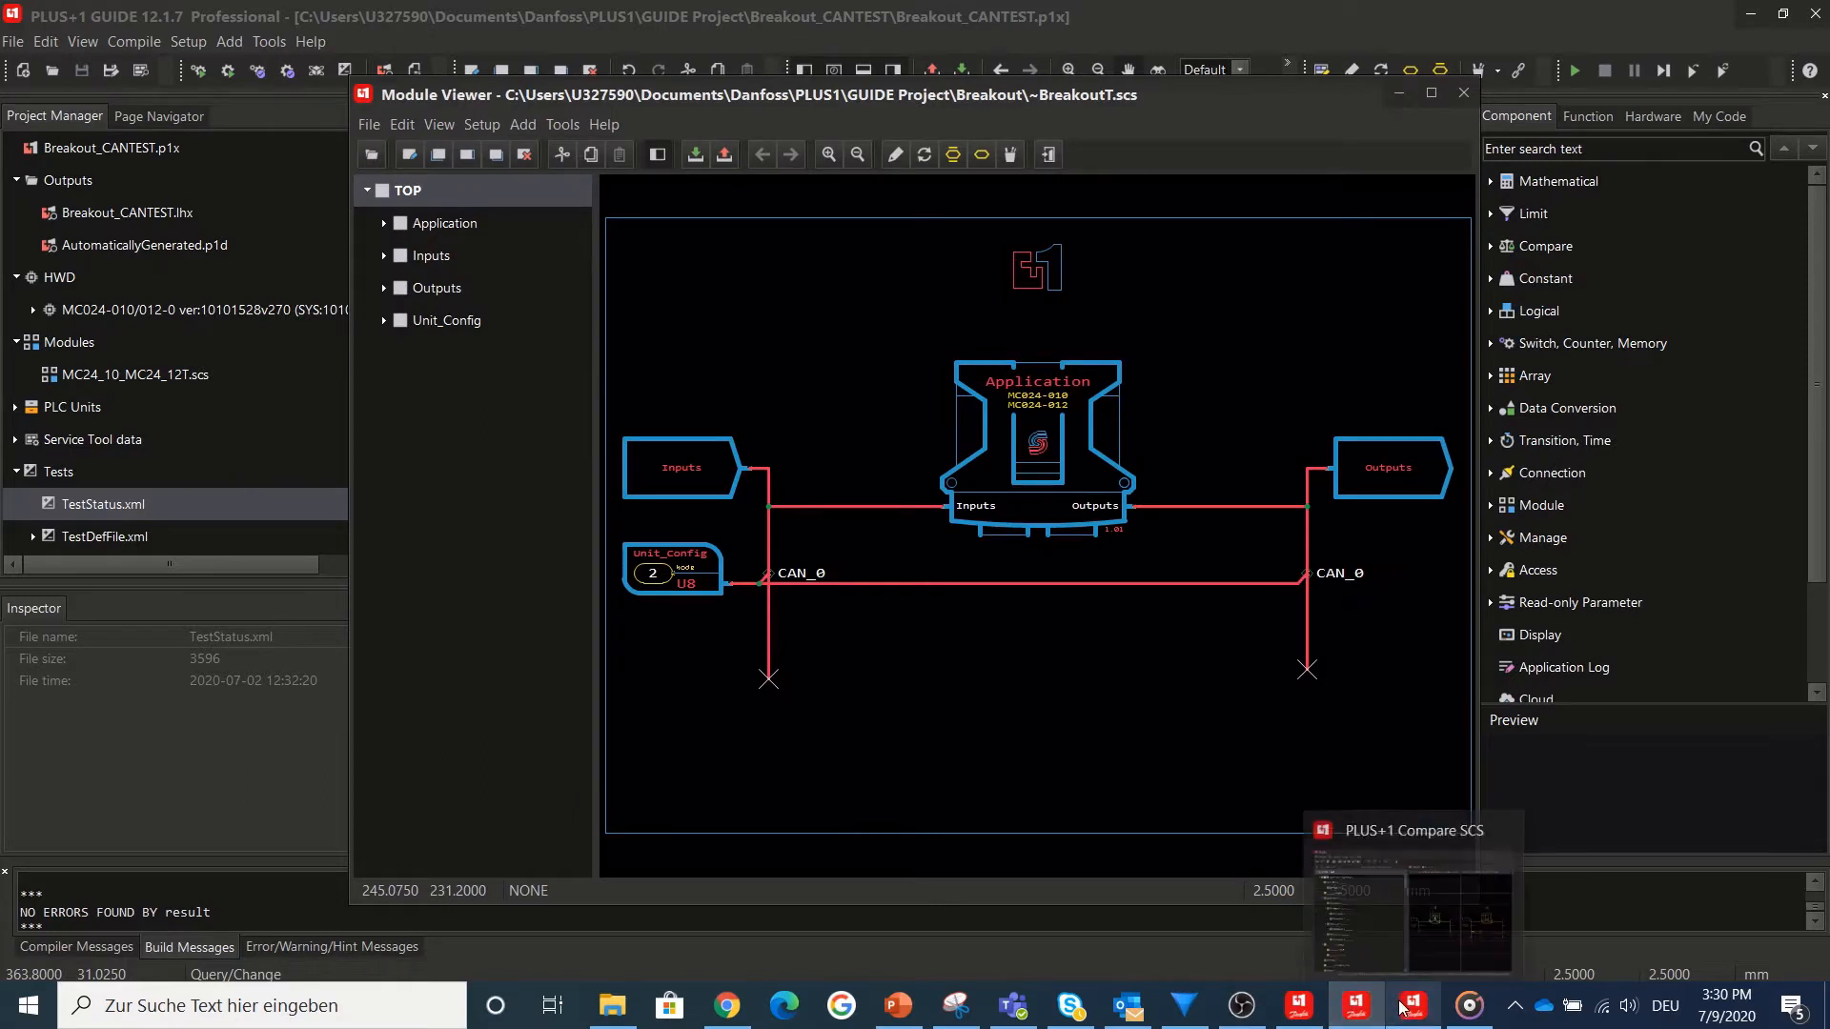
- Bring Compare SCS forward, return to Module Viewer and show its View menu with Reload
left_click(1410, 1004)
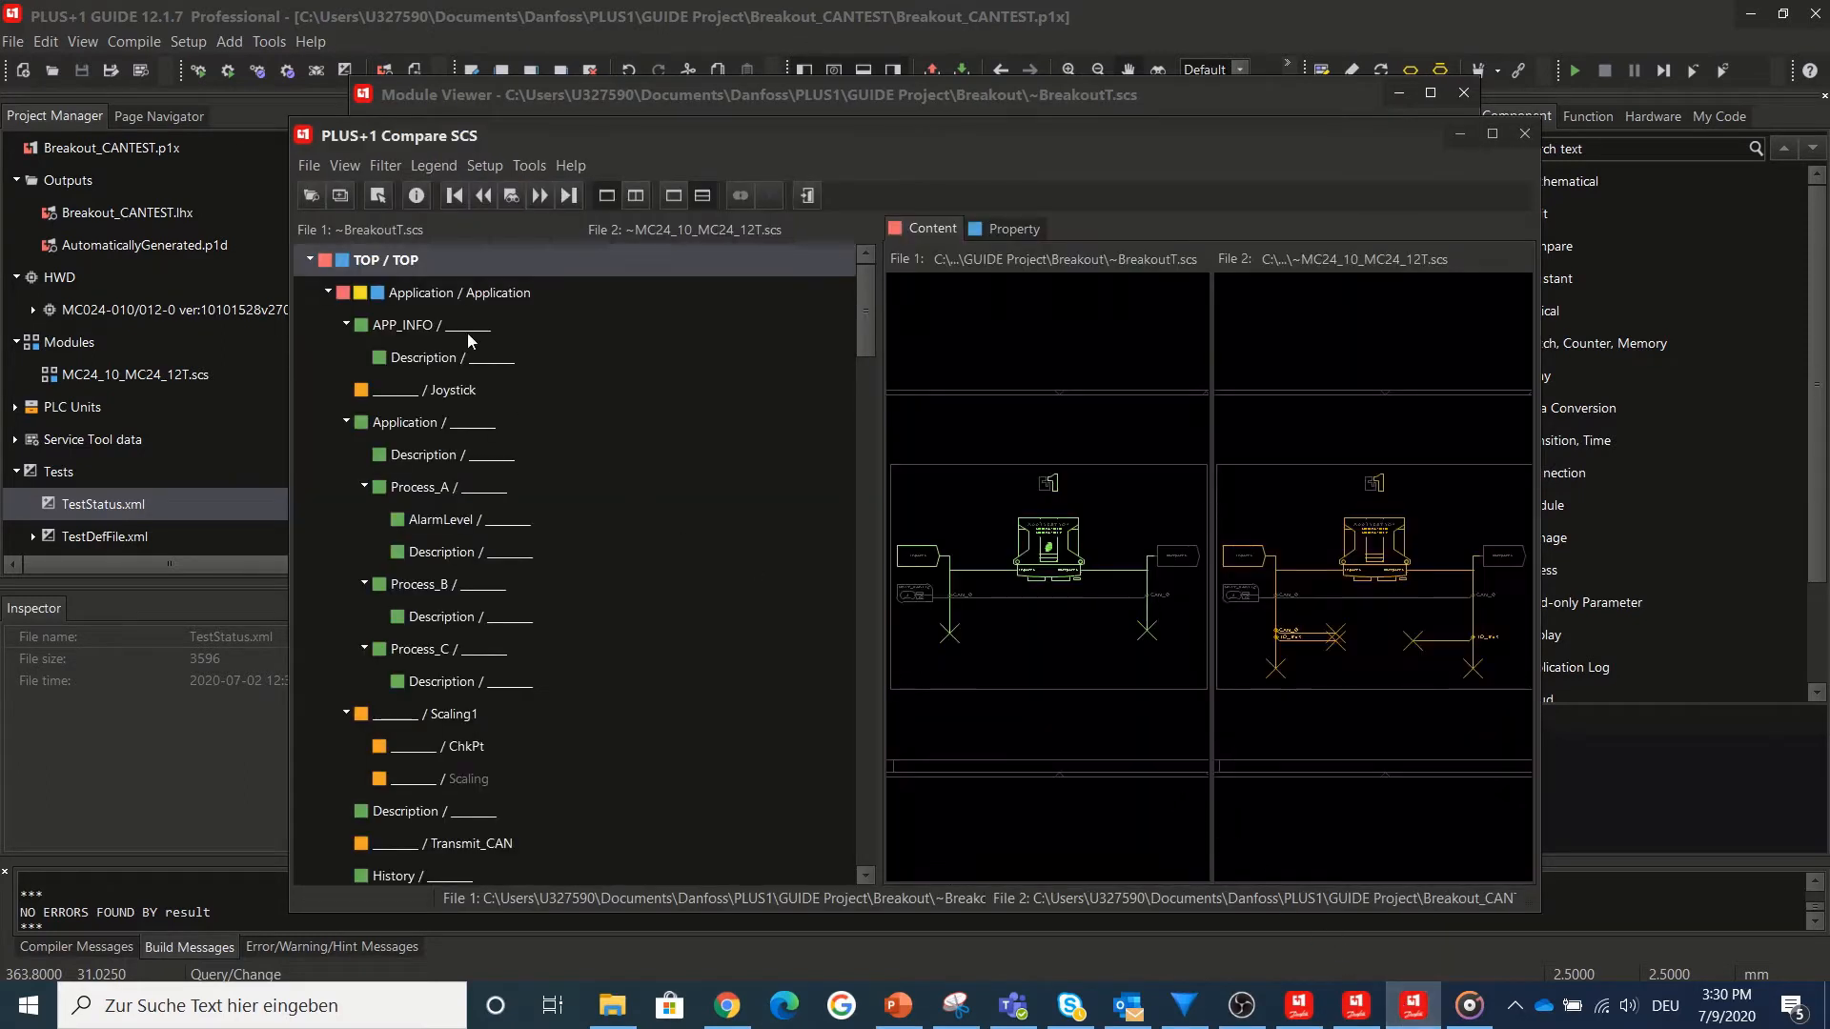
left_click(343, 164)
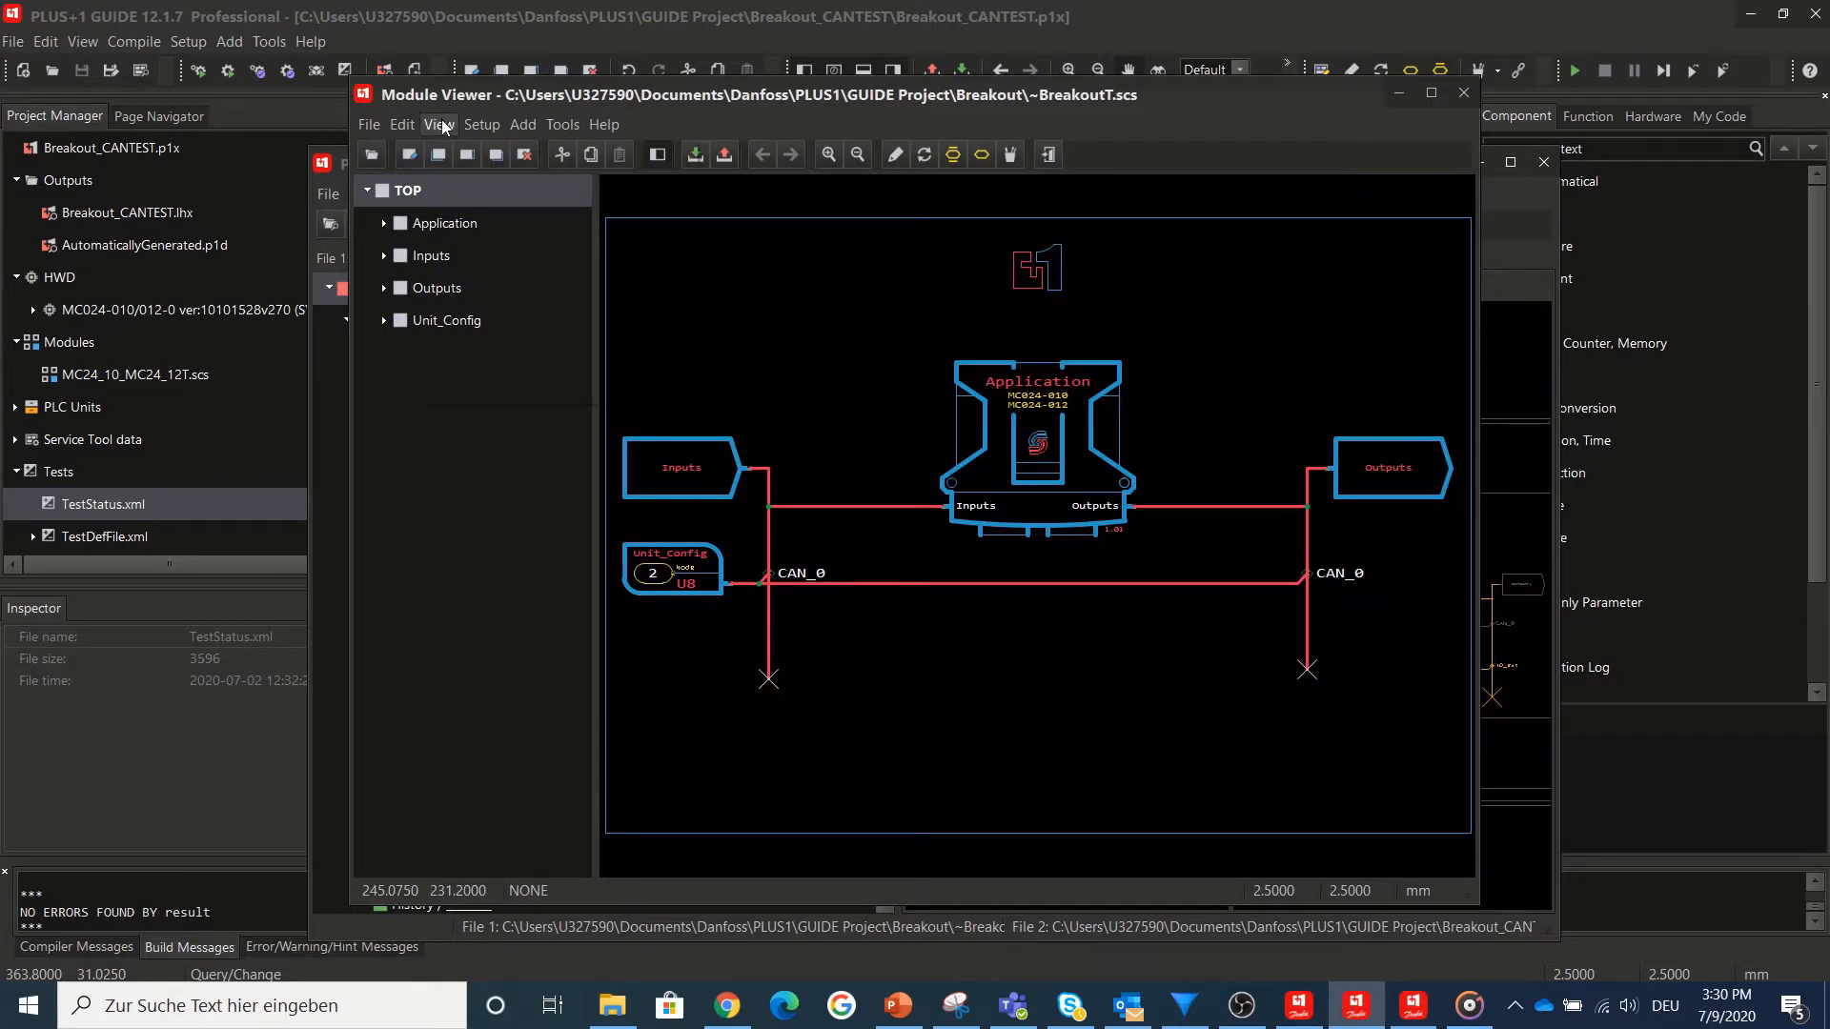
left_click(439, 126)
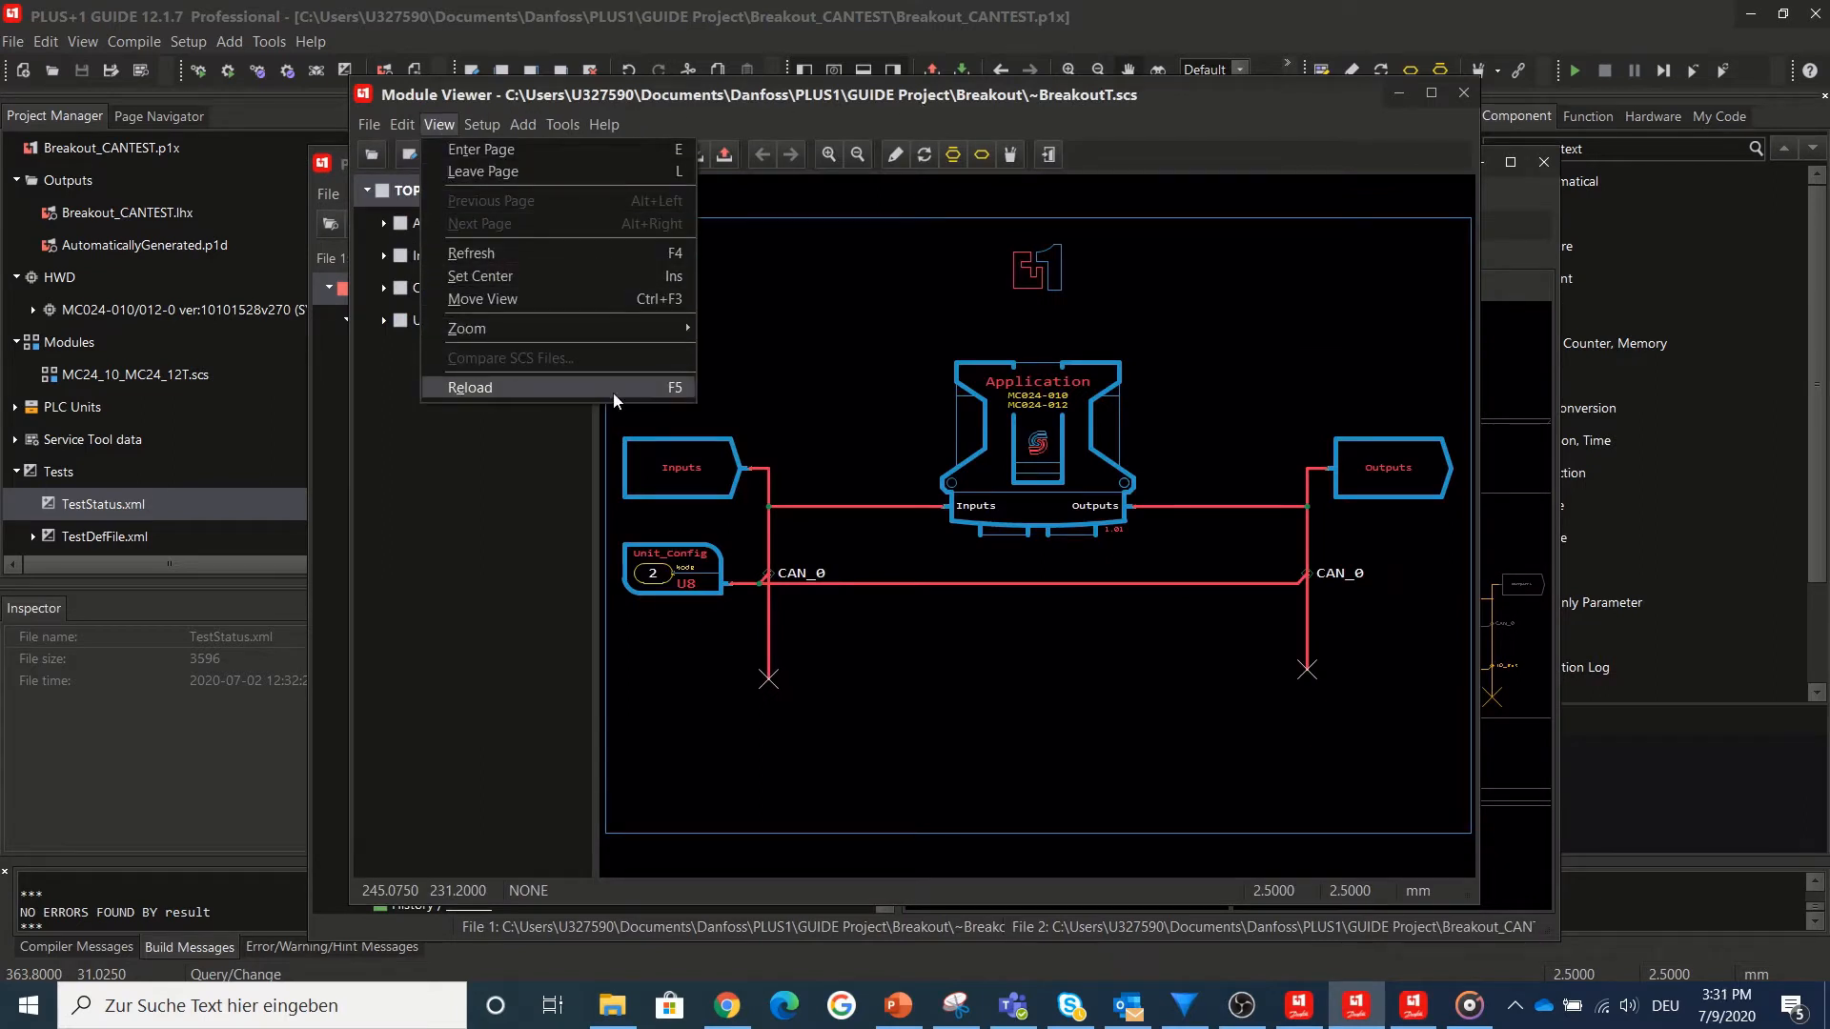
mouse_move(654, 400)
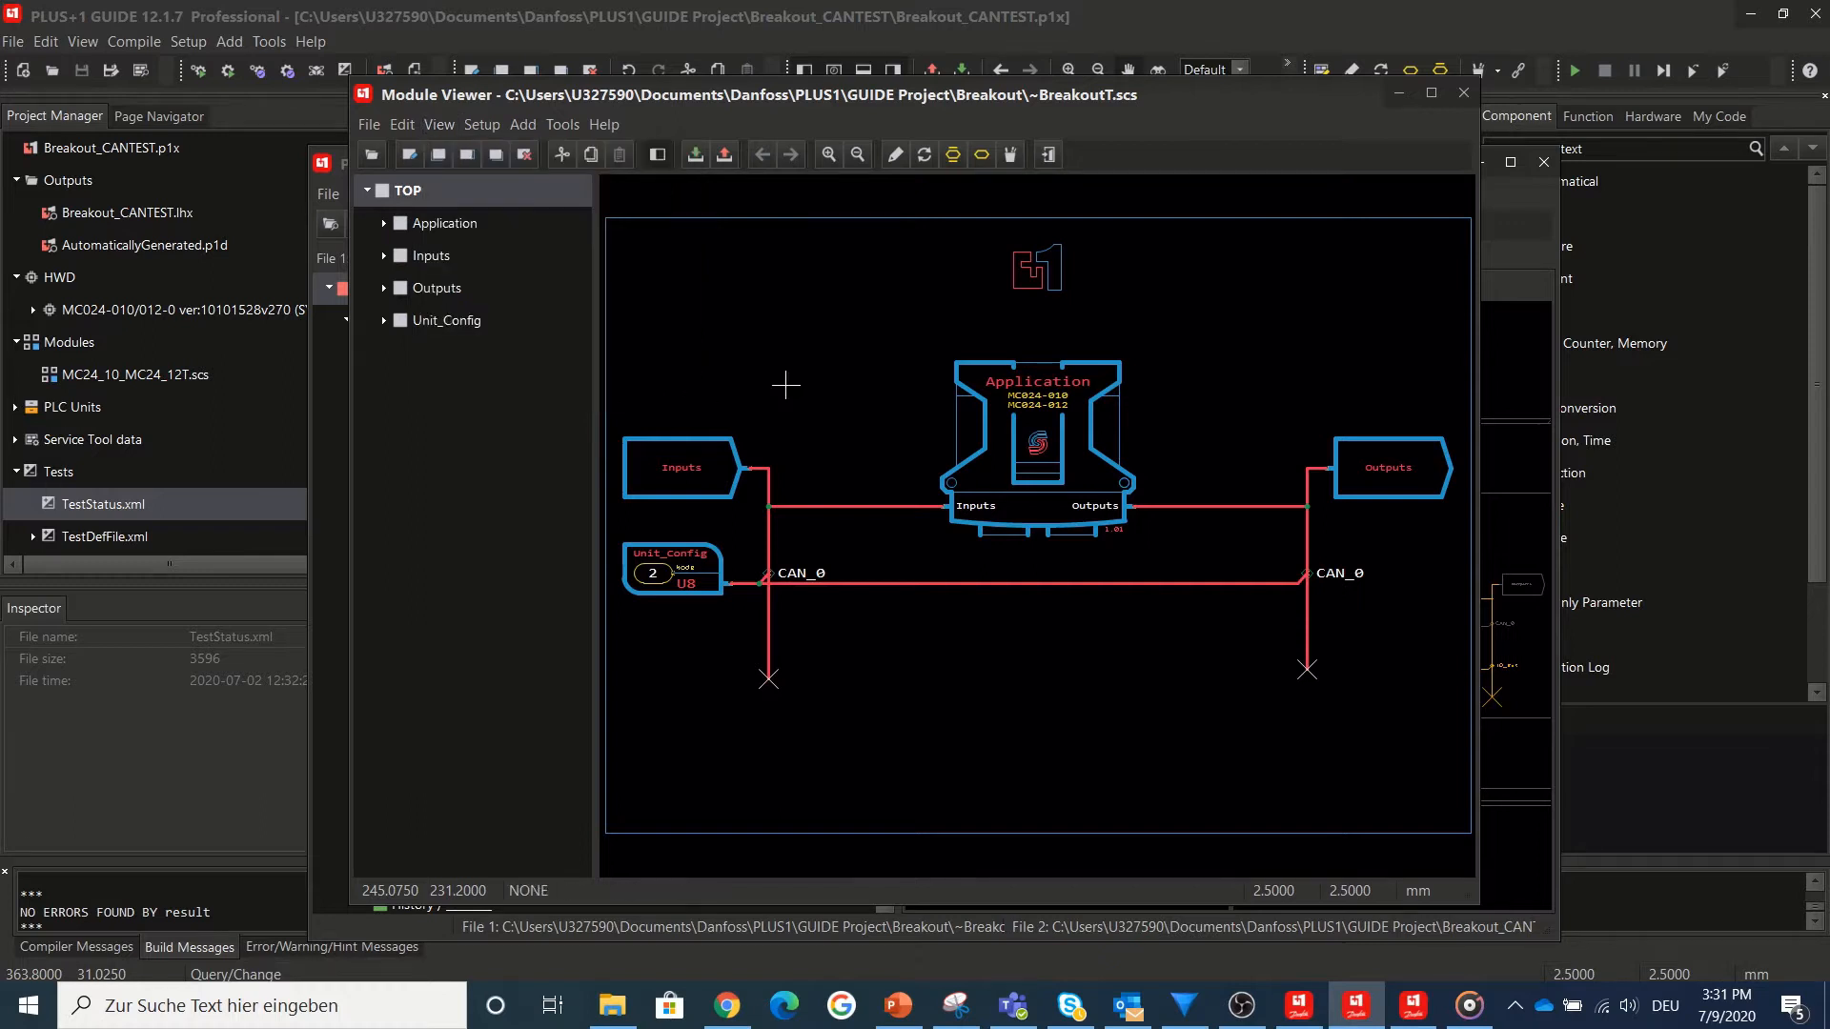
- Review and confirm the Module Viewer's file monitoring settings under Setup
left_click(480, 125)
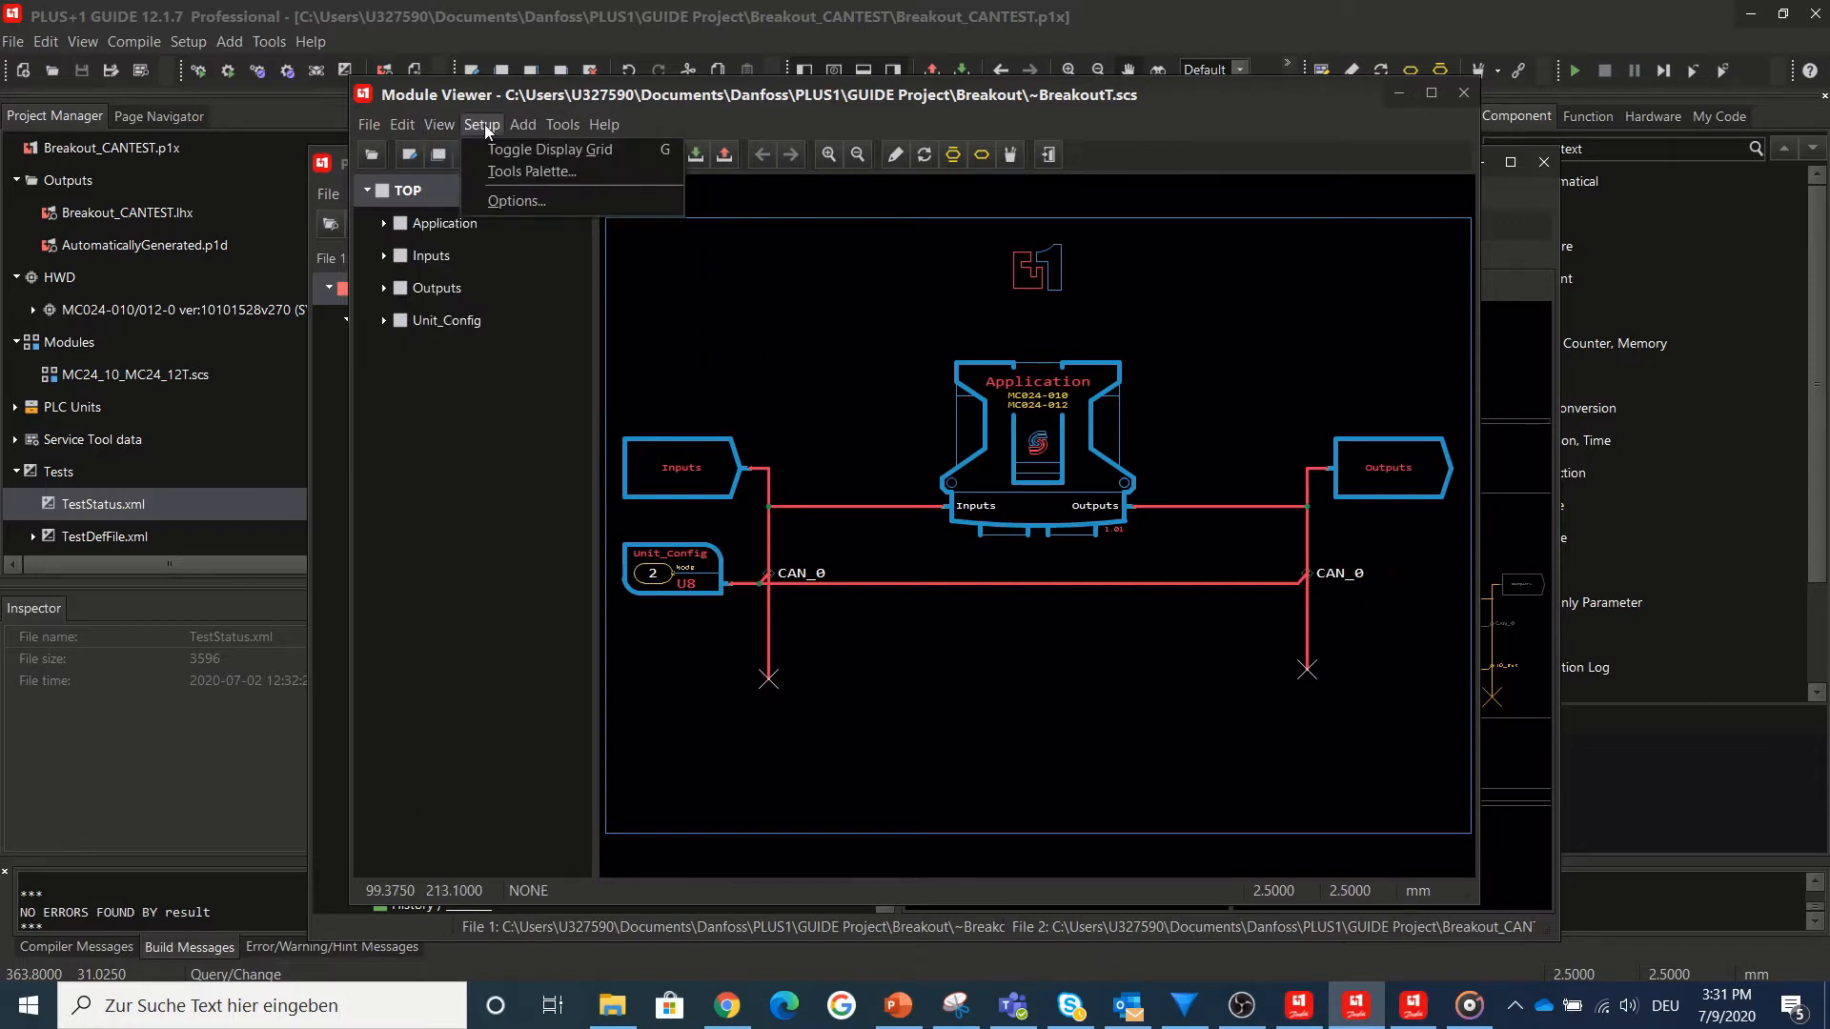
left_click(514, 201)
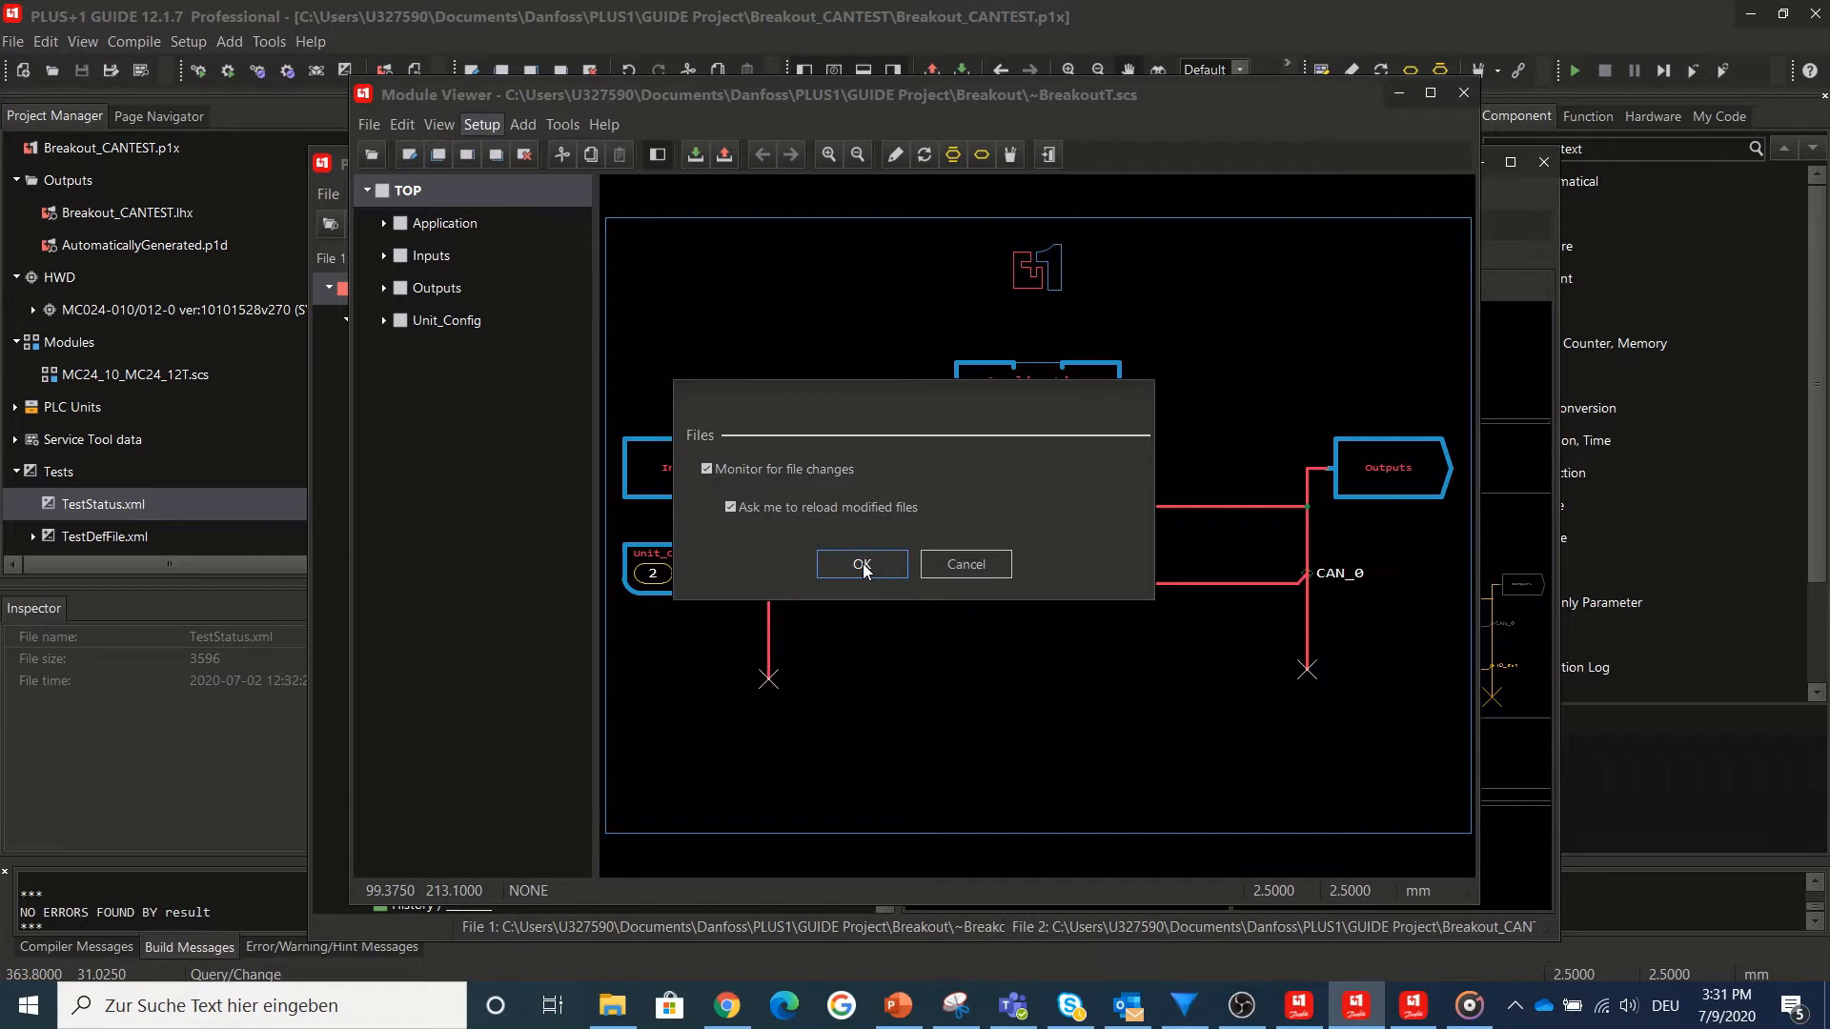
left_click(862, 564)
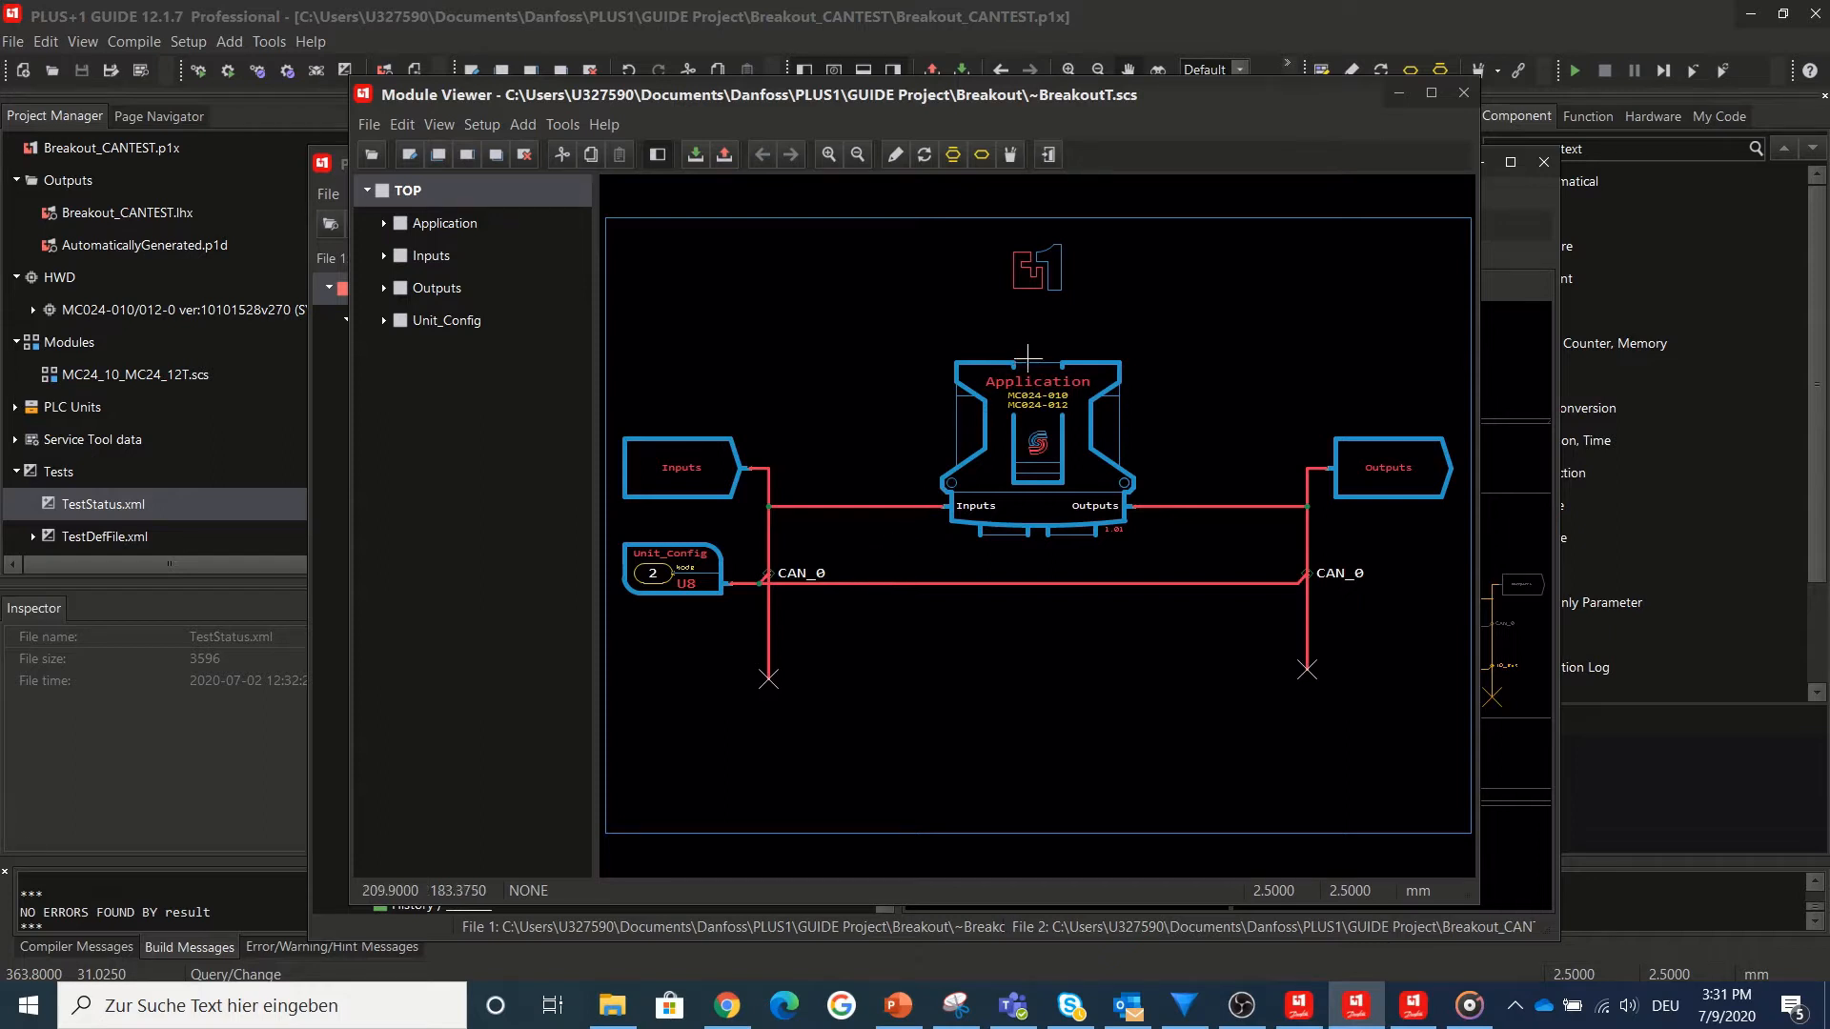
mouse_move(1096, 295)
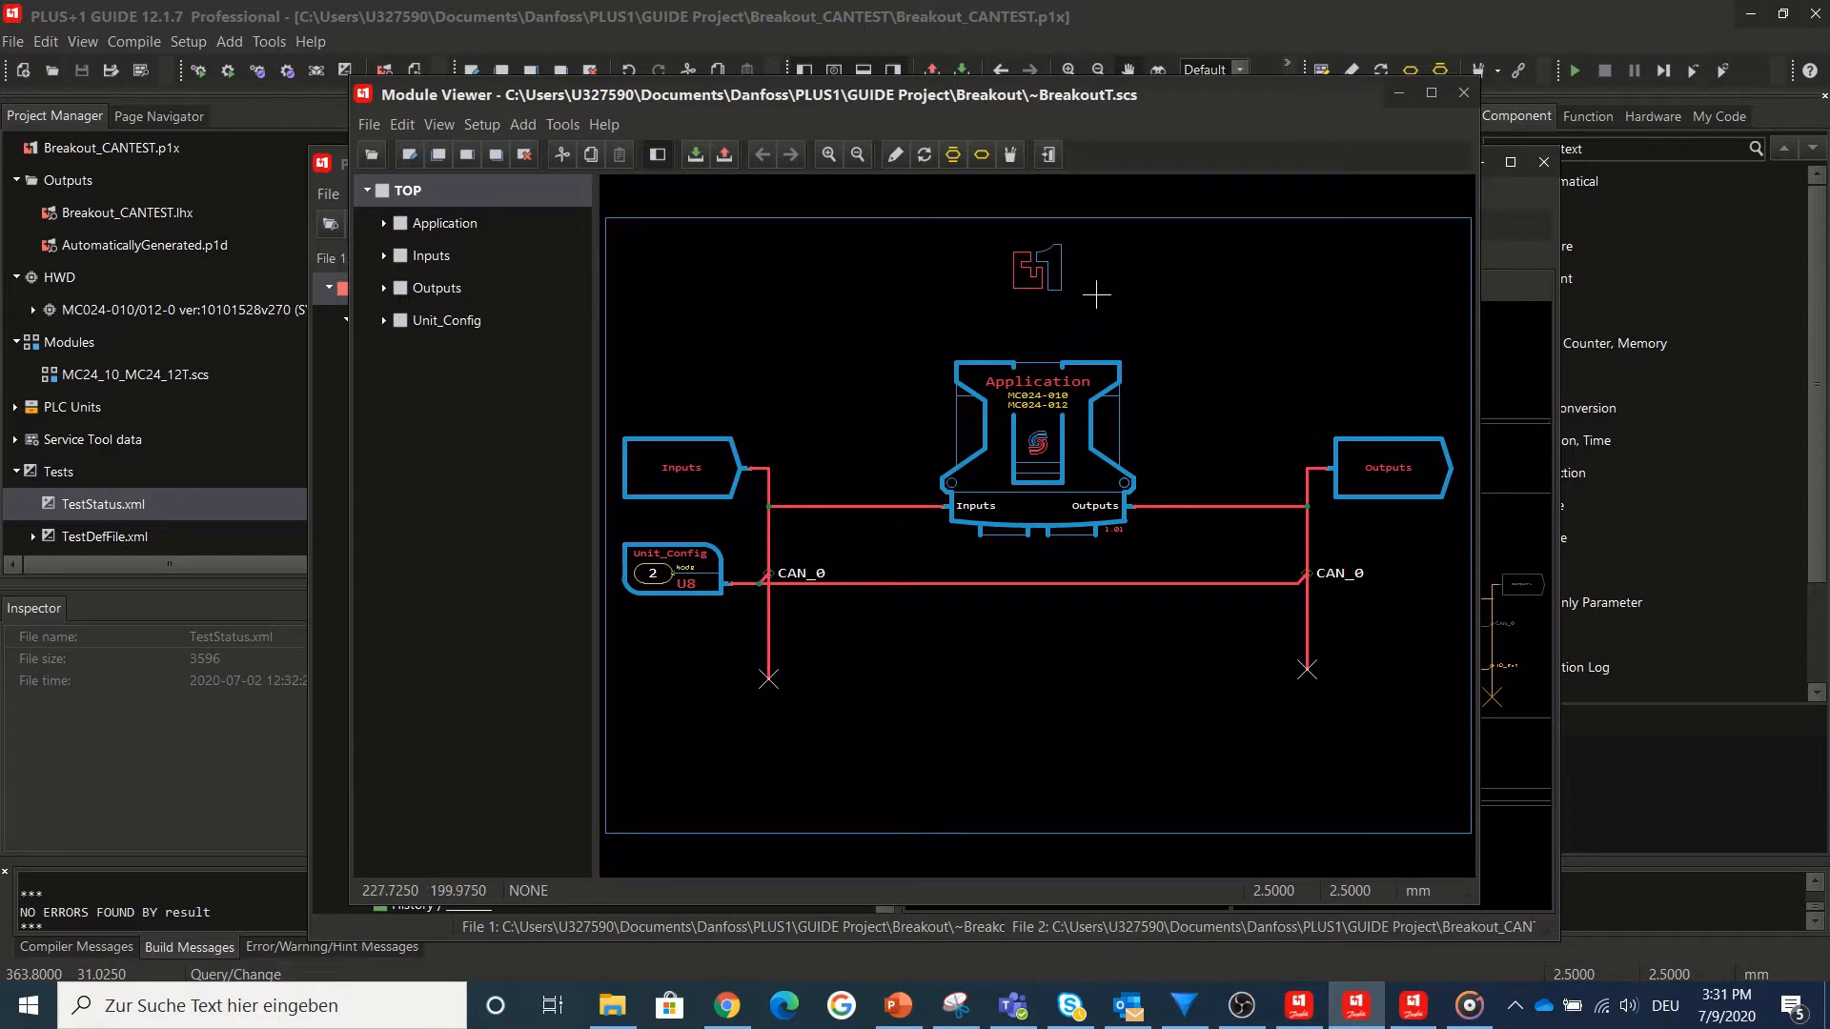
mouse_move(1125, 257)
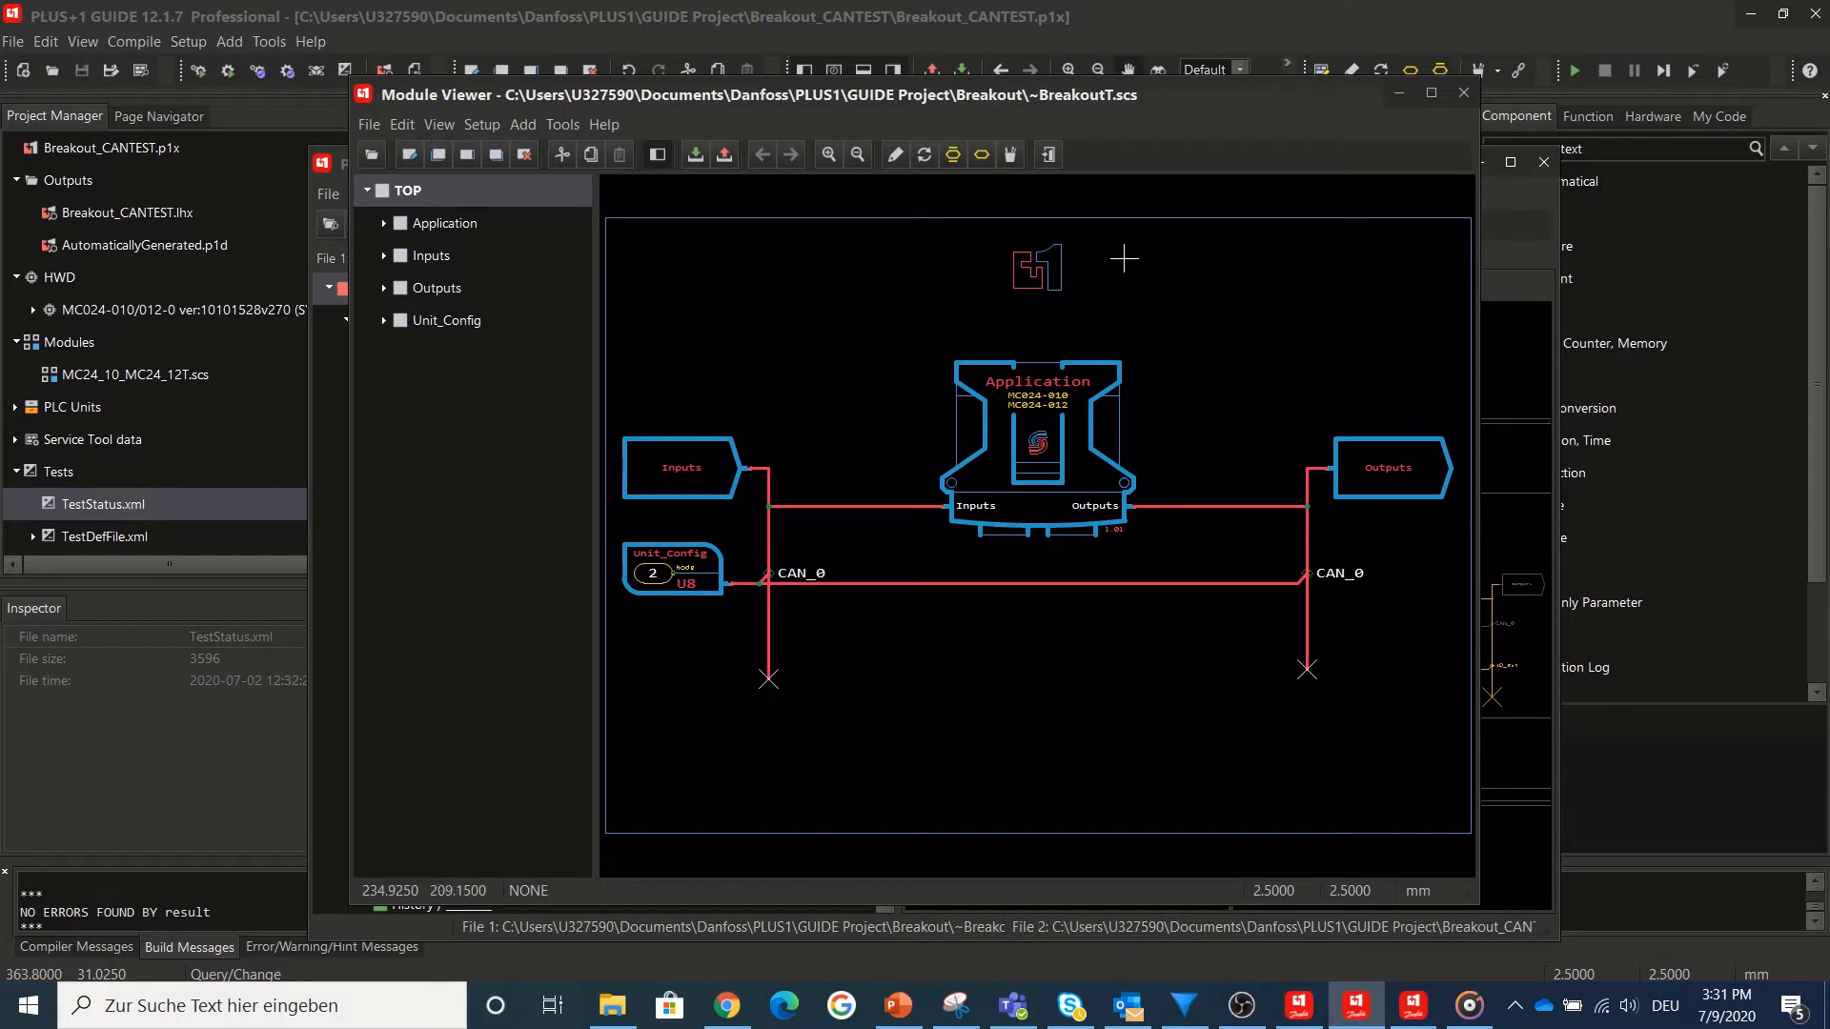
mouse_move(1127, 223)
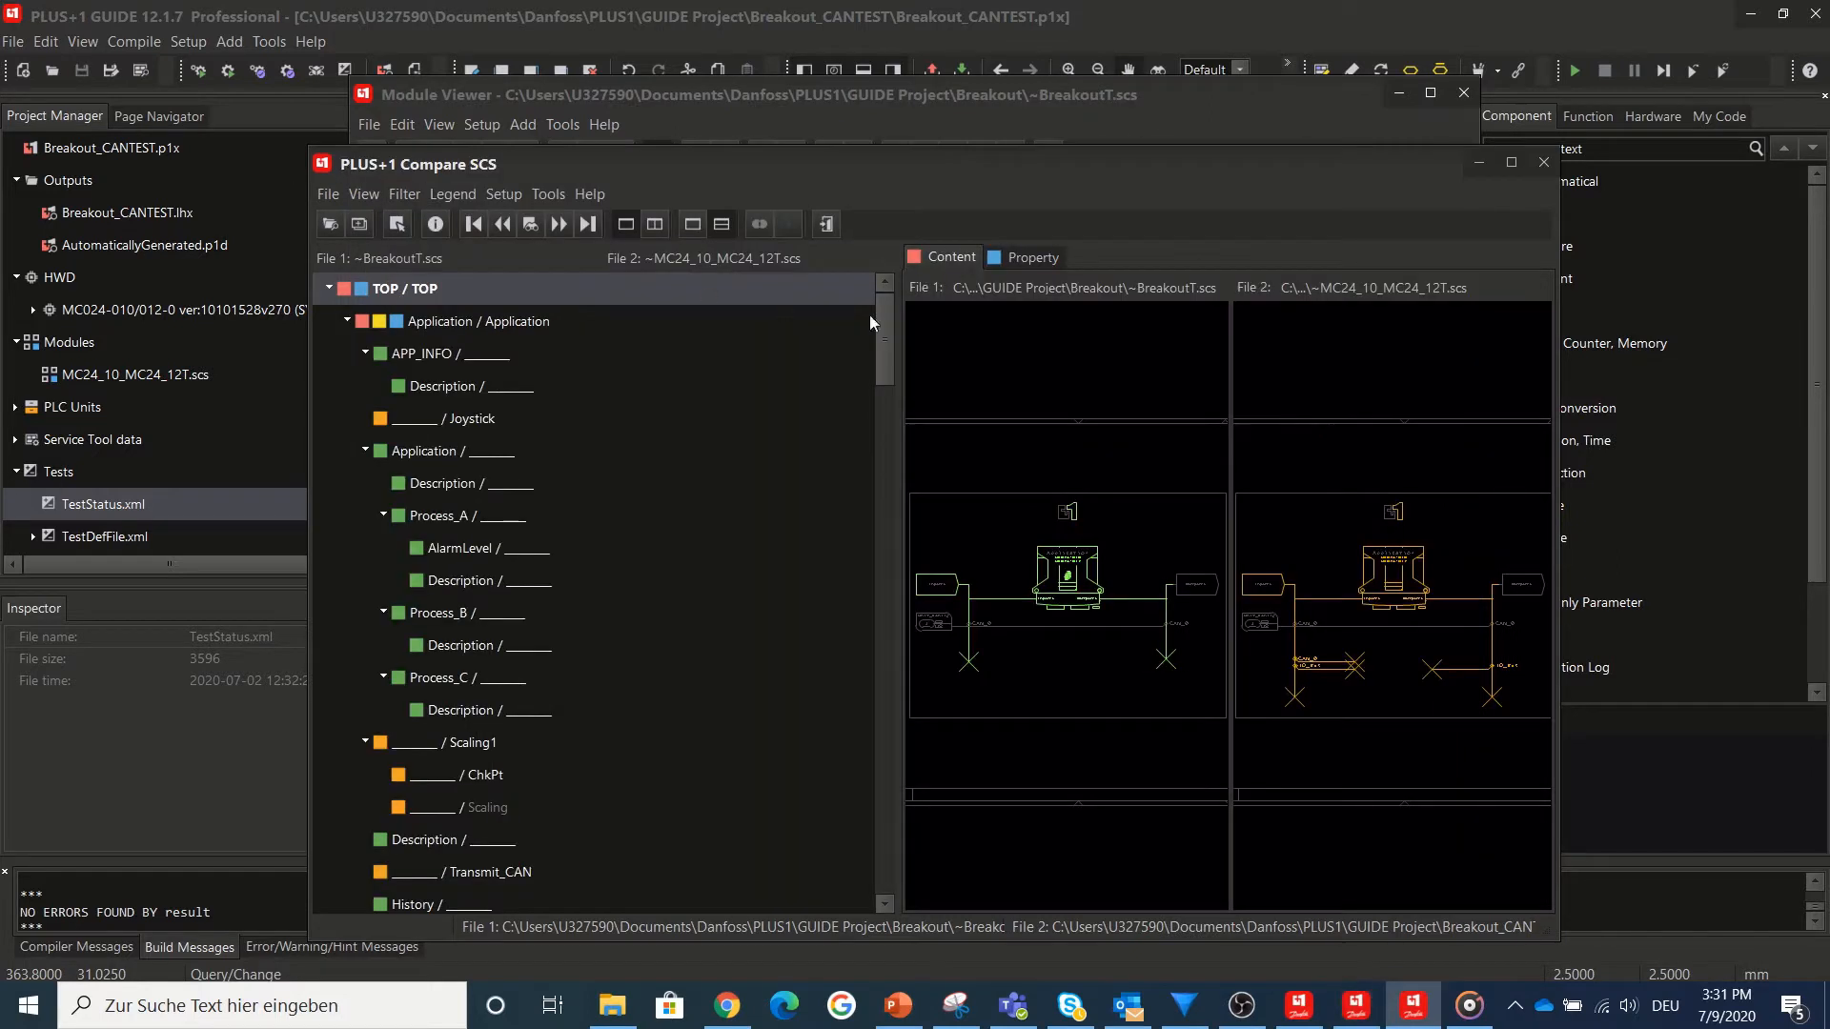
mouse_move(1193, 278)
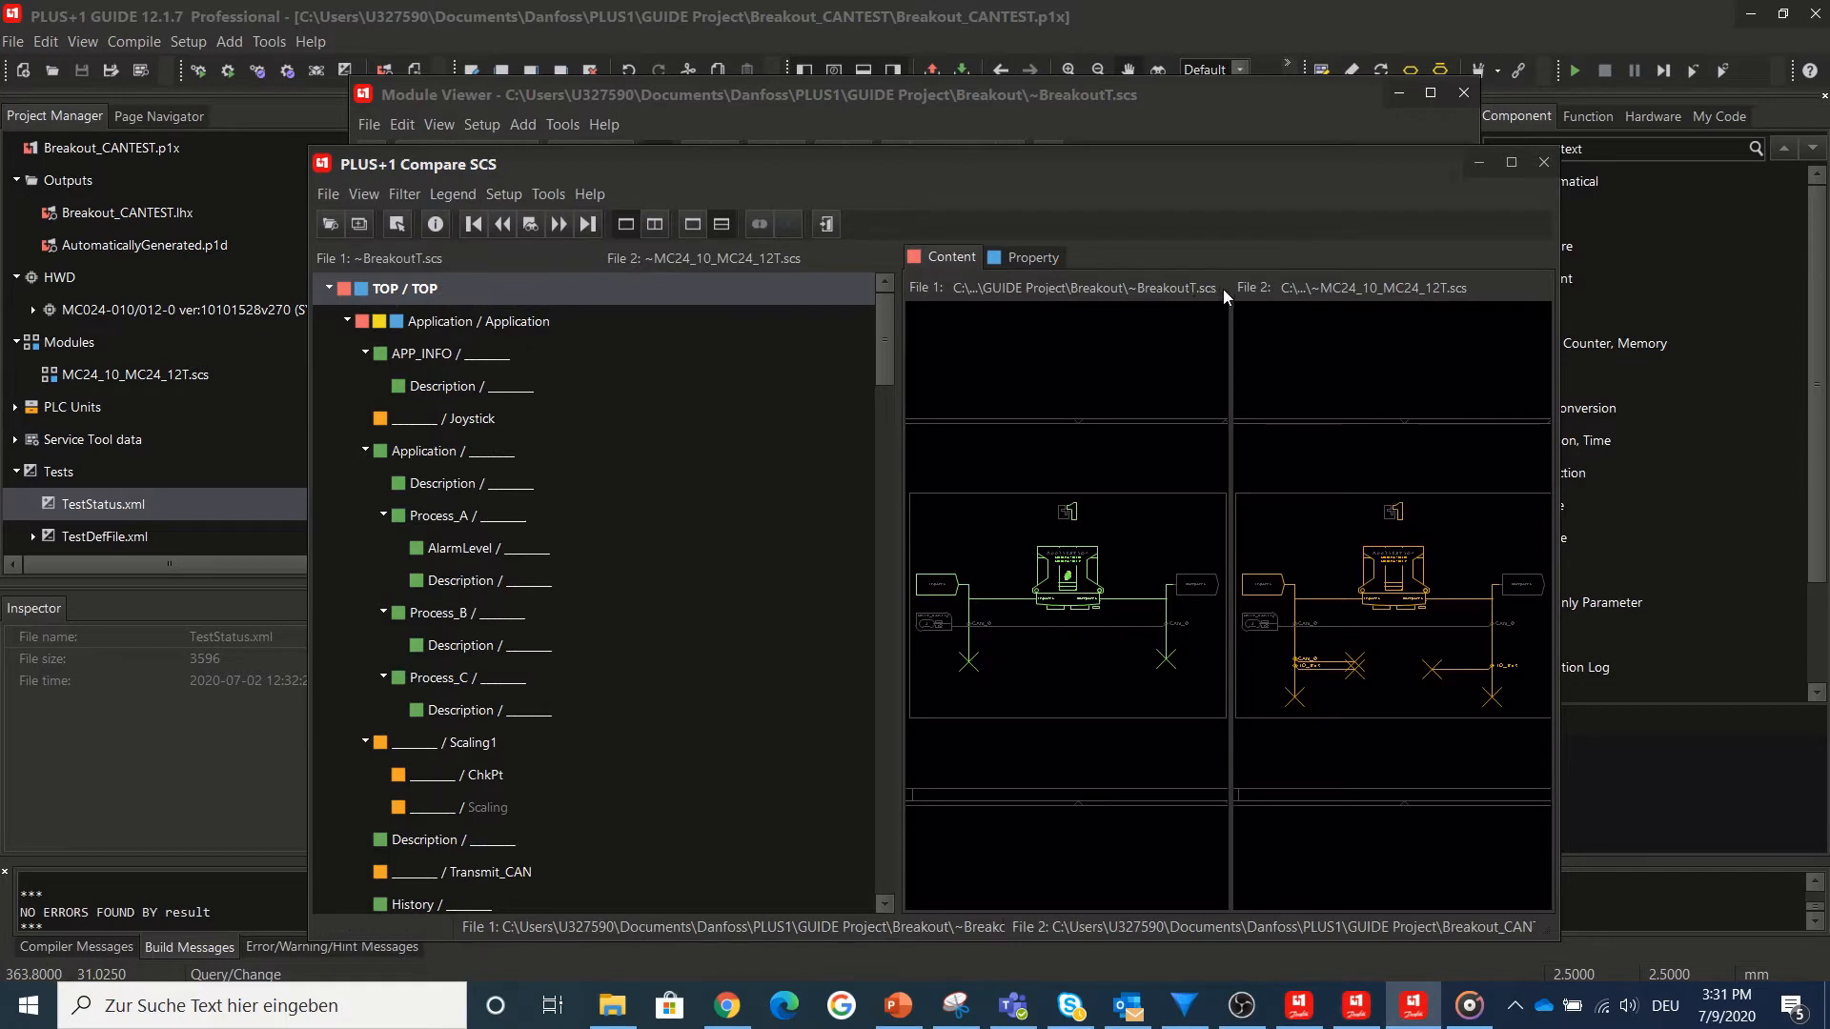
- Set Compare SCS options to Horizontal Page Views and confirm
left_click(503, 194)
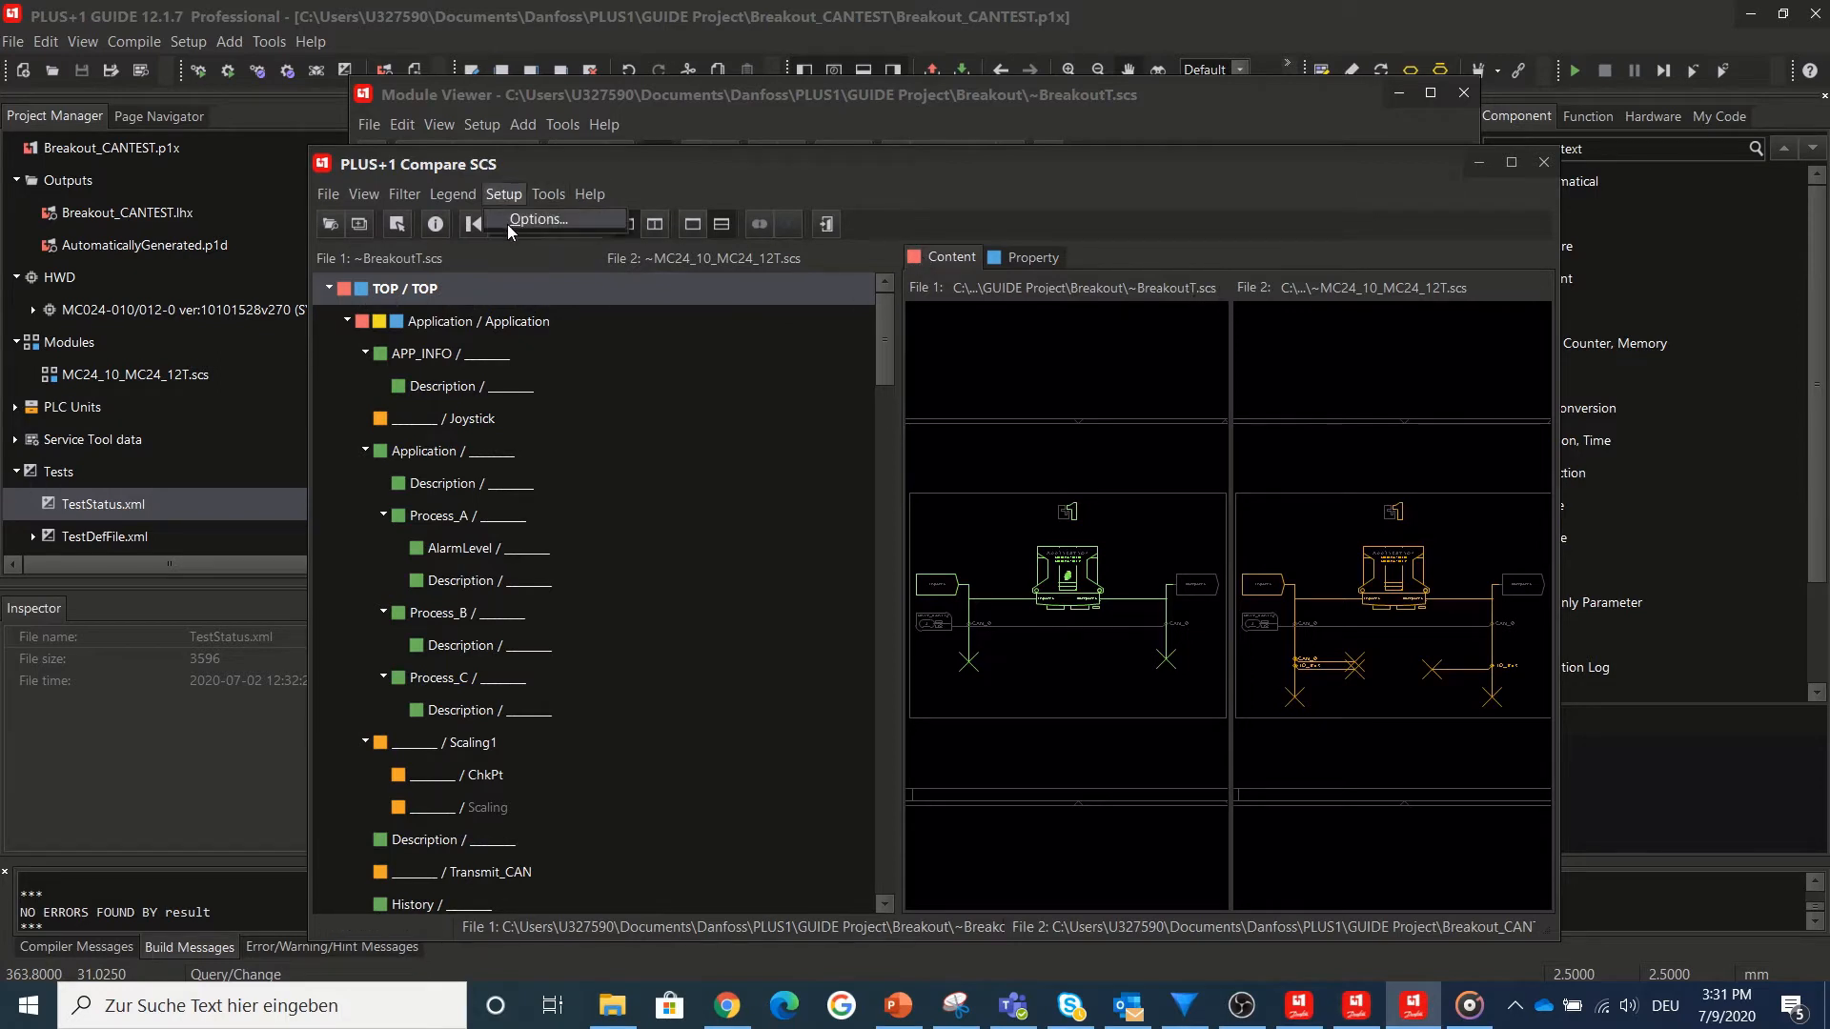
left_click(536, 219)
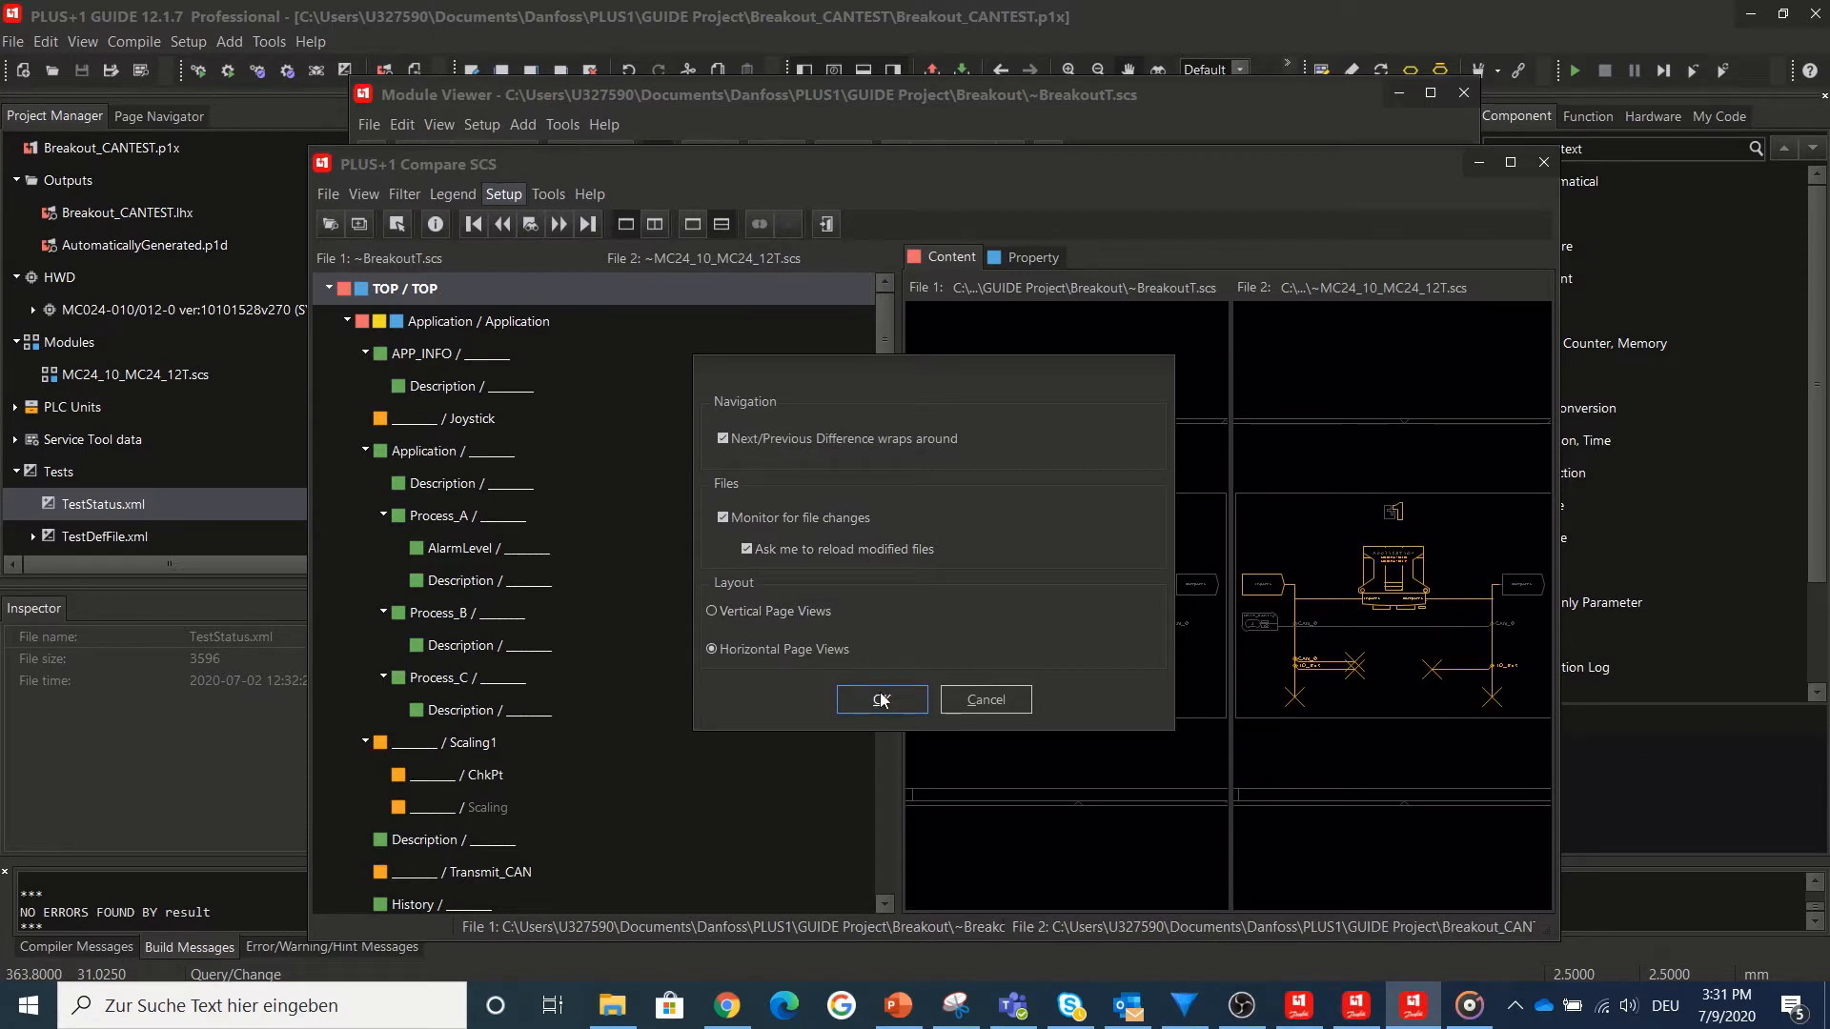
left_click(881, 699)
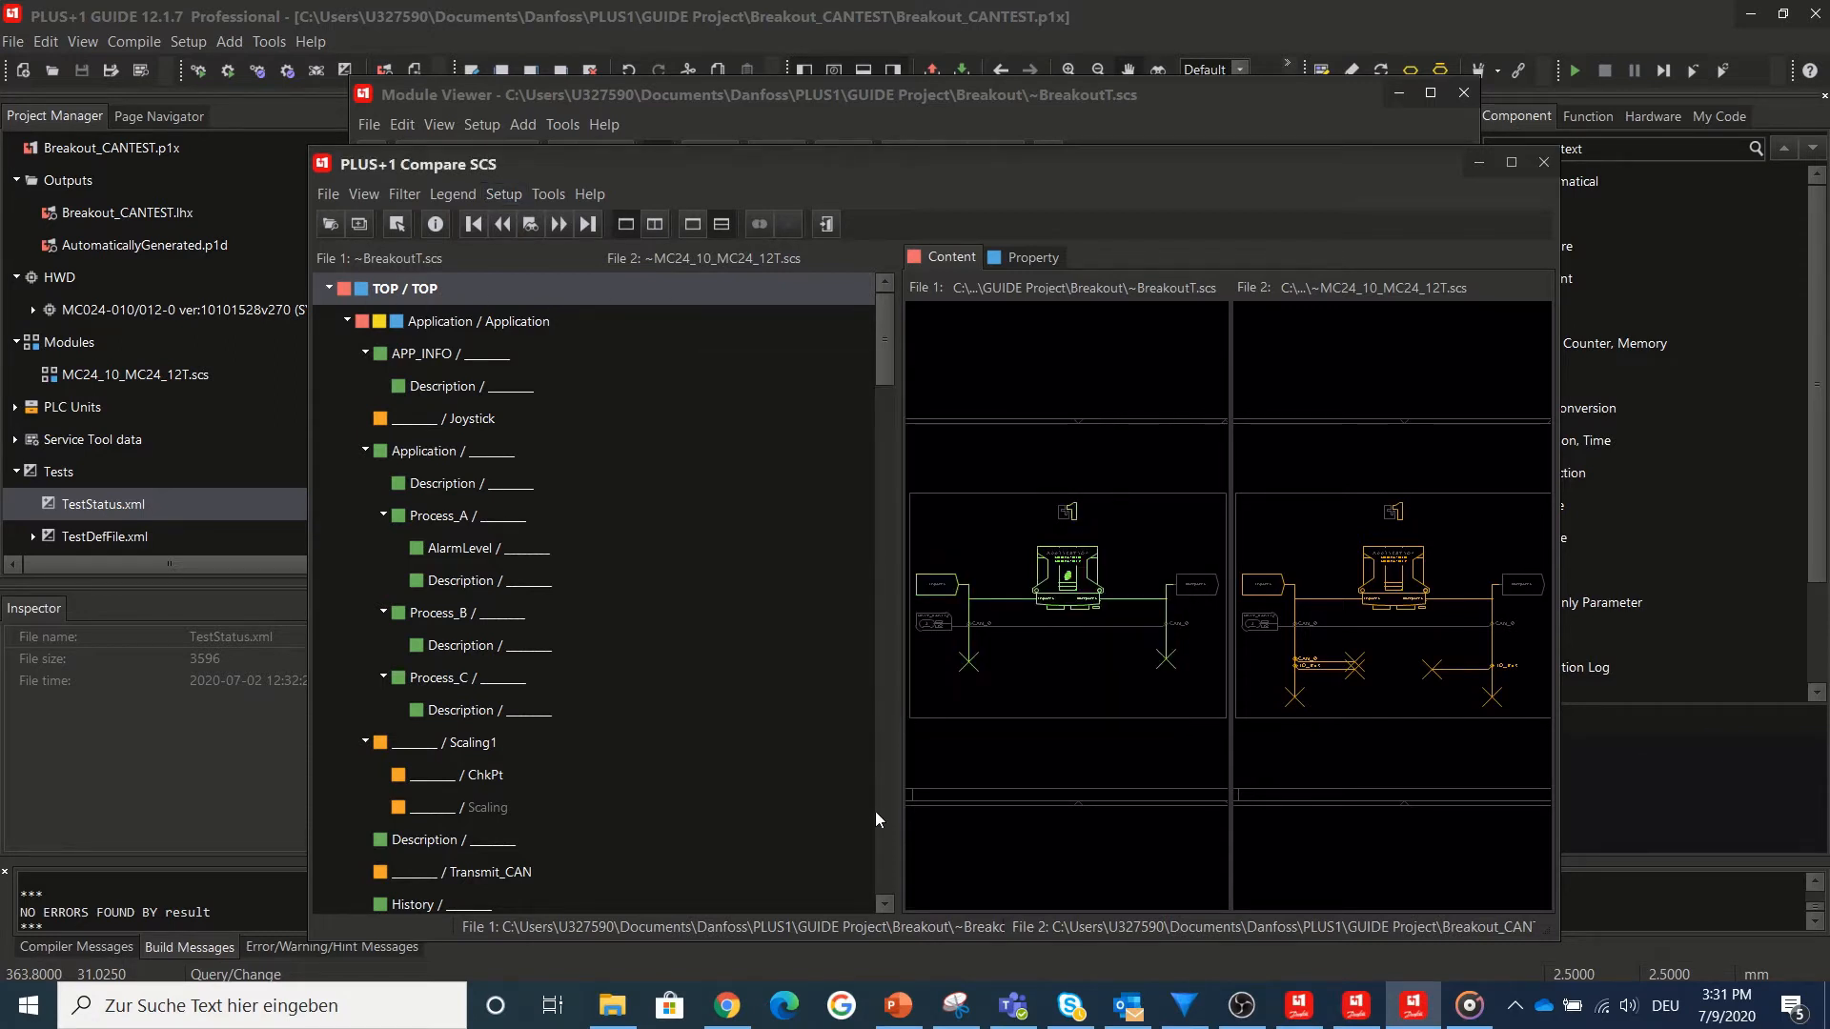
left_click(955, 1004)
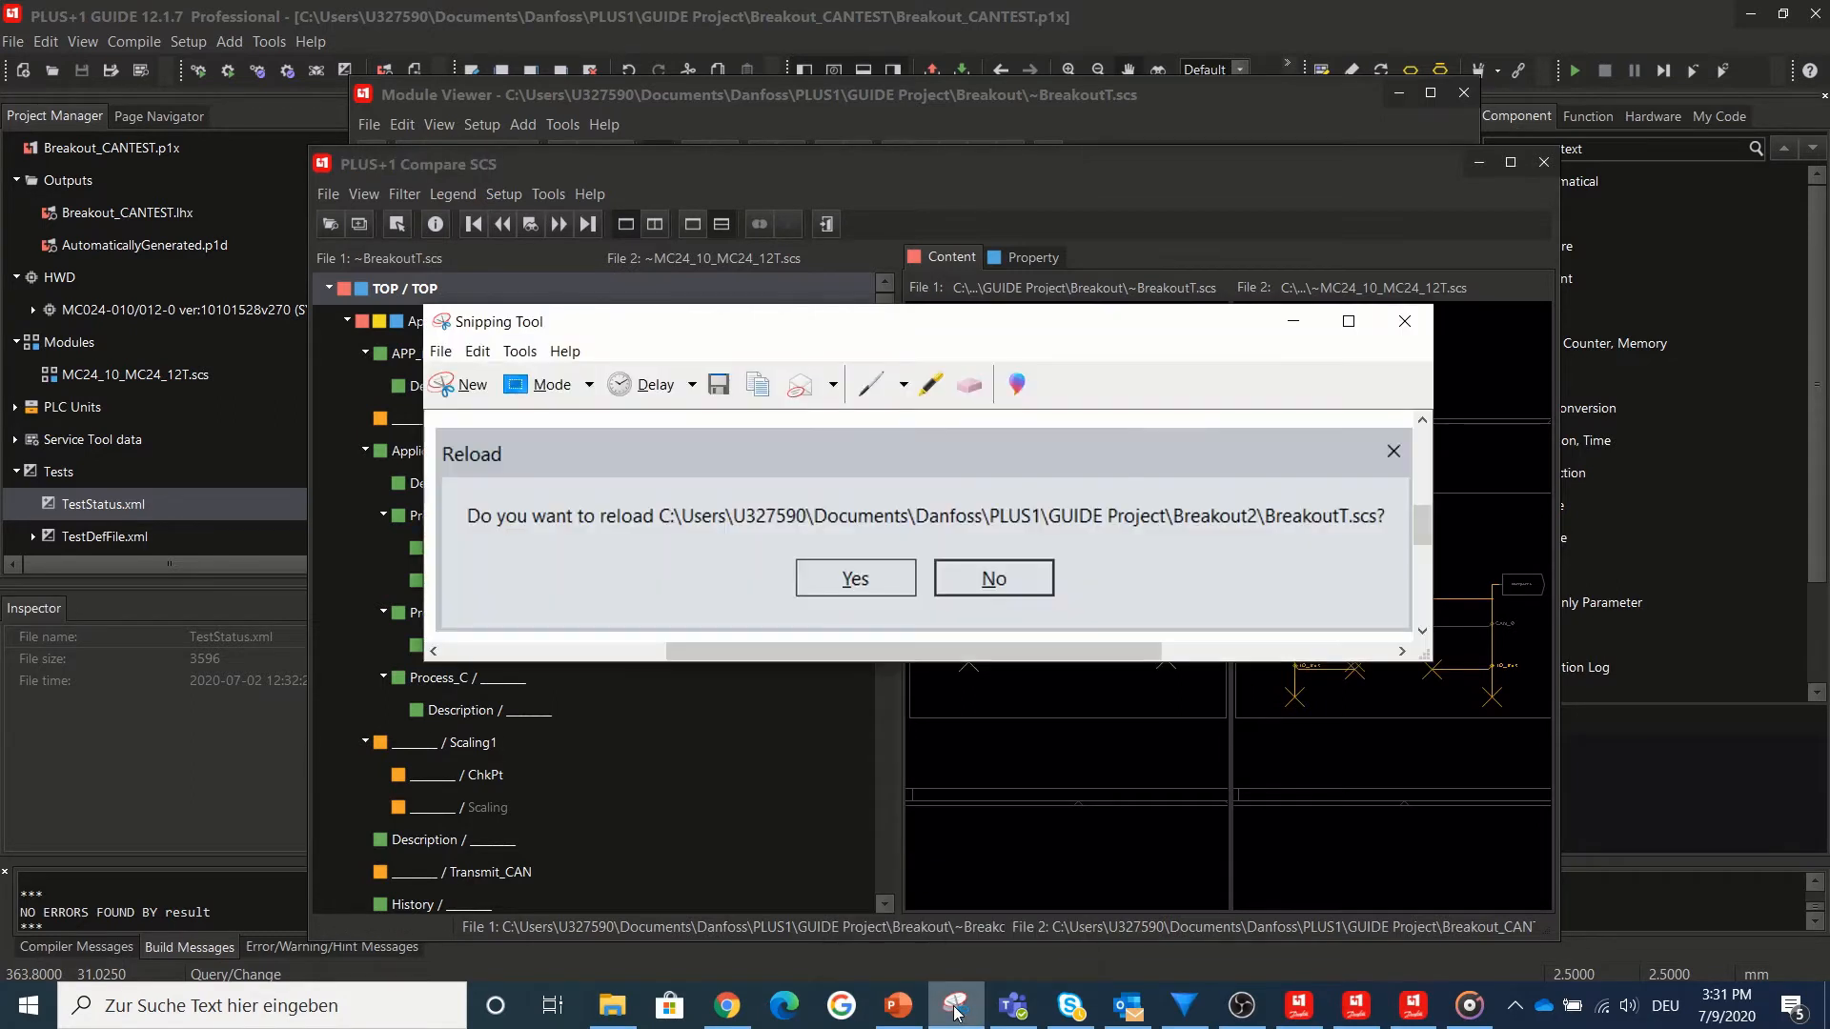
mouse_move(1232, 833)
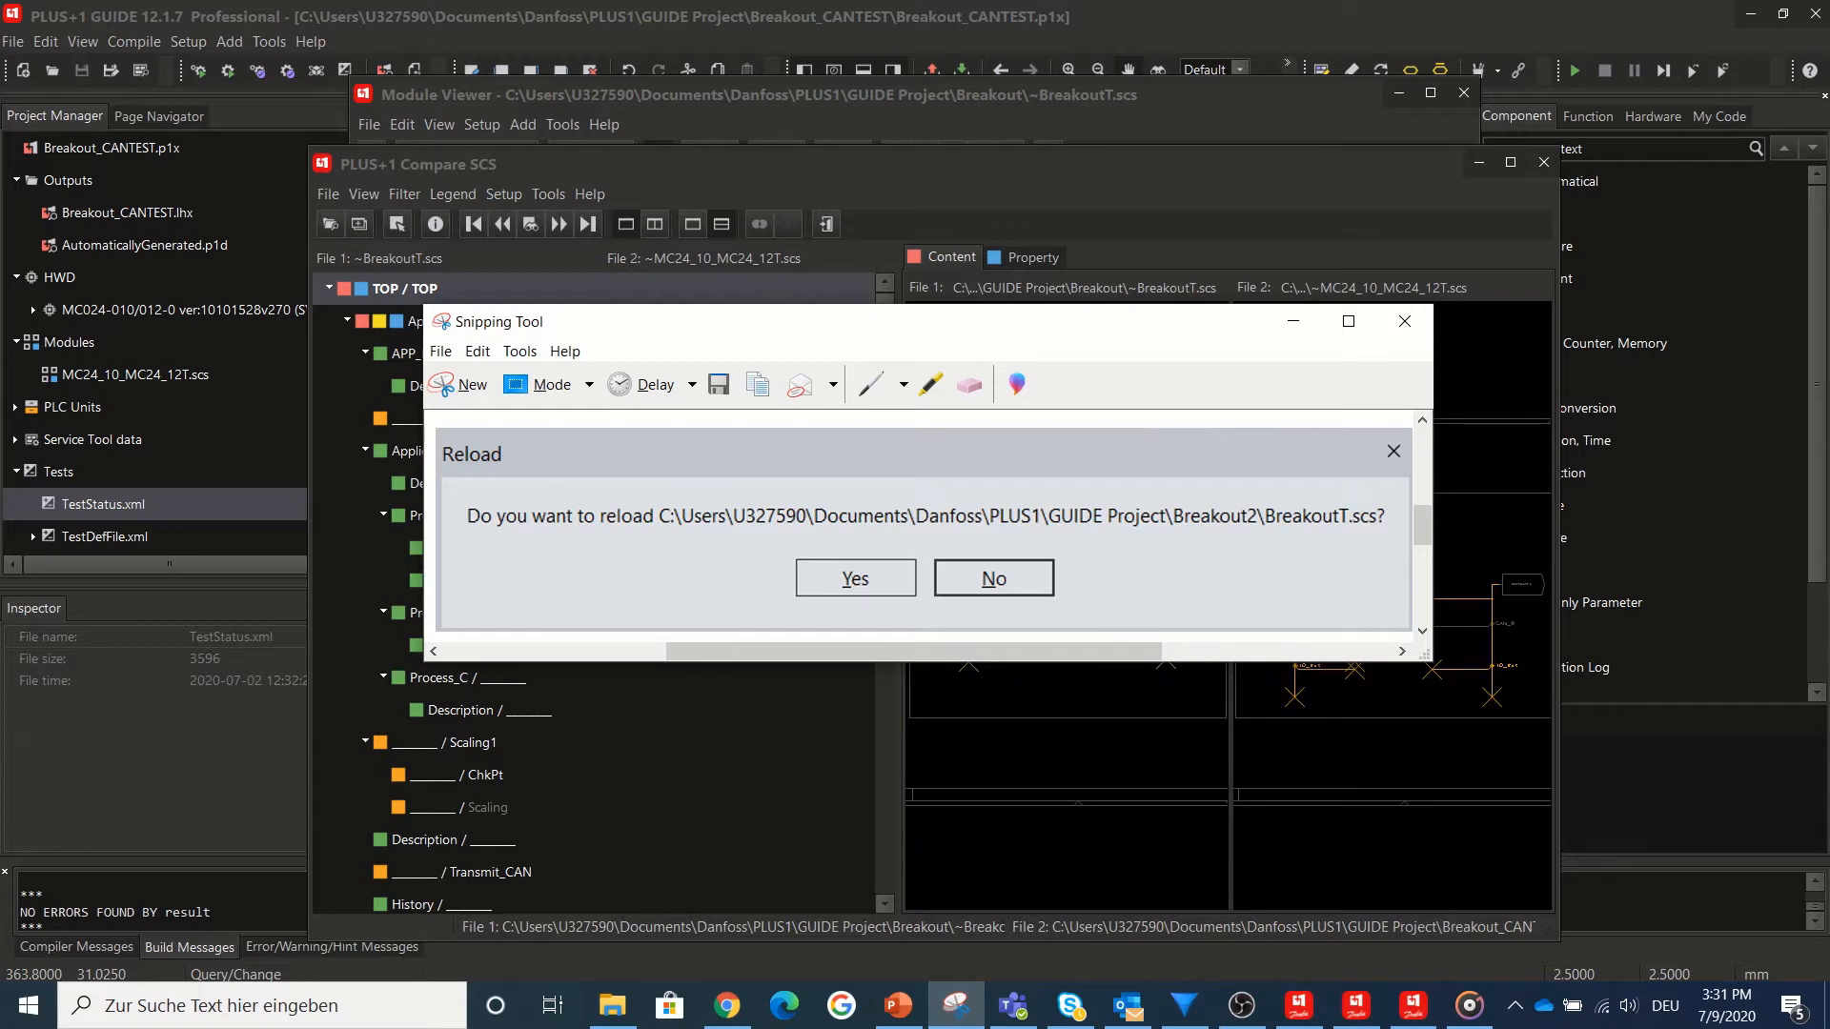
- Answer the BreakoutT.scs reload prompt and re-apply Horizontal Page Views in Compare SCS options
left_click(853, 577)
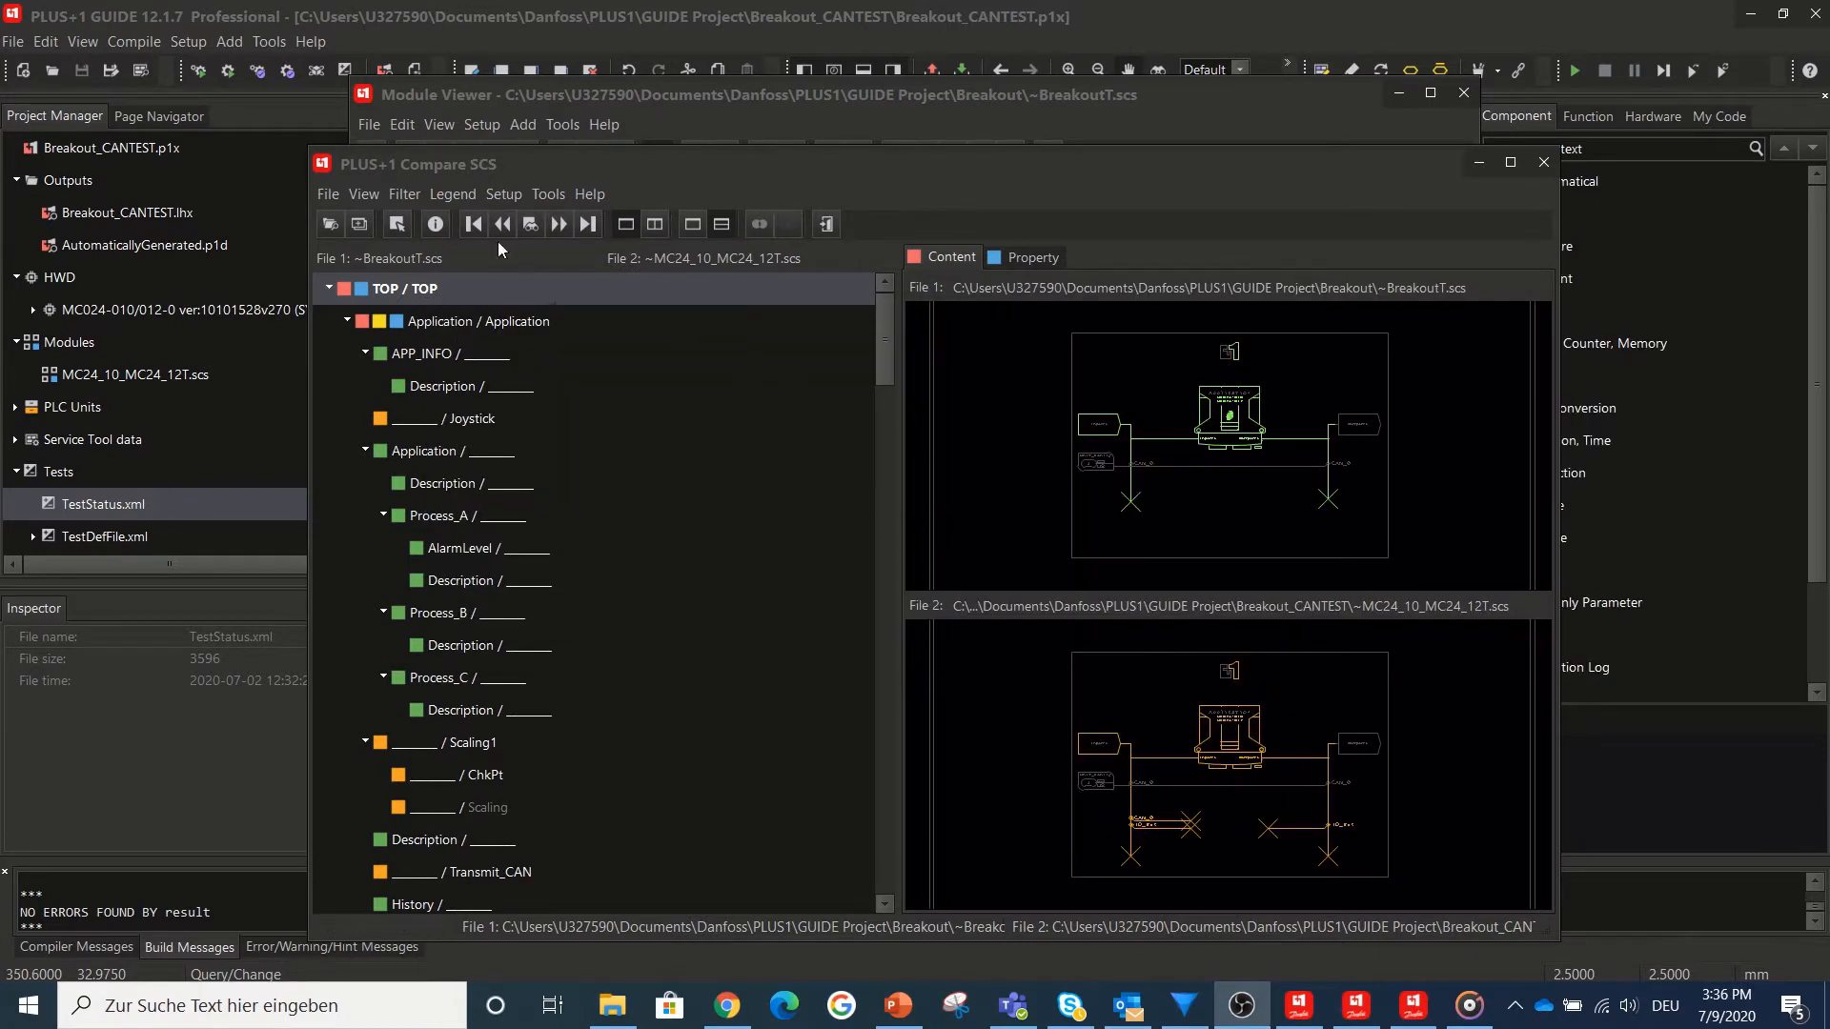
left_click(503, 194)
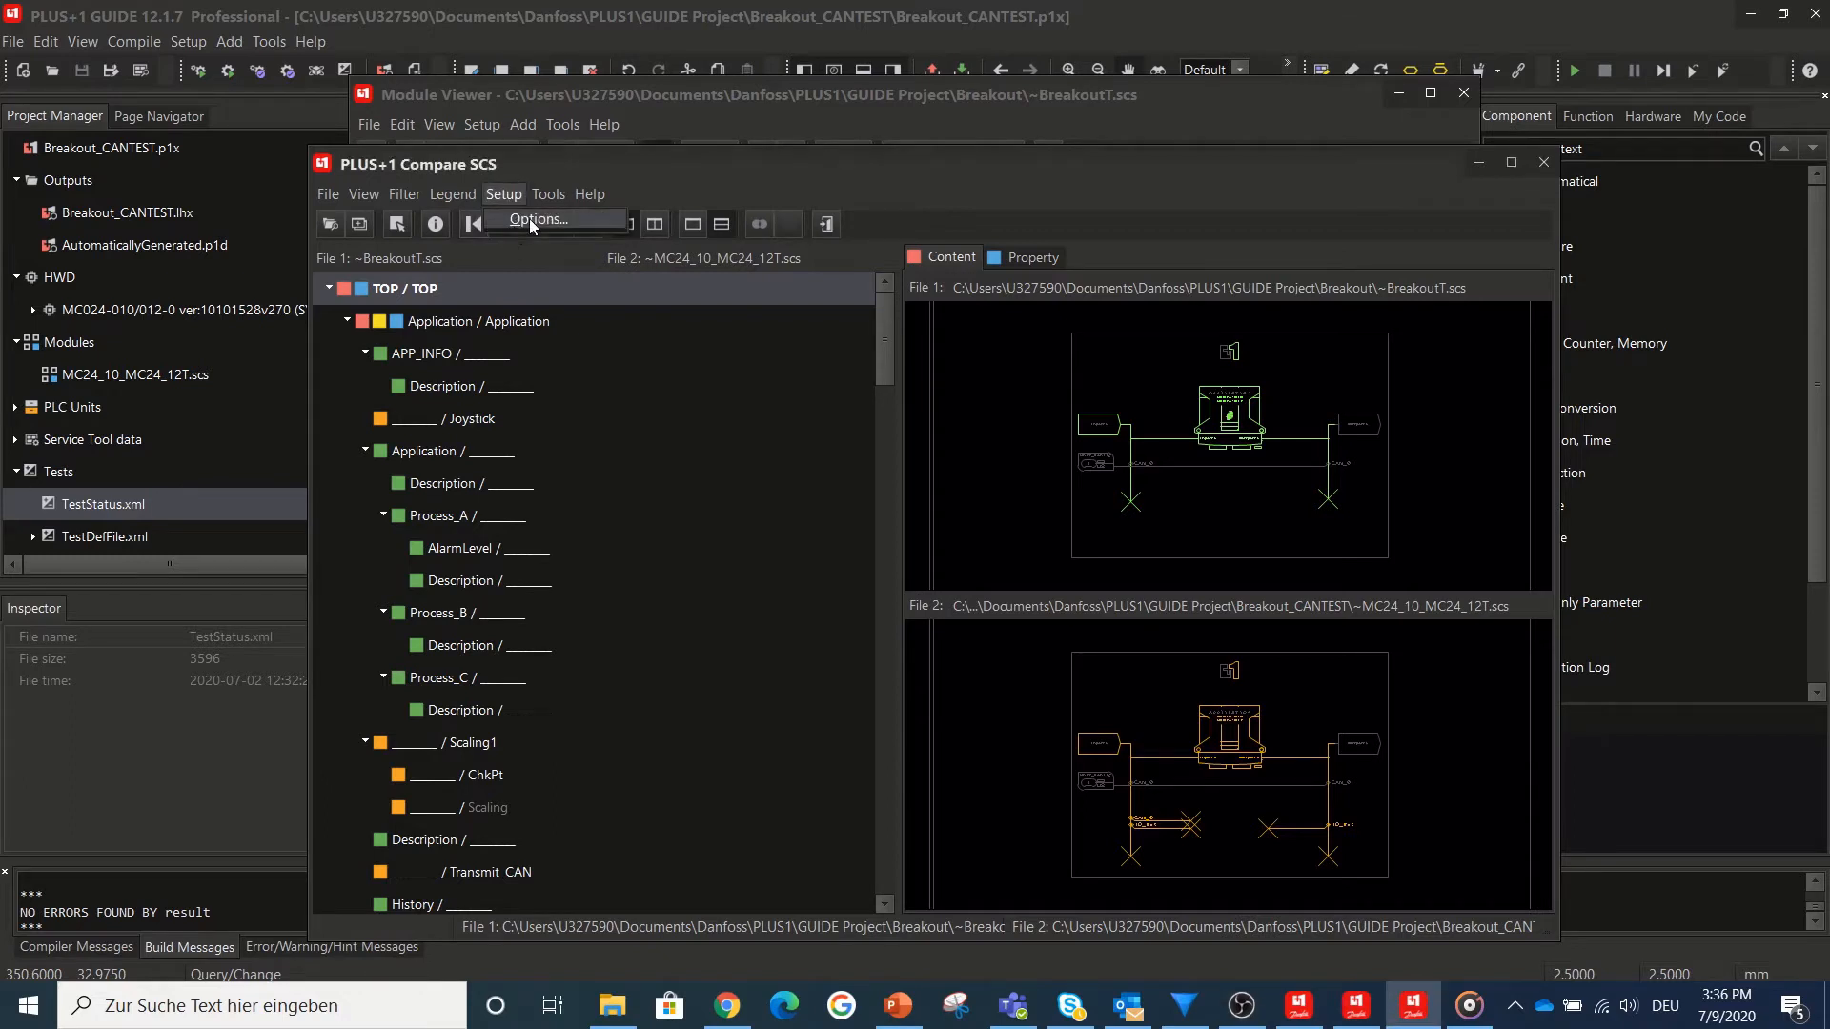
left_click(538, 219)
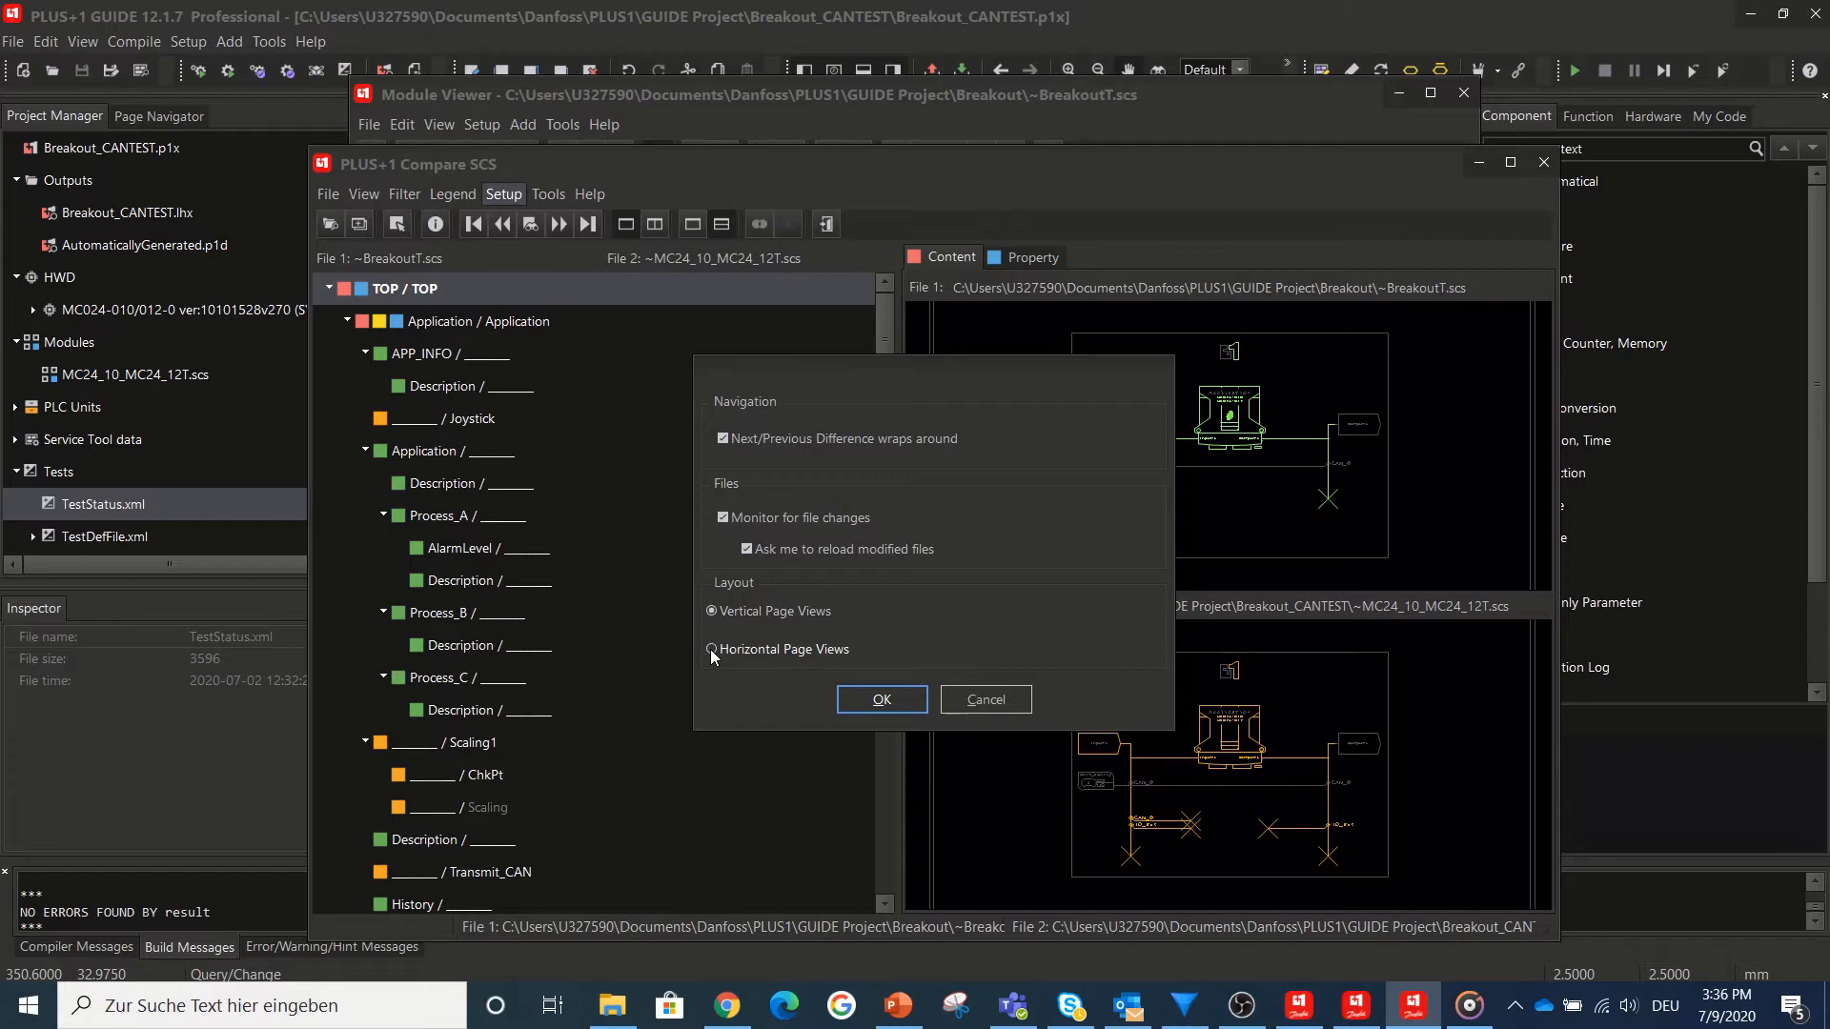
left_click(880, 700)
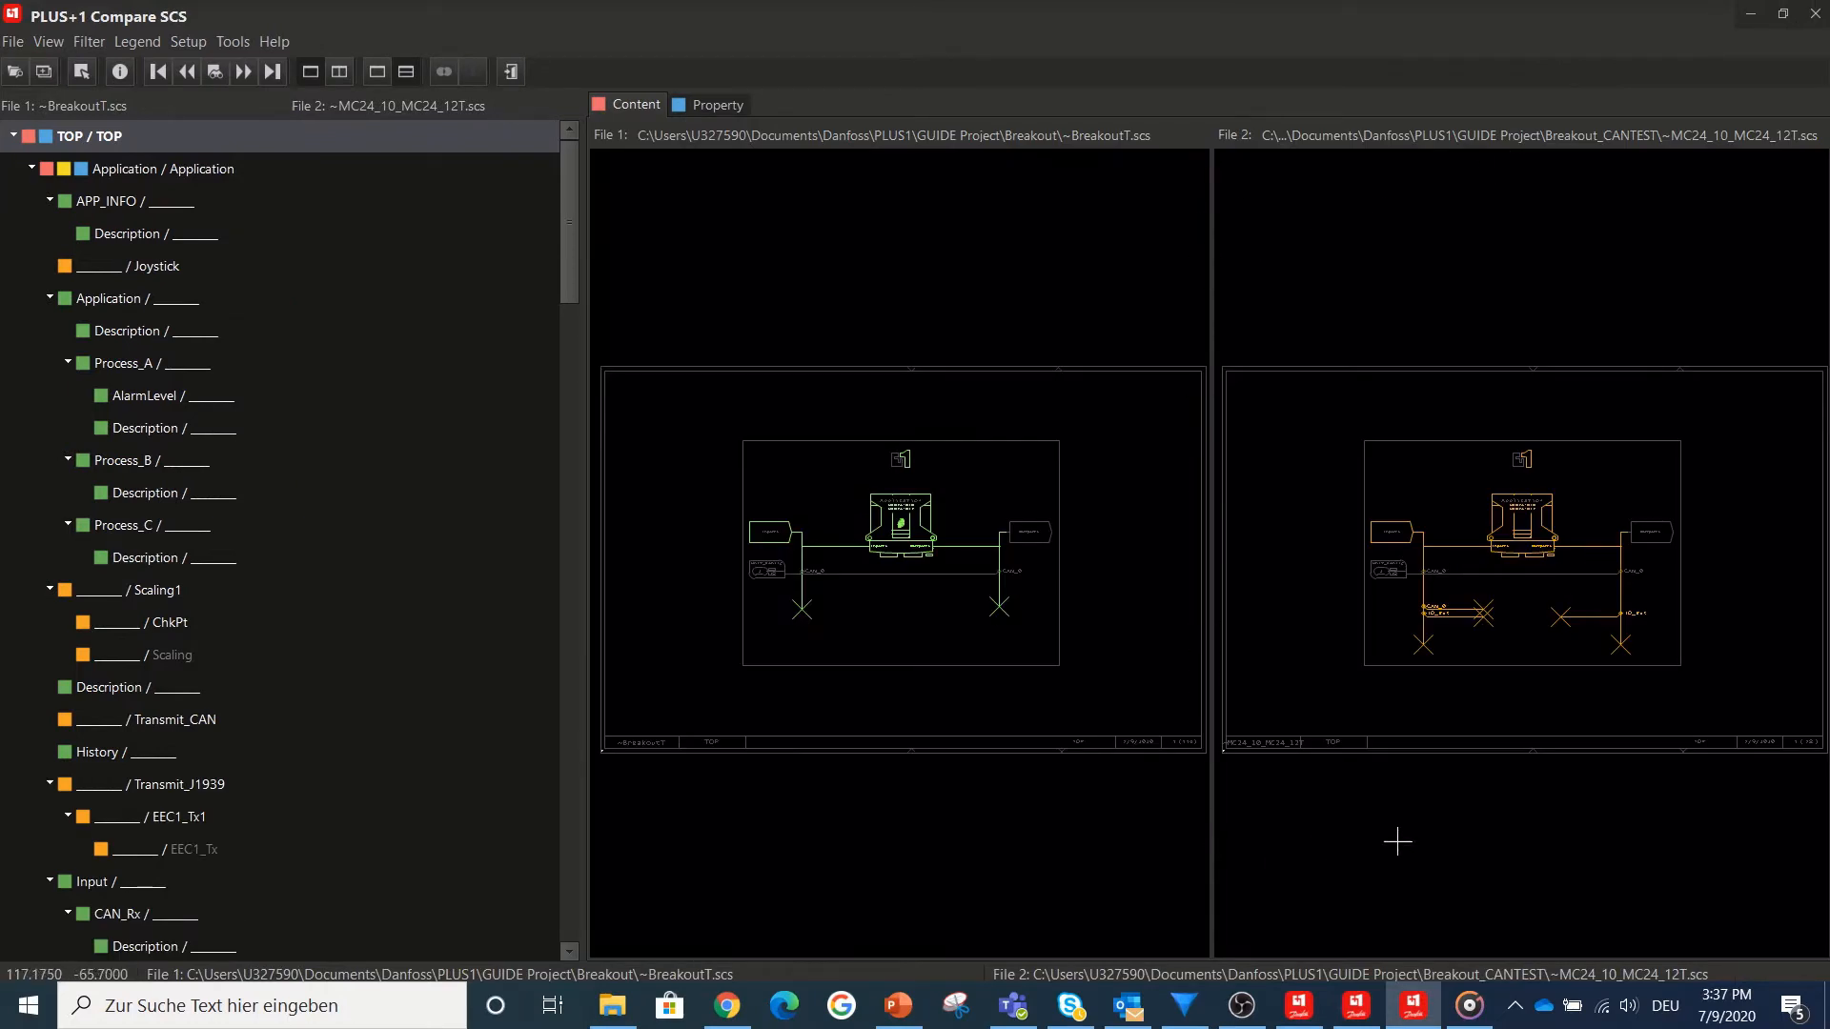
mouse_move(1428, 841)
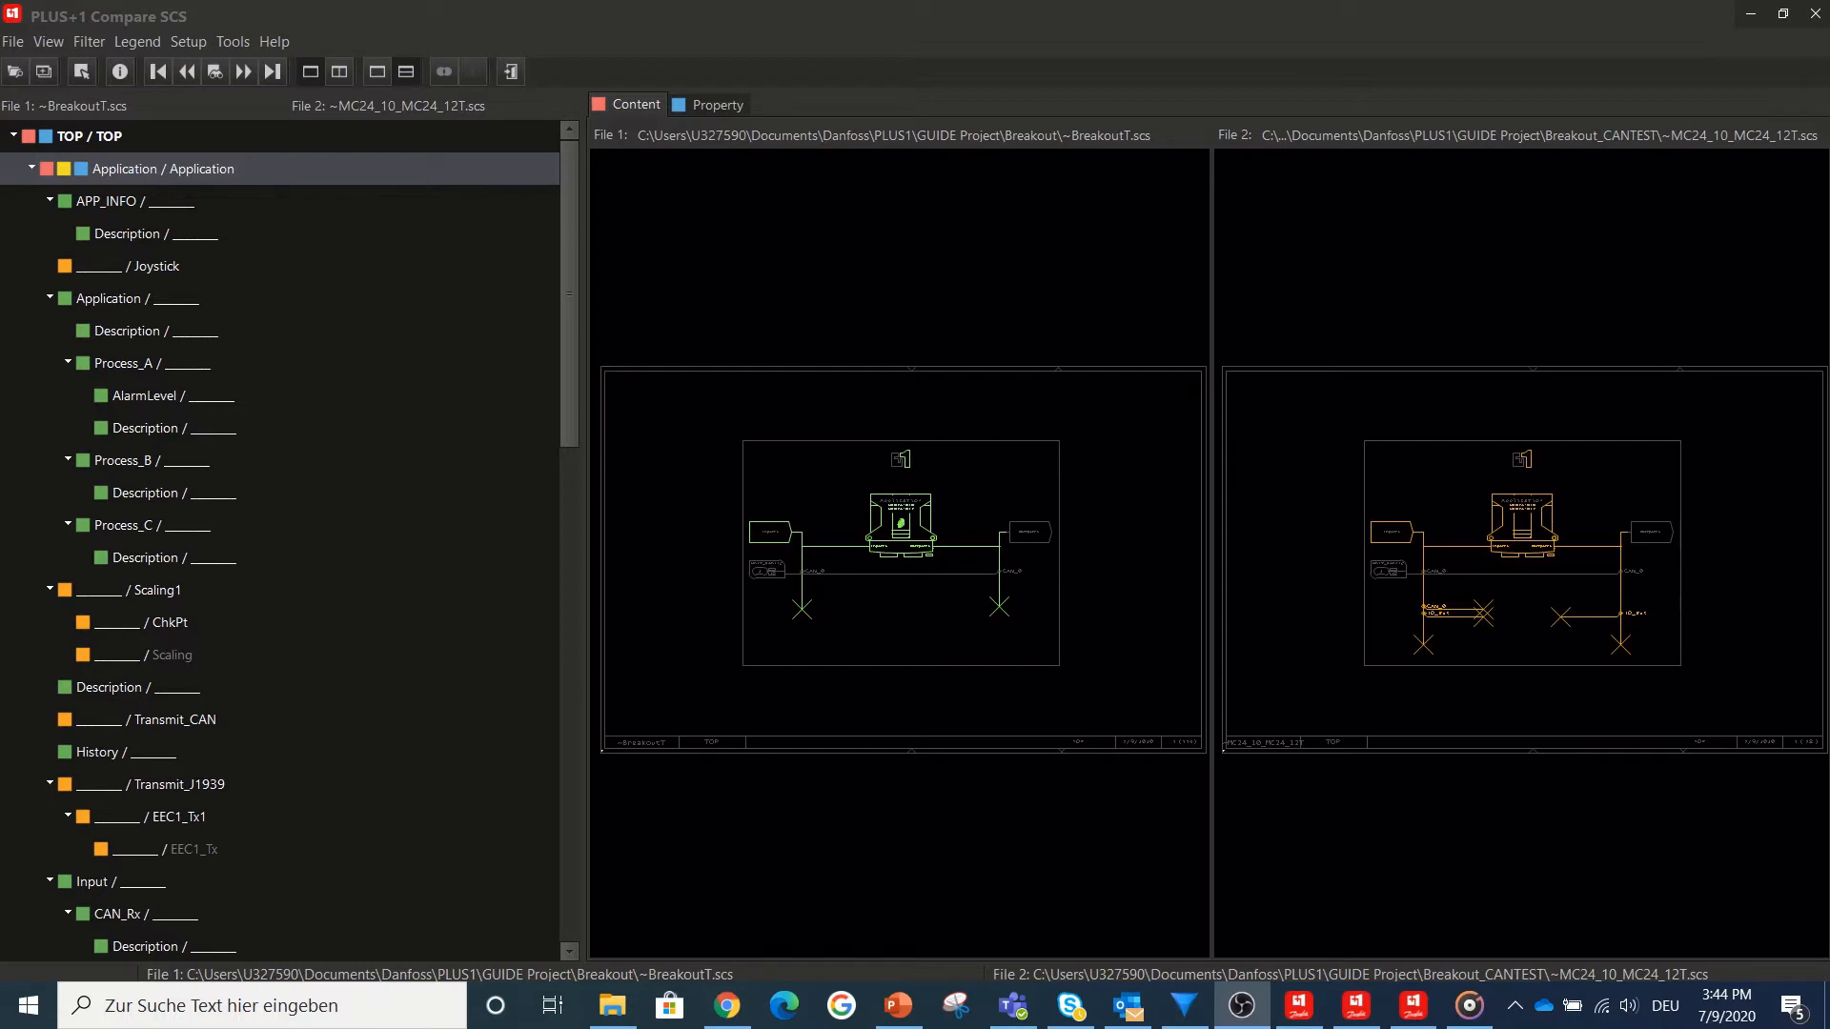
mouse_move(408, 292)
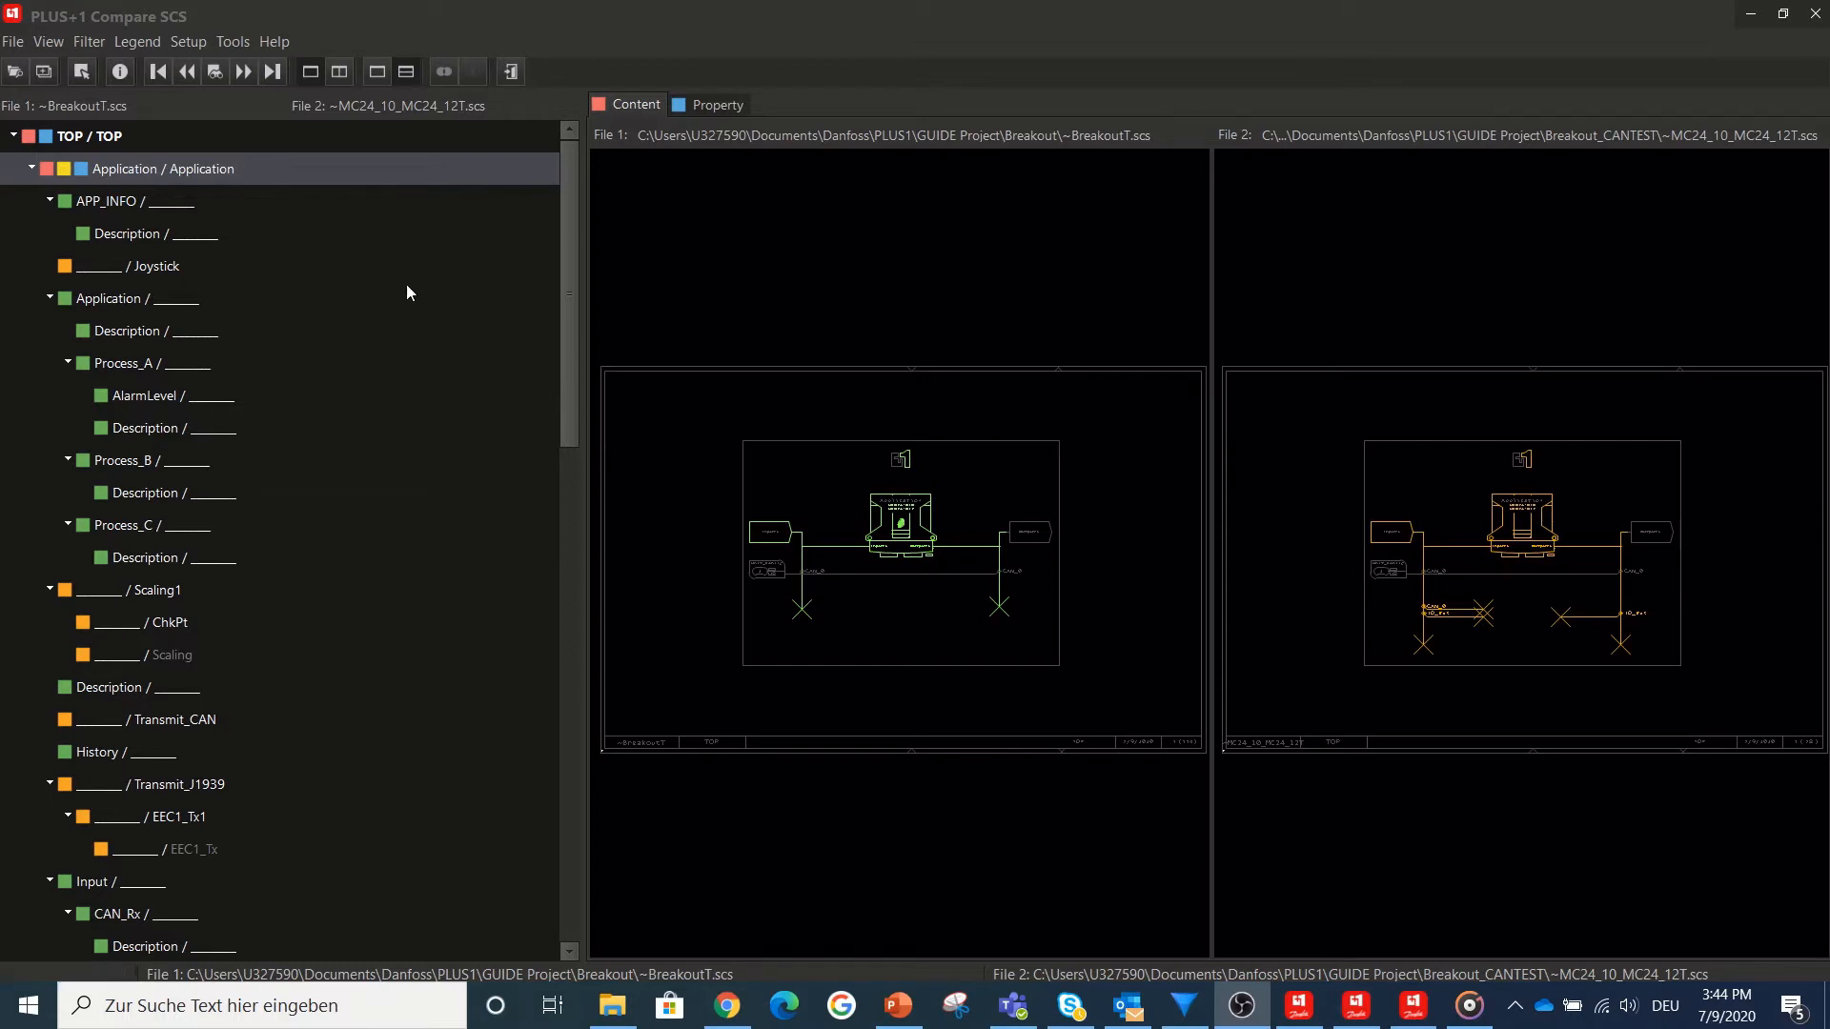
mouse_move(300, 217)
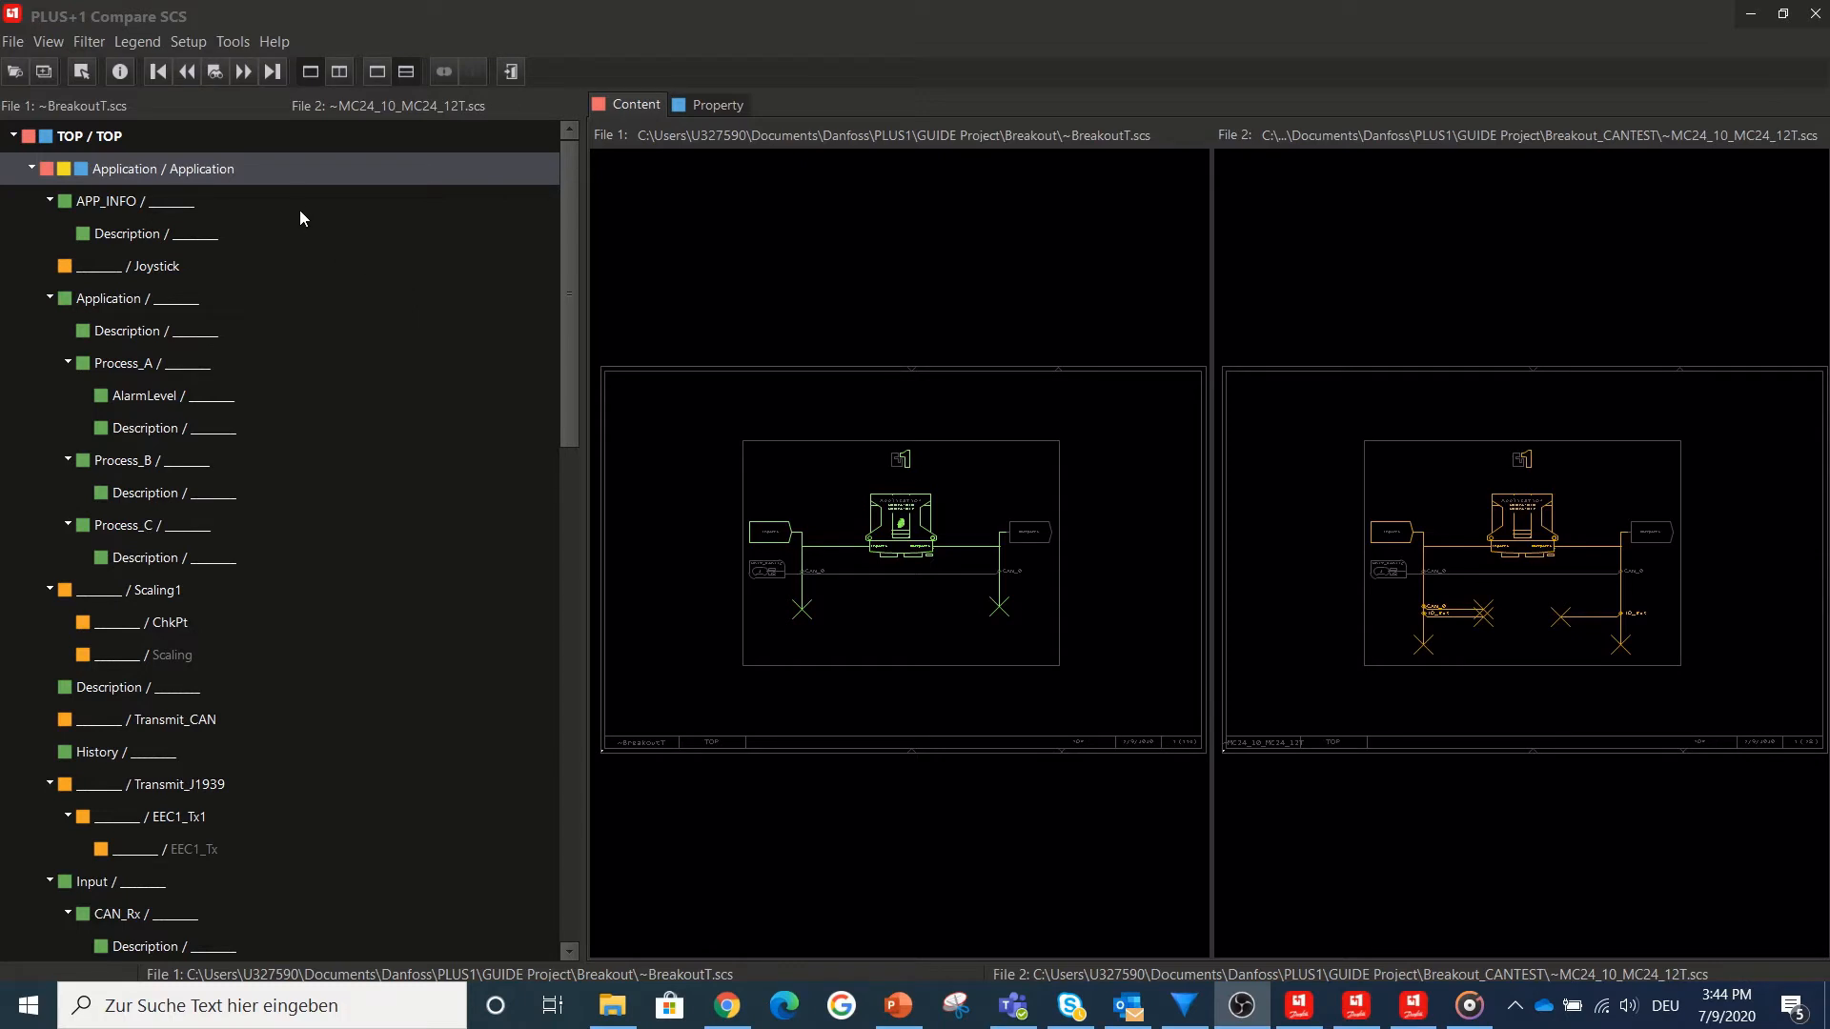
mouse_move(291, 185)
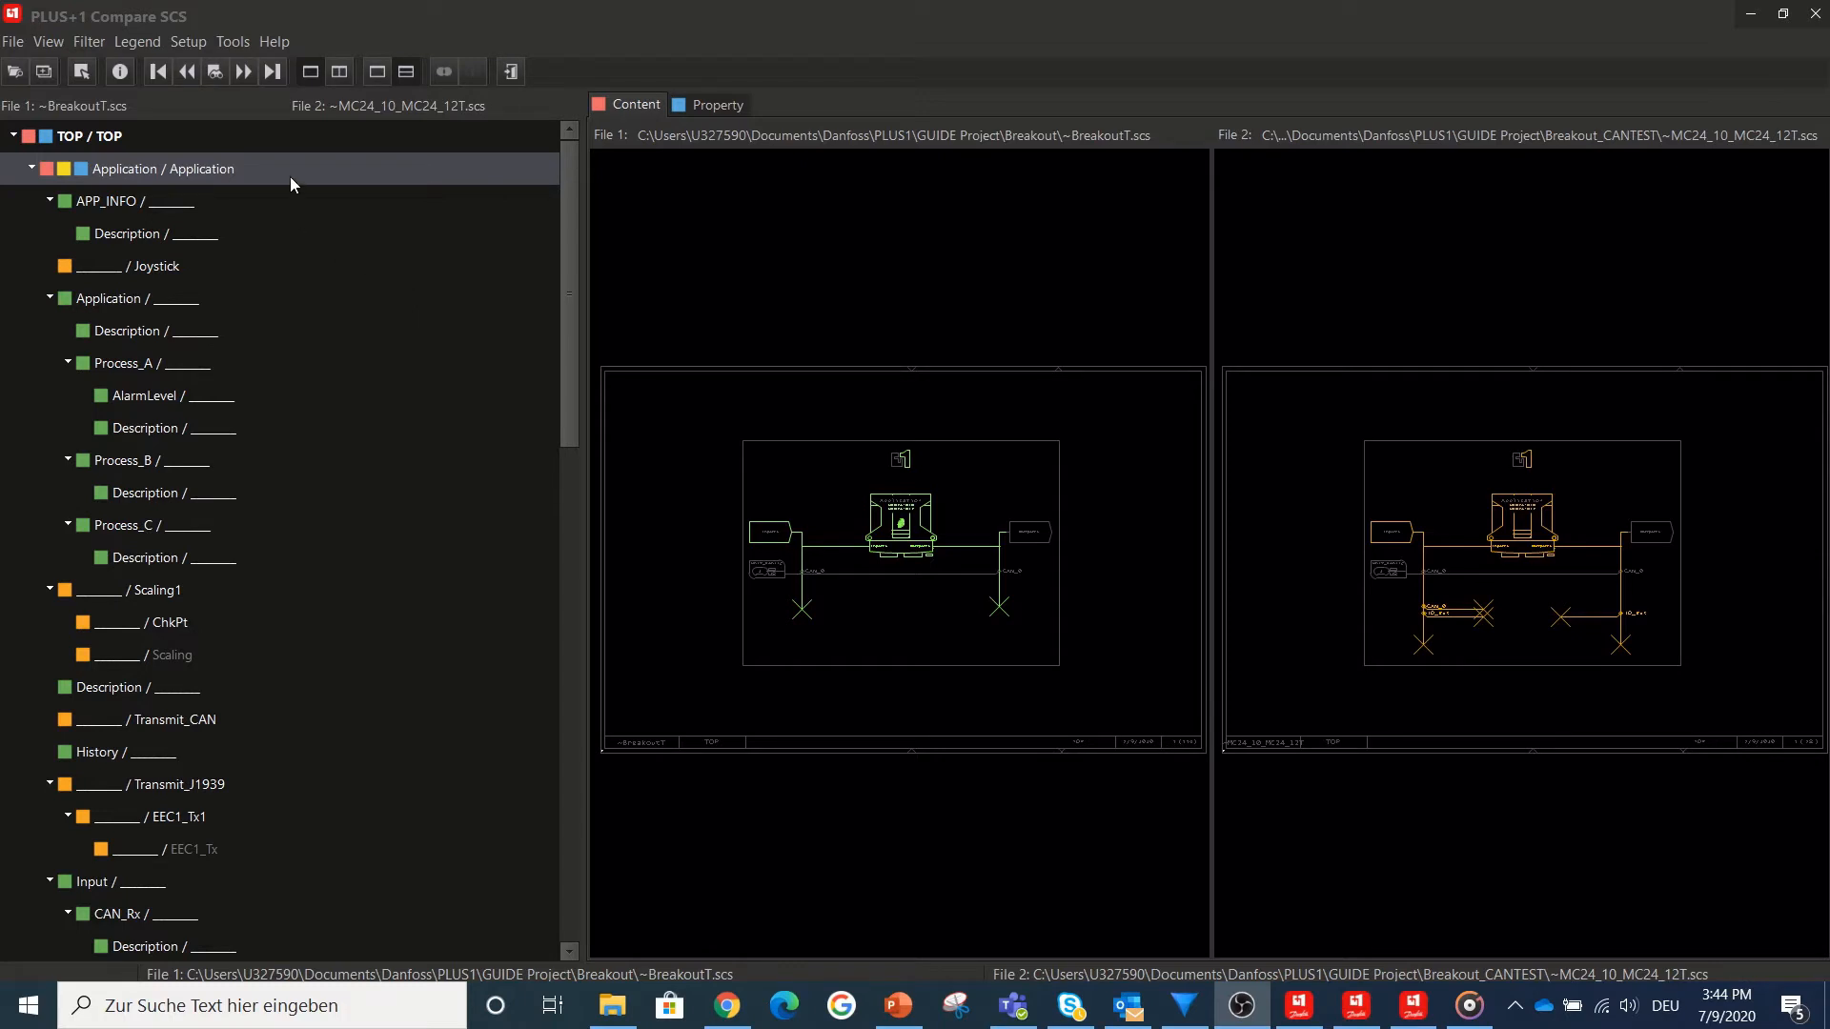
mouse_move(278, 171)
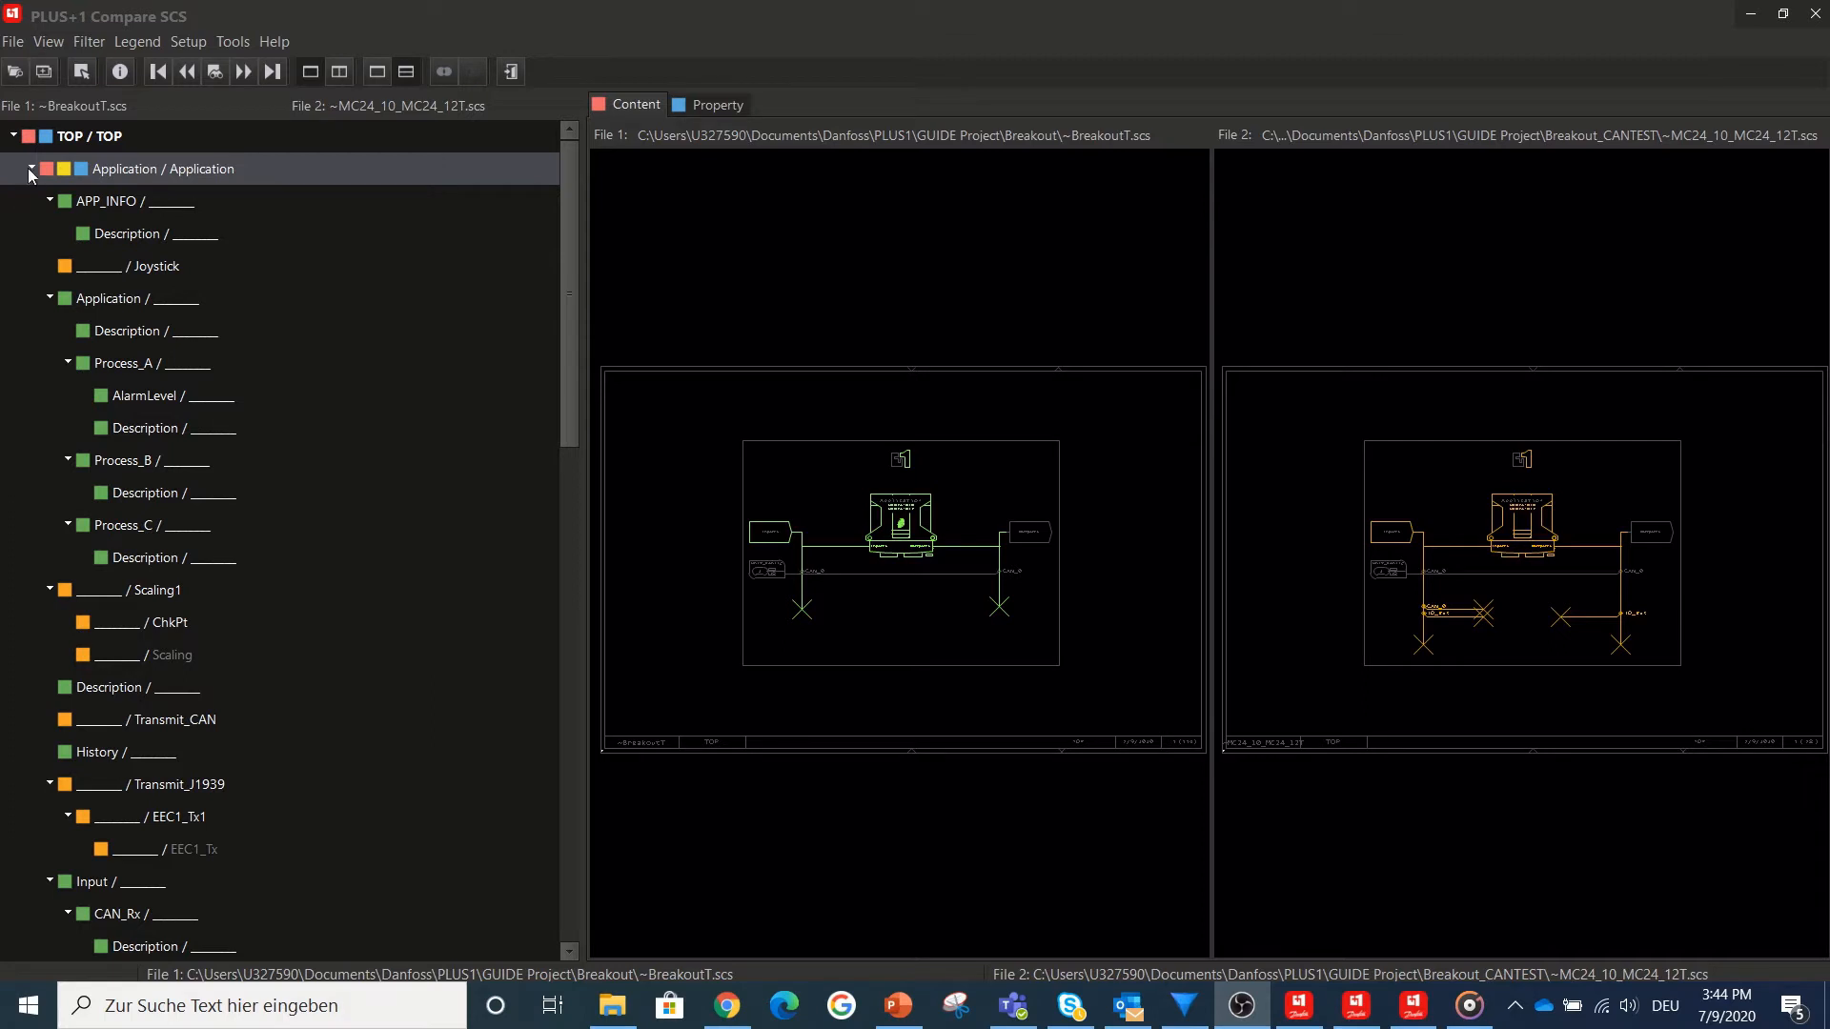
- Collapse the Application branch and filter the difference tree to Interface Differences
left_click(28, 173)
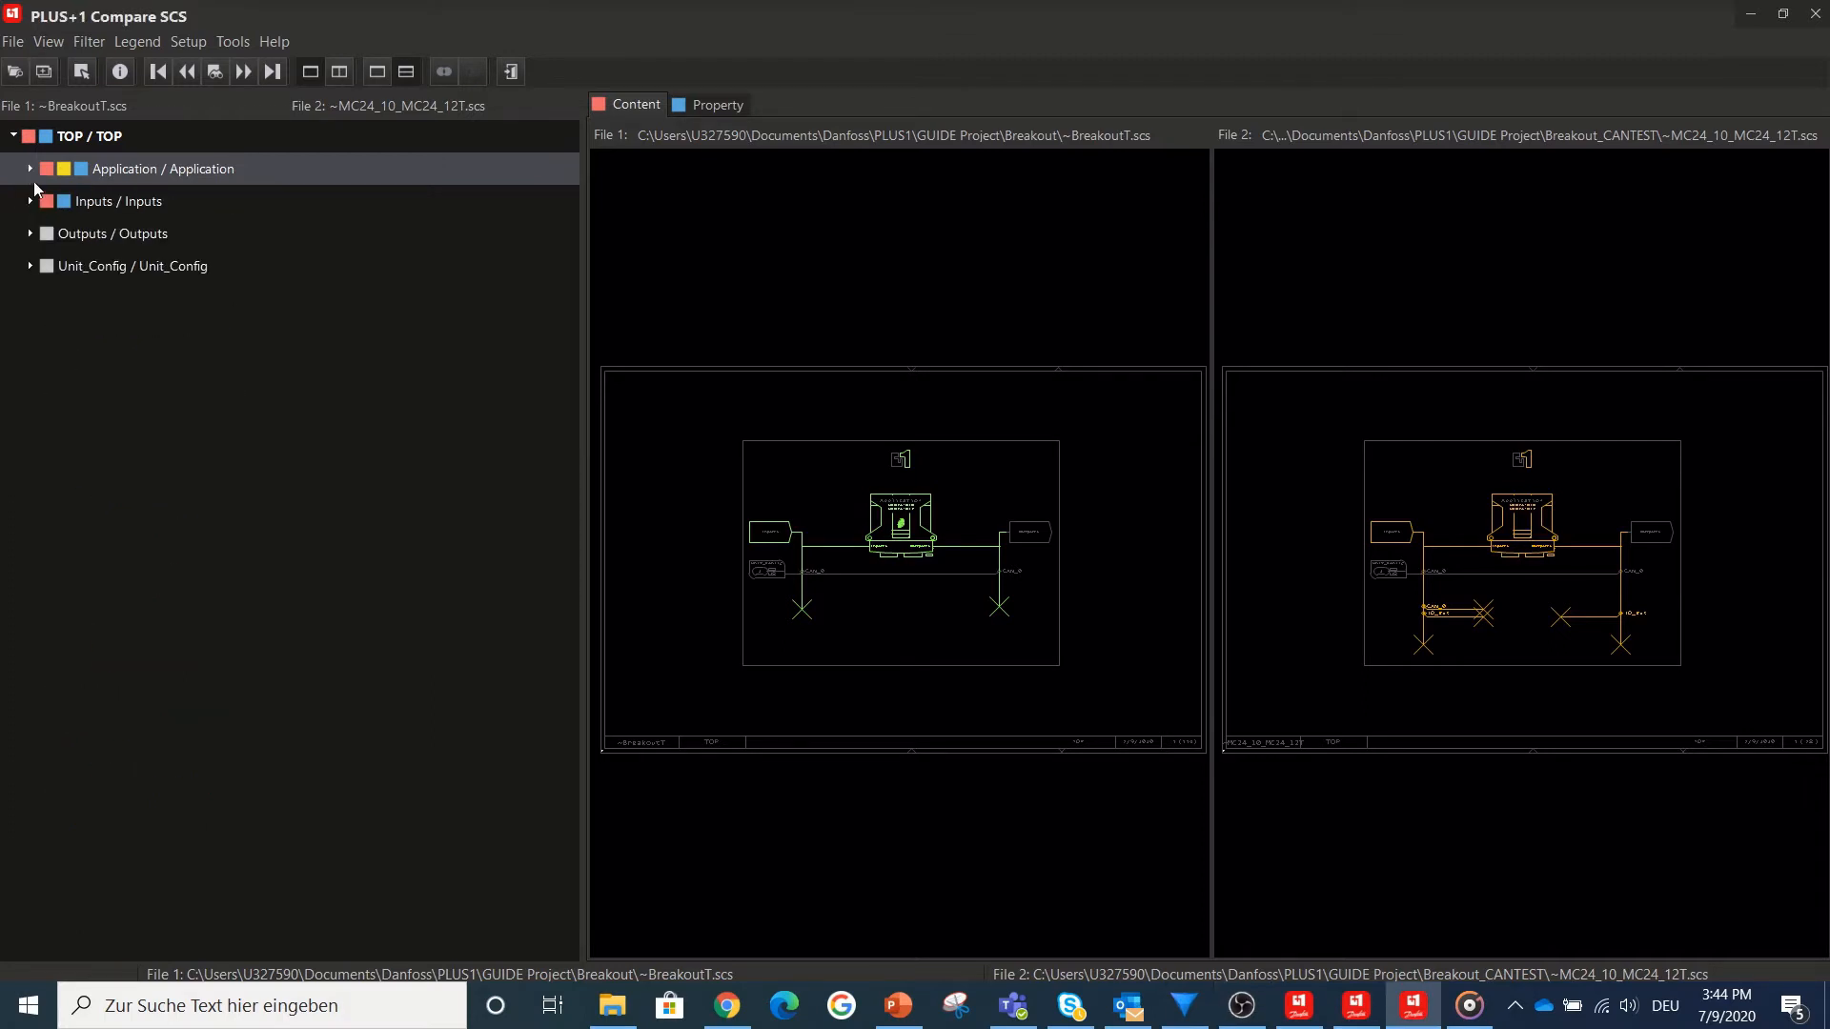
left_click(90, 40)
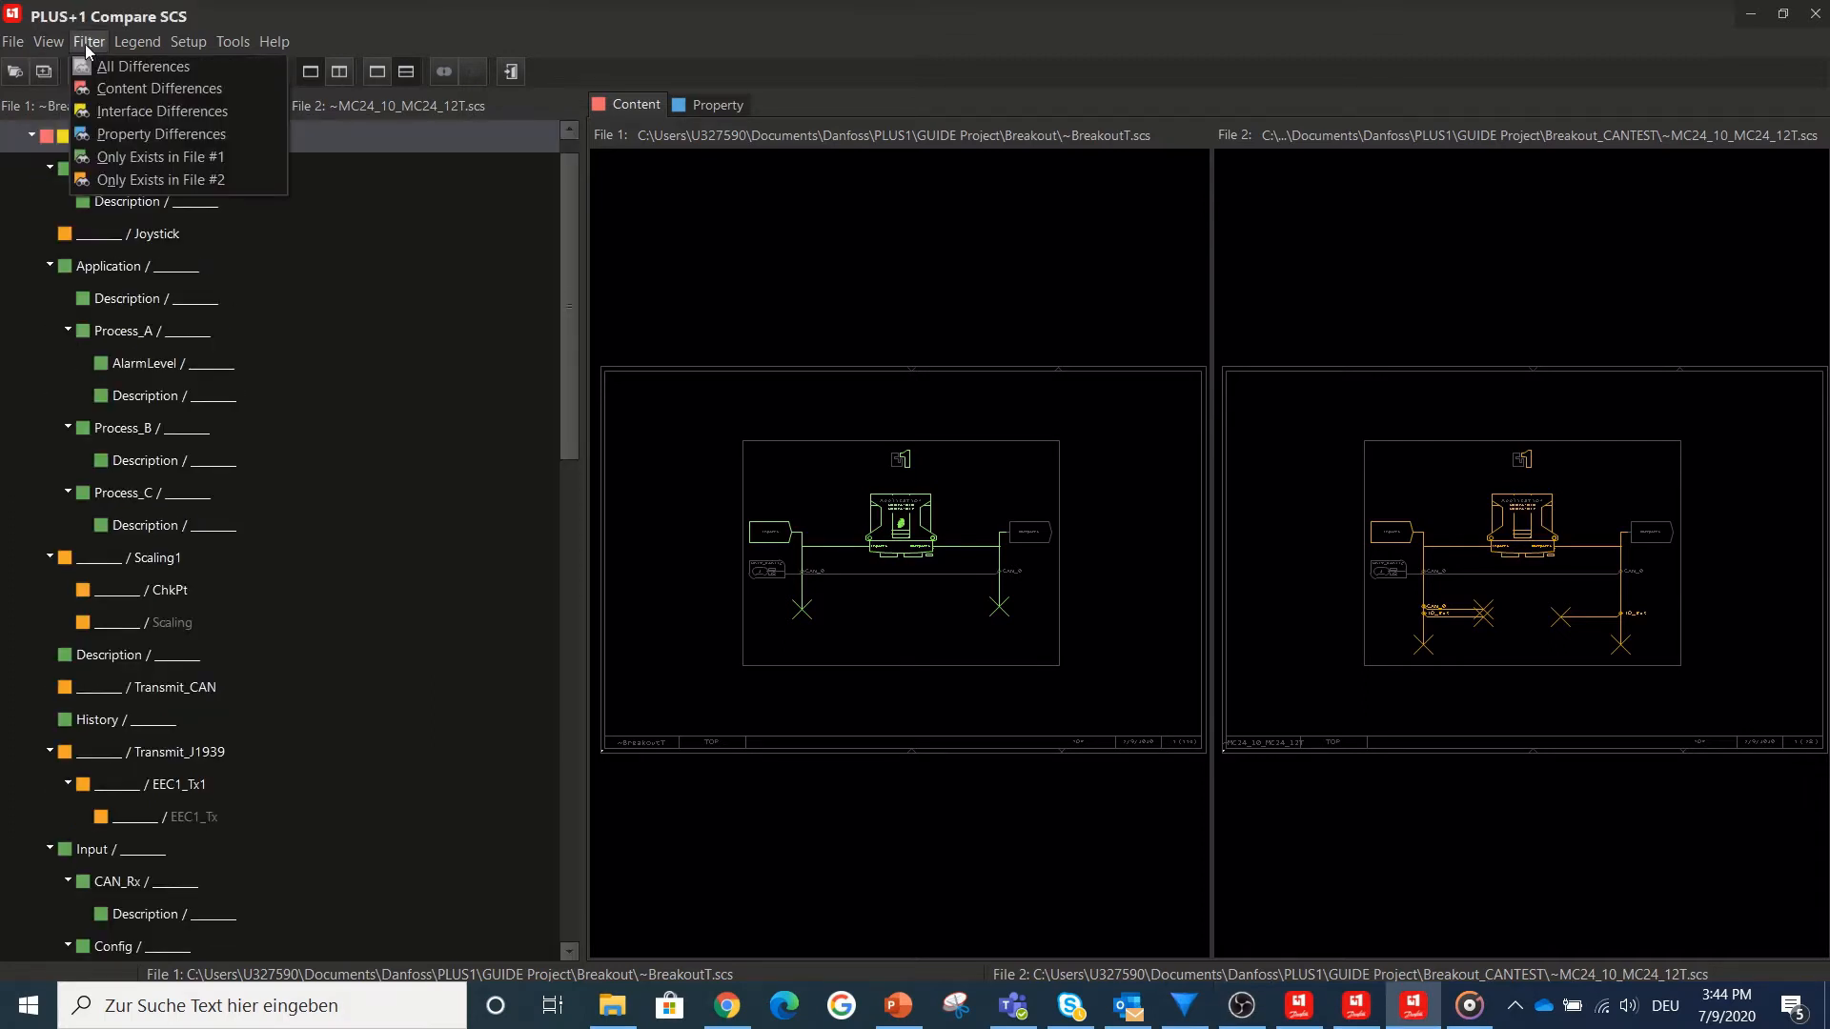
mouse_move(164, 111)
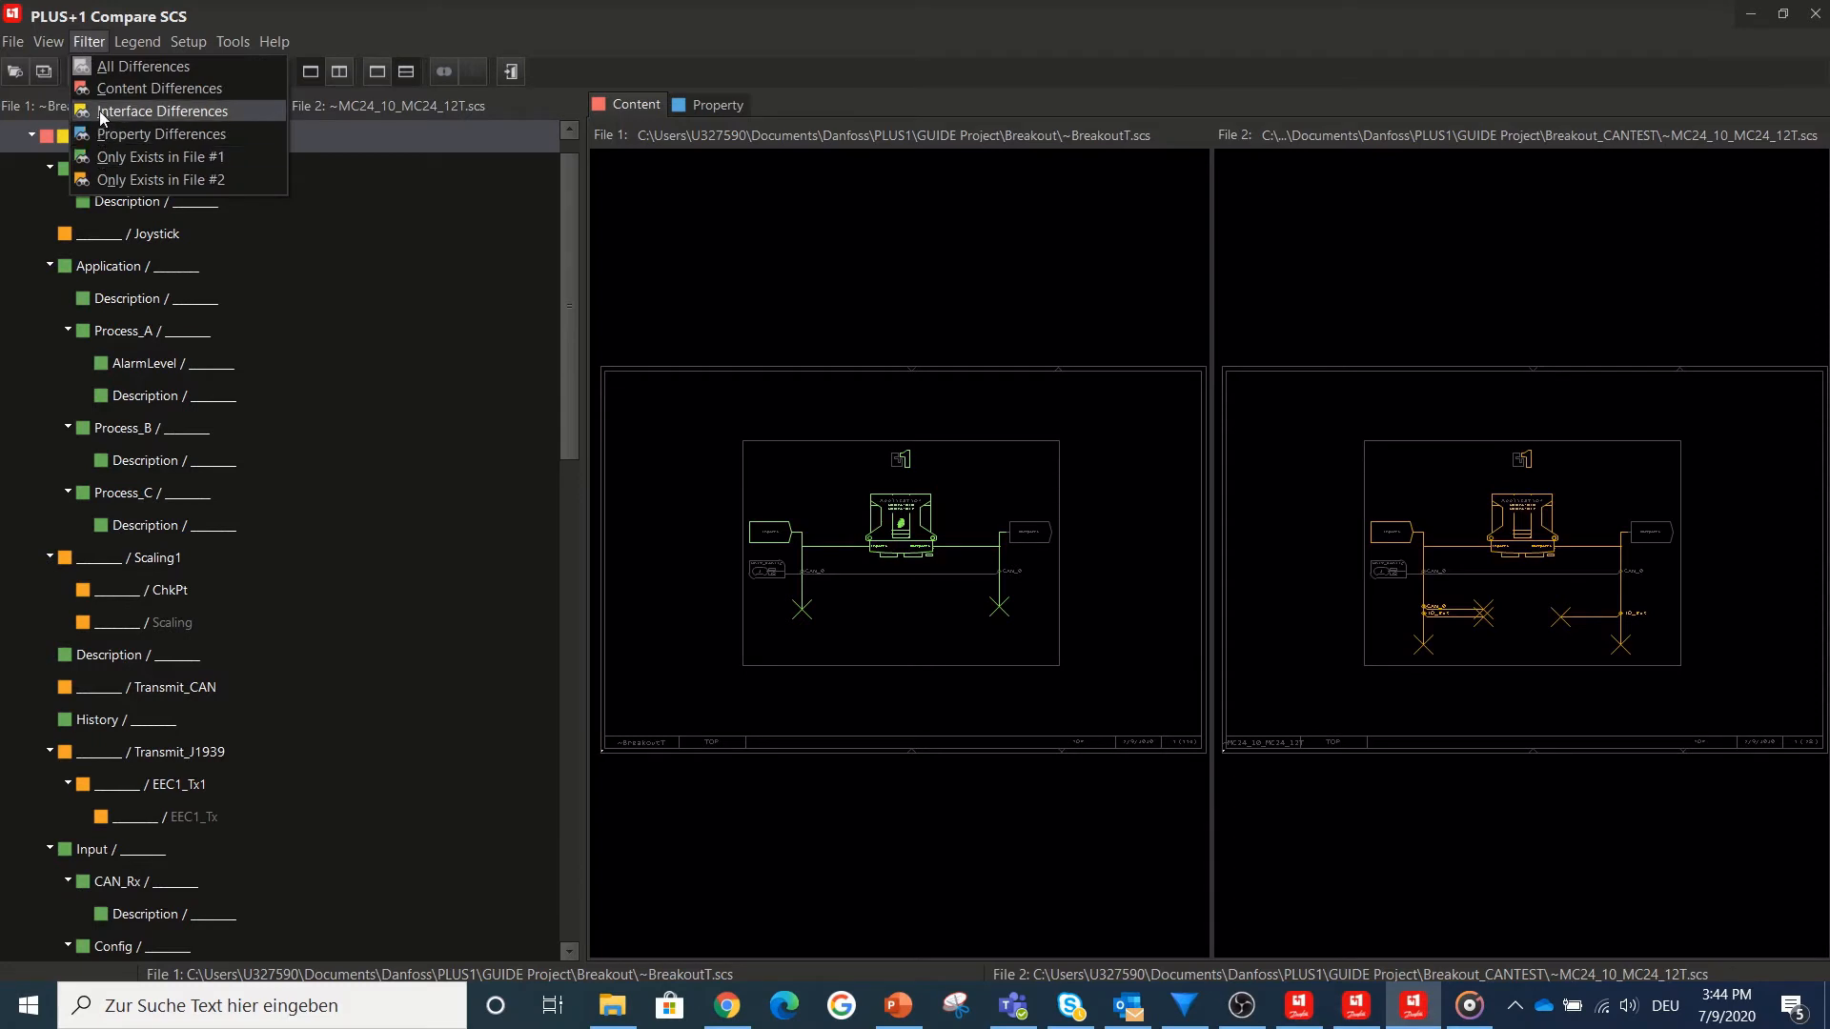
left_click(162, 111)
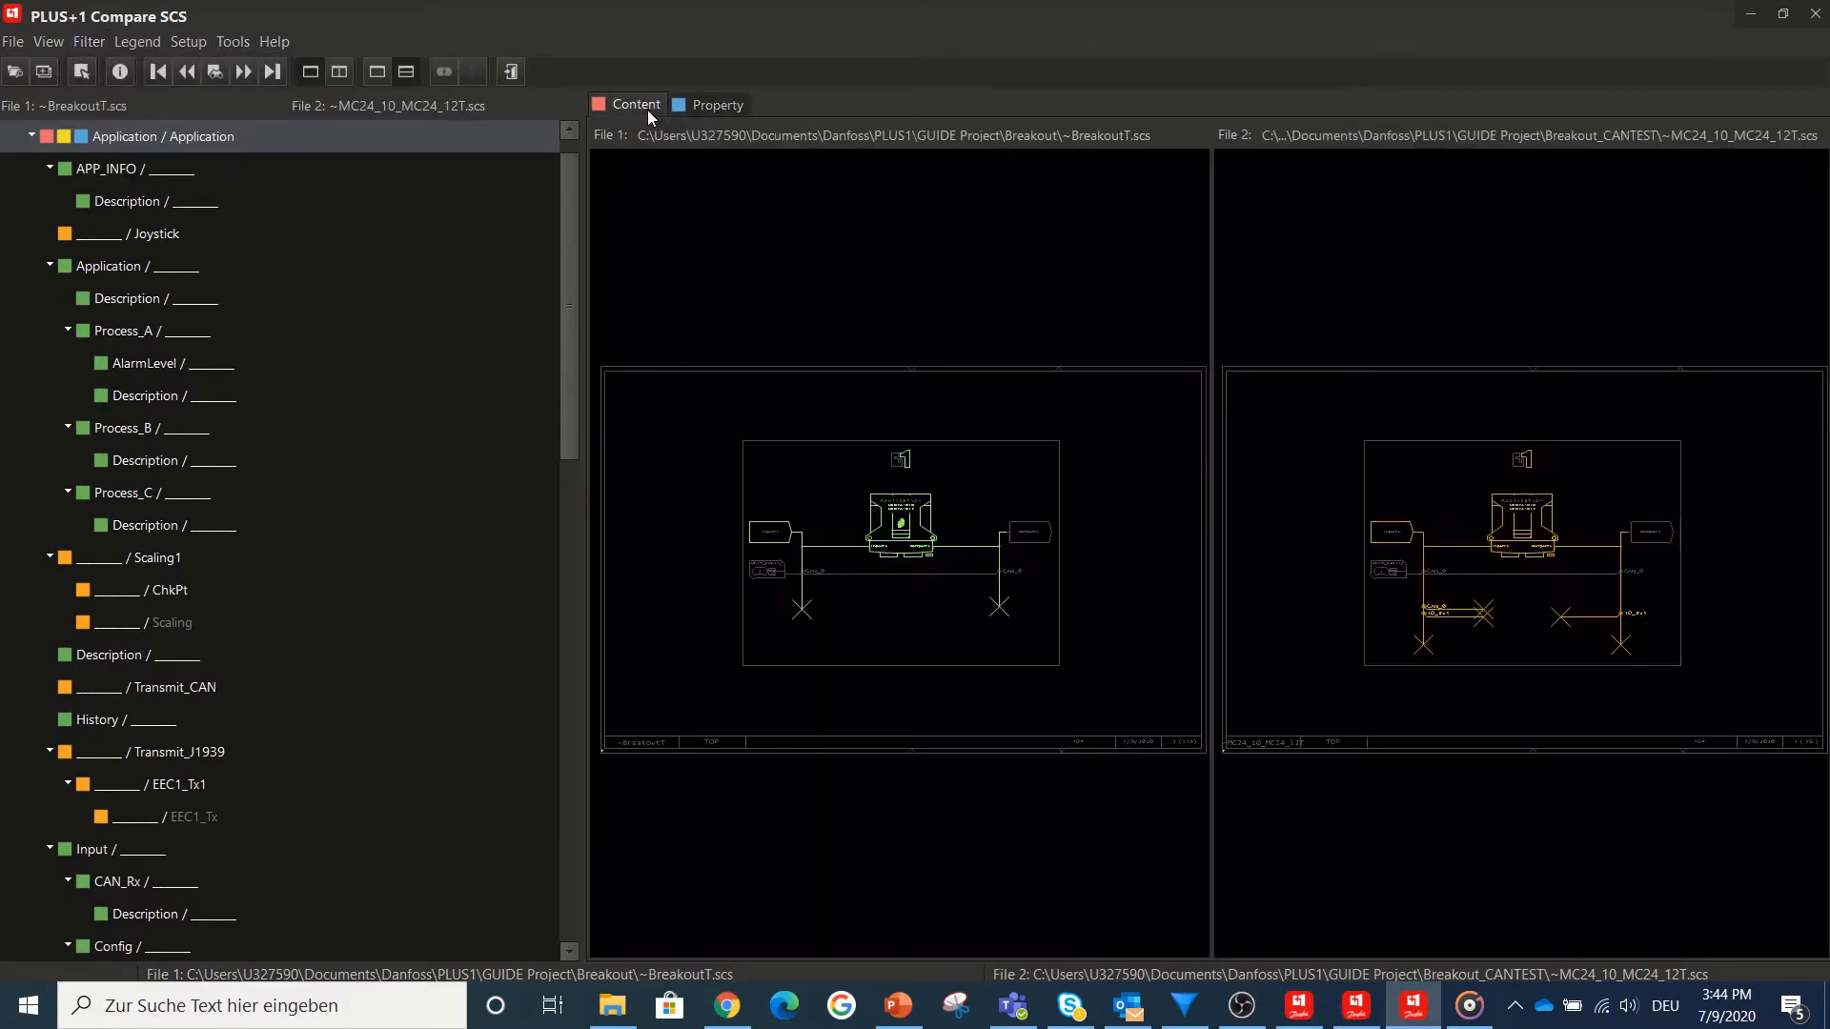
left_click(88, 40)
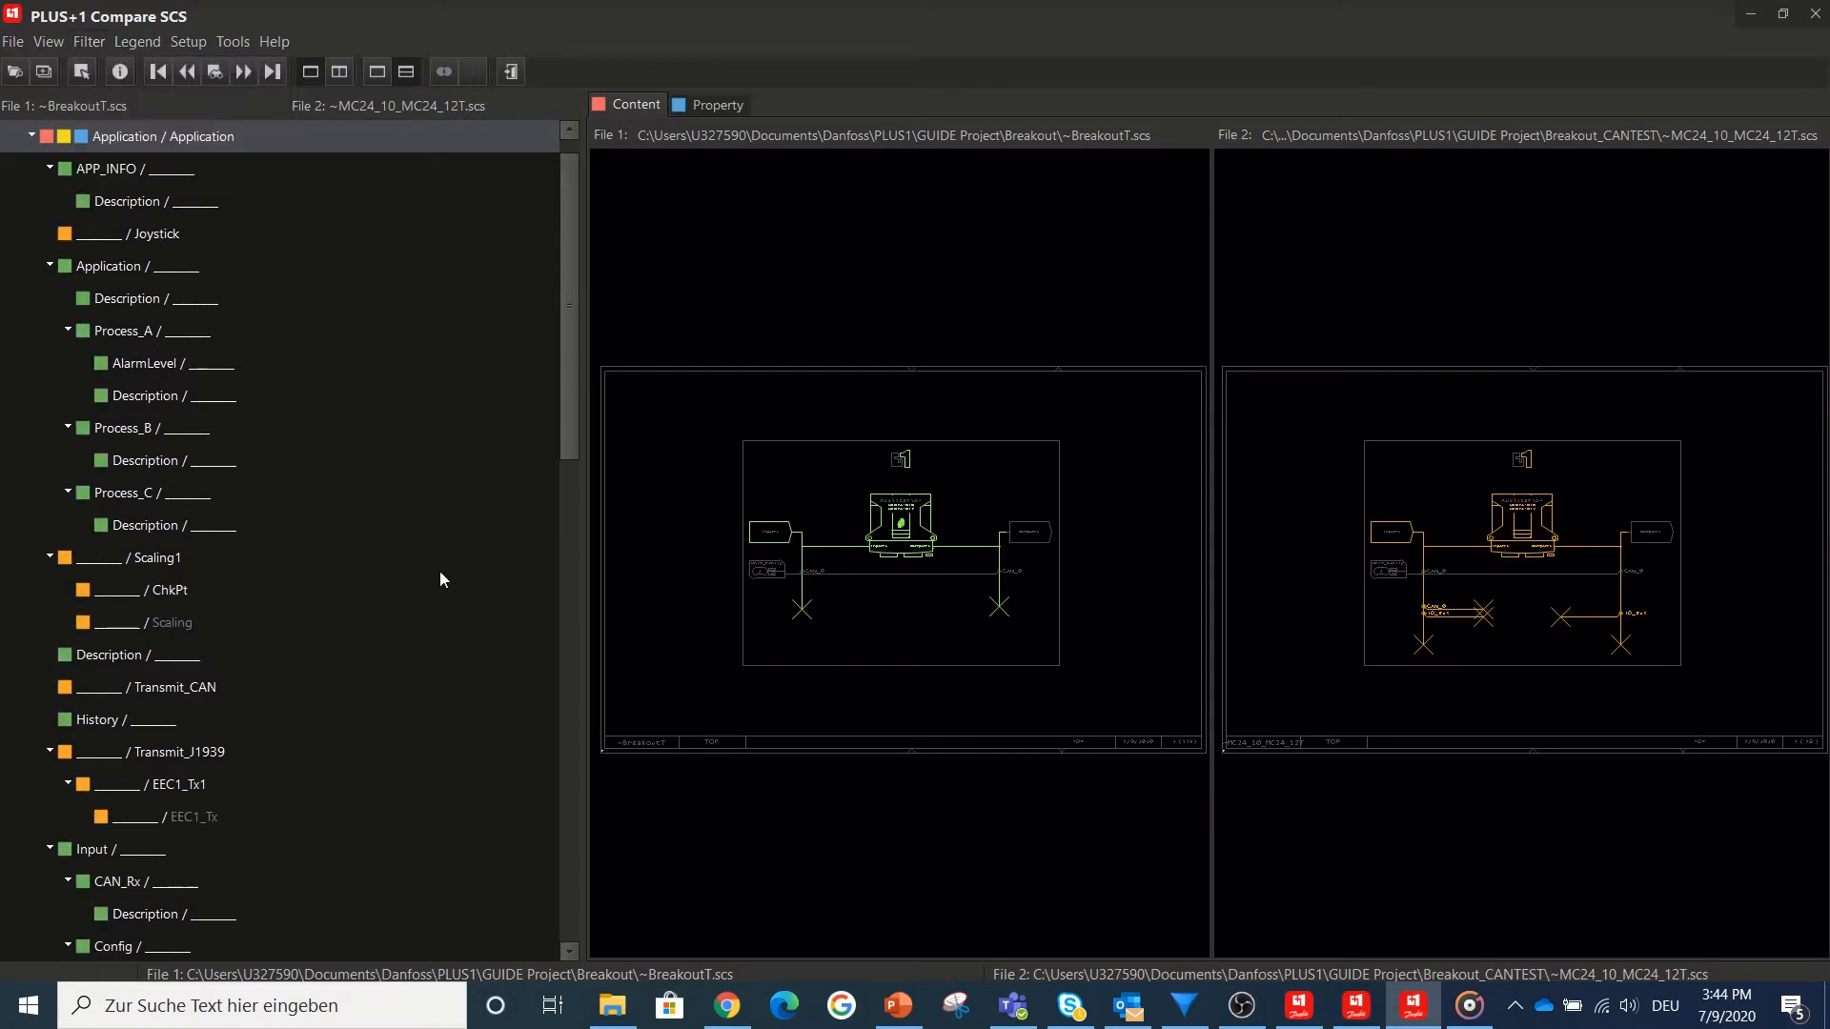
mouse_move(1357, 1004)
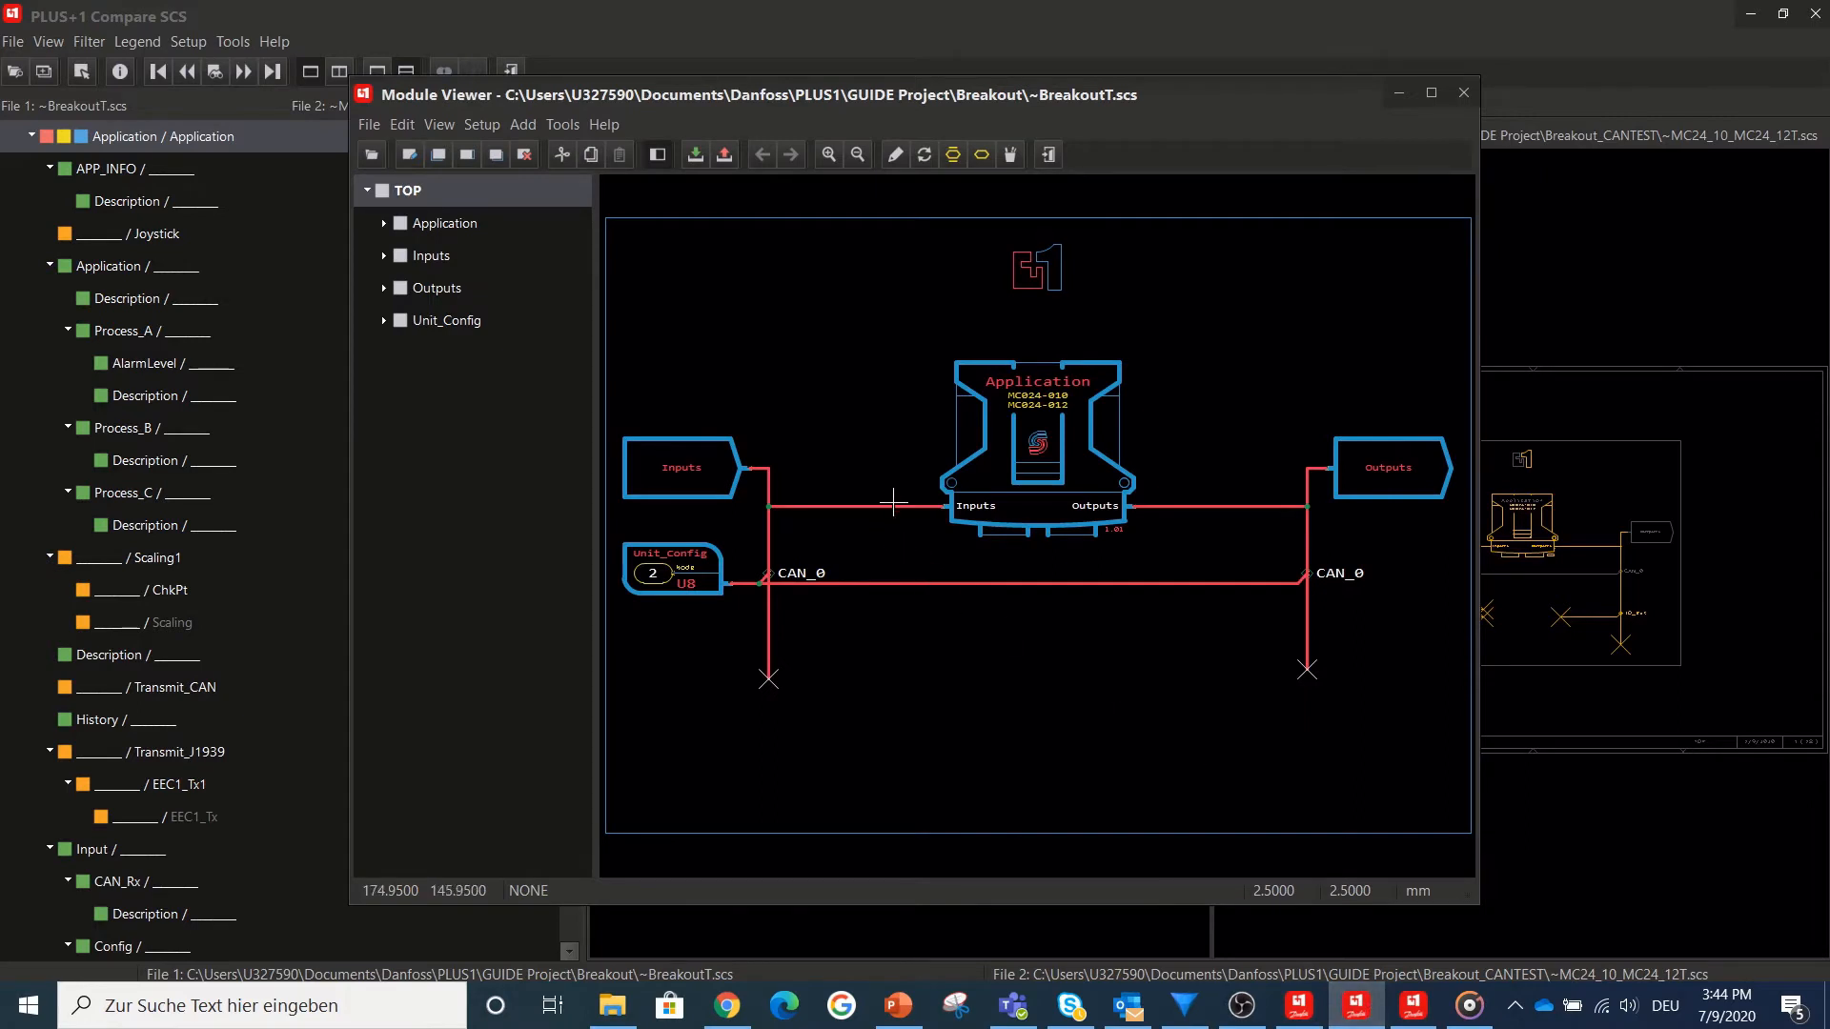
- Show the Module Viewer's File menu for the BreakoutT.scs schematic
left_click(368, 125)
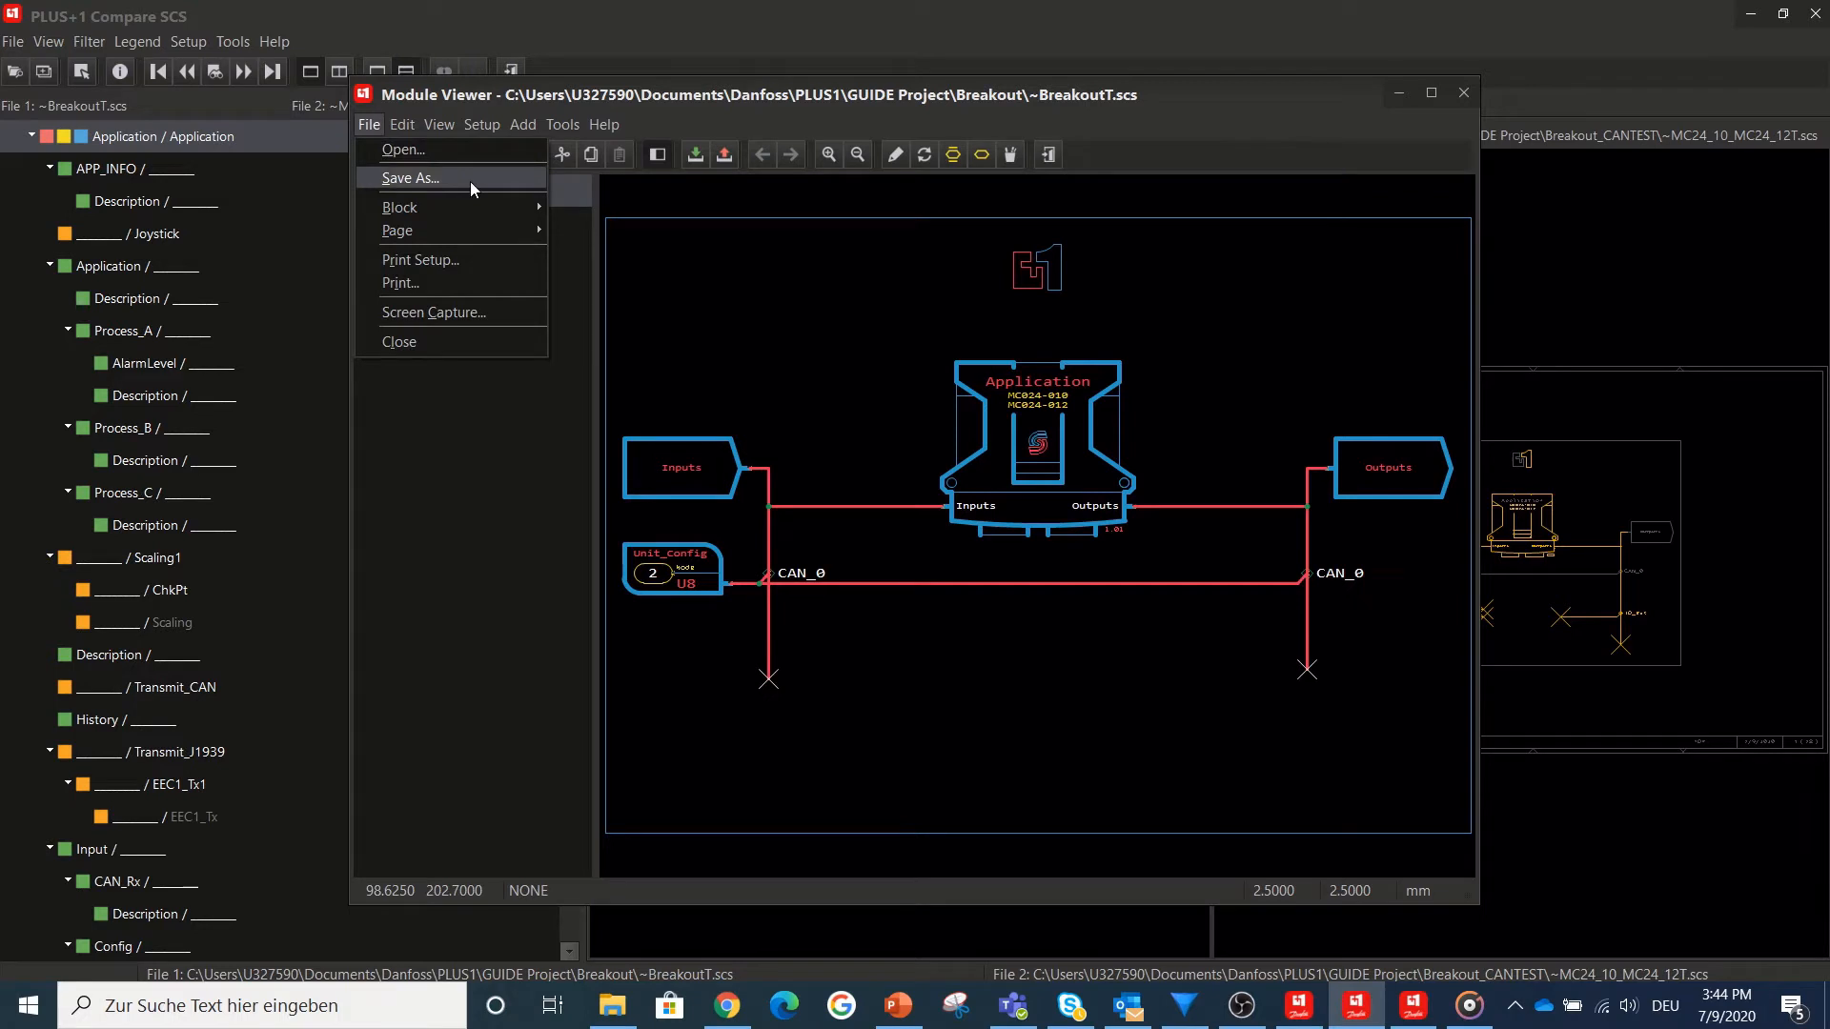
mouse_move(600, 329)
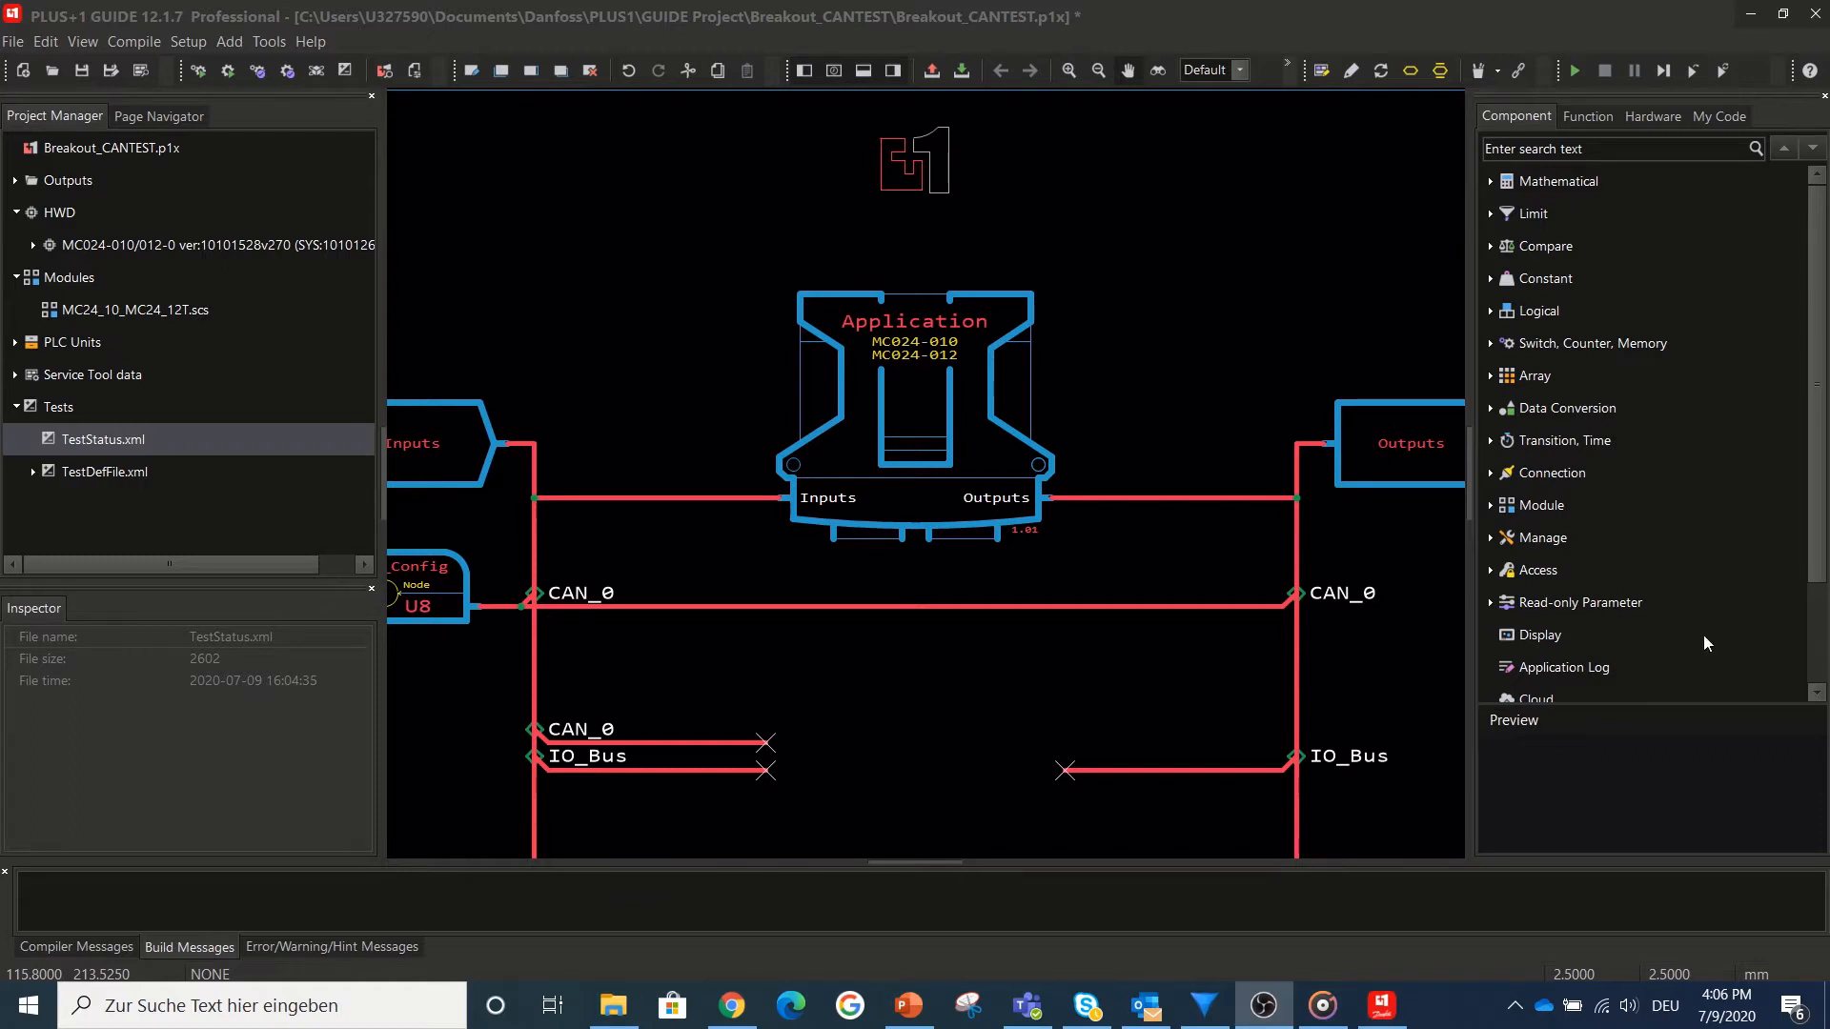
mouse_move(269, 40)
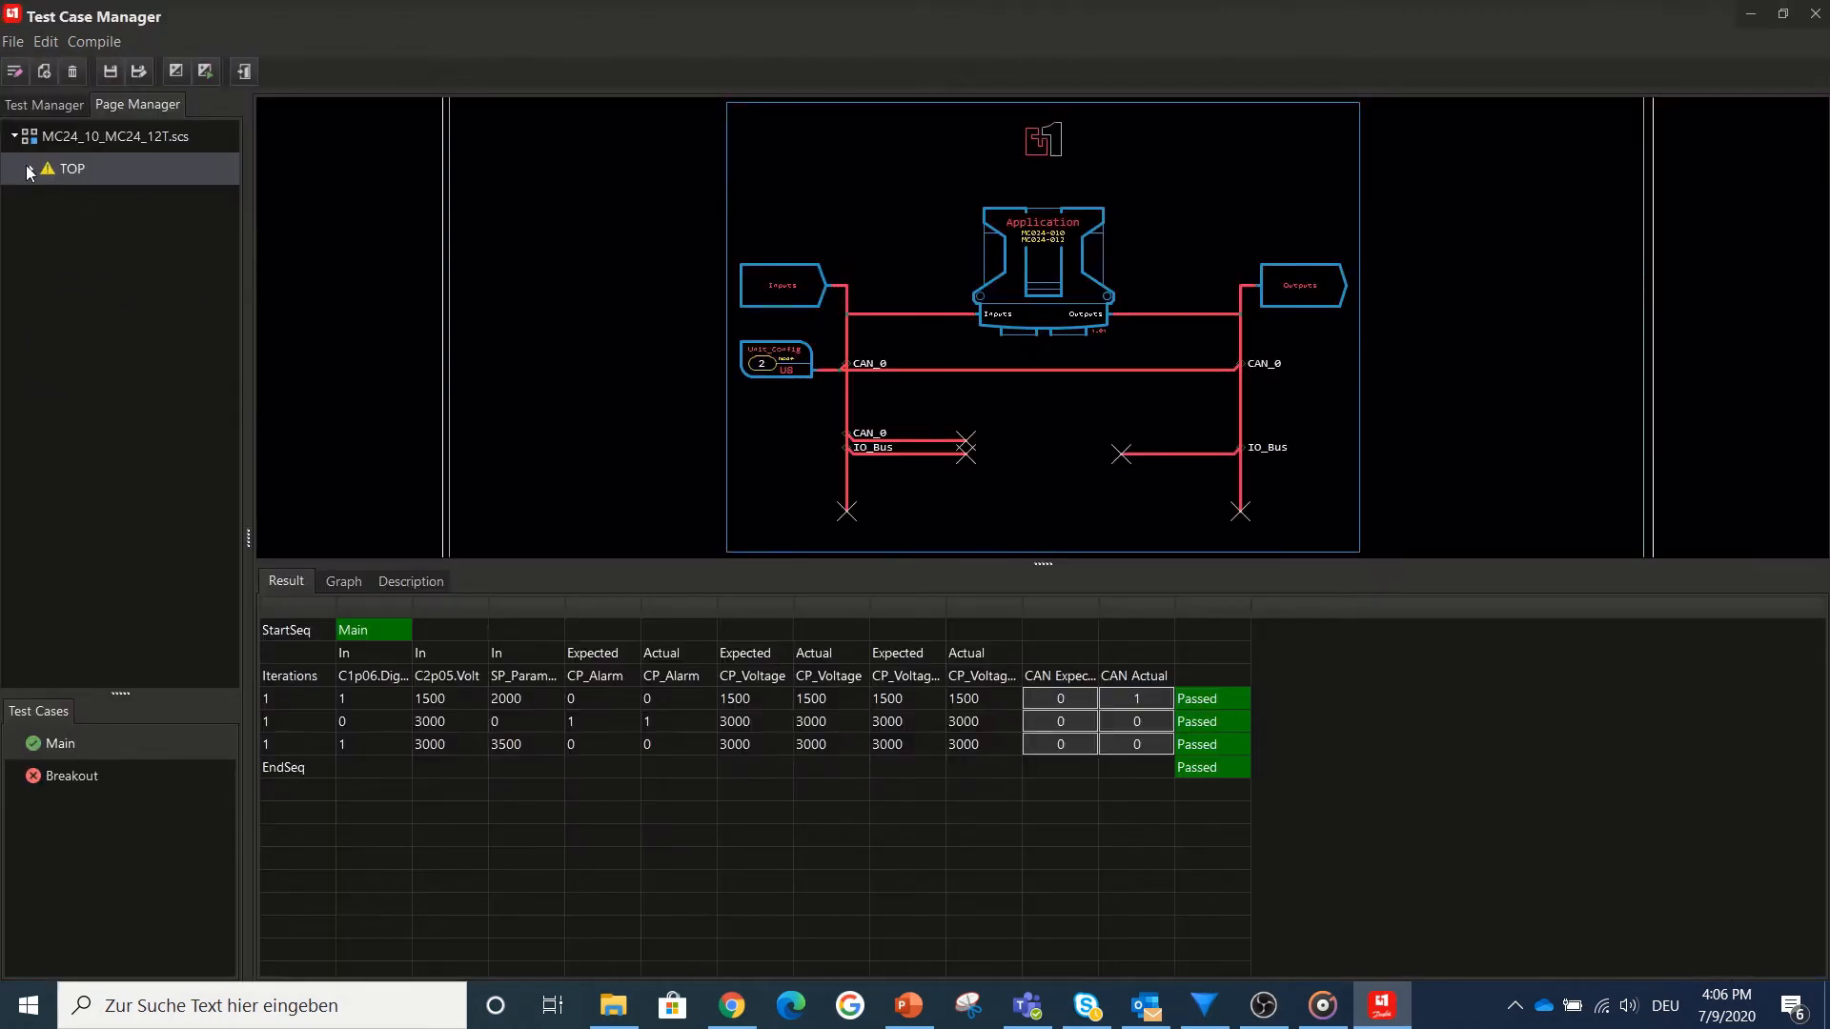
- Expand the TOP page, start Generate Test Code and toggle checking all pages
left_click(14, 168)
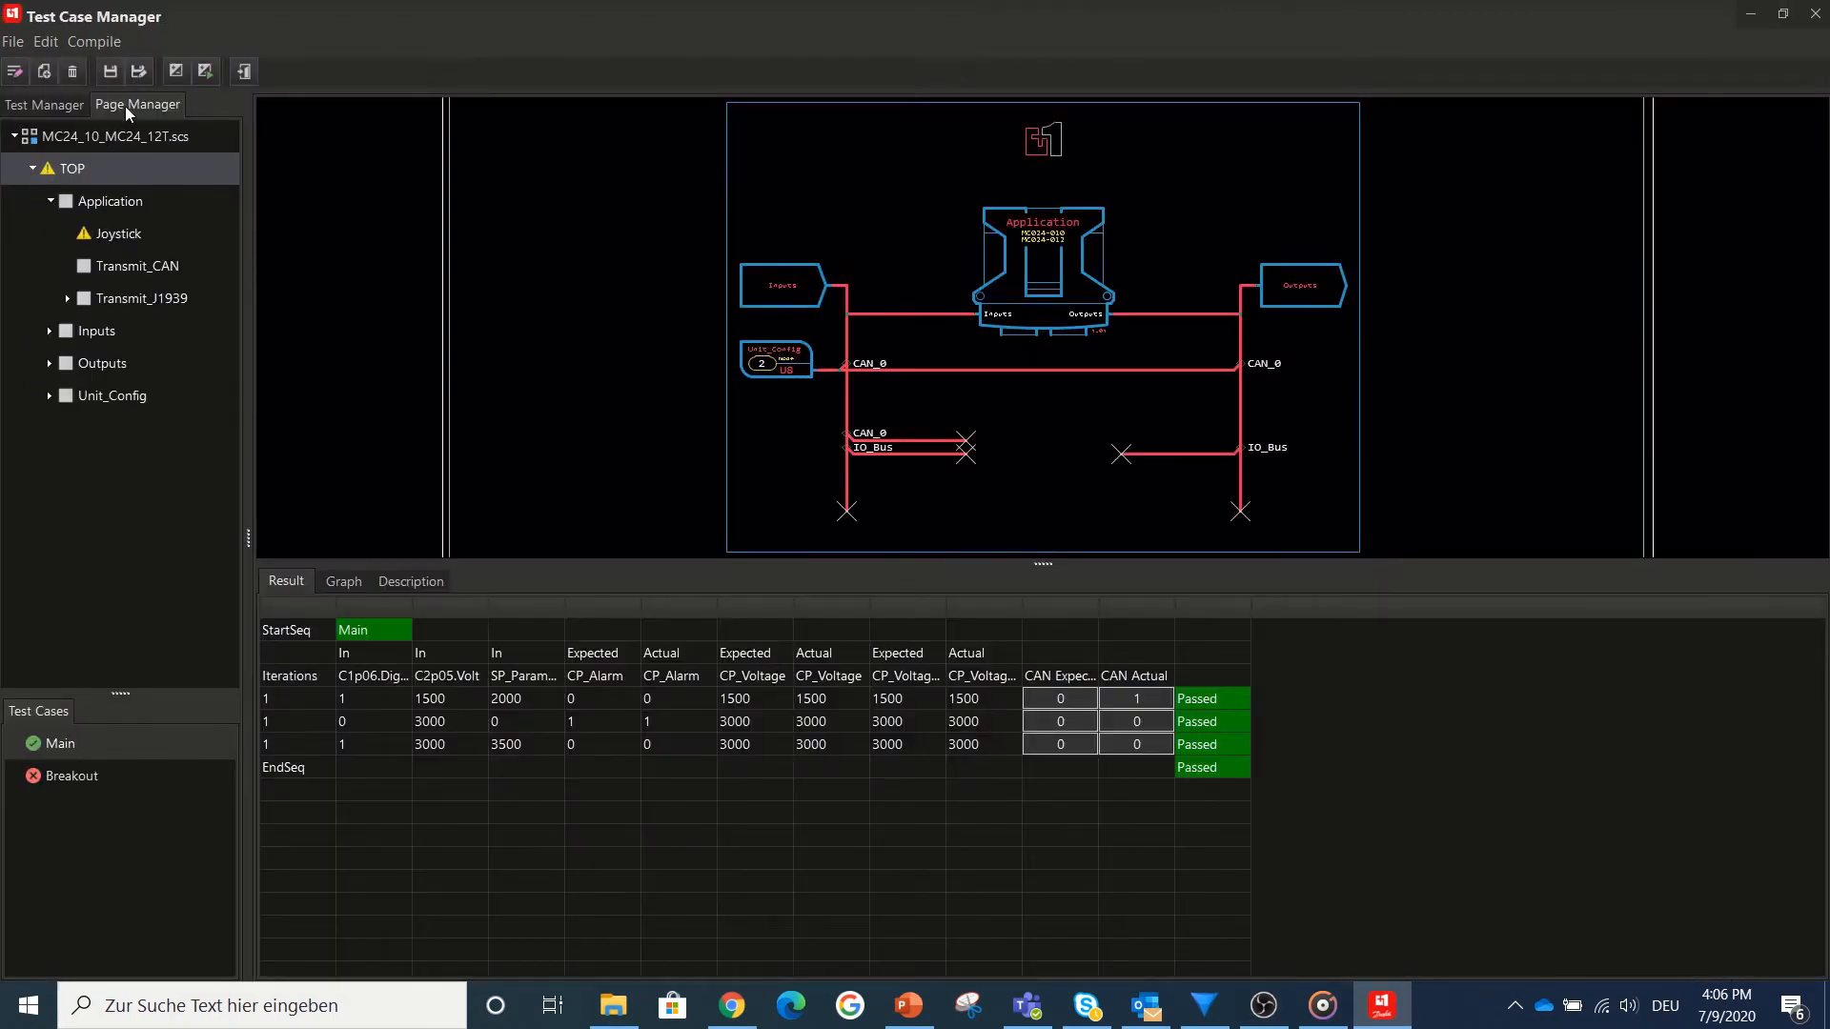
left_click(175, 71)
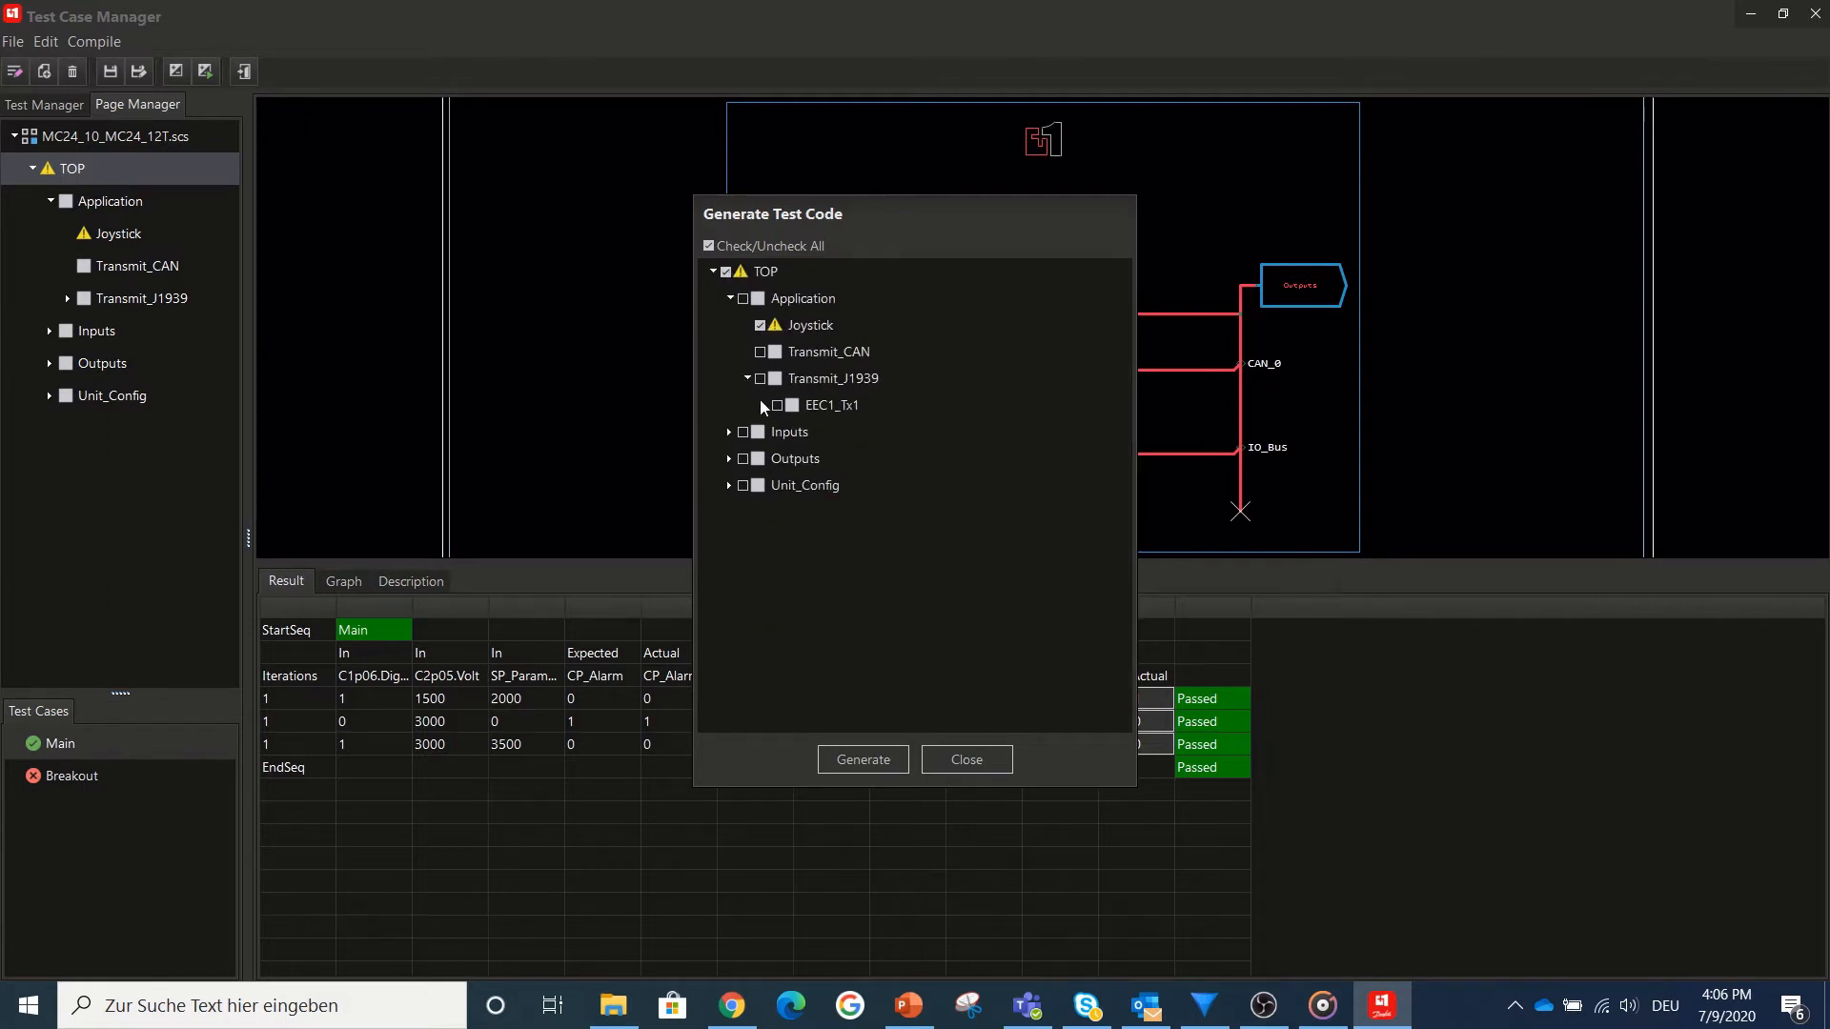
left_click(778, 404)
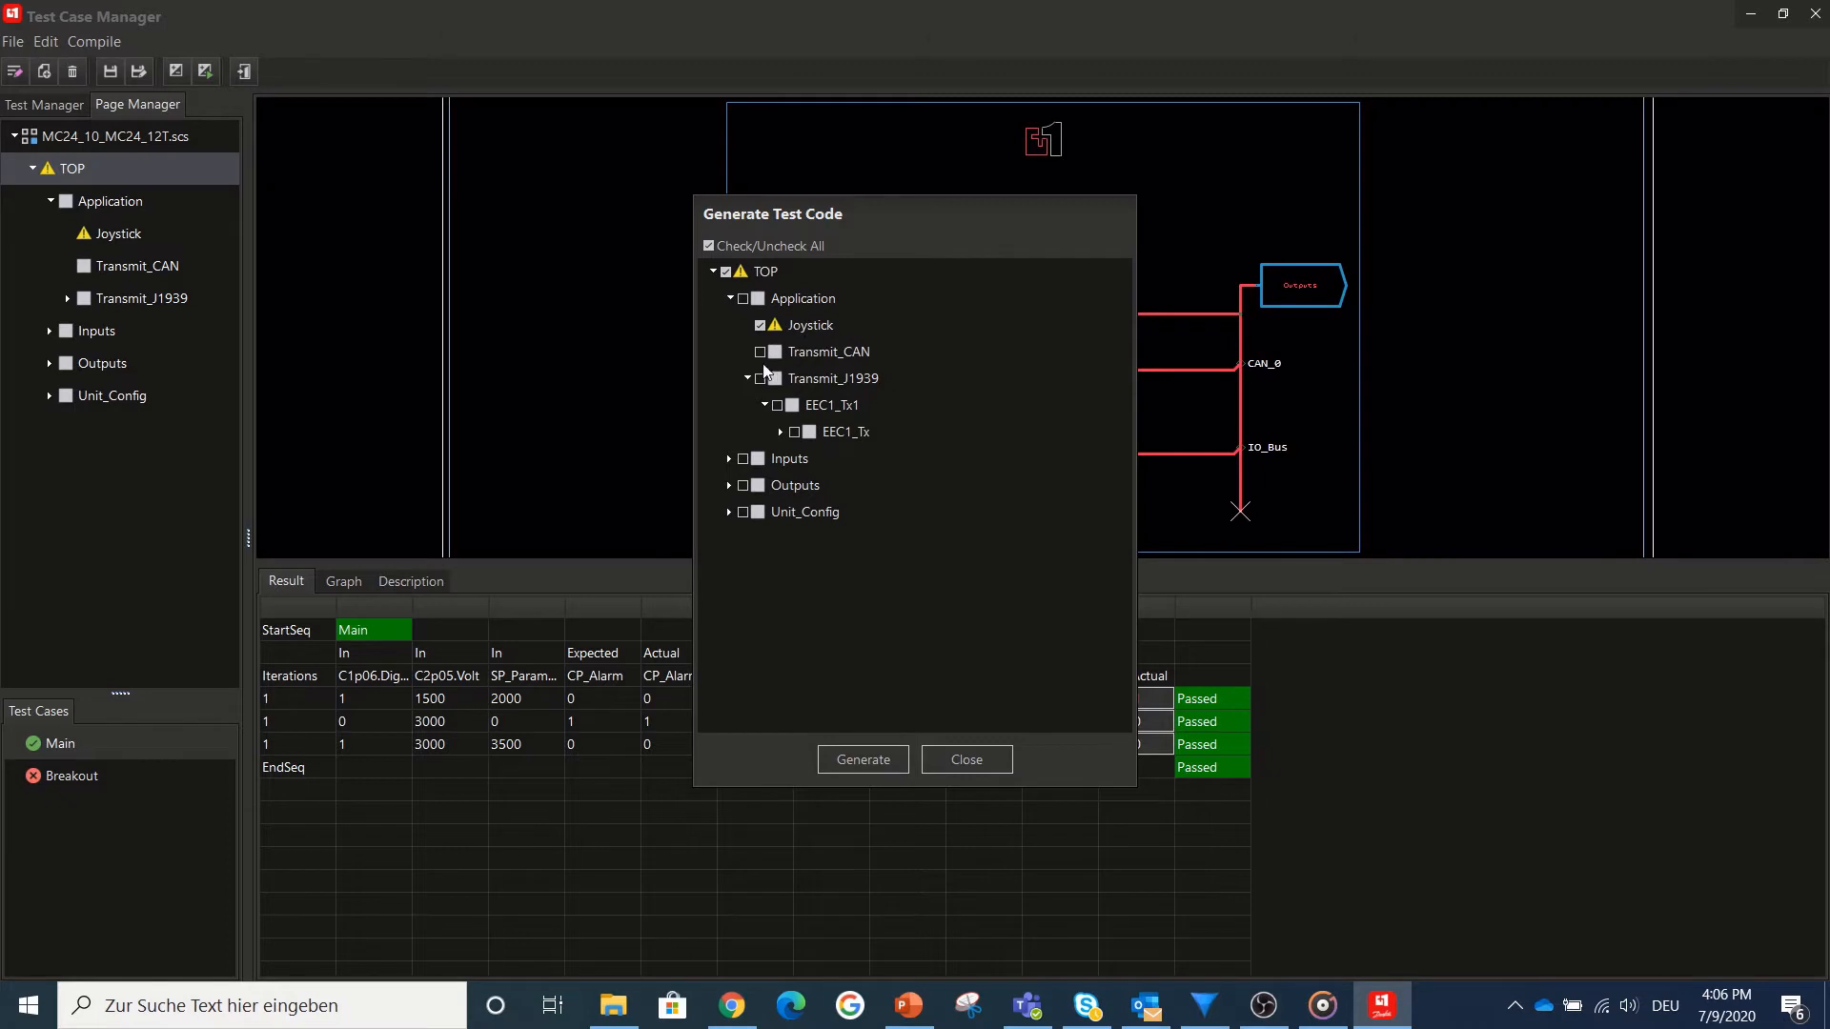
left_click(747, 377)
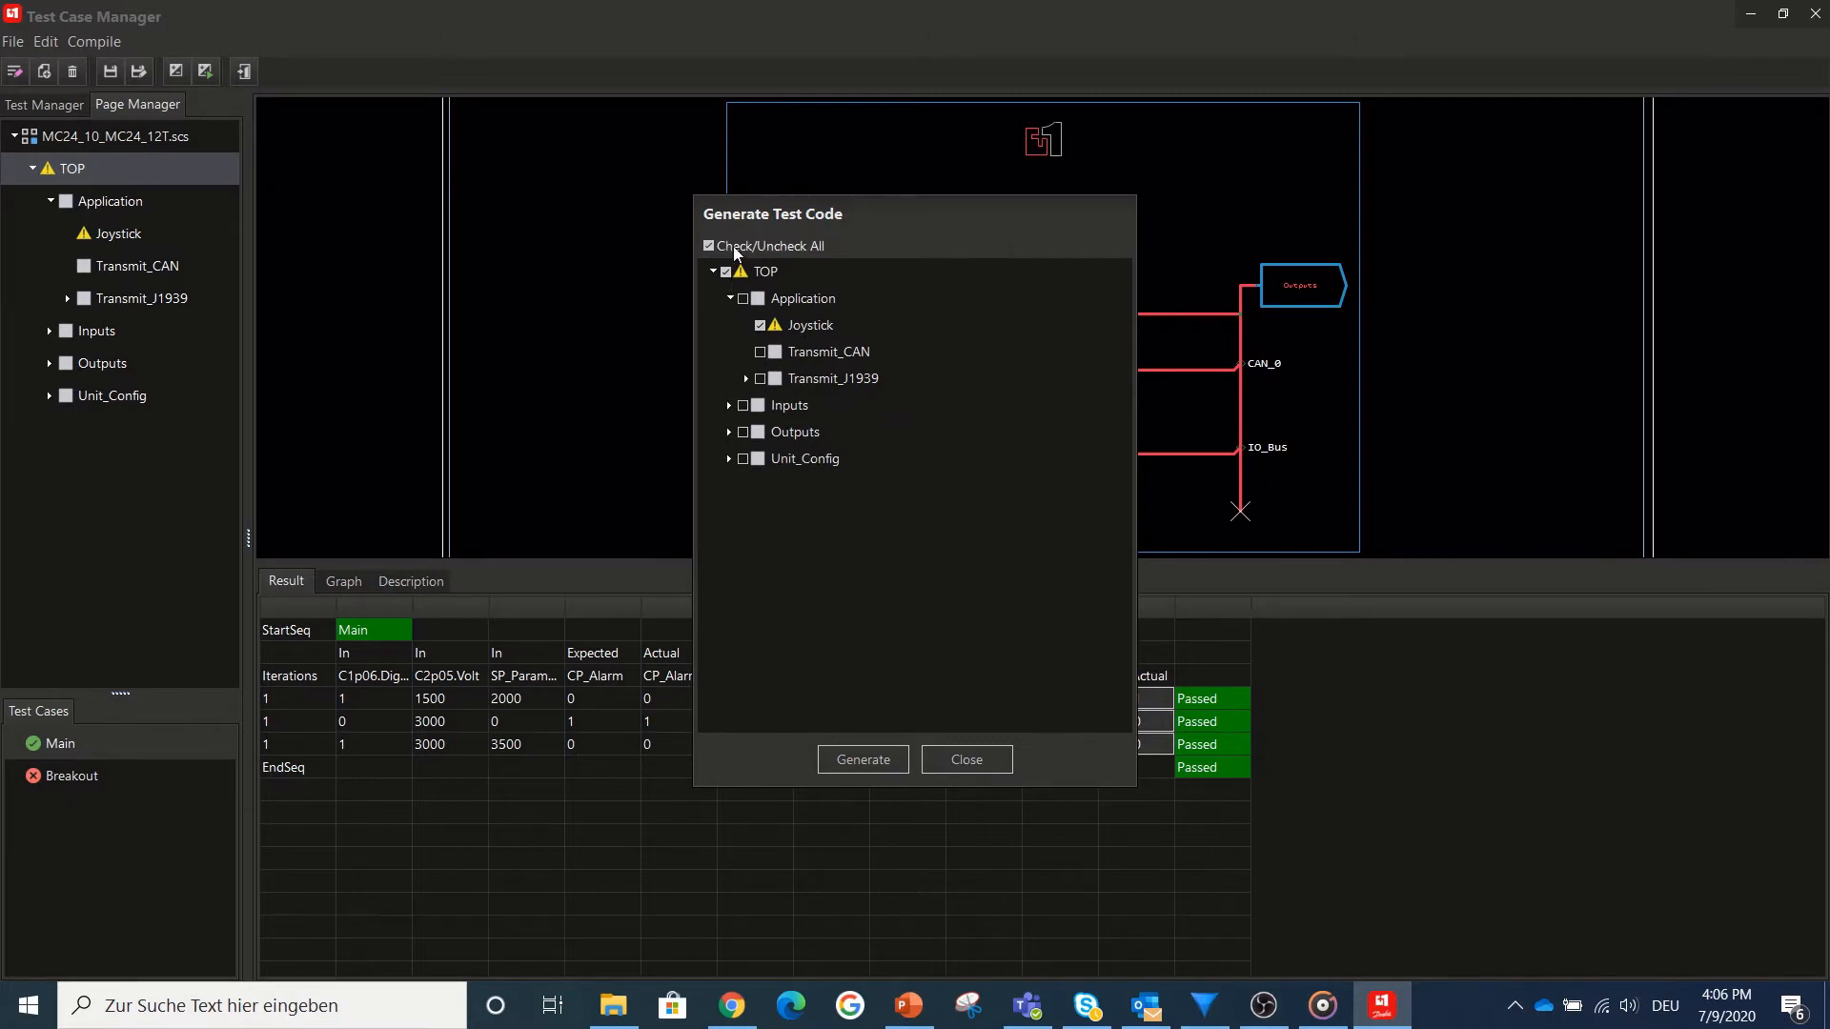
left_click(709, 246)
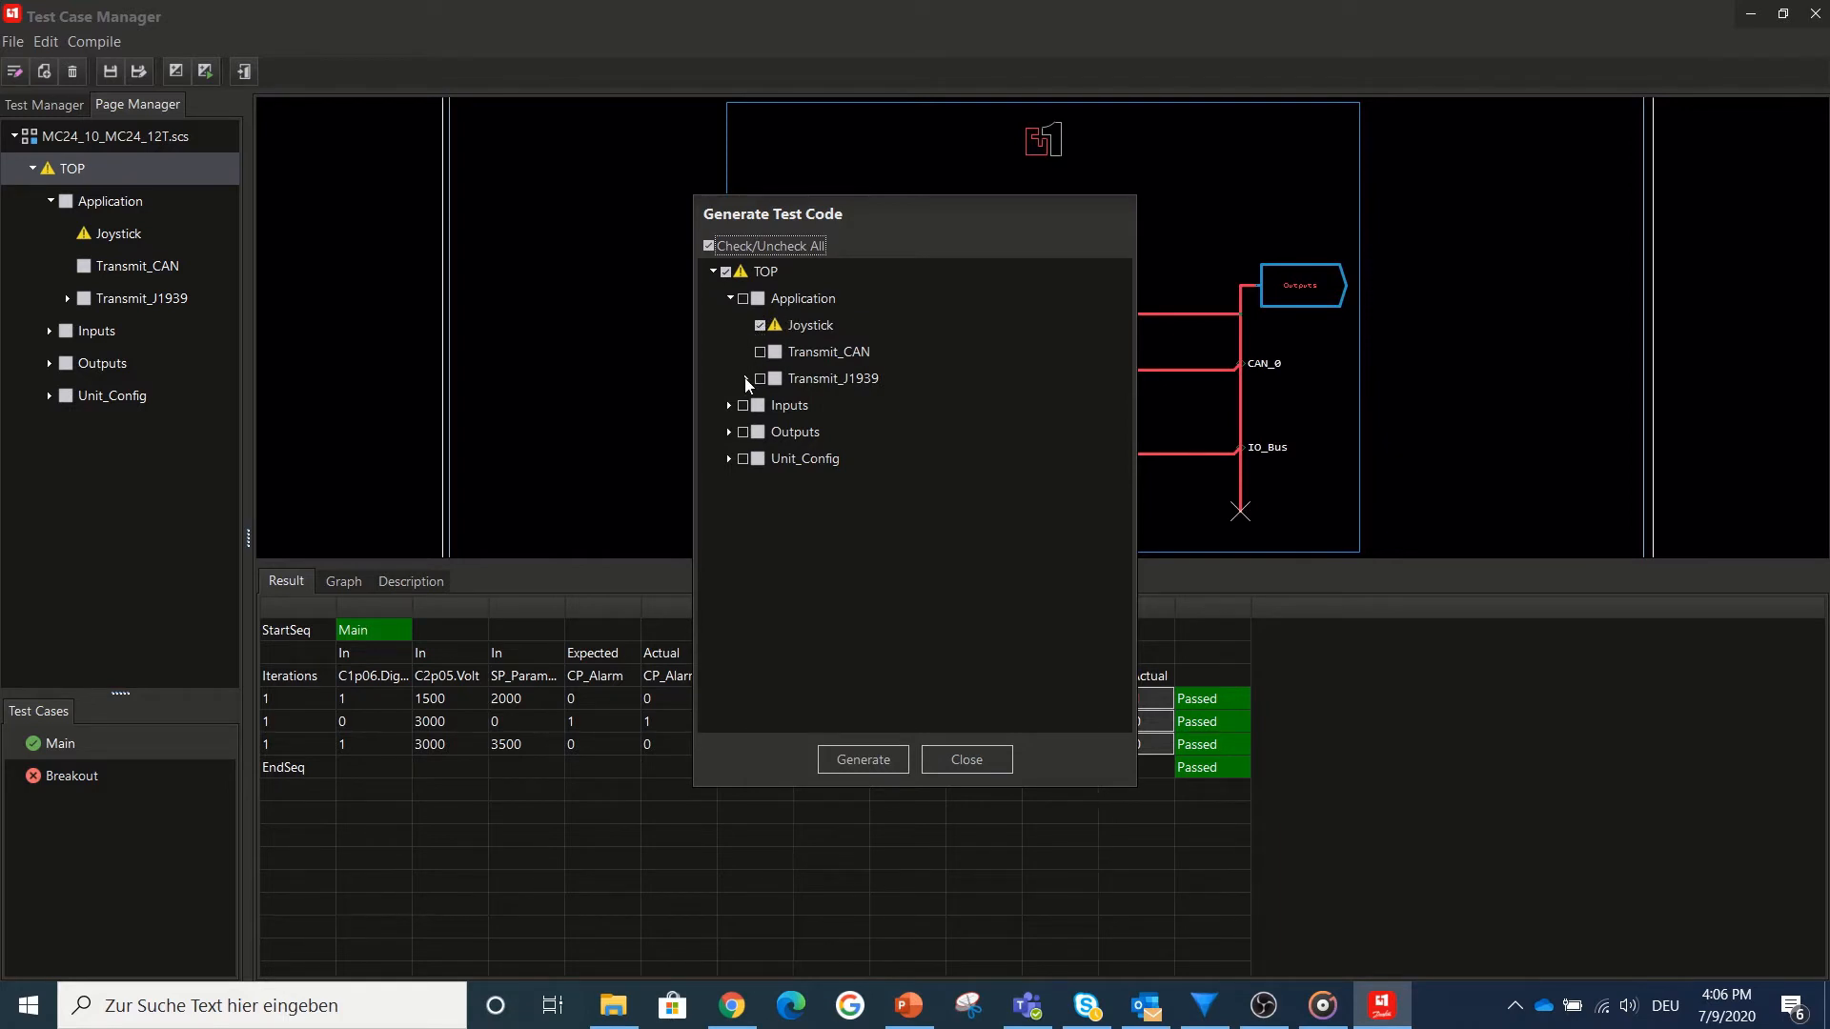
- Toggle the EEC1 pages, uncheck and collapse Transmit_J1939, and generate the test code
left_click(745, 377)
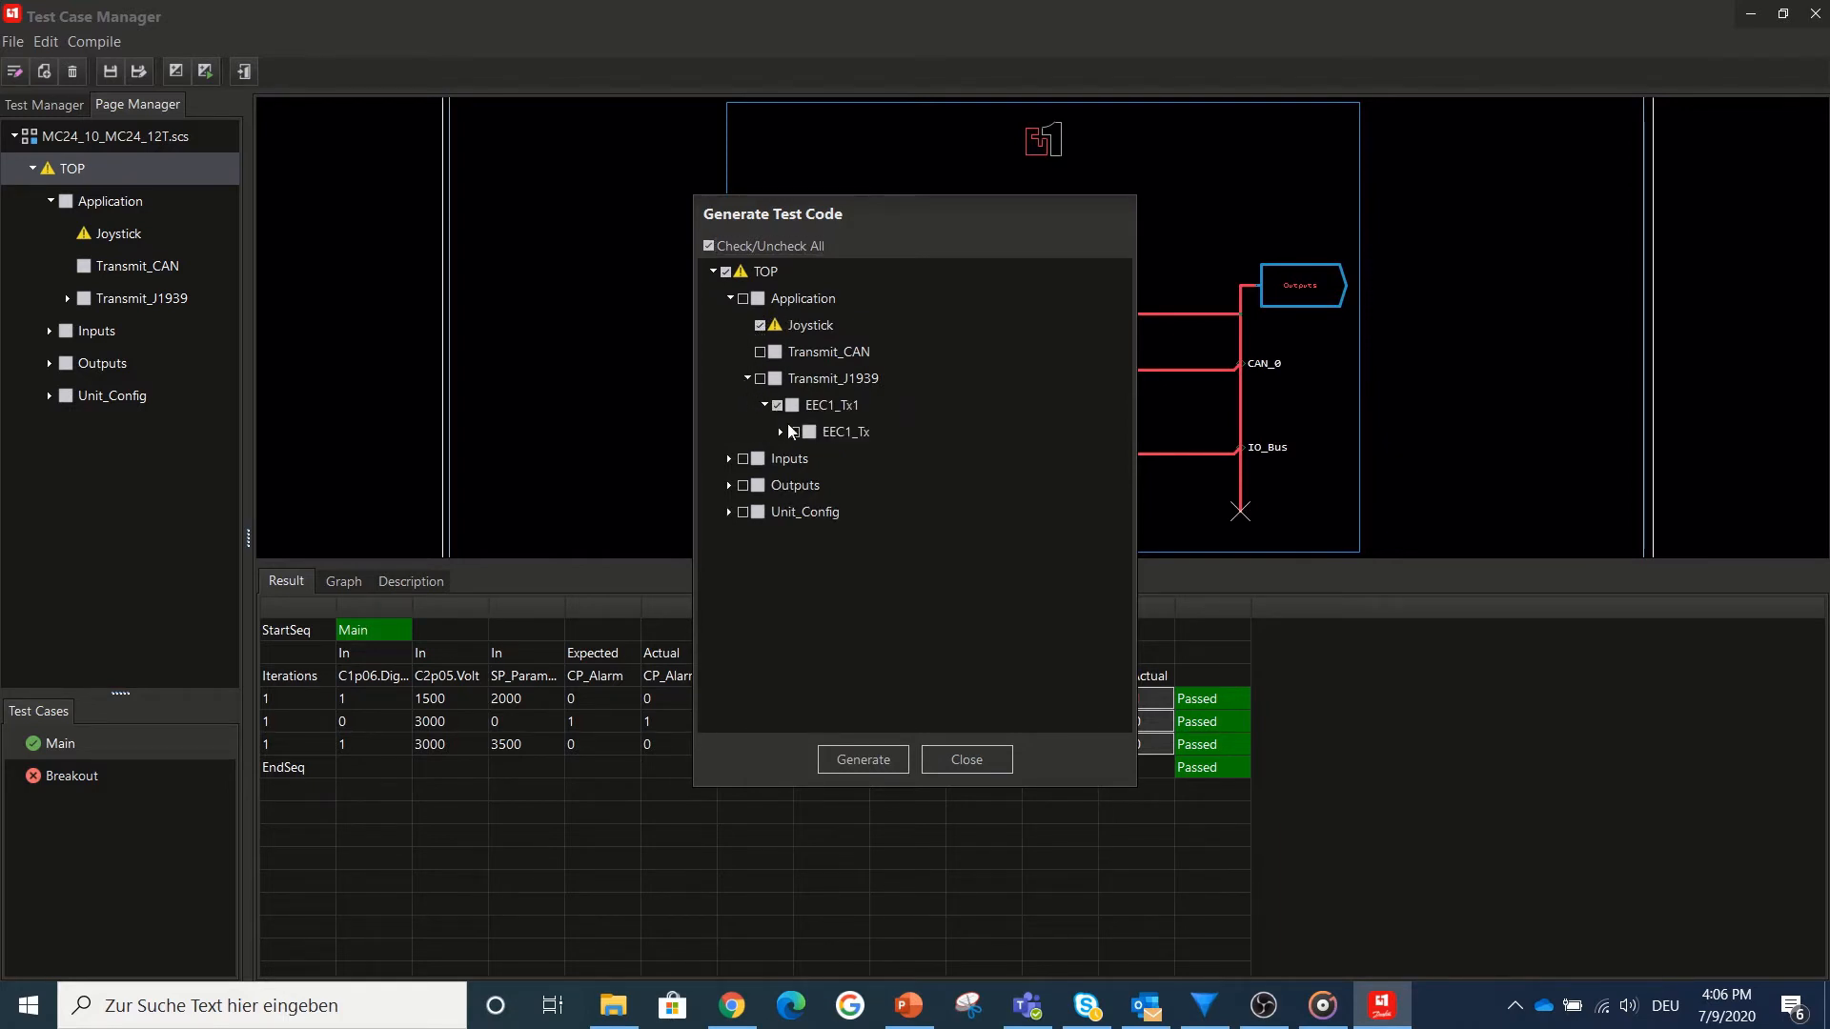
left_click(791, 432)
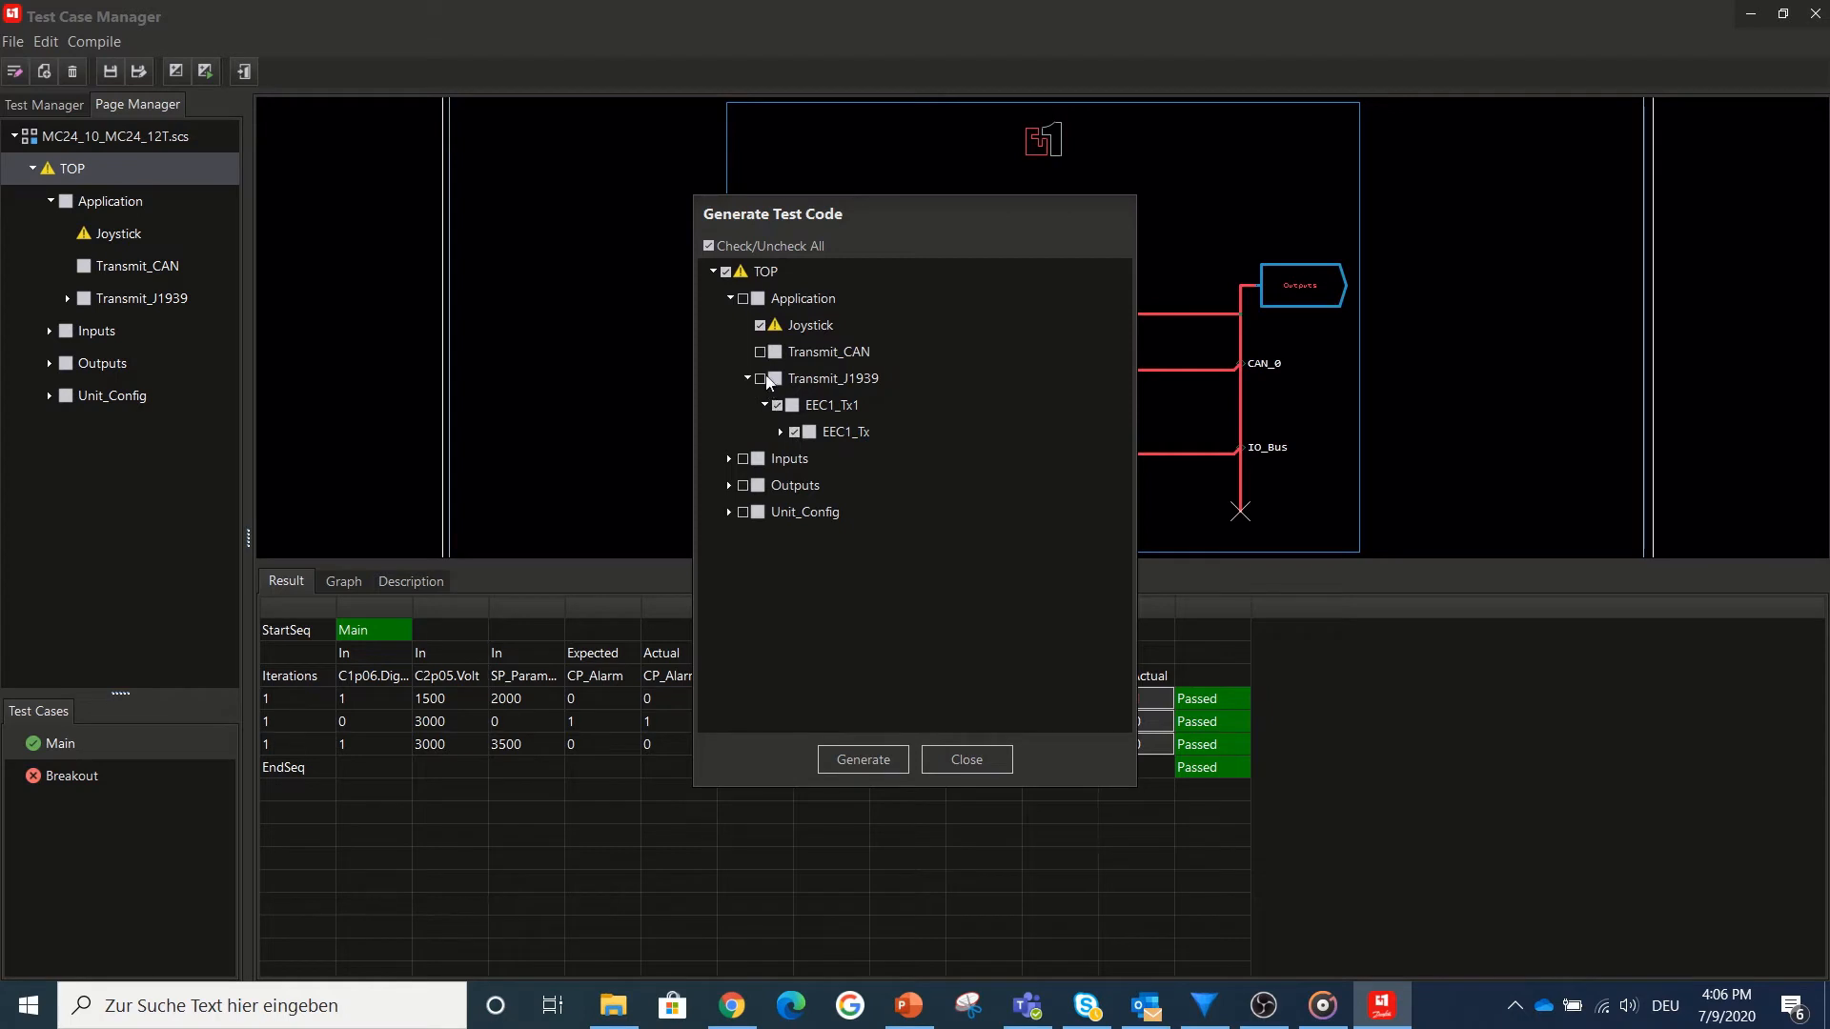
left_click(759, 377)
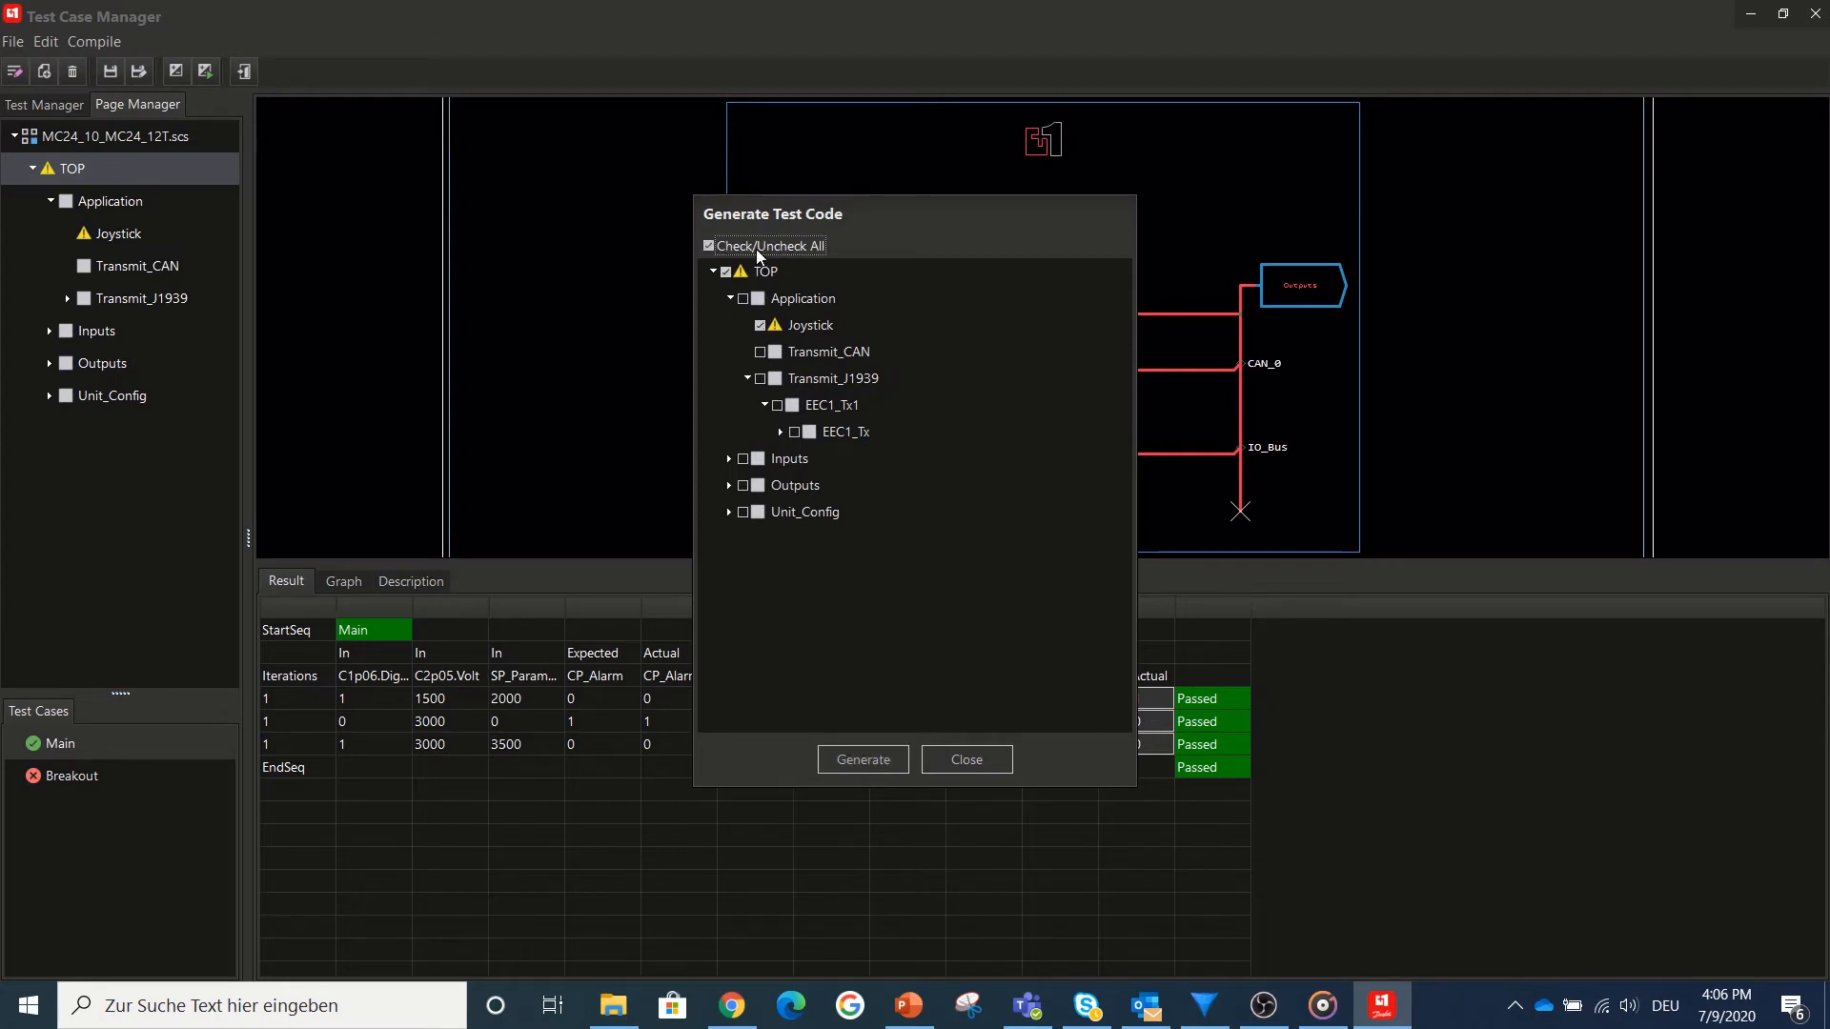
left_click(747, 378)
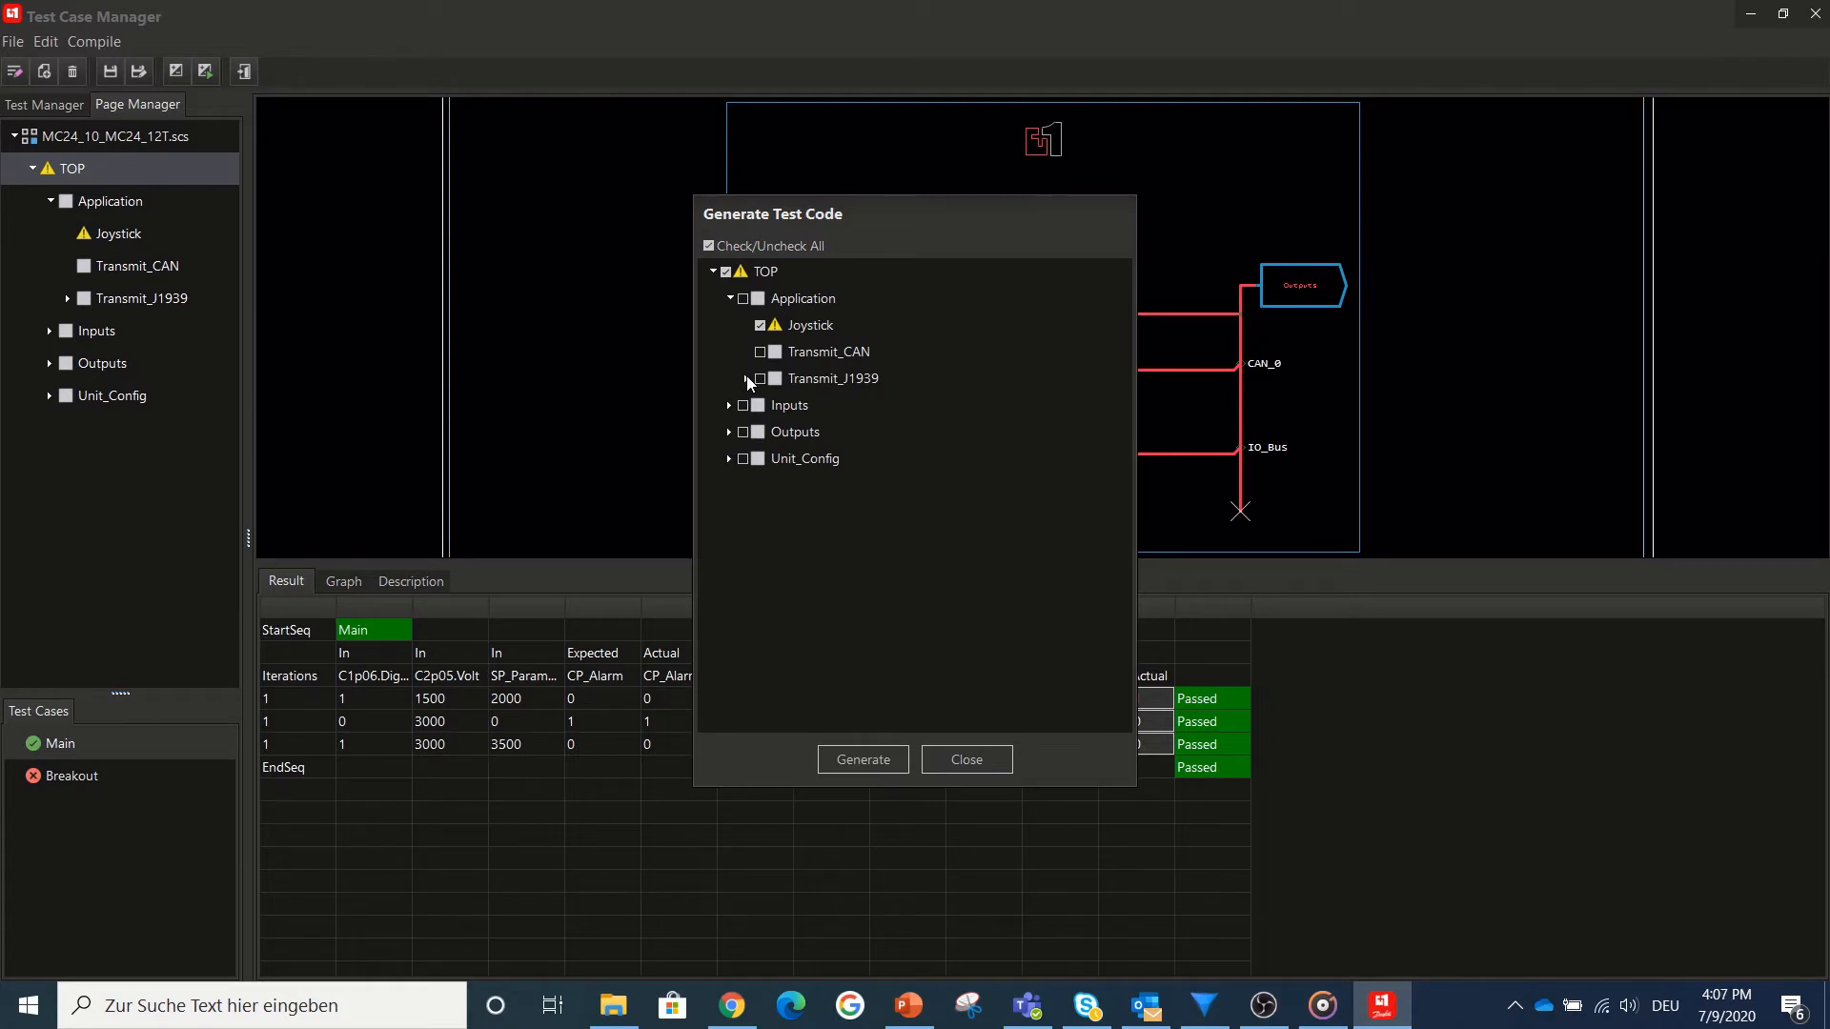
left_click(861, 760)
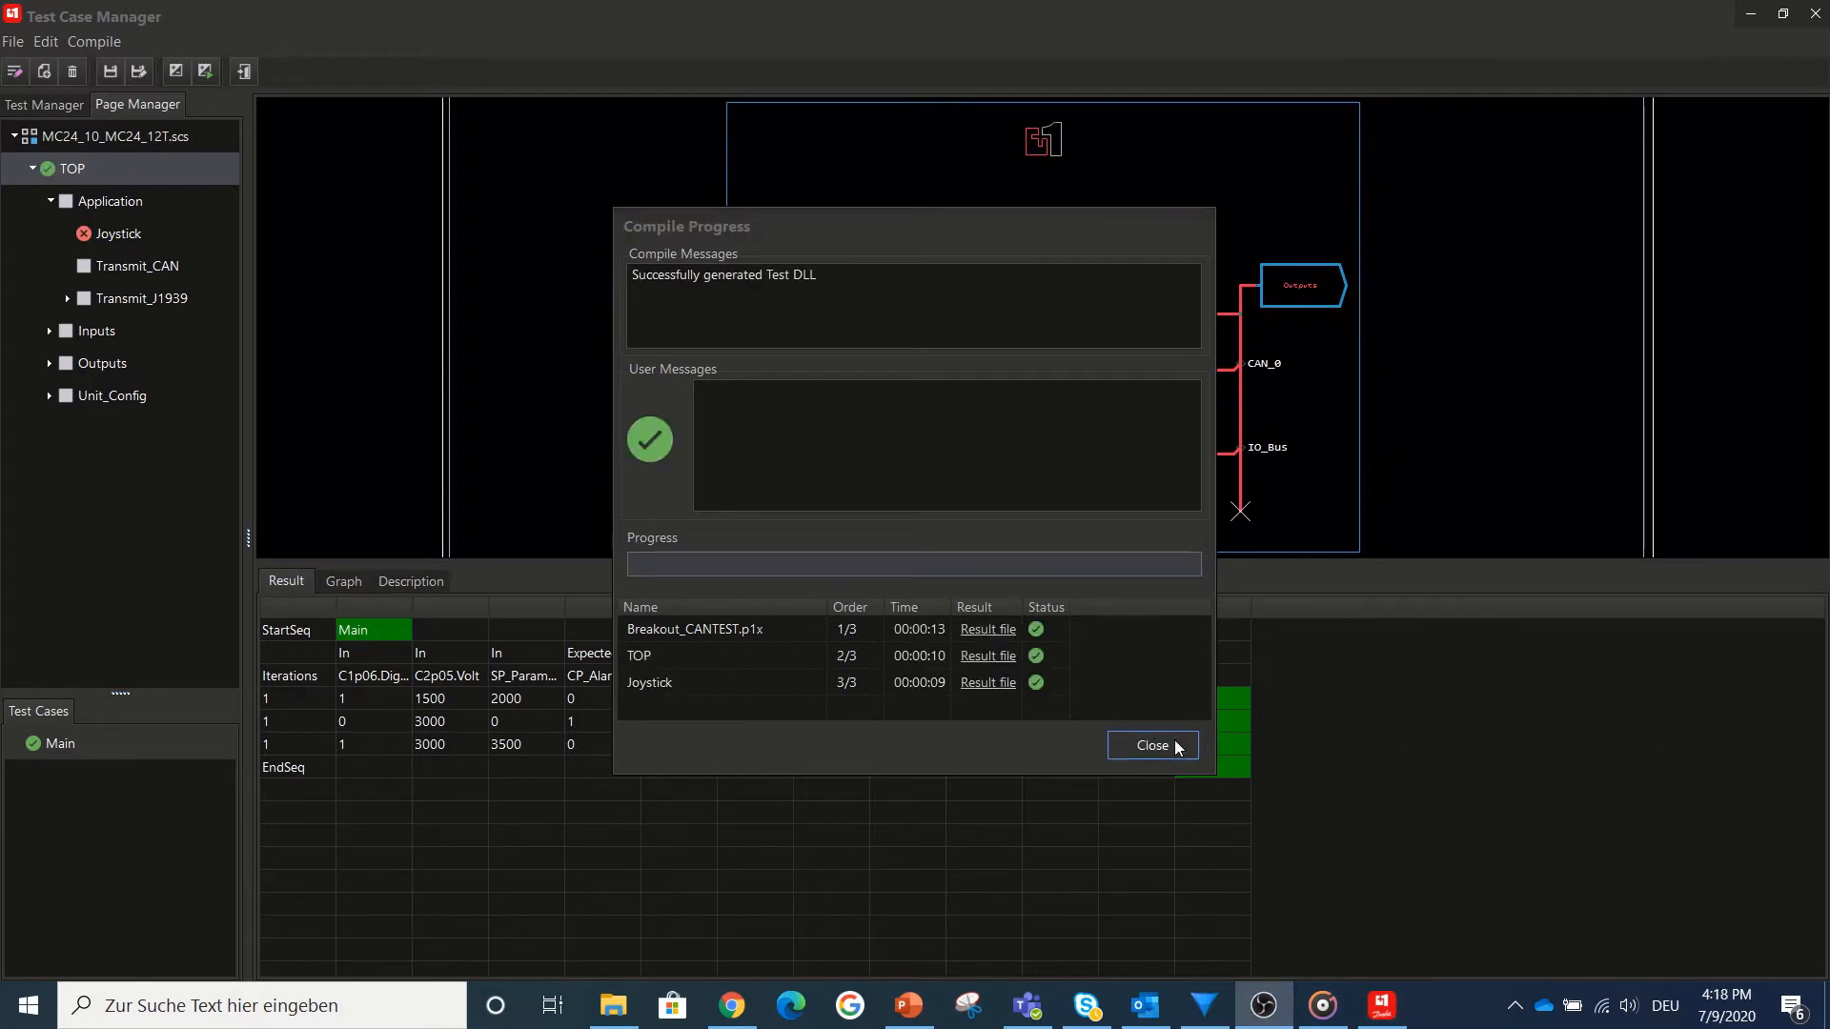
- Close the compile results, run the generated tests and close the progress window
left_click(1151, 745)
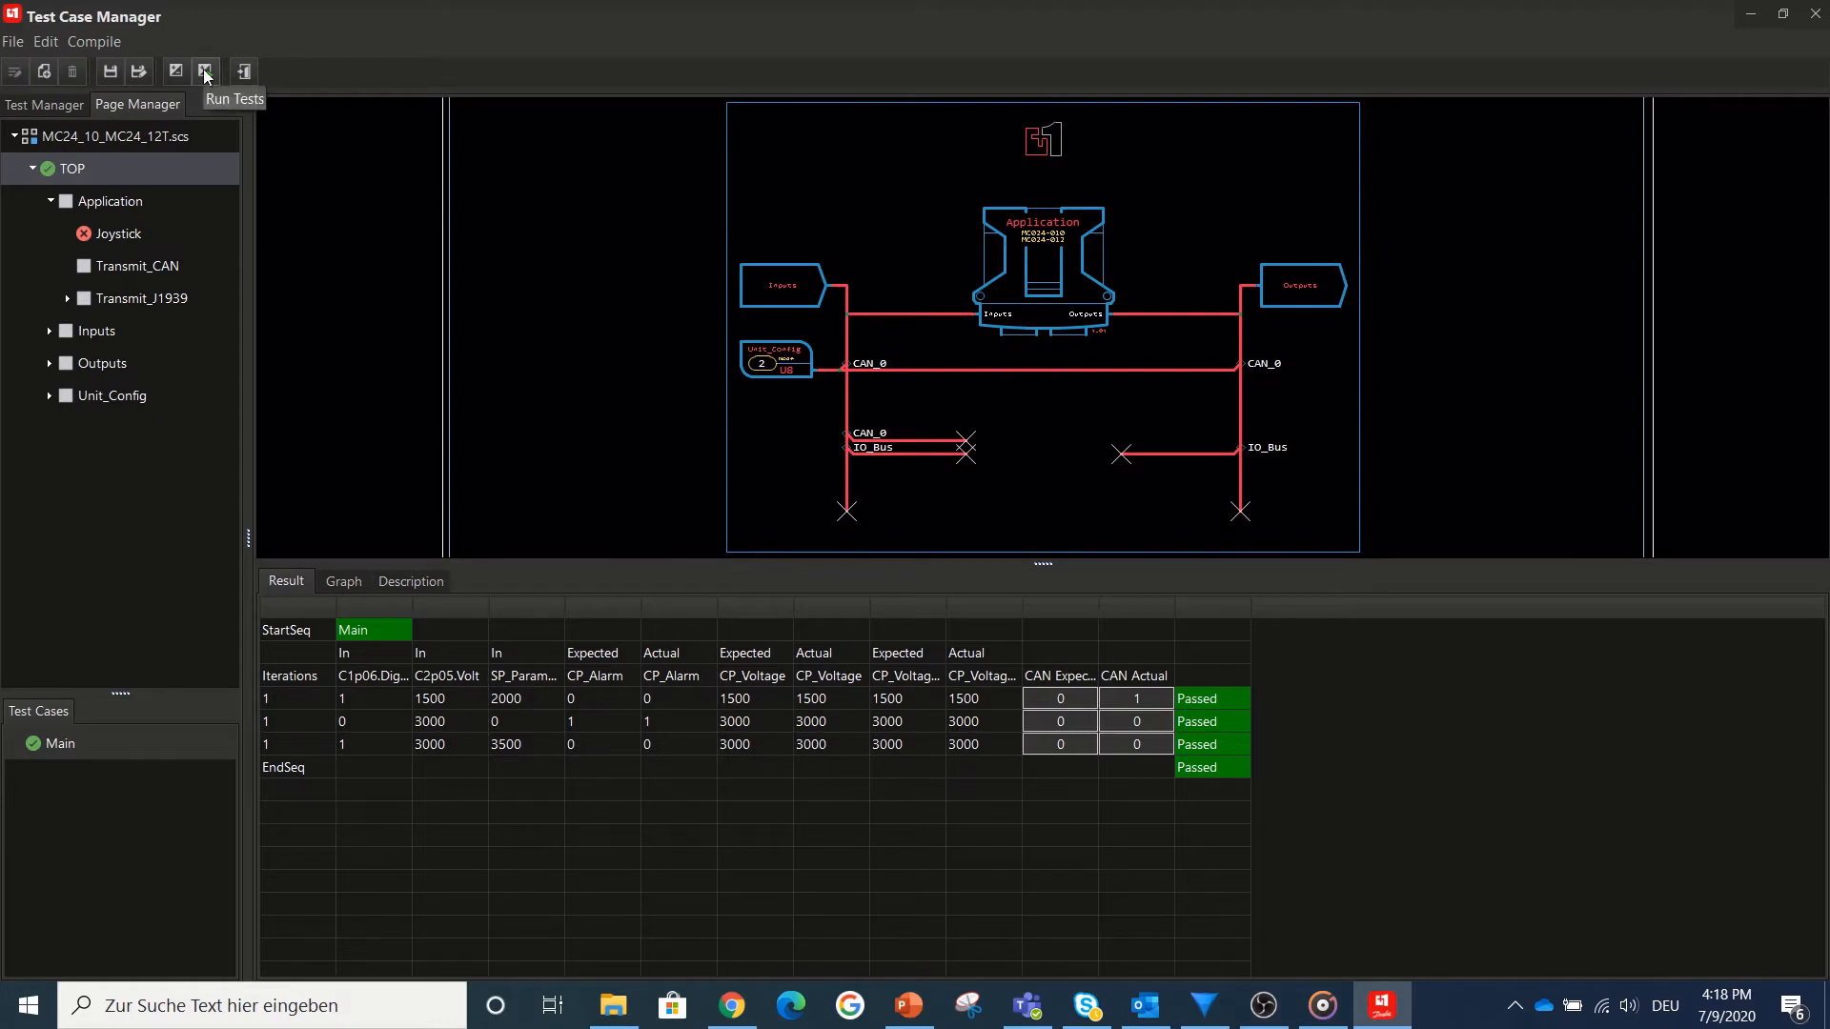
left_click(204, 71)
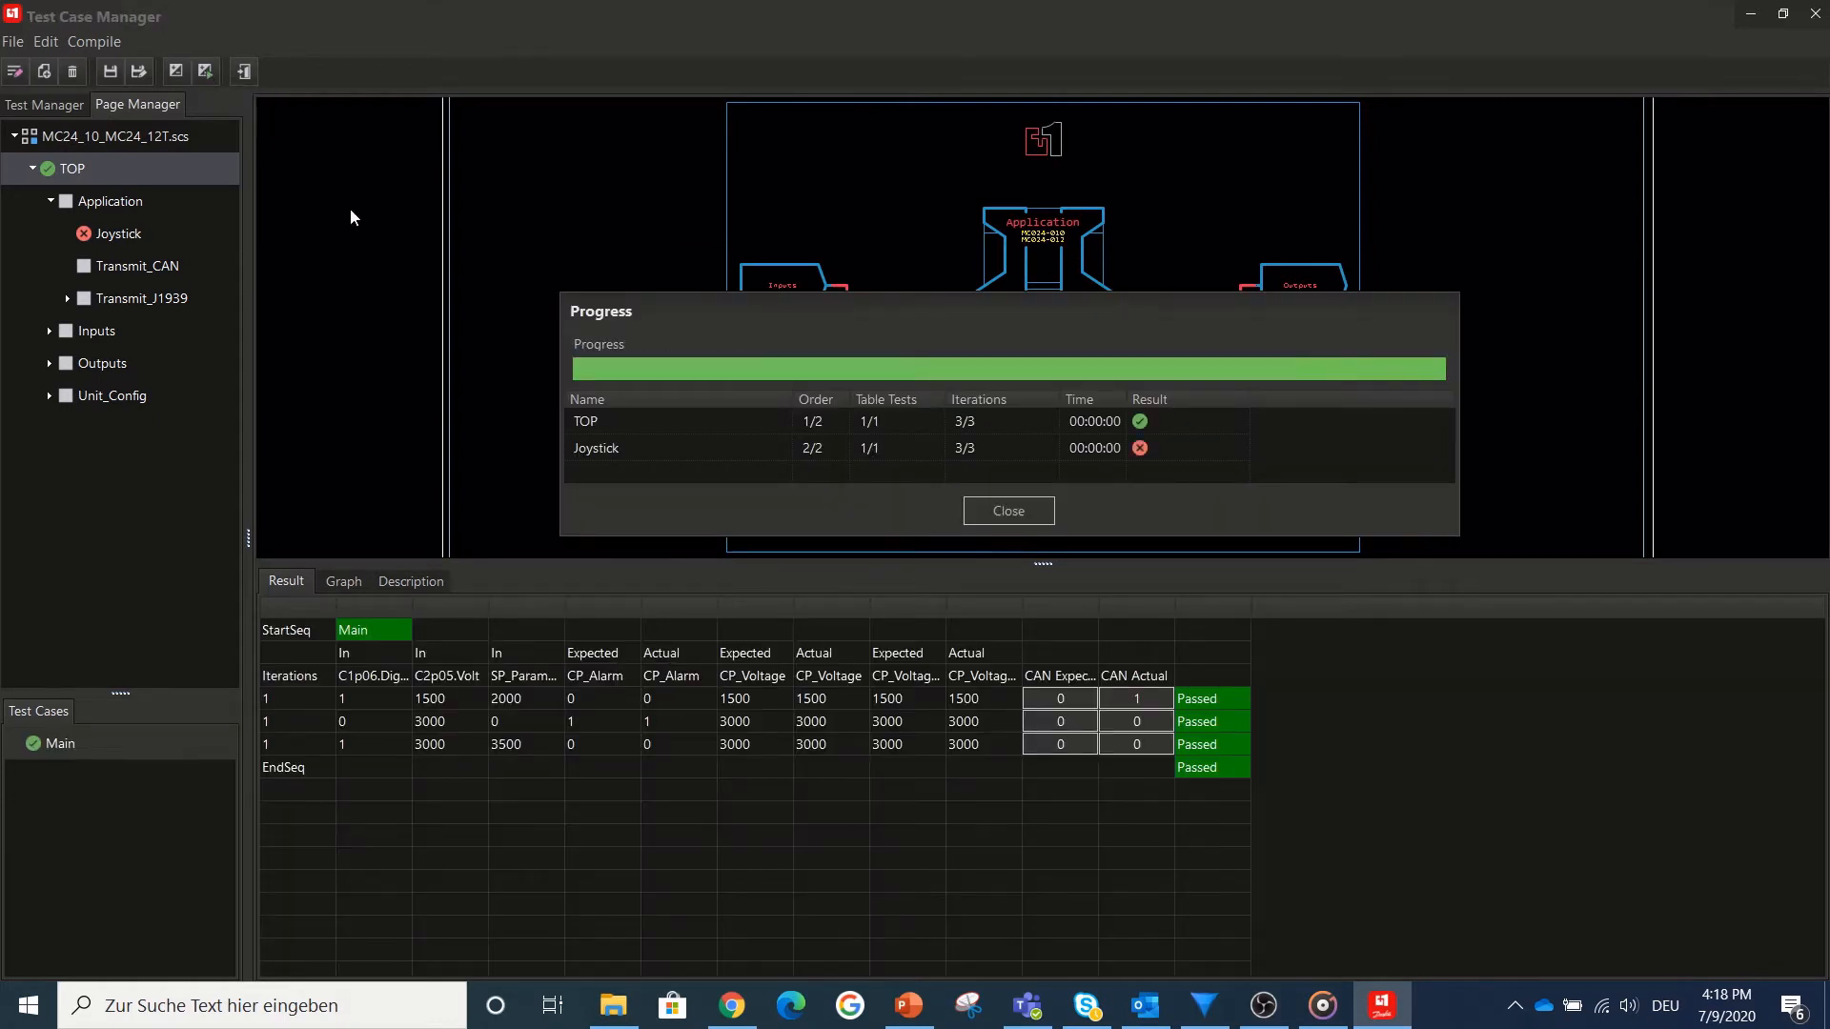
left_click_drag(600, 310, 597, 276)
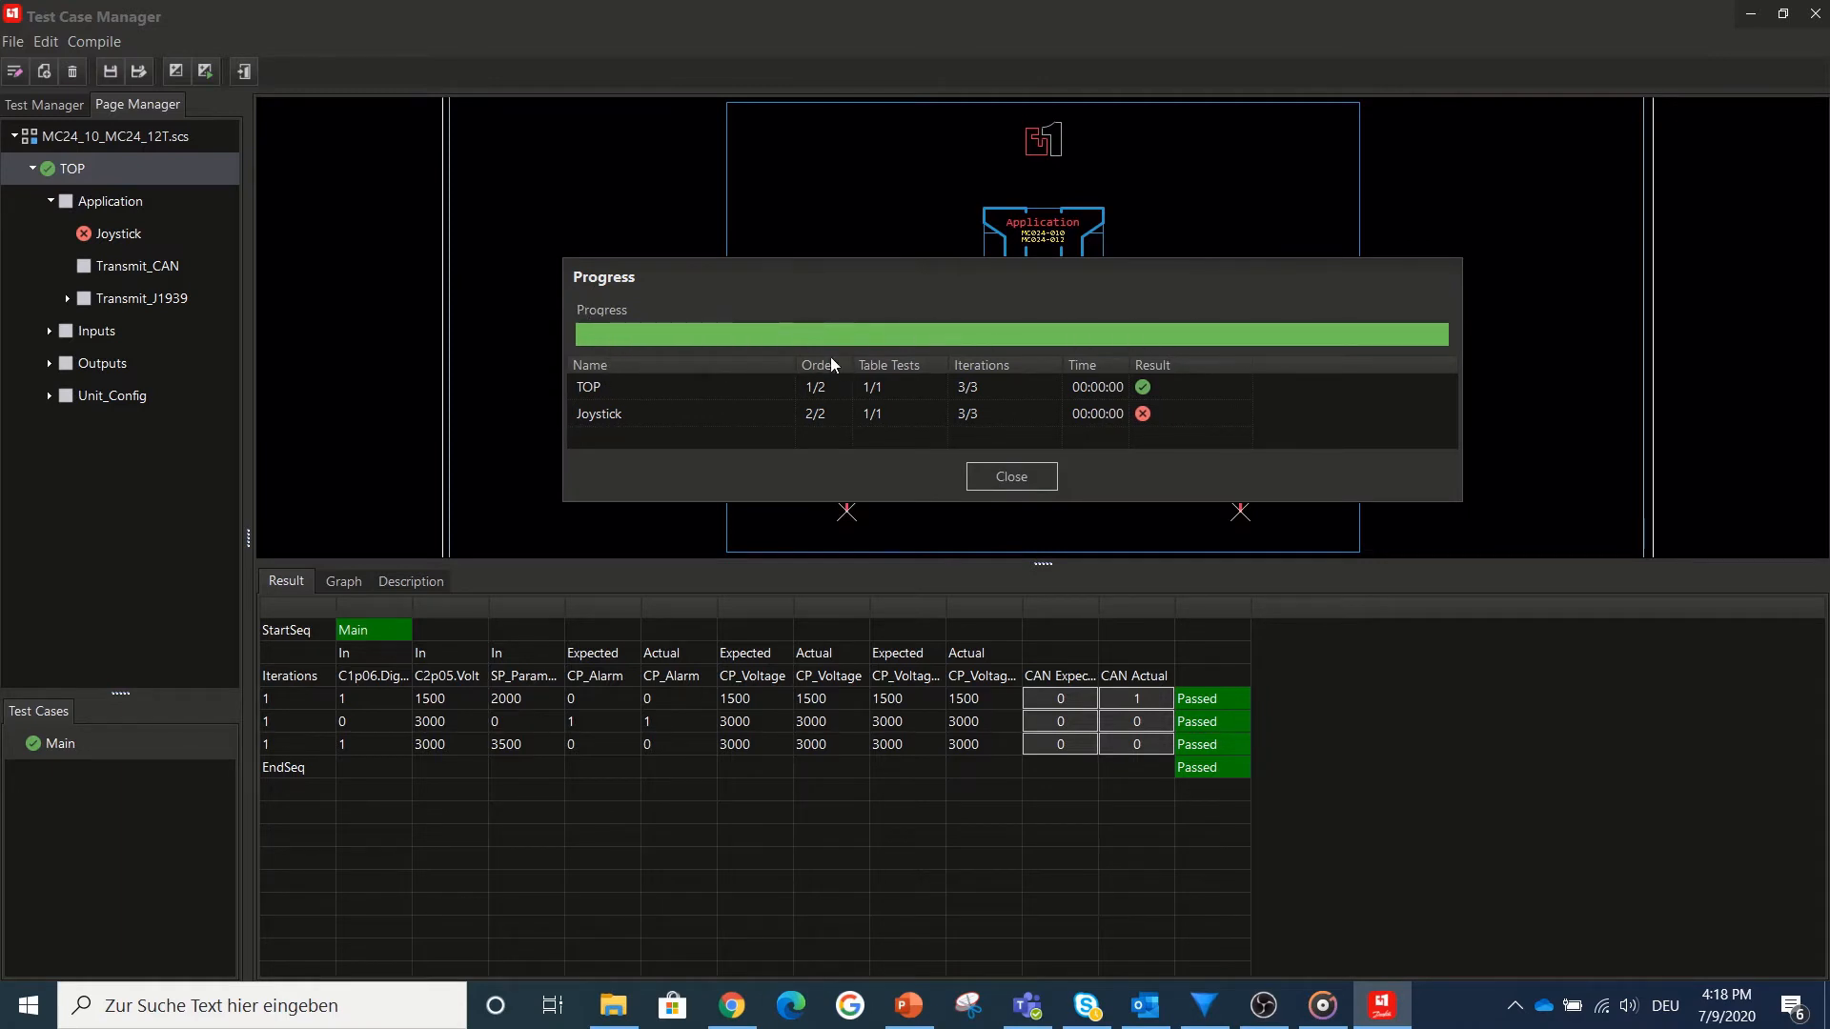
mouse_move(897, 341)
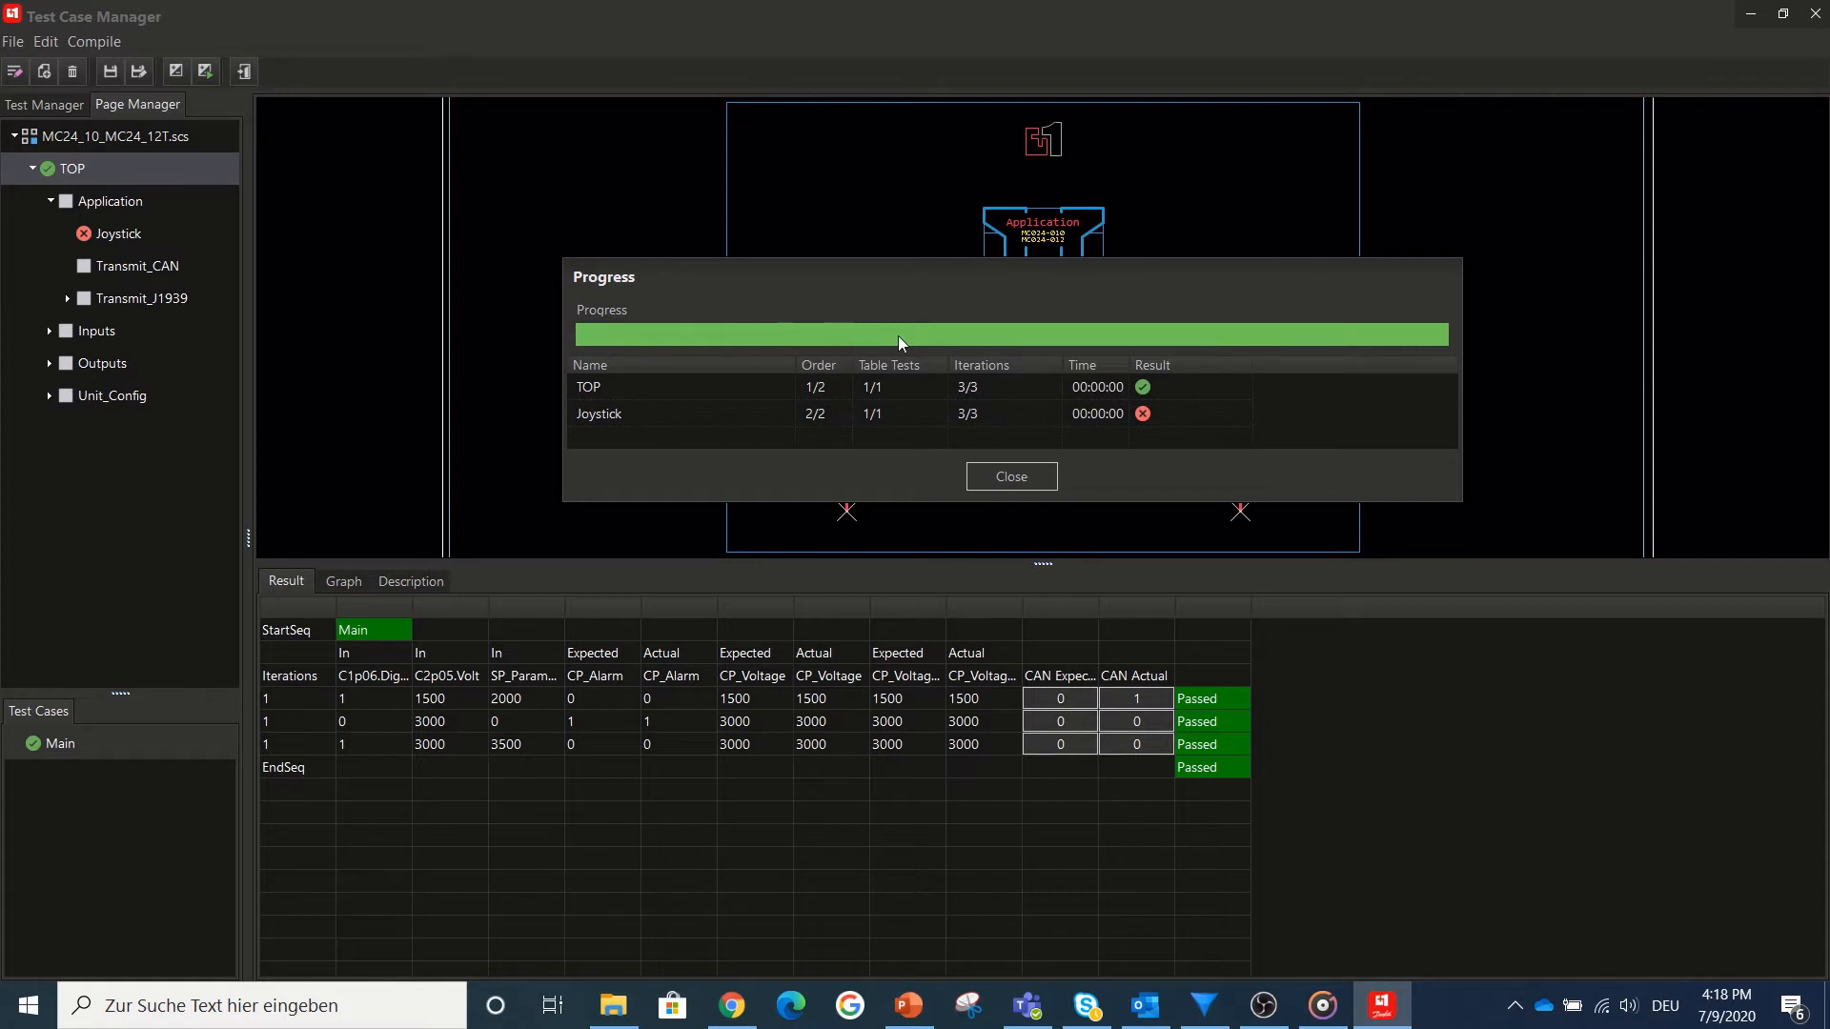
mouse_move(867, 374)
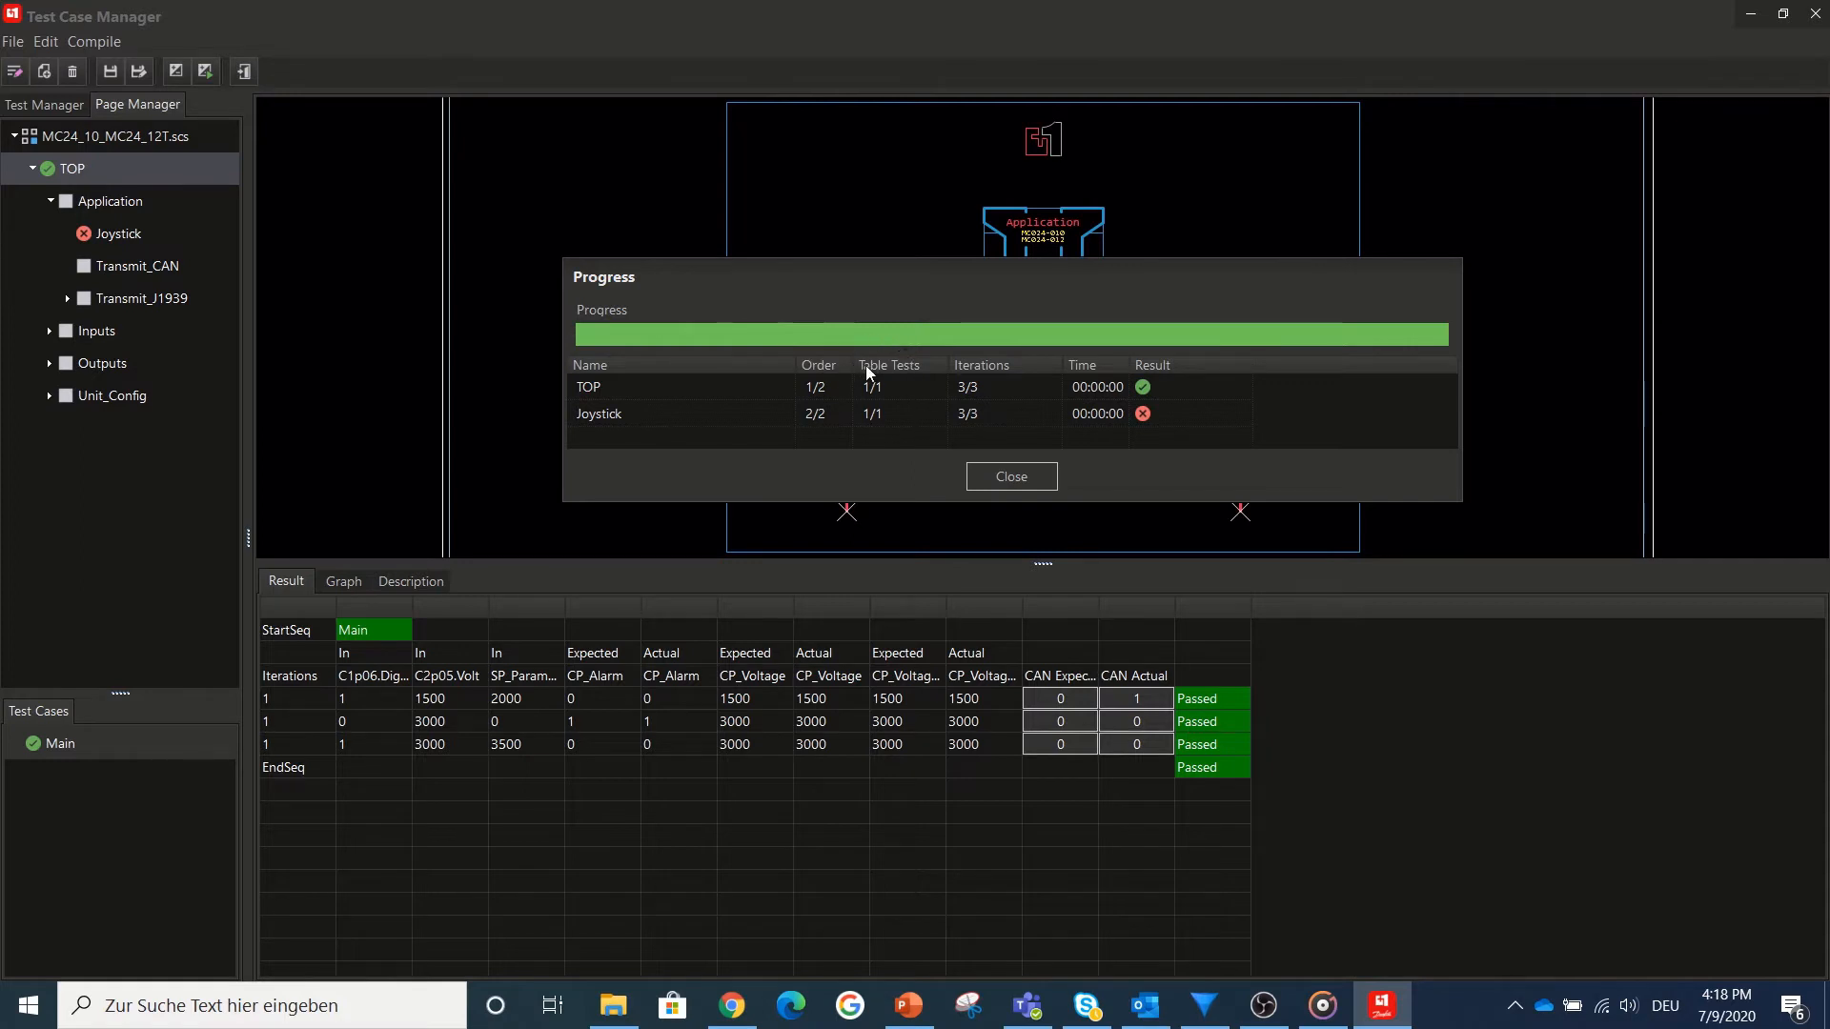
mouse_move(1090, 385)
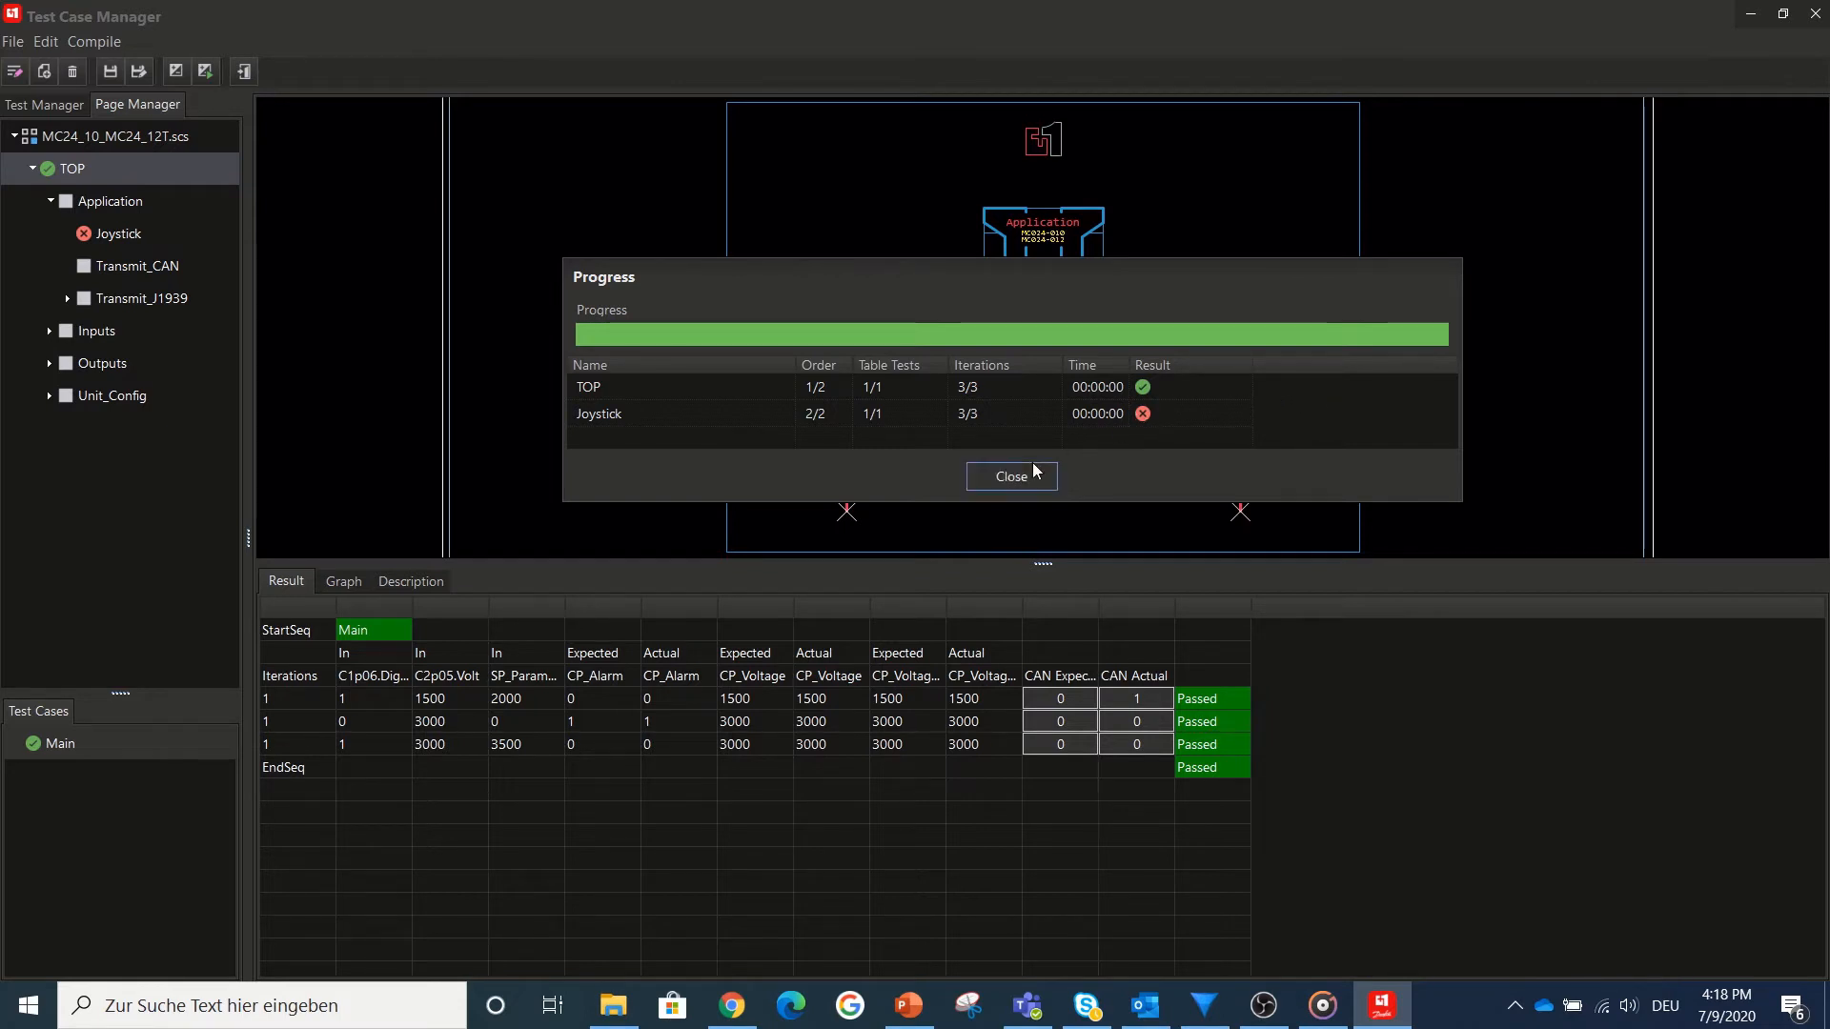
left_click(1011, 476)
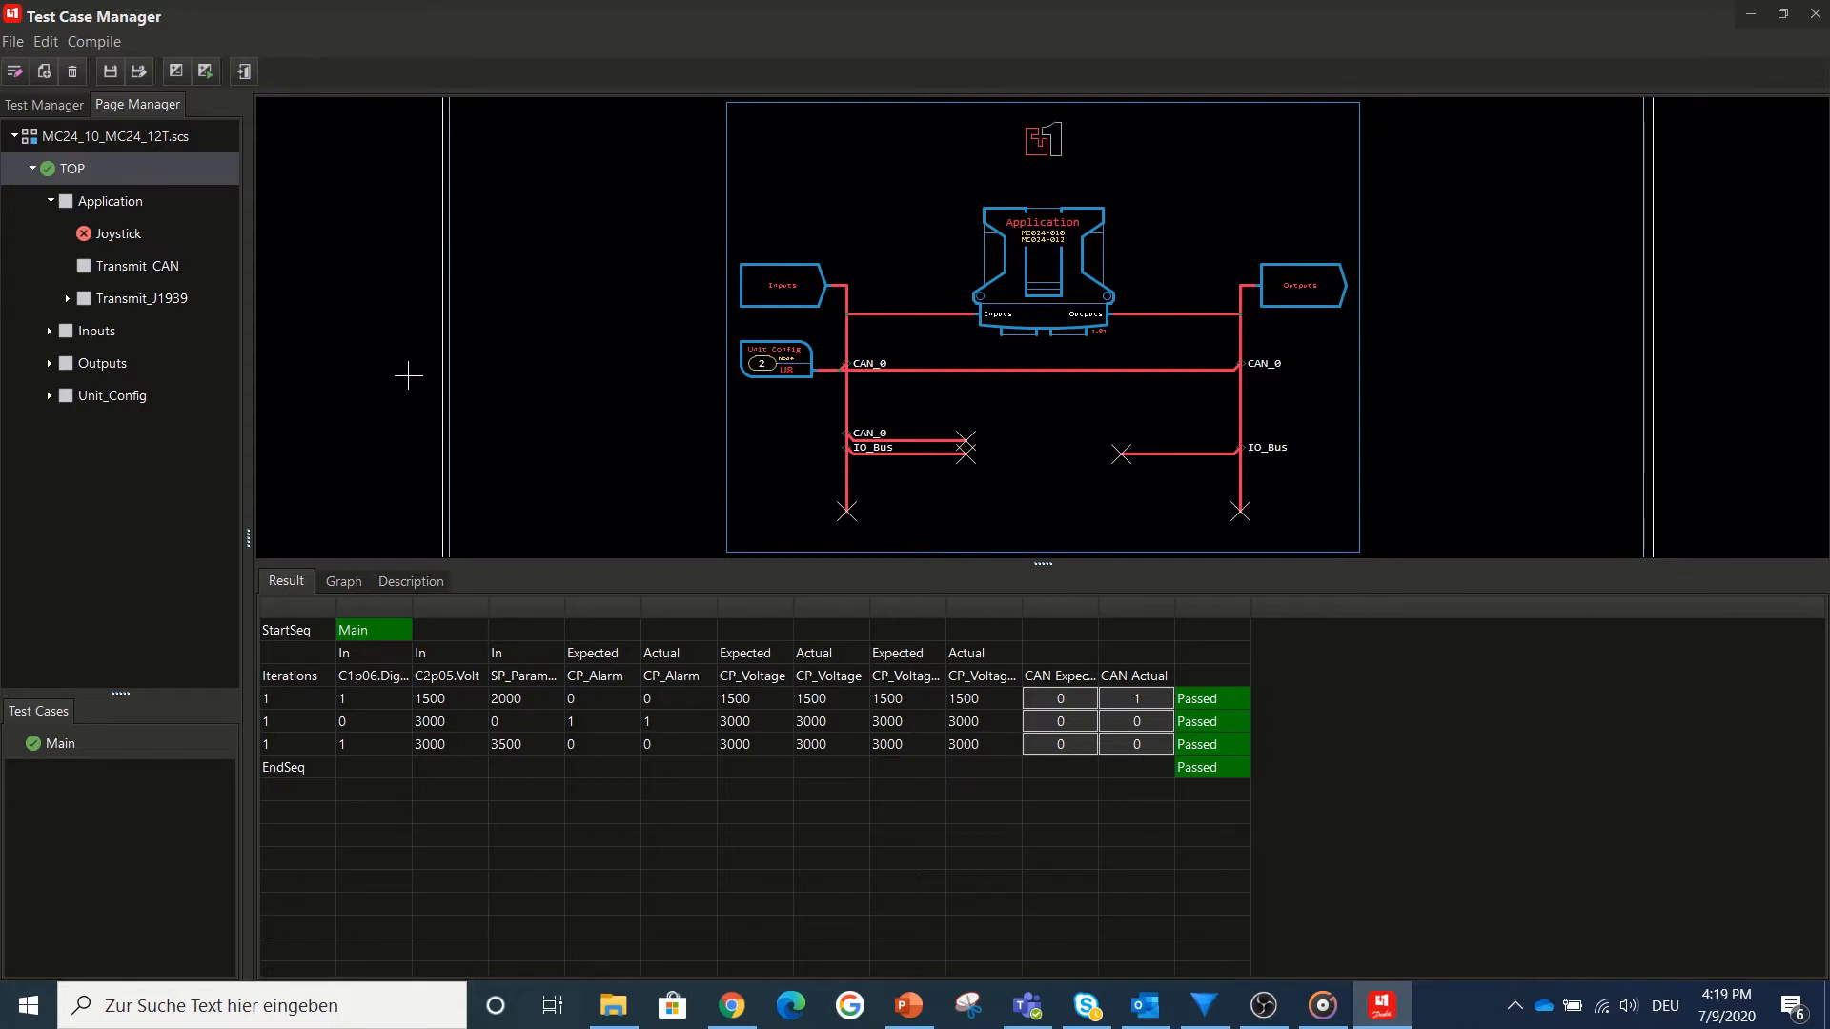
left_click(116, 232)
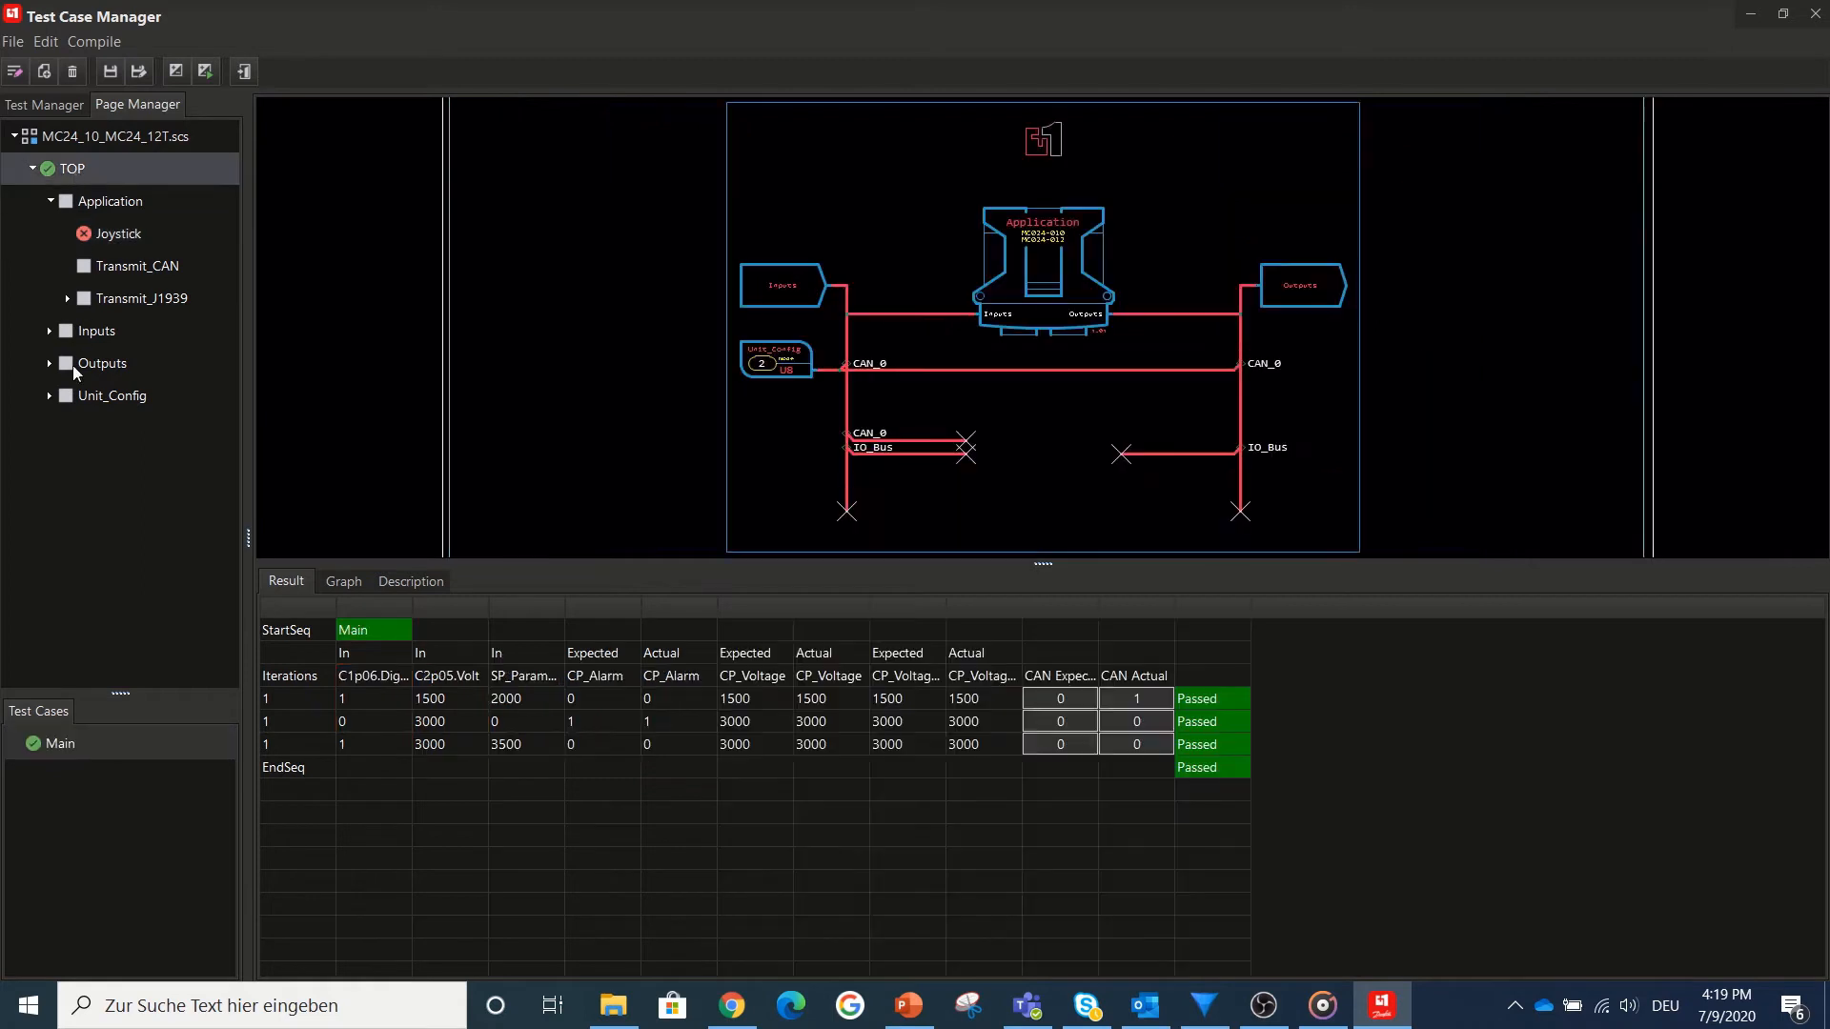
mouse_move(83, 747)
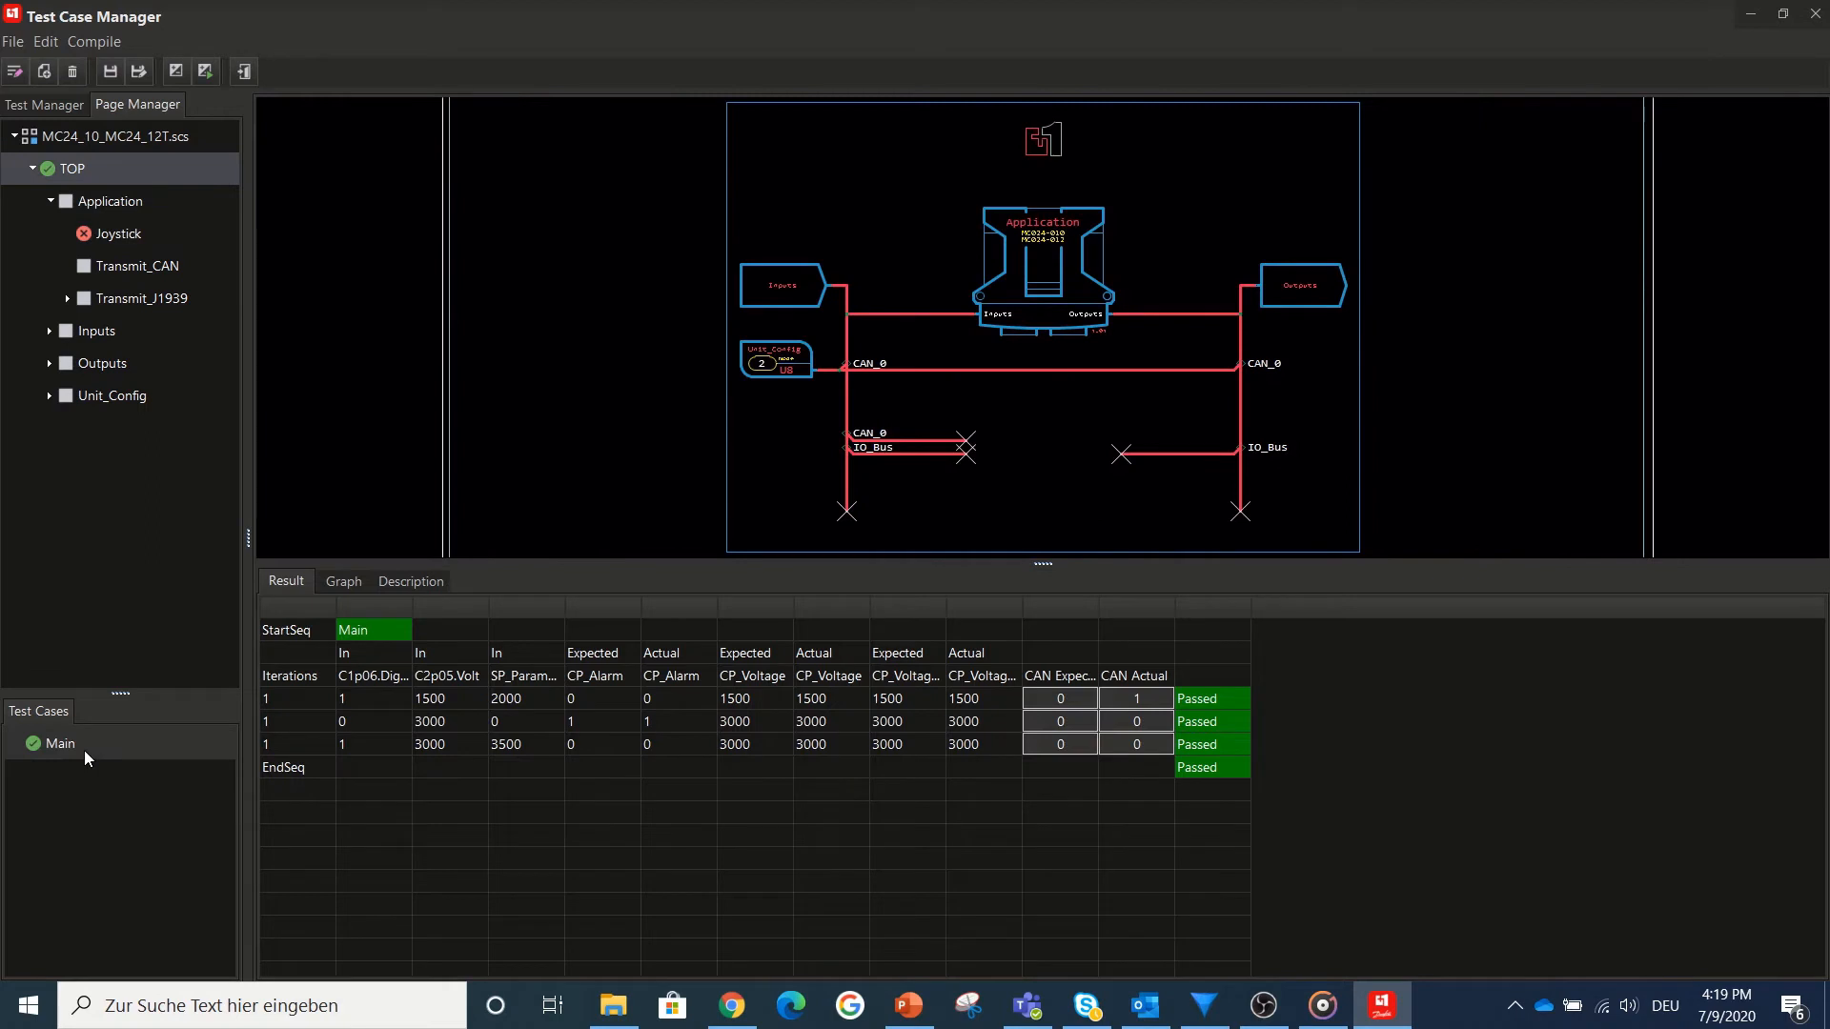
left_click(111, 201)
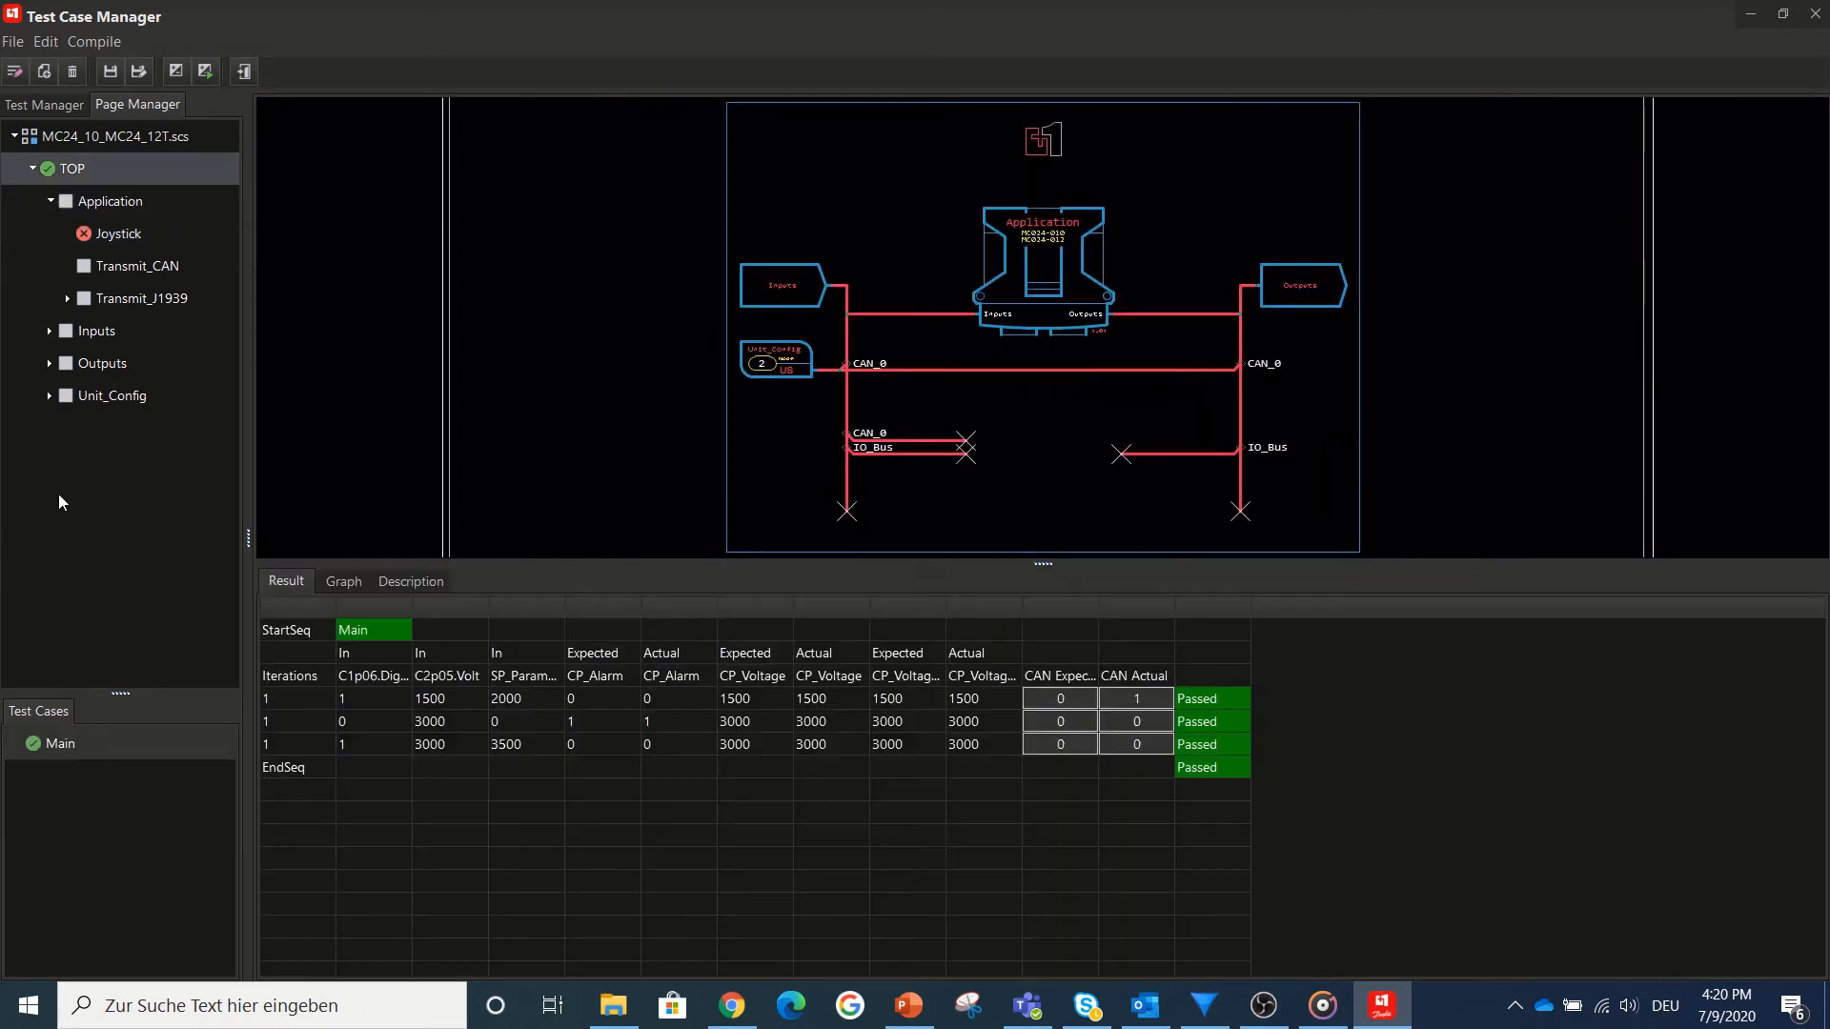
left_click(341, 581)
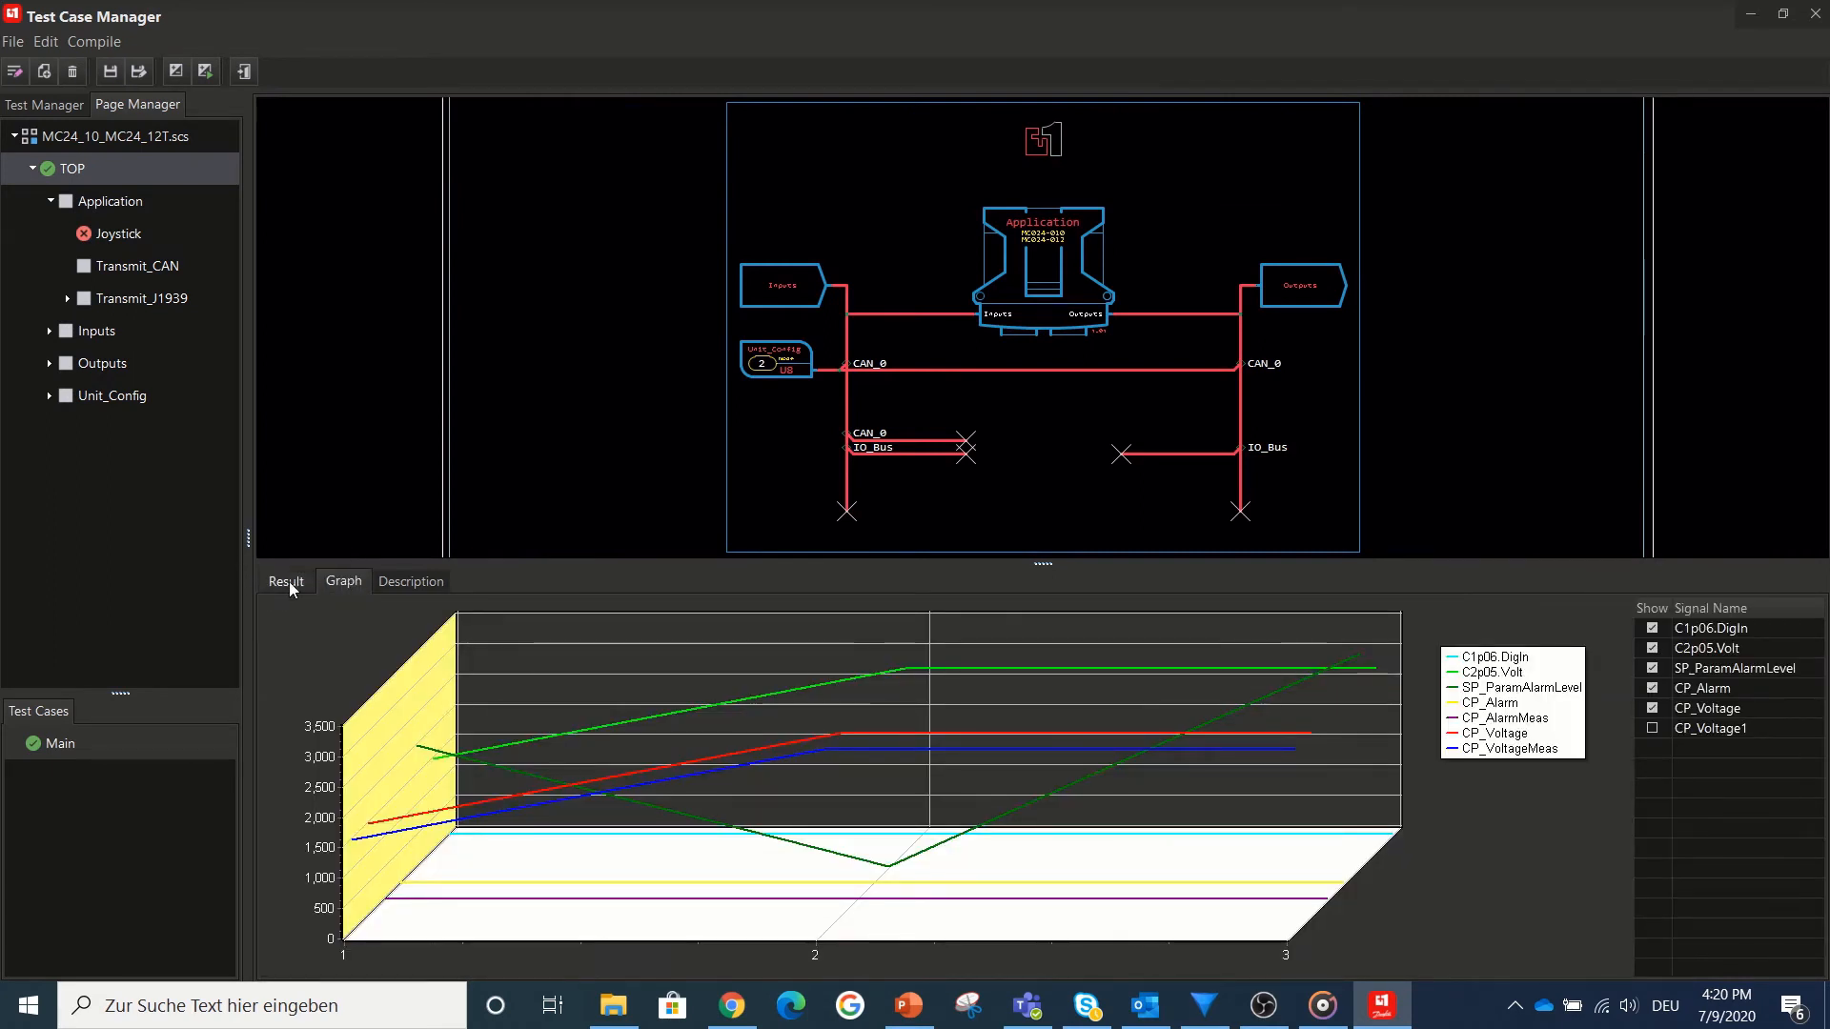
- Return from the signal graph to the Main test case results table
left_click(284, 581)
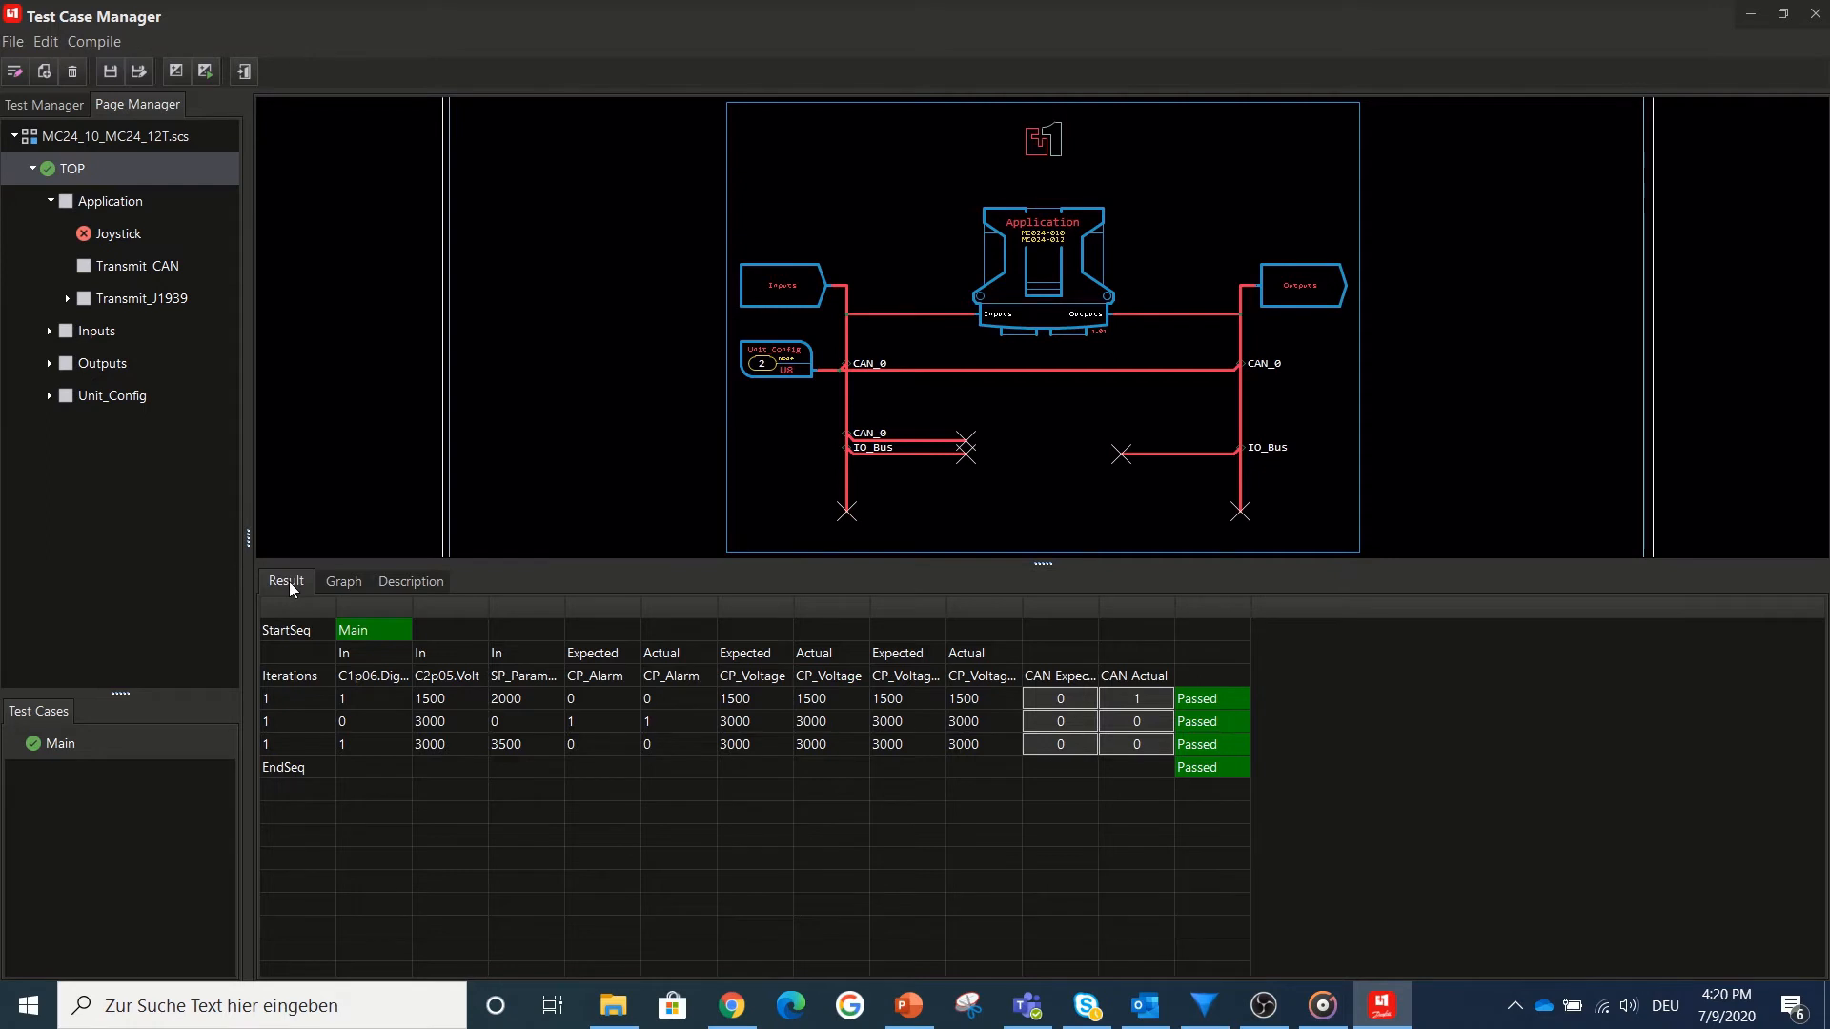
mouse_move(233, 654)
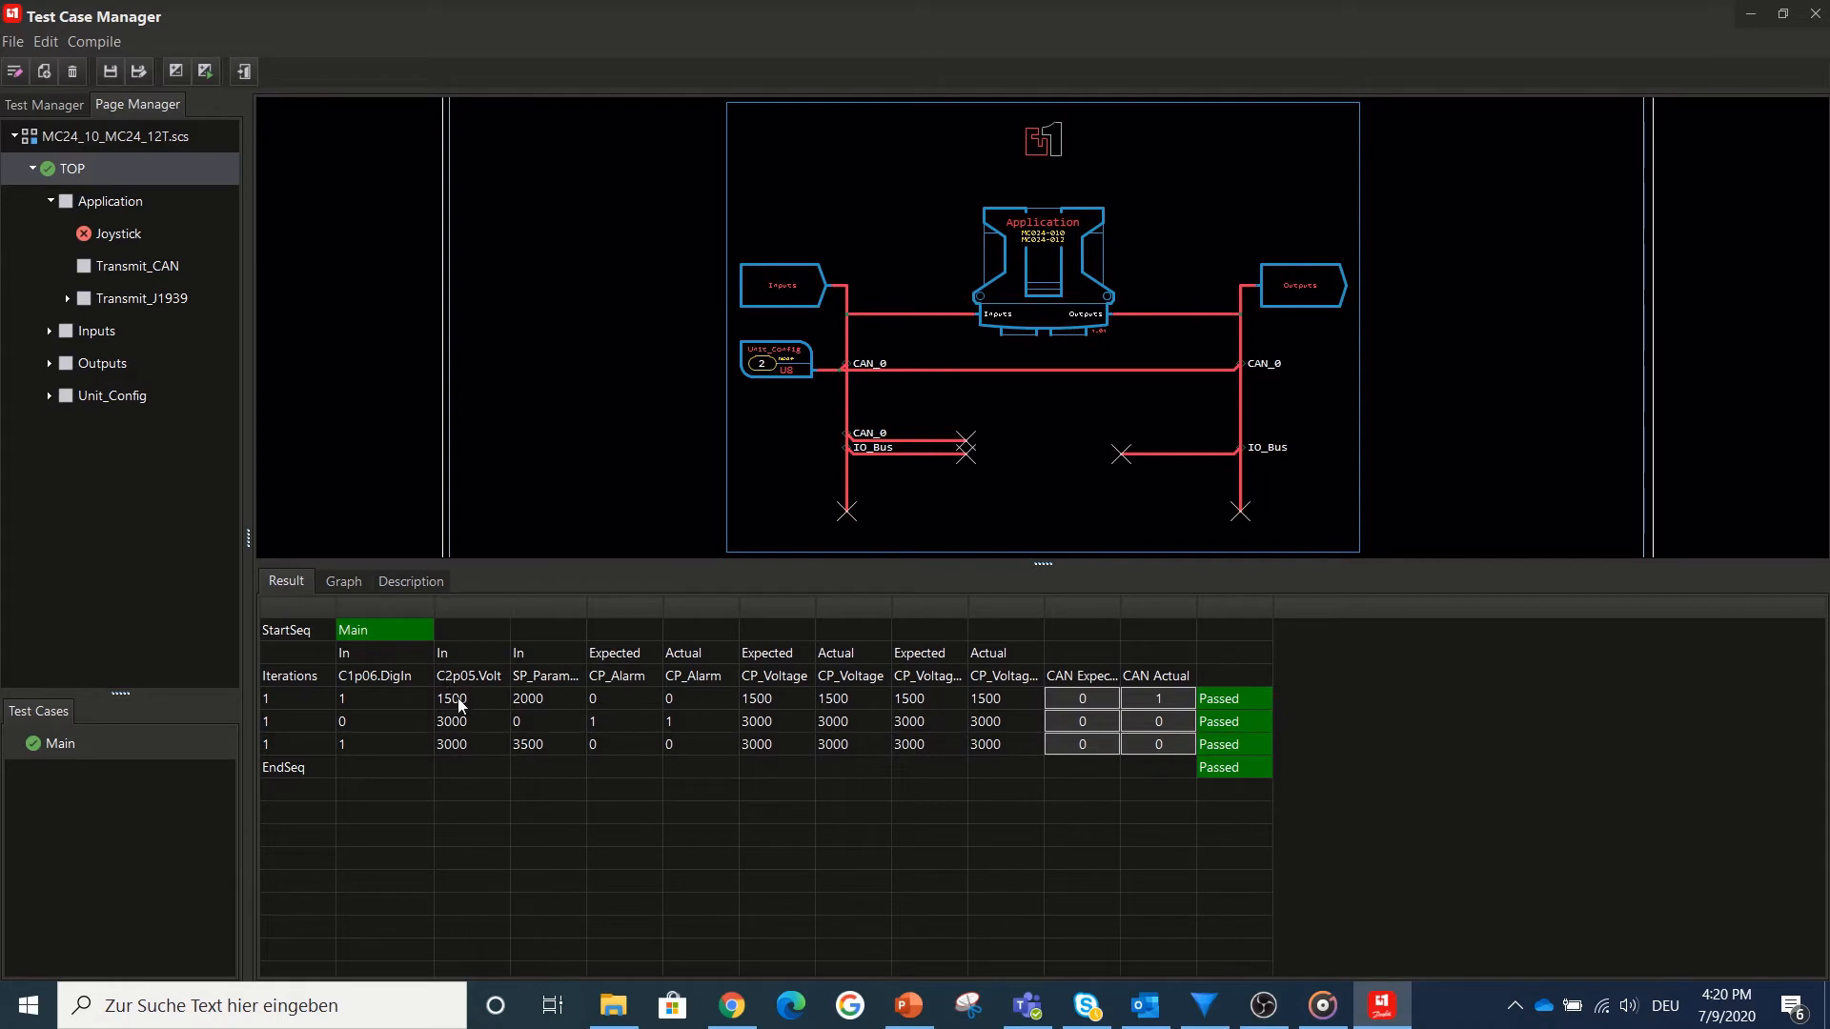
mouse_move(619, 852)
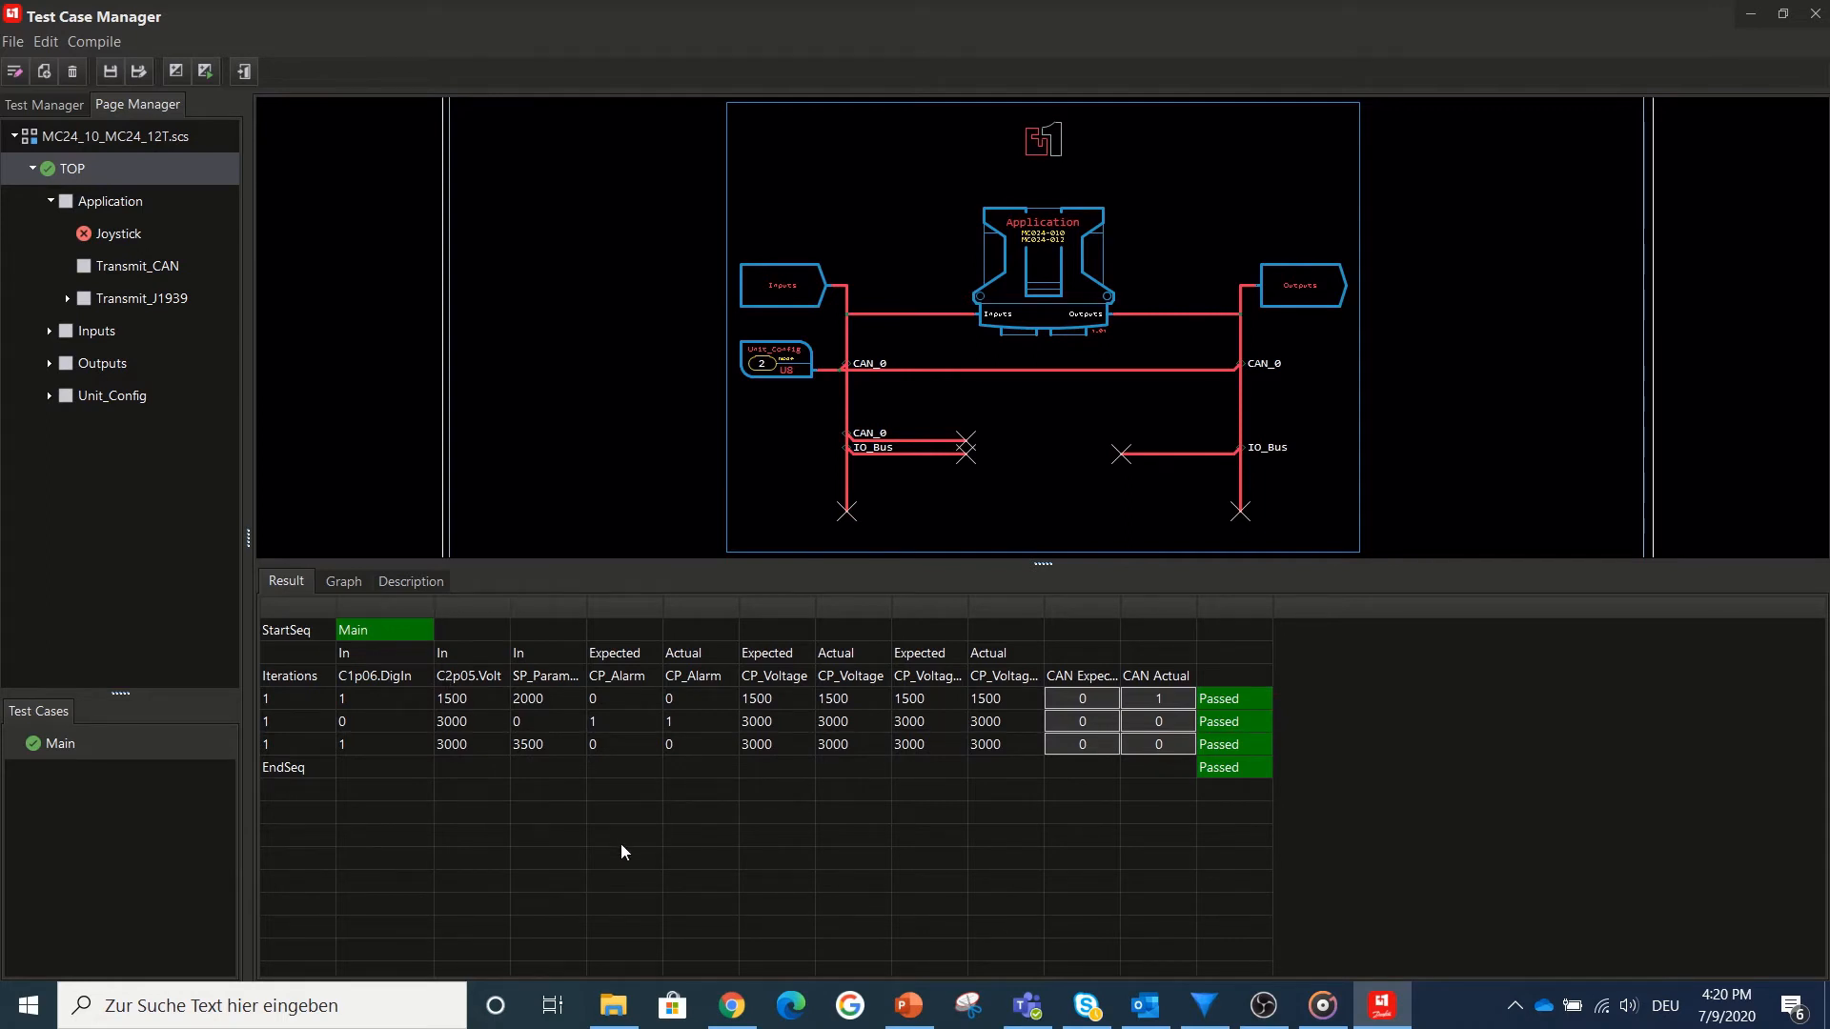
mouse_move(911, 812)
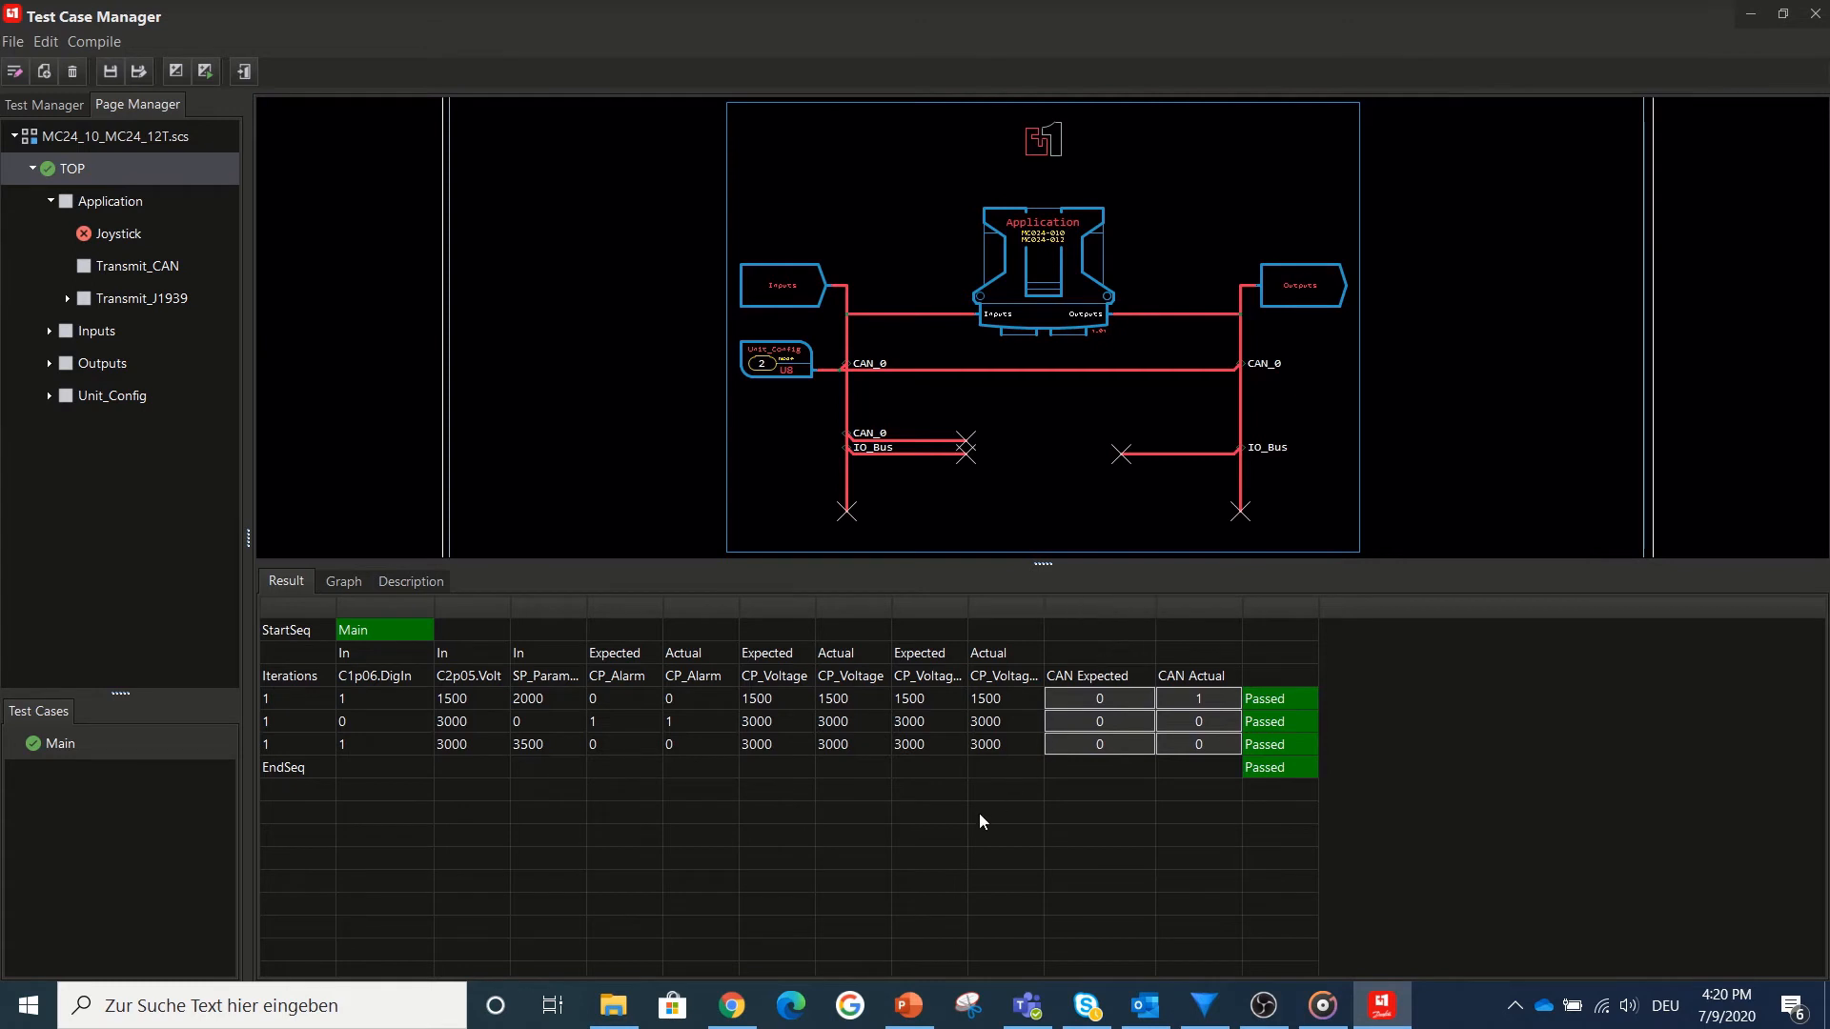
mouse_move(760, 661)
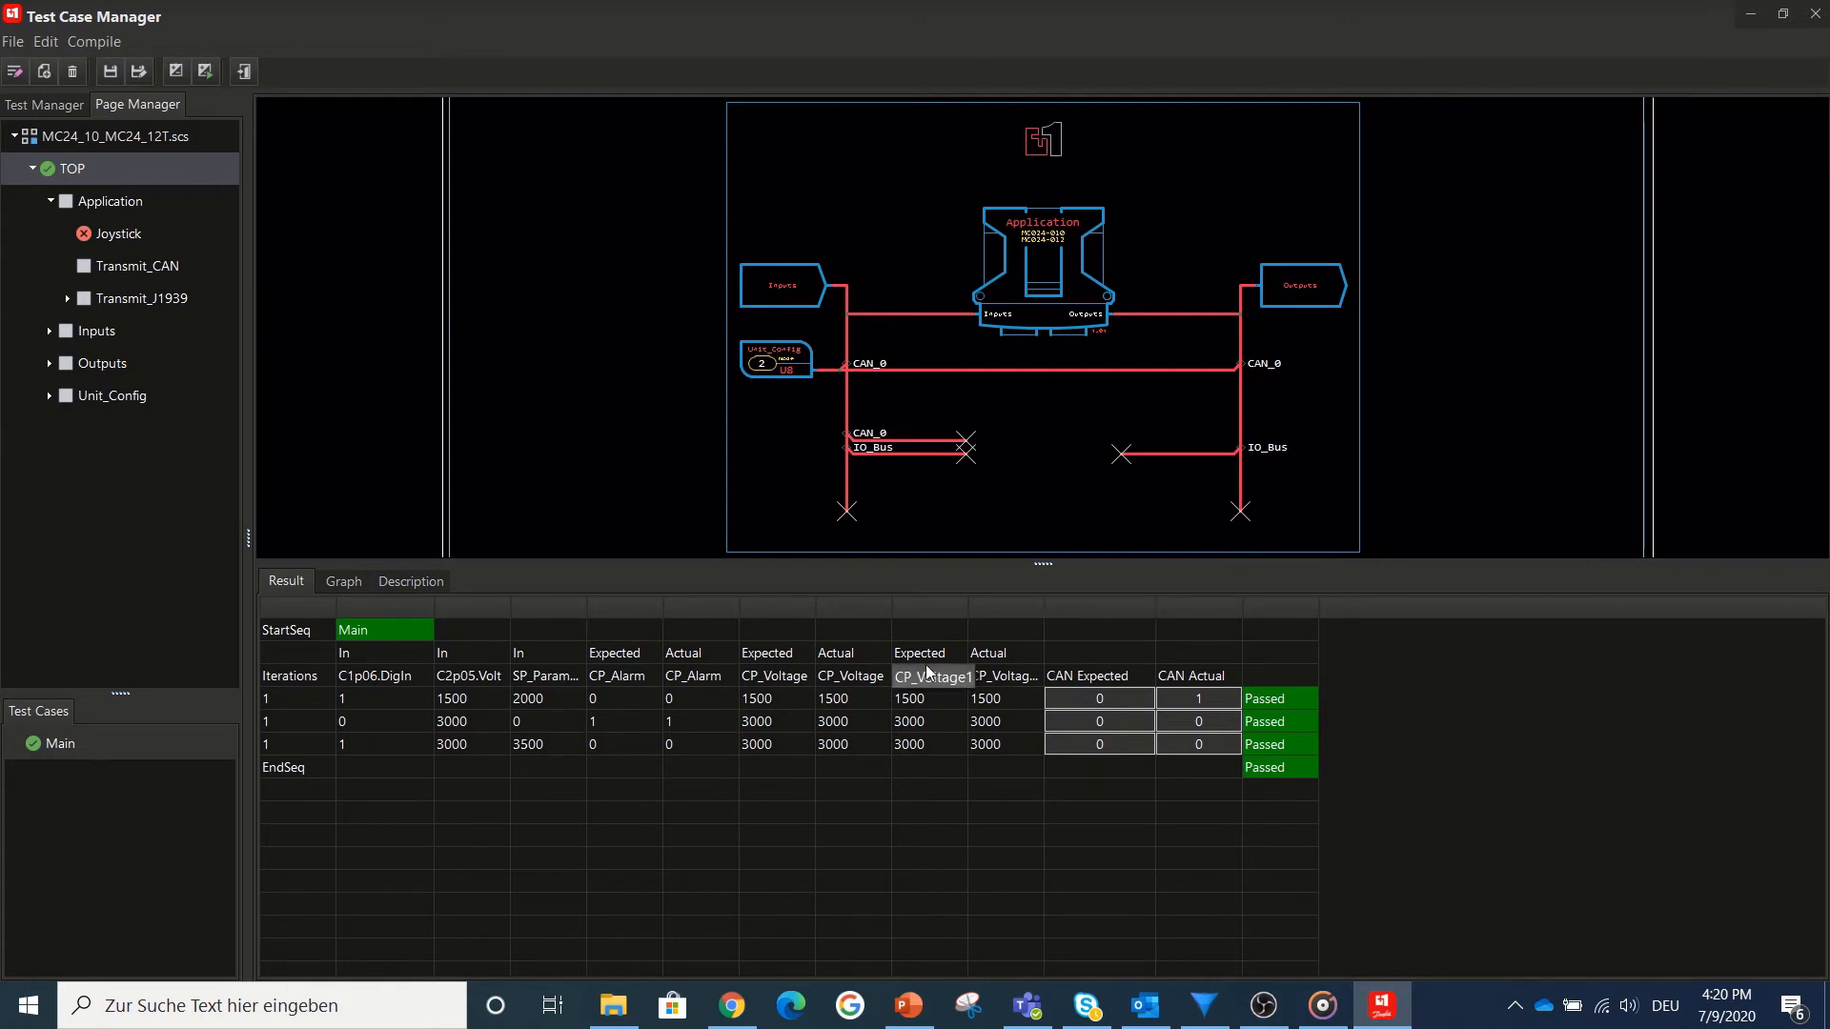
mouse_move(922, 663)
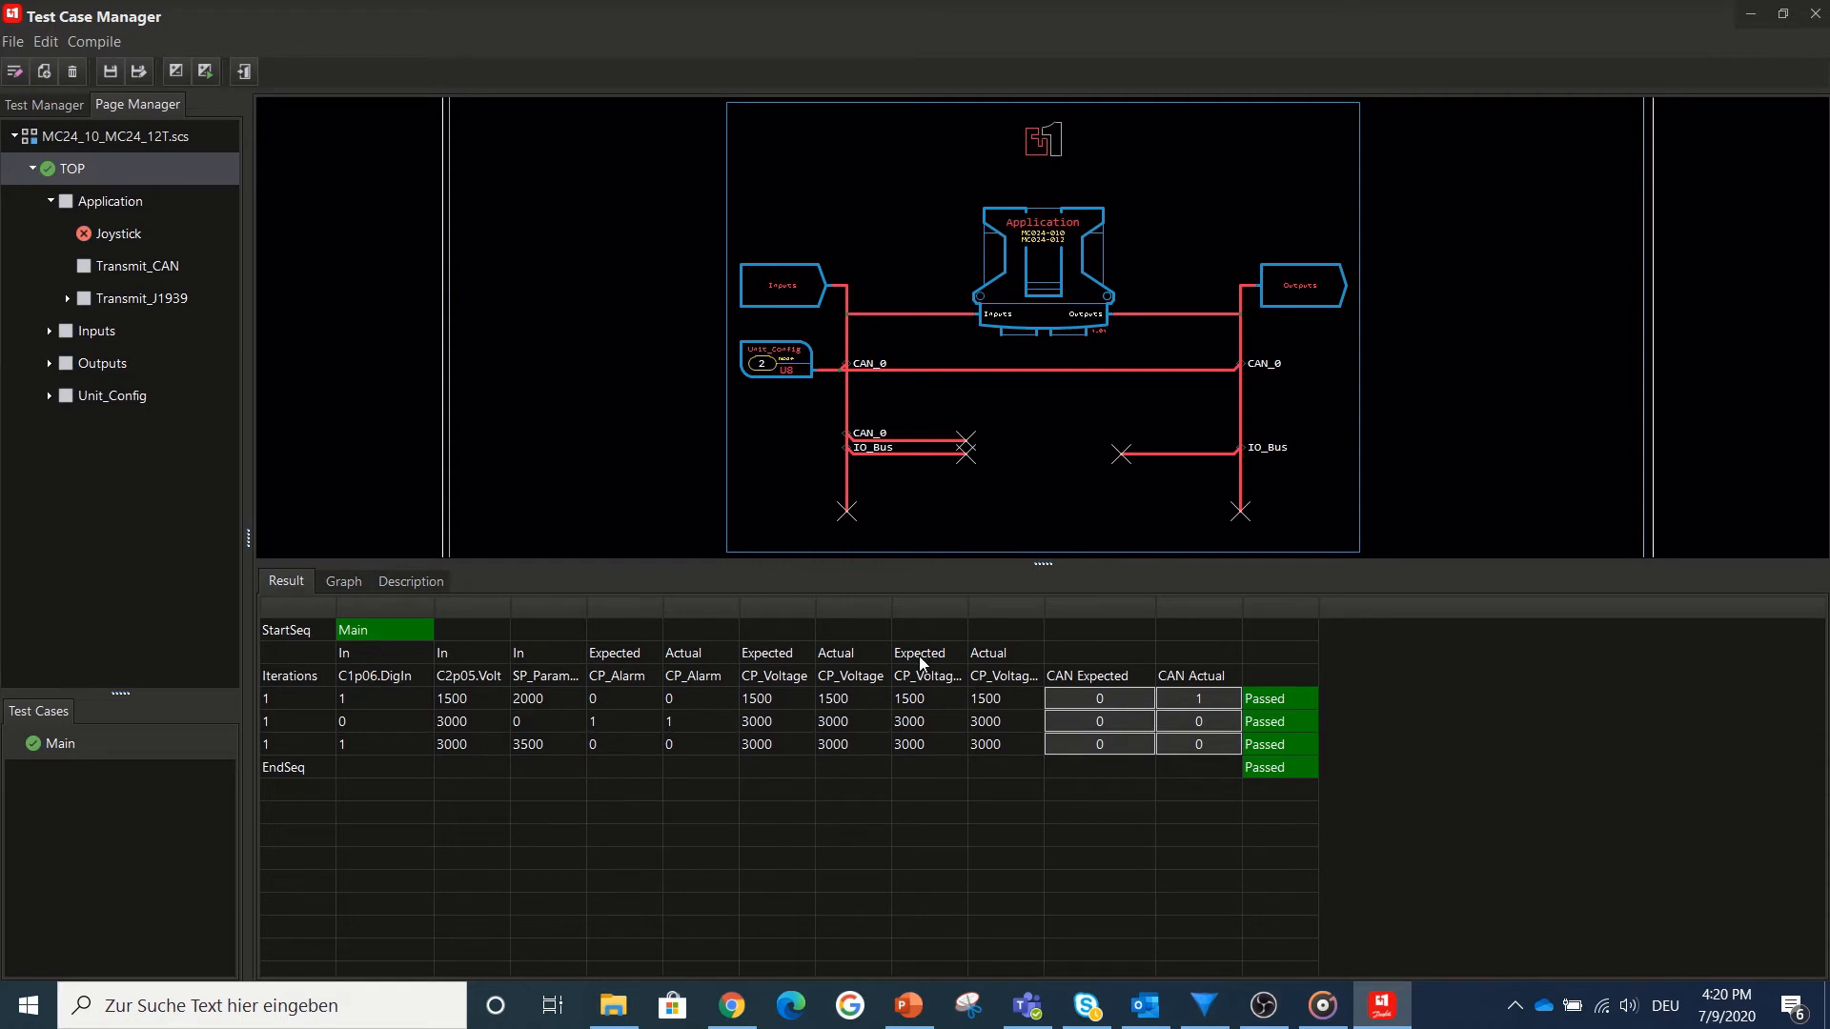
mouse_move(831, 665)
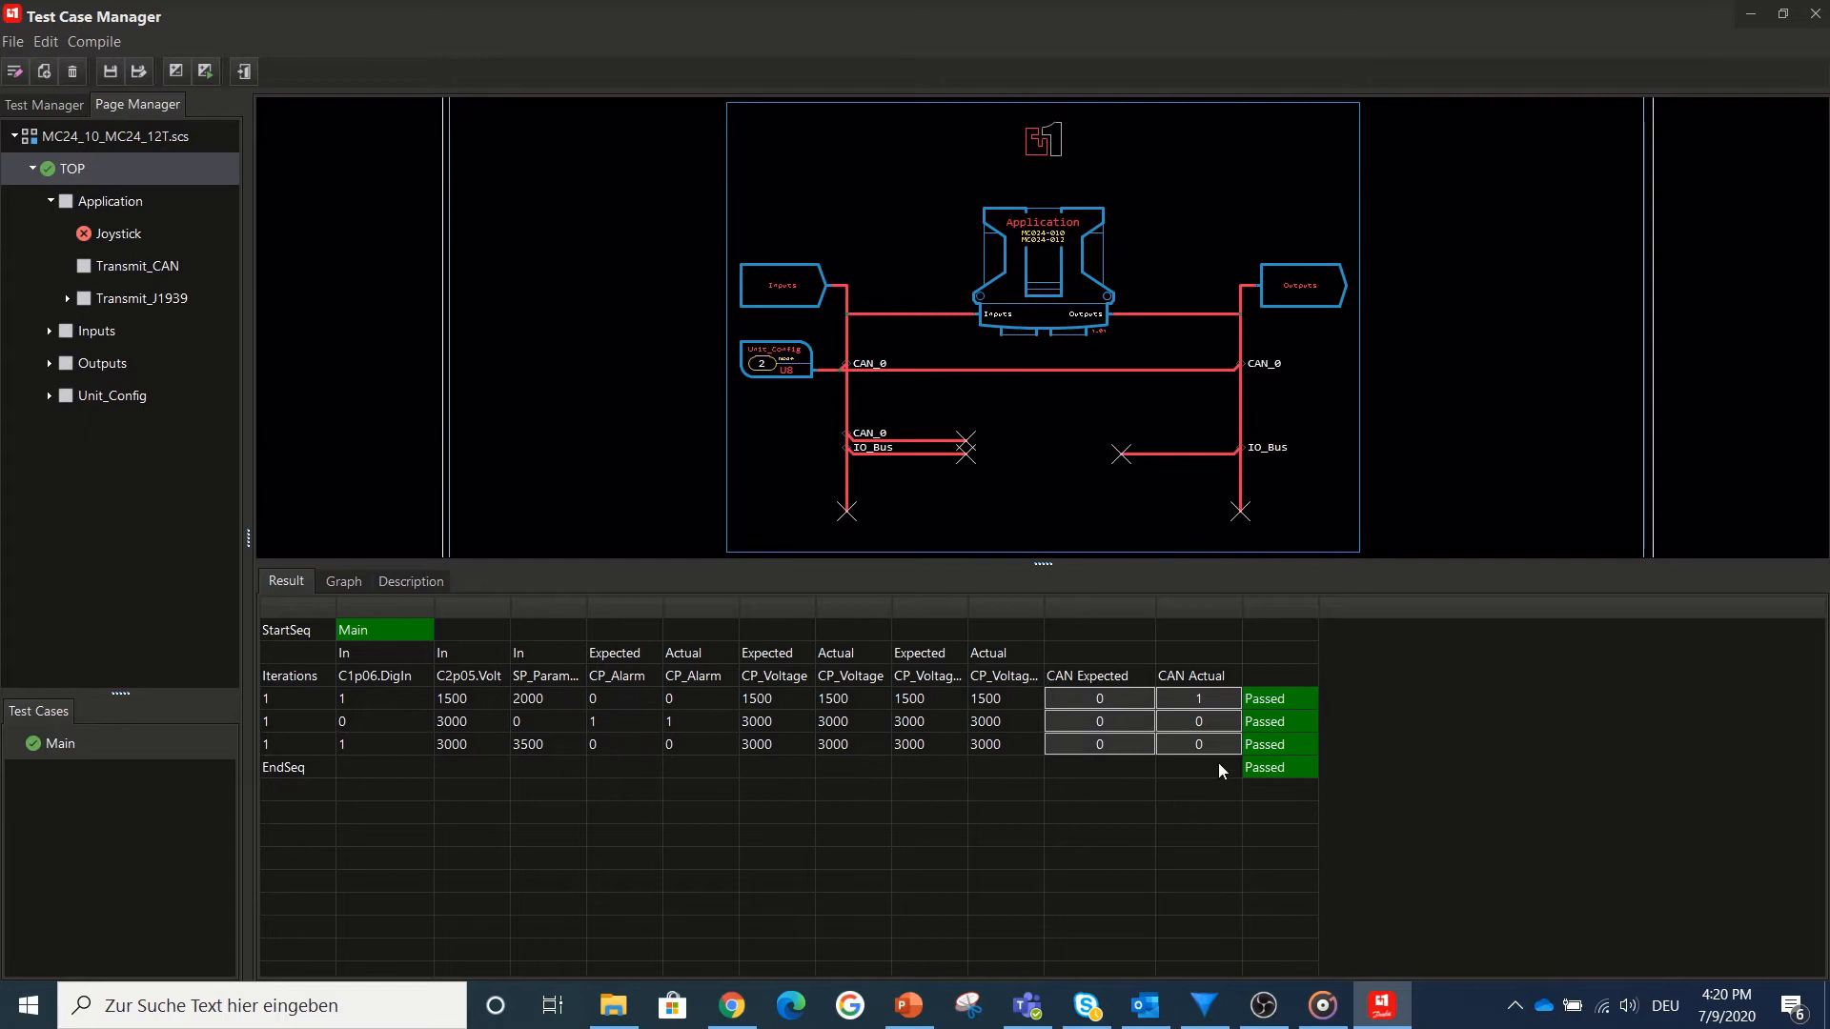
mouse_move(1132, 699)
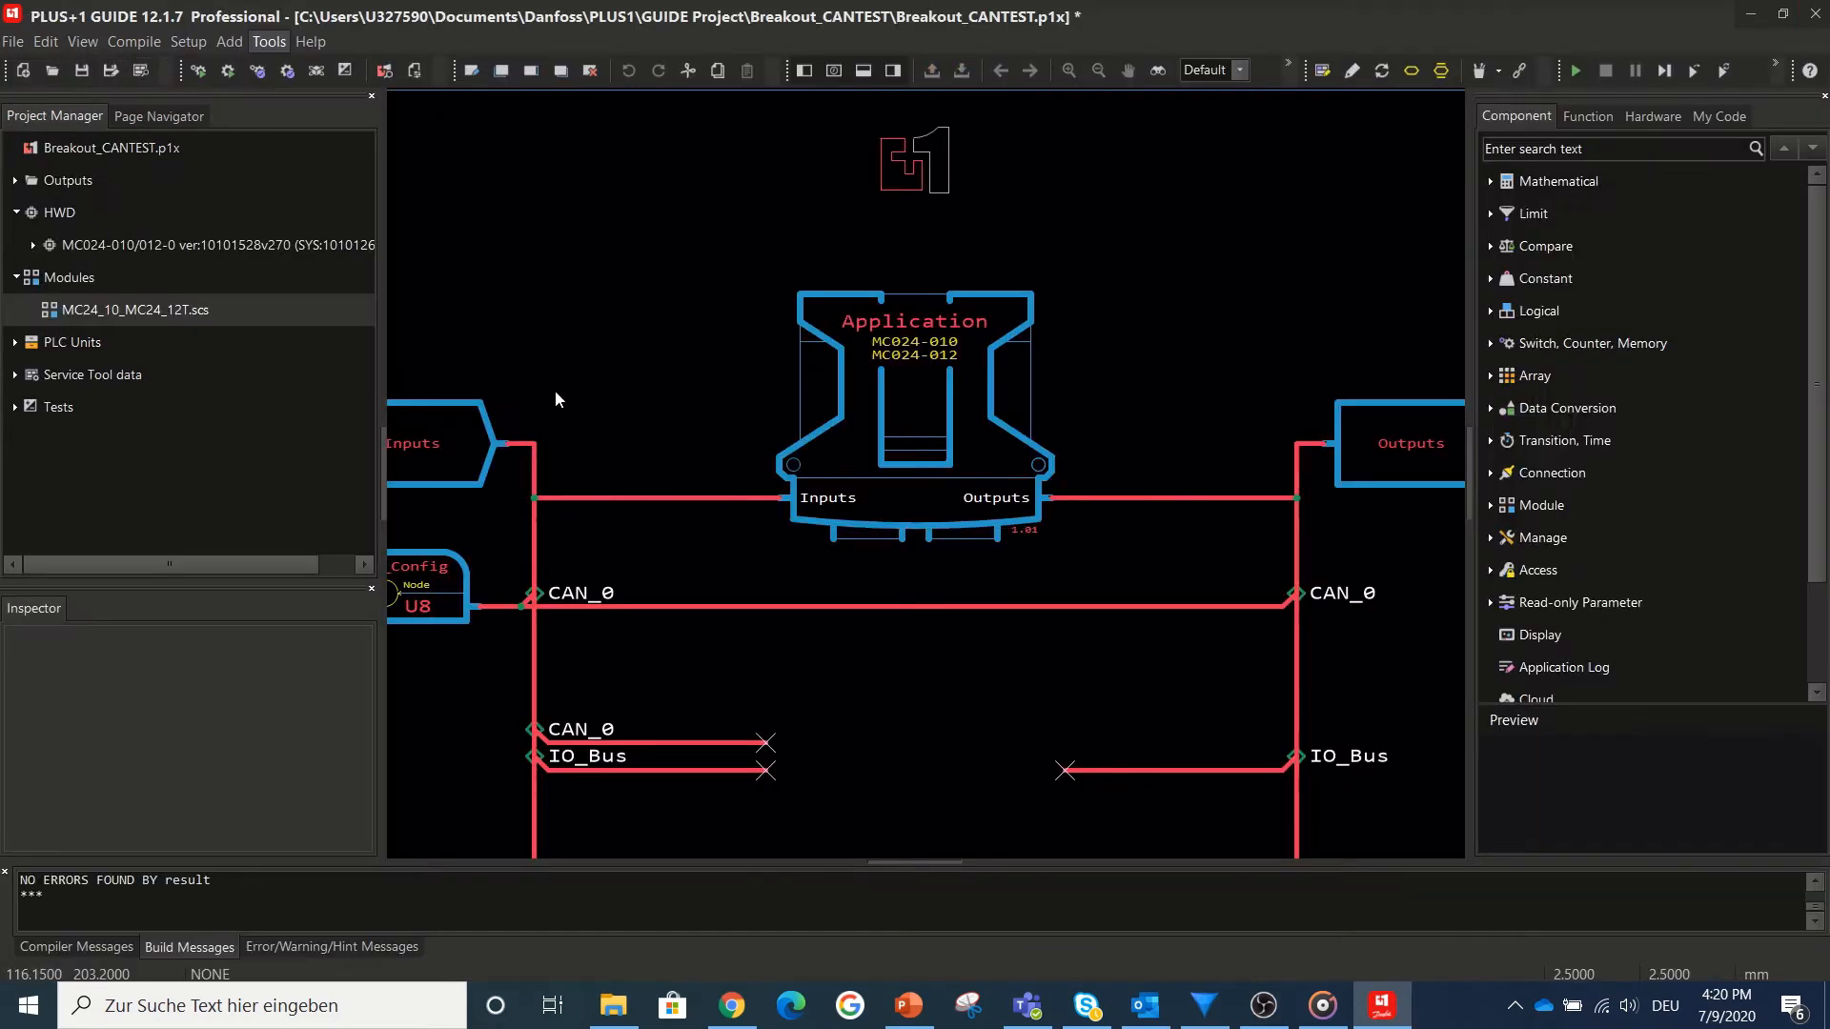
- Launch the Test Tool for the Breakout_CANTEST project from the Tools menu
left_click(184, 40)
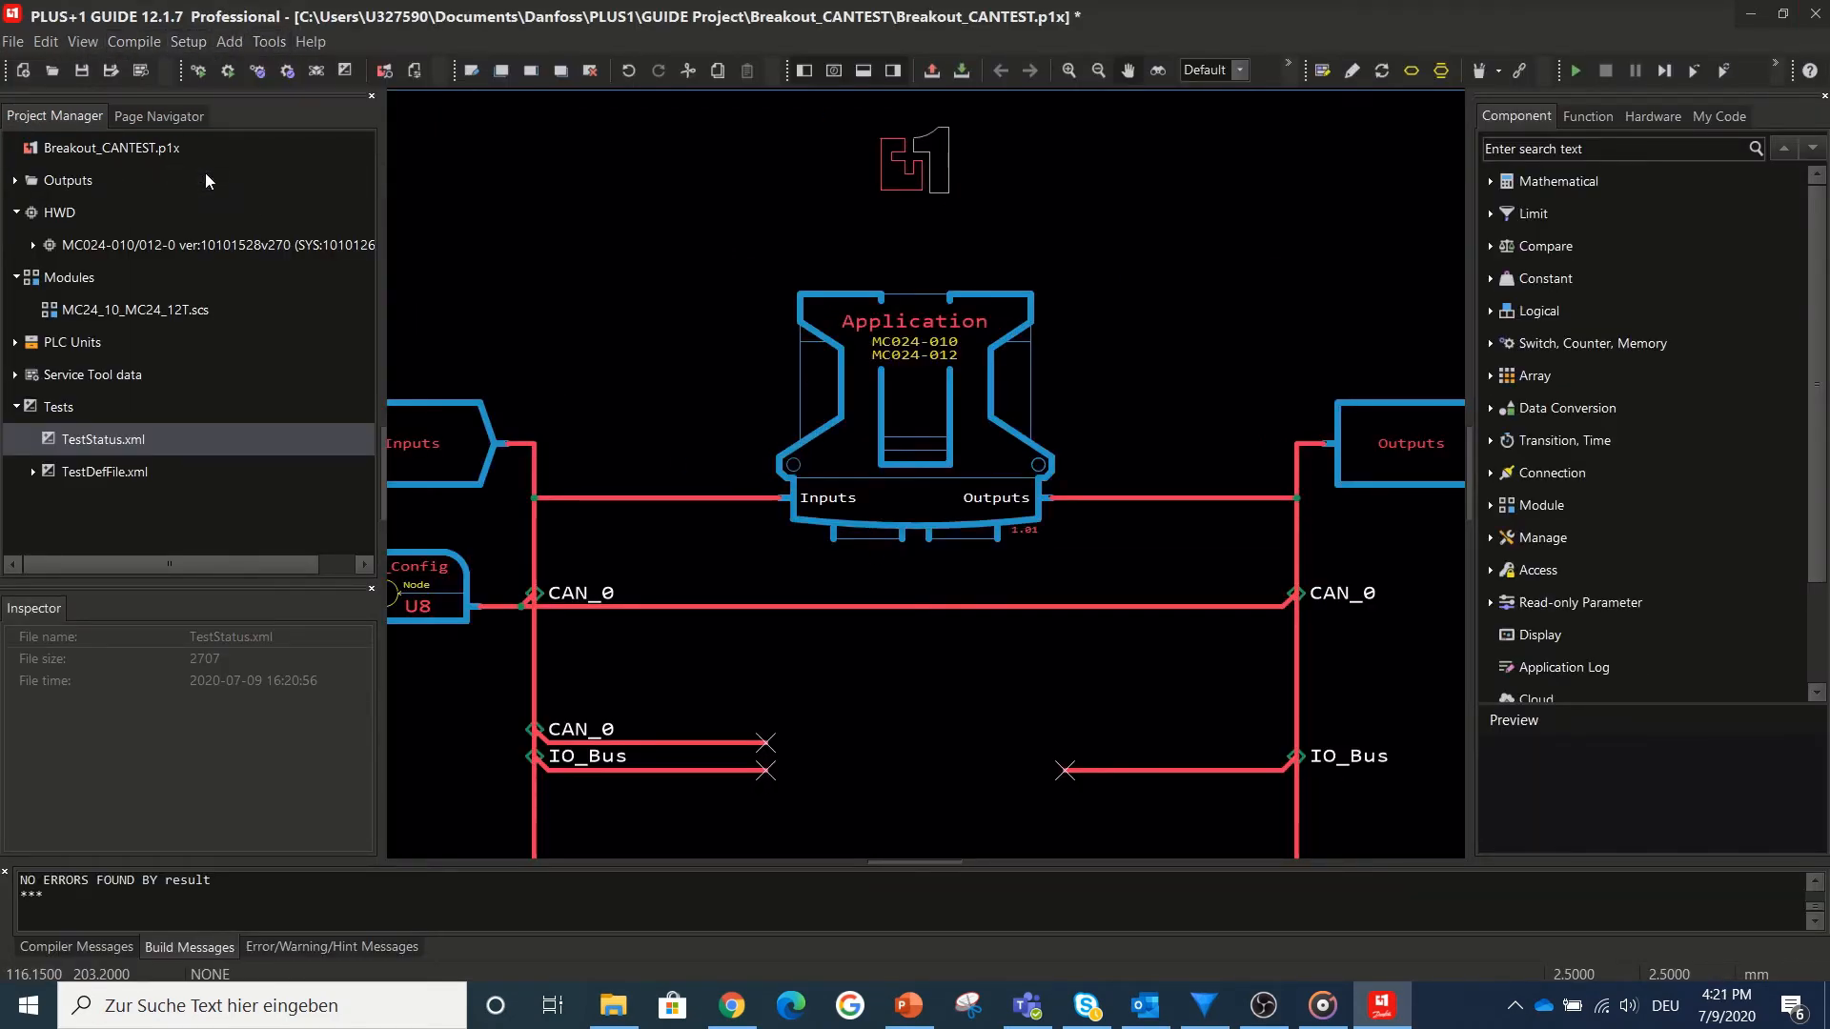
left_click(186, 40)
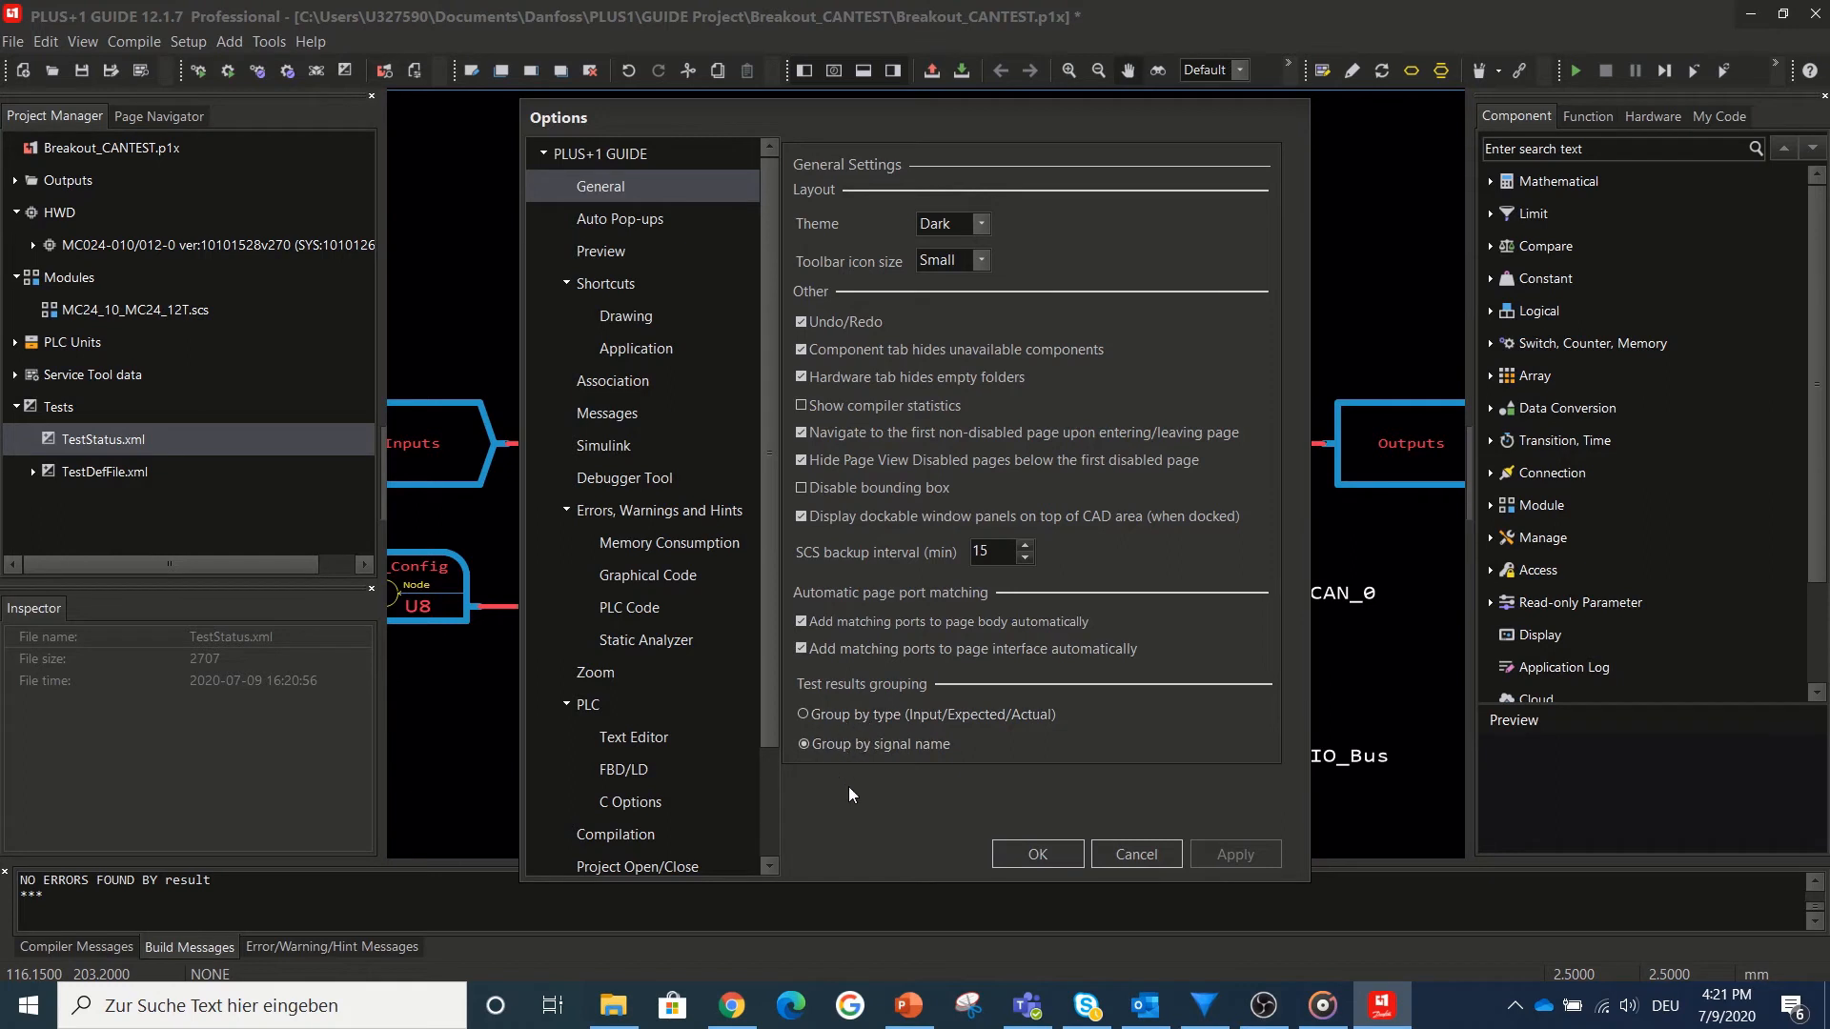
mouse_move(850, 779)
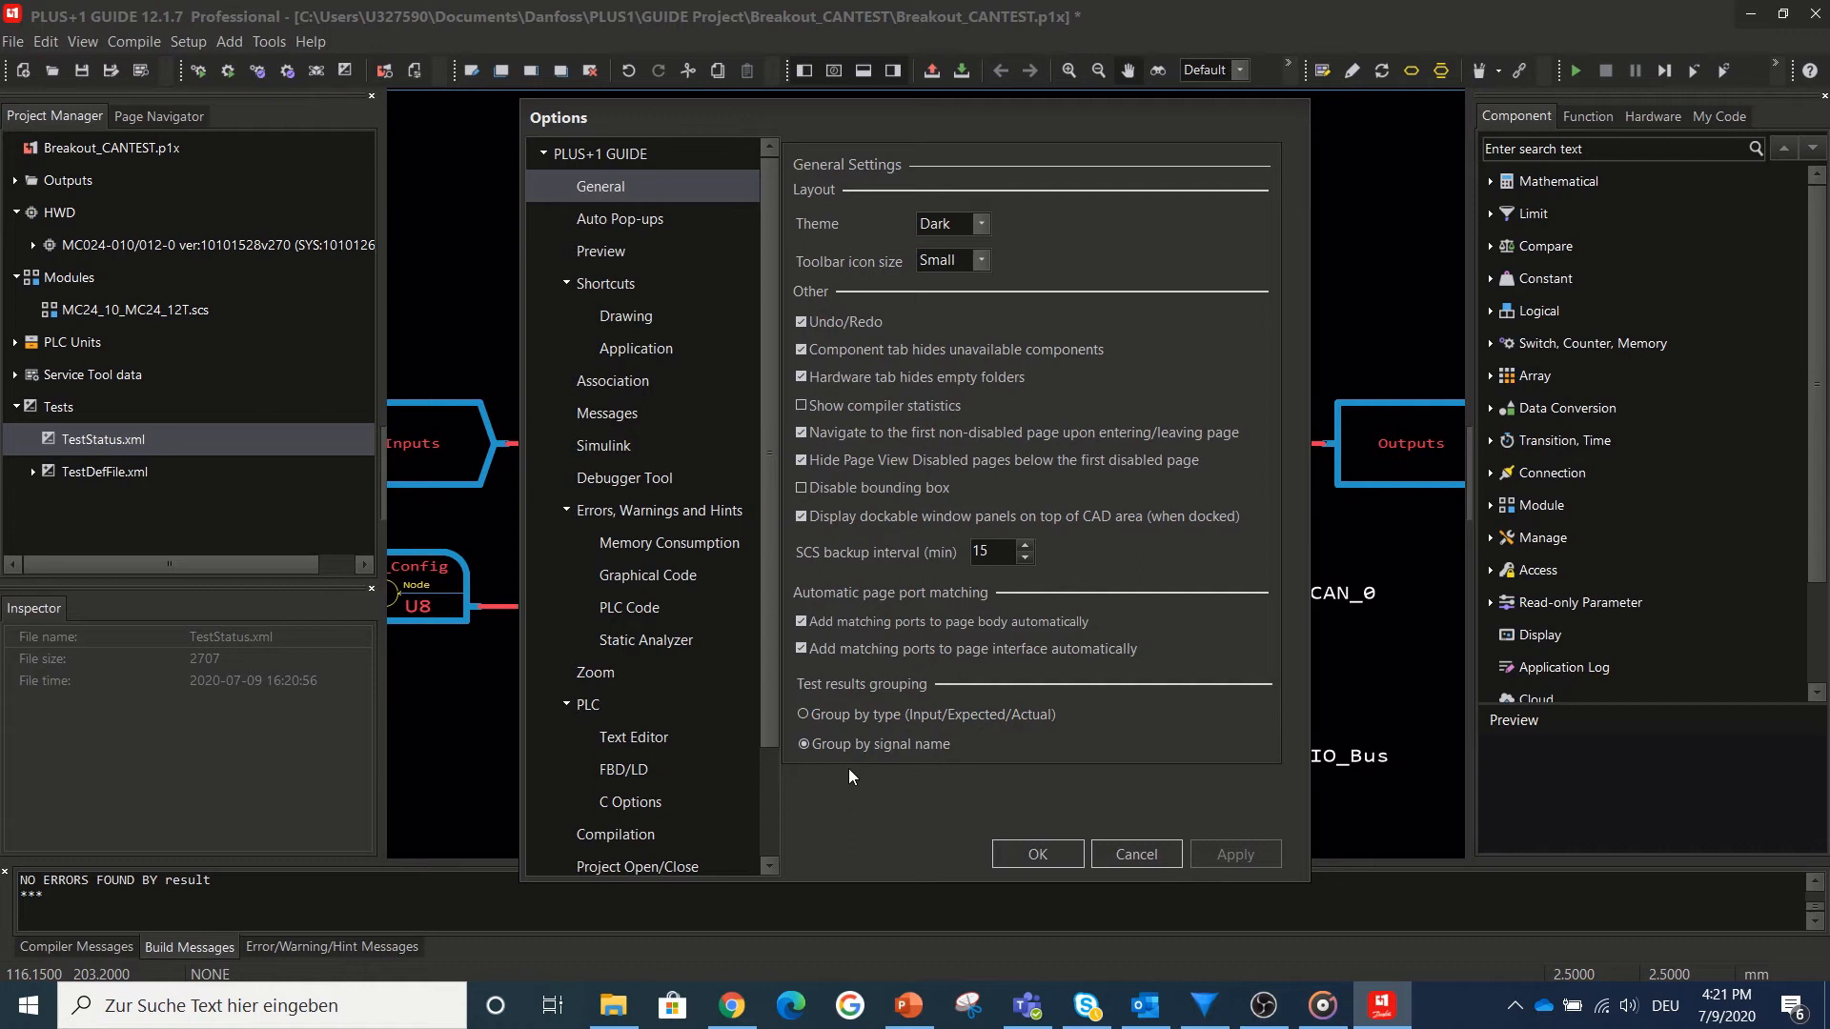
mouse_move(804, 765)
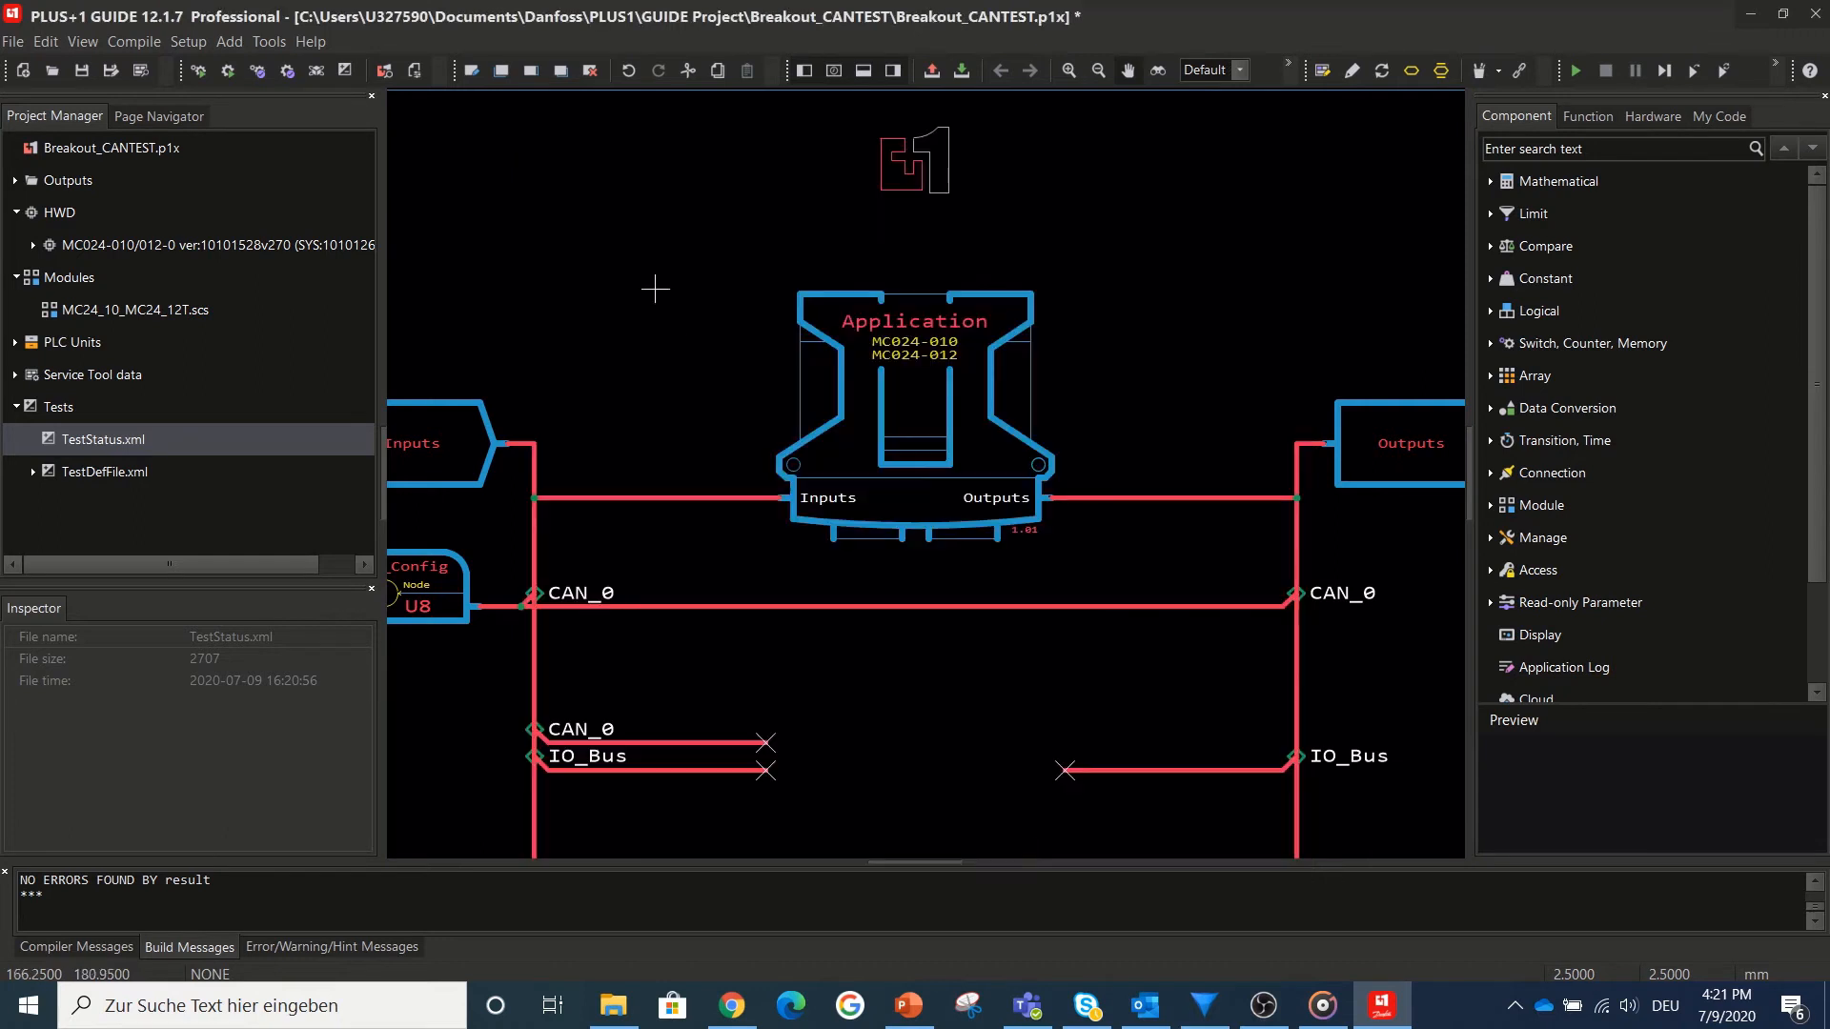
left_click(269, 40)
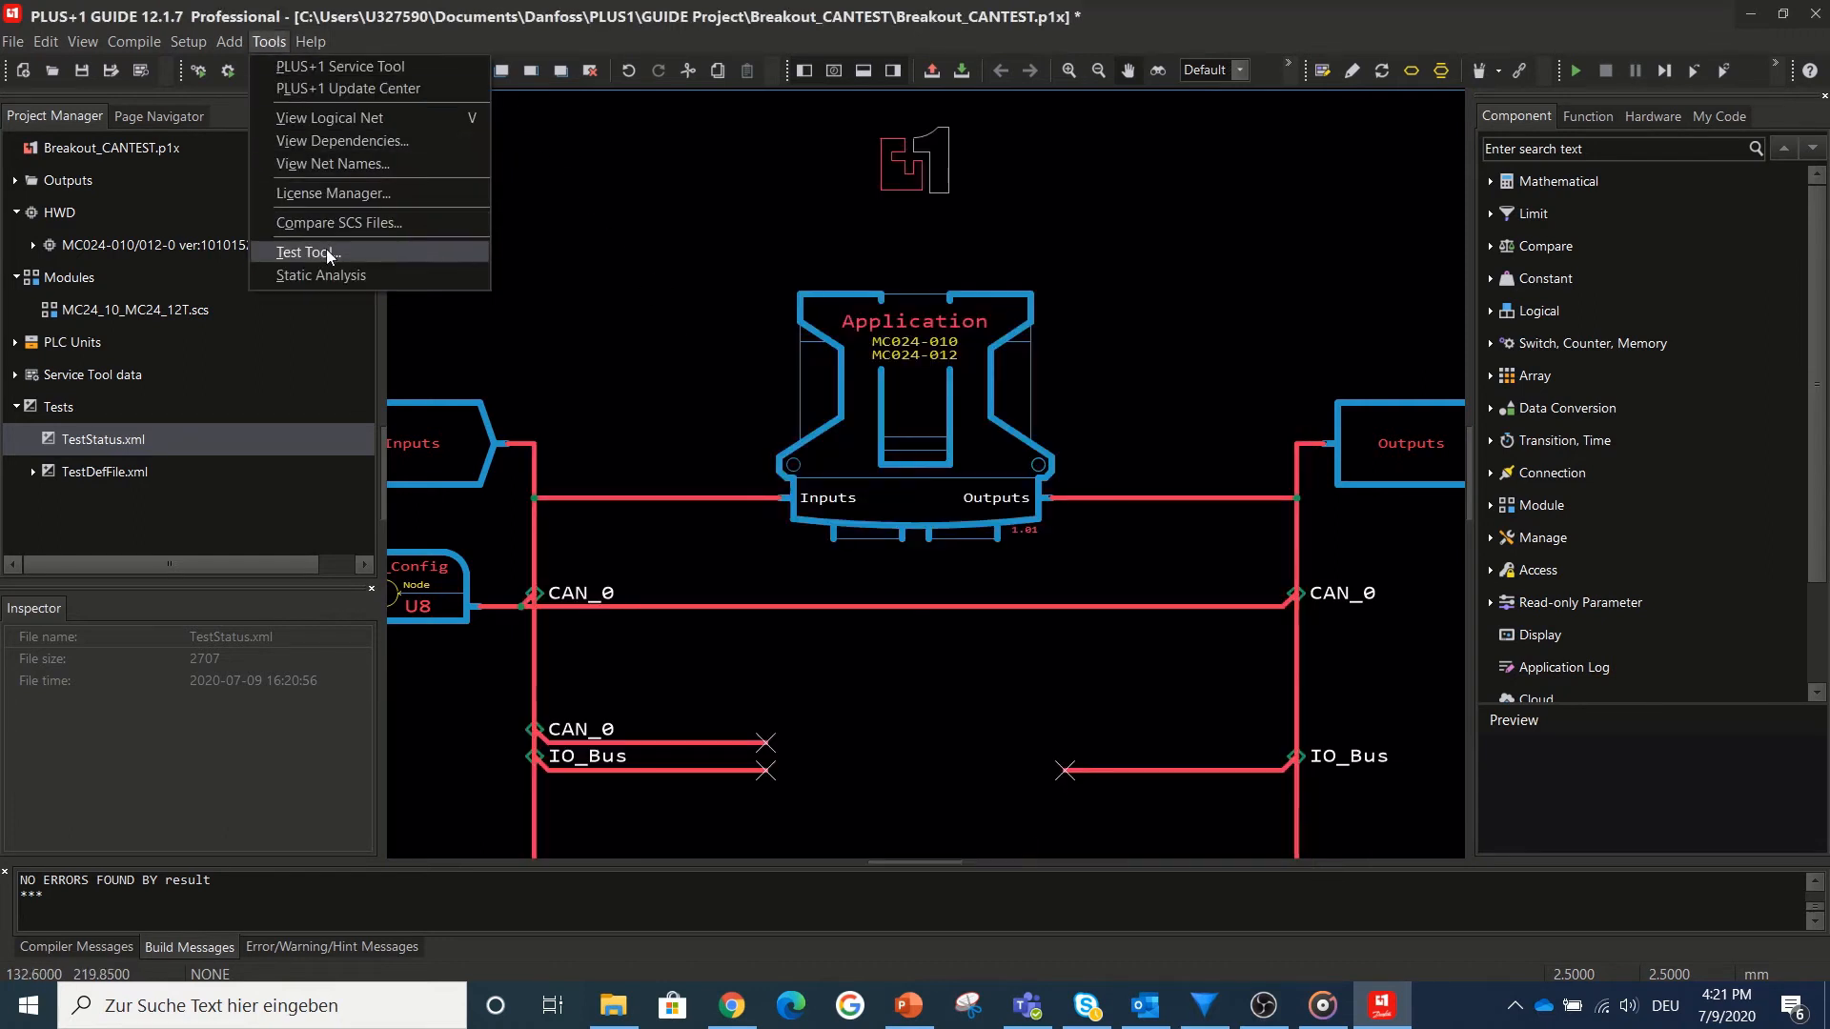
left_click(305, 252)
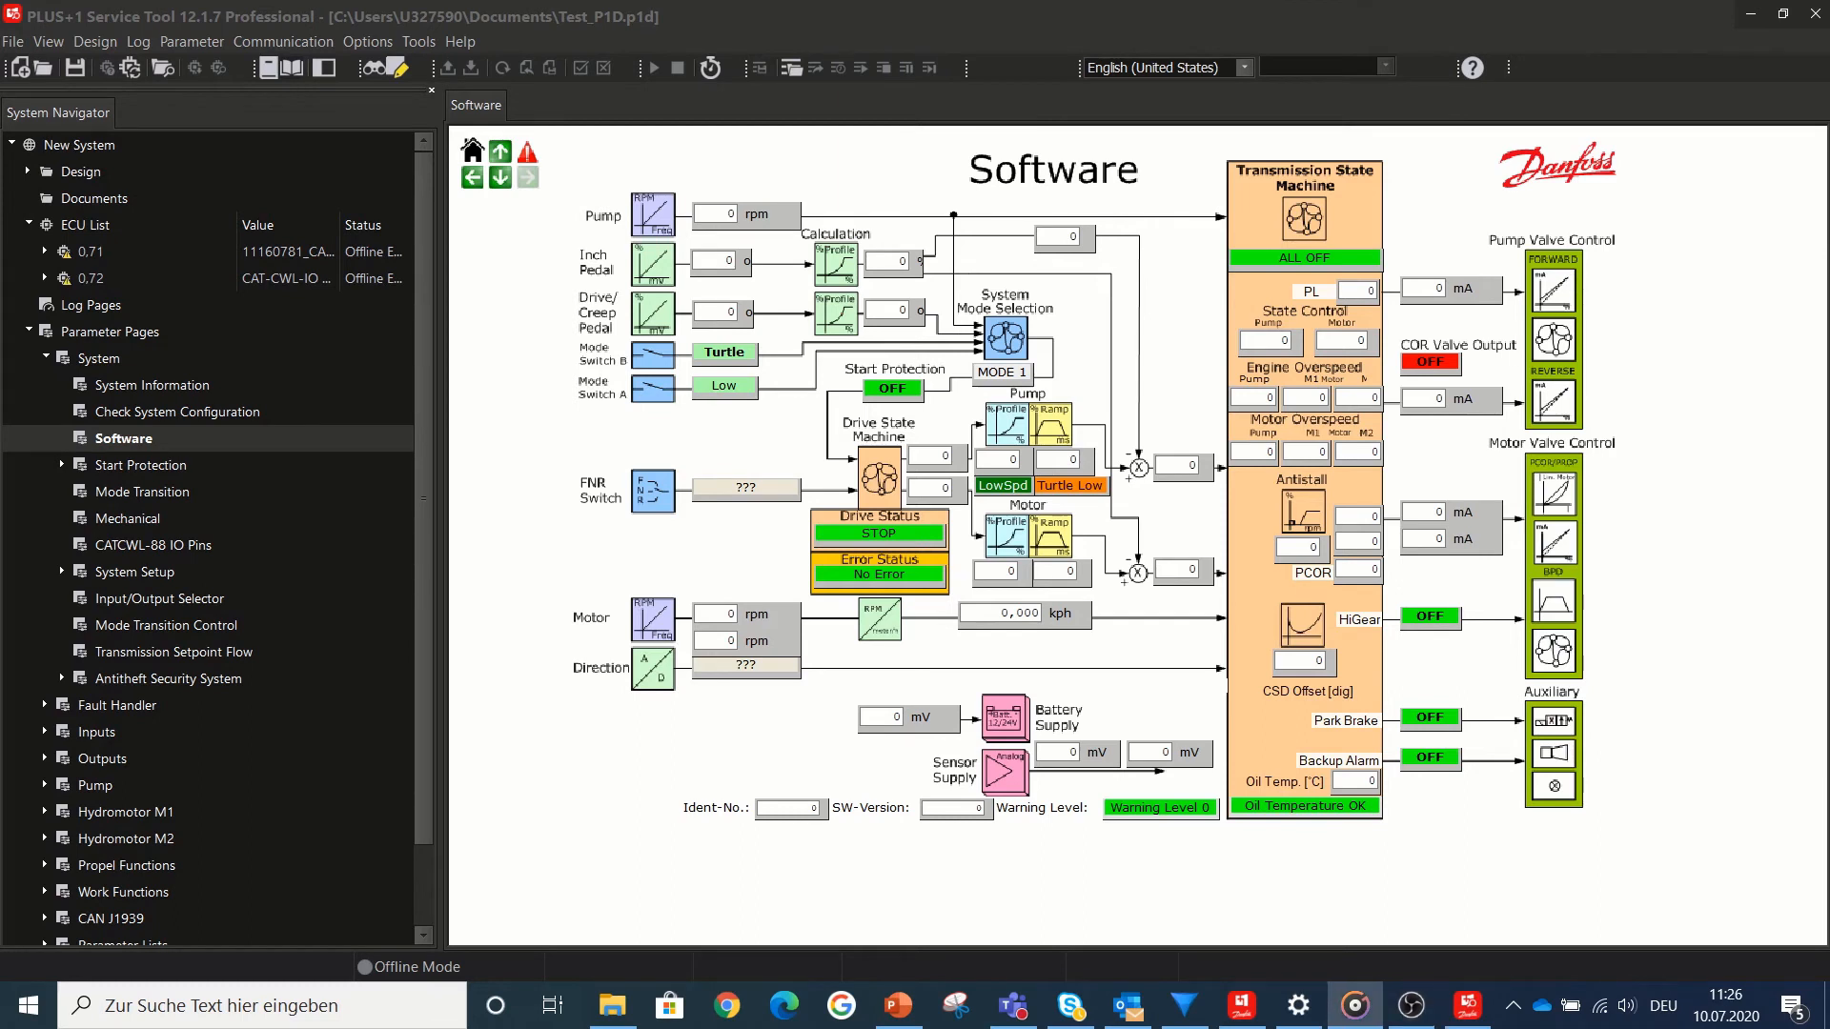
mouse_move(1170, 678)
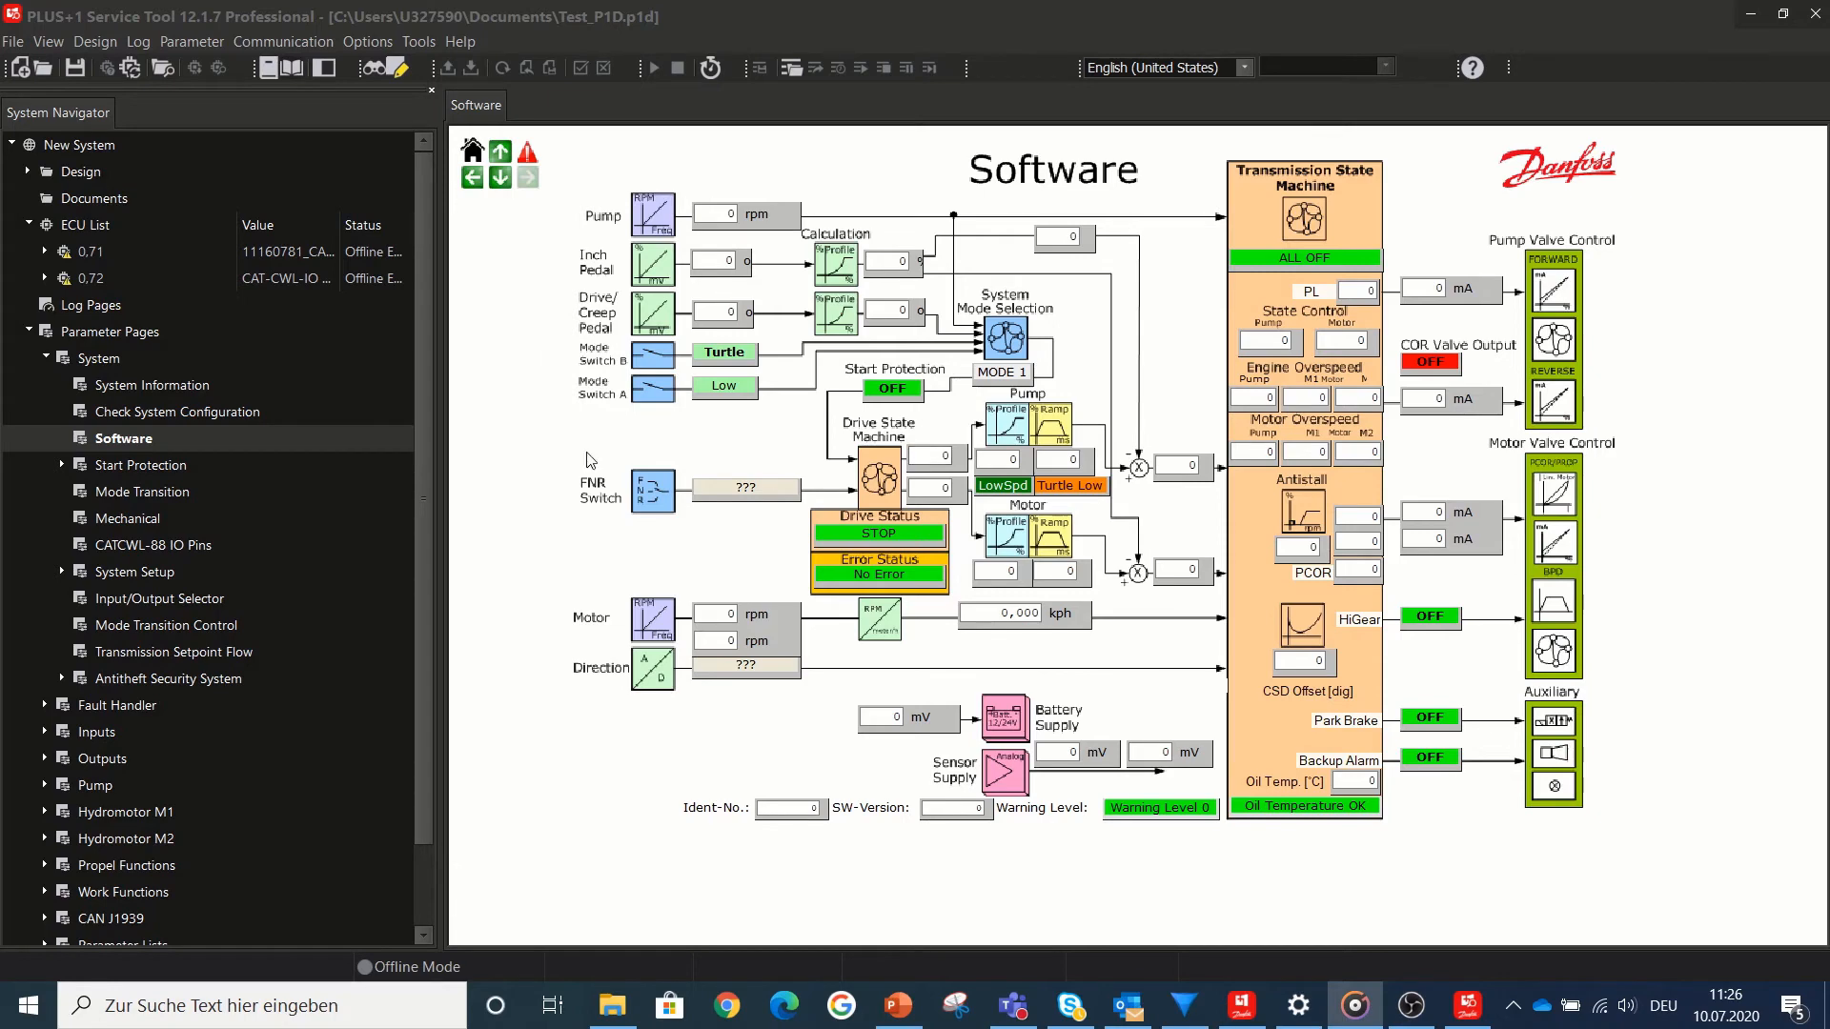
- Show the Light and Dark theme choices in the General settings of the Options dialog
left_click(1296, 1004)
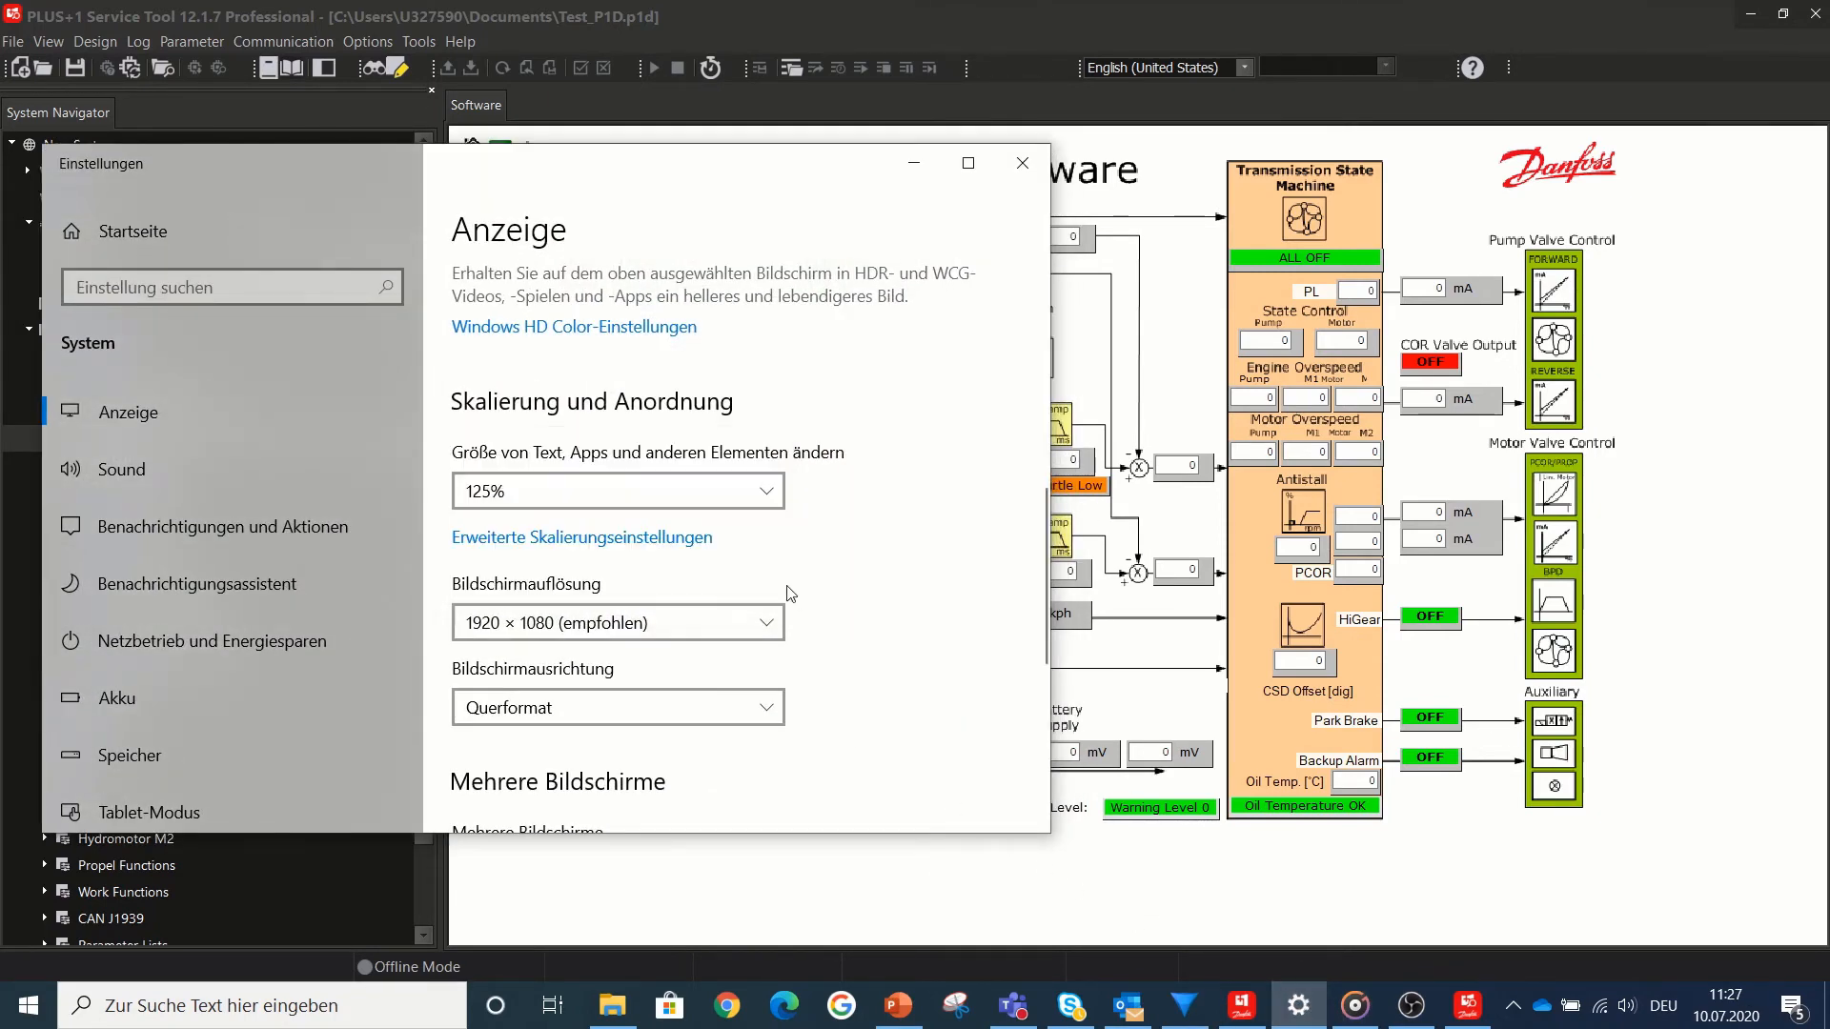
left_click(618, 490)
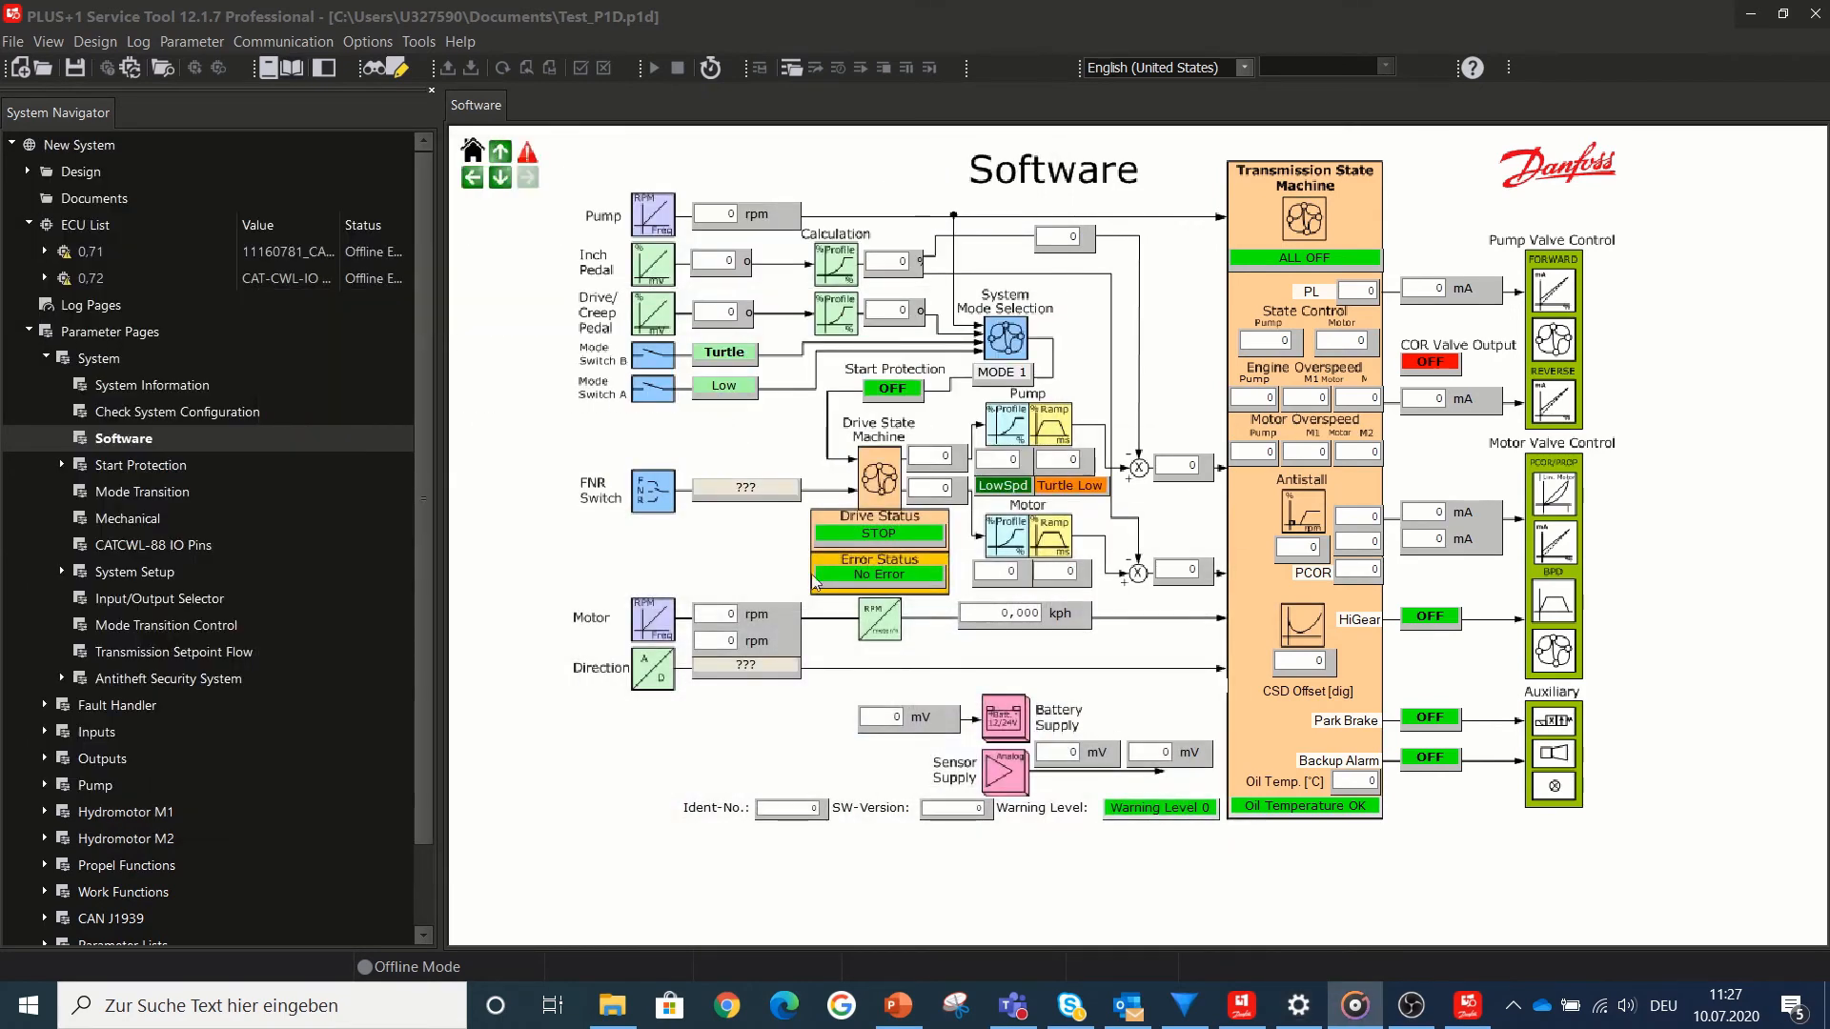
left_click(368, 40)
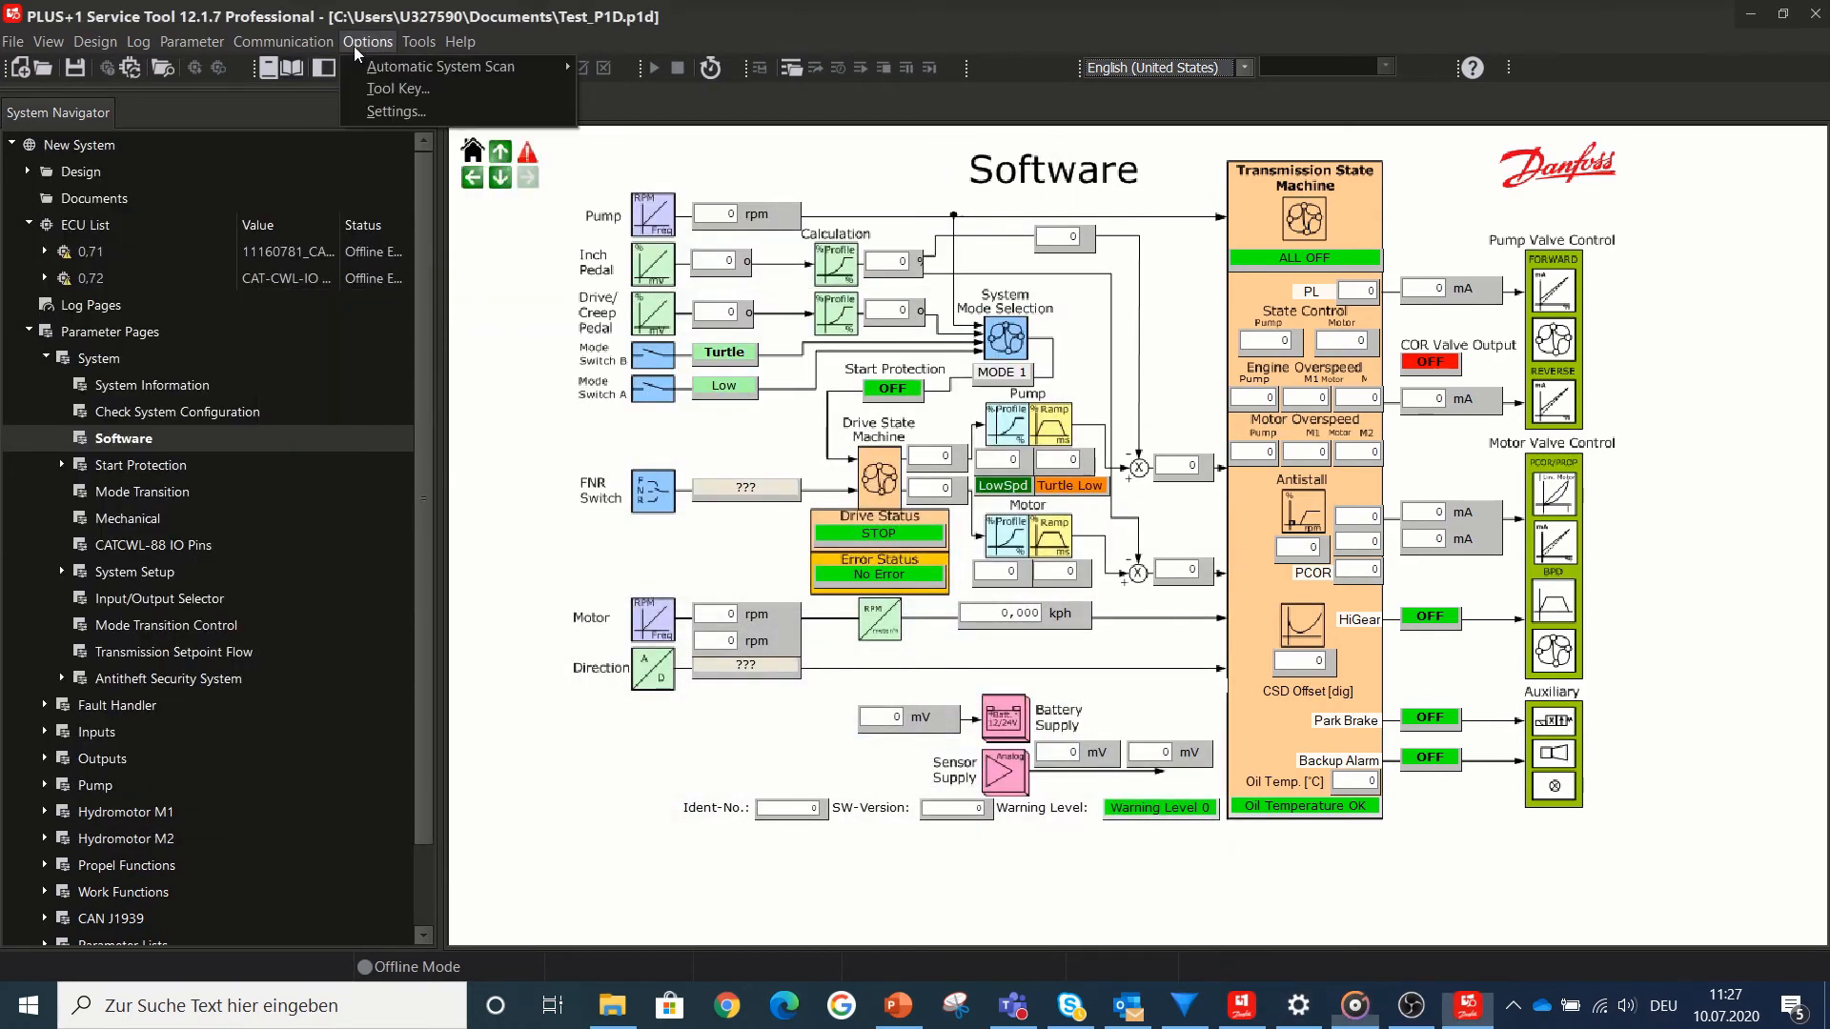
left_click(397, 110)
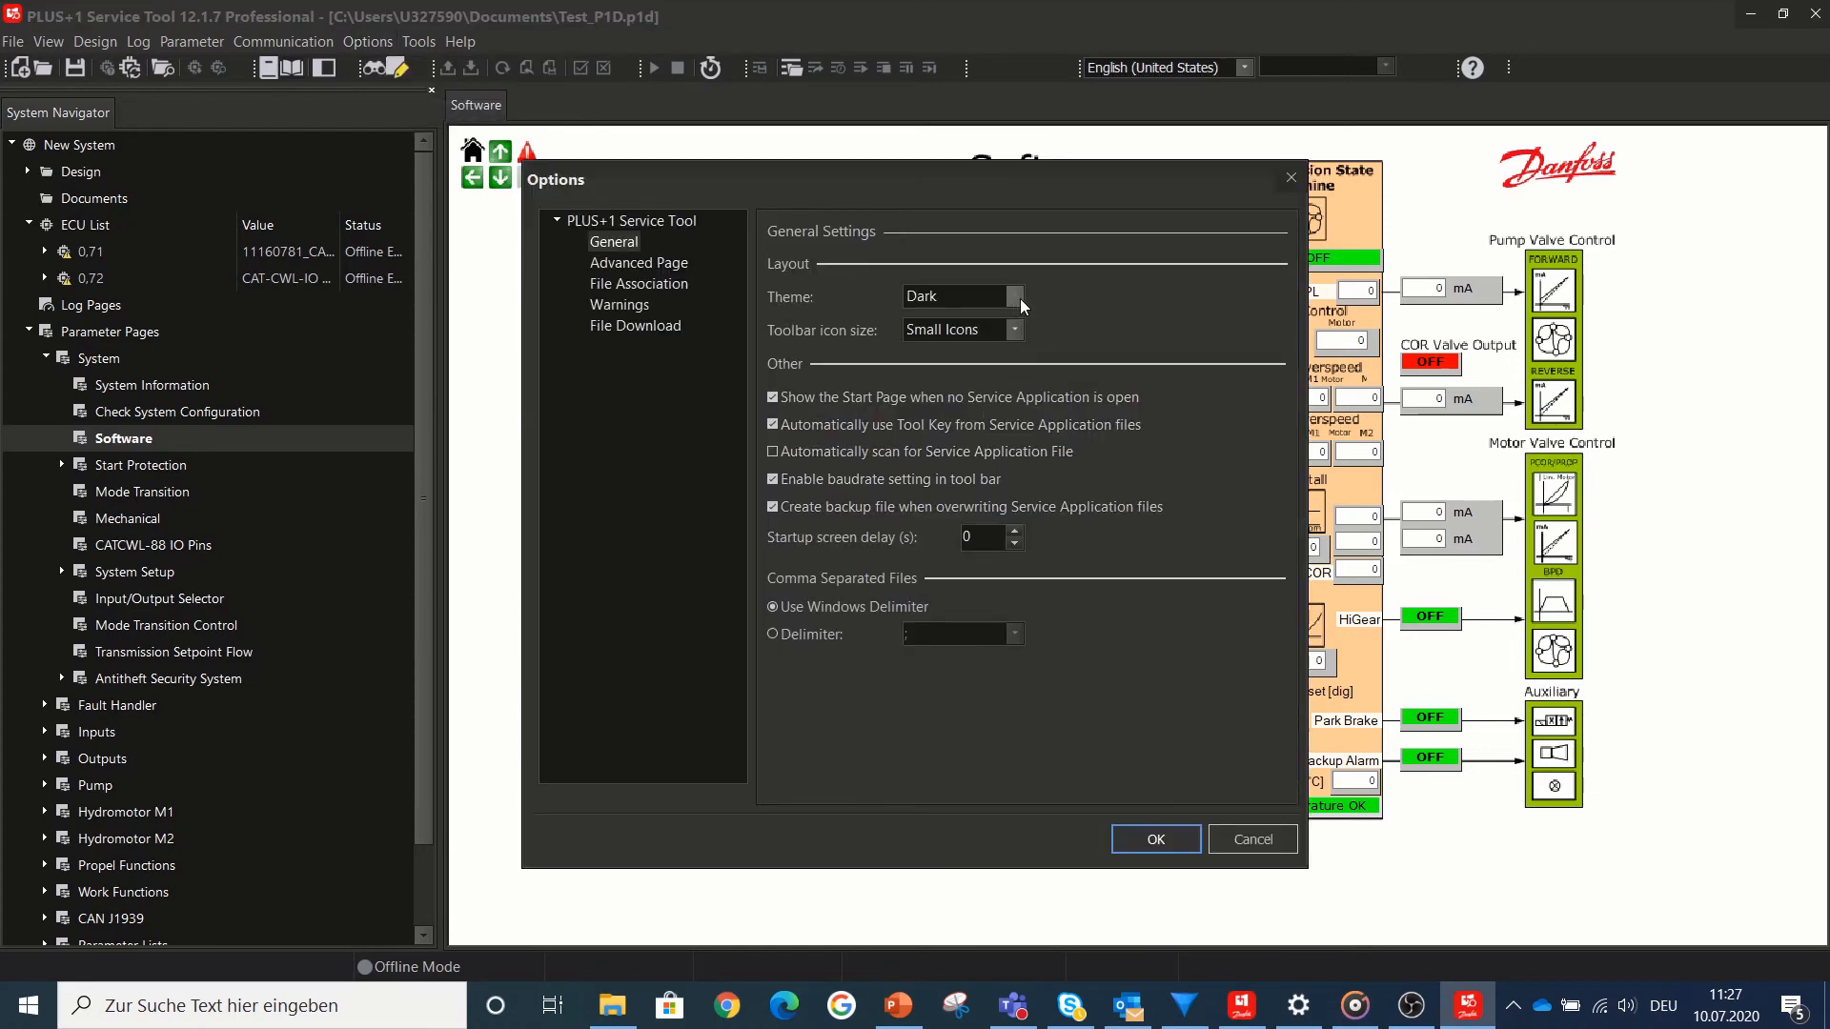
left_click(1012, 295)
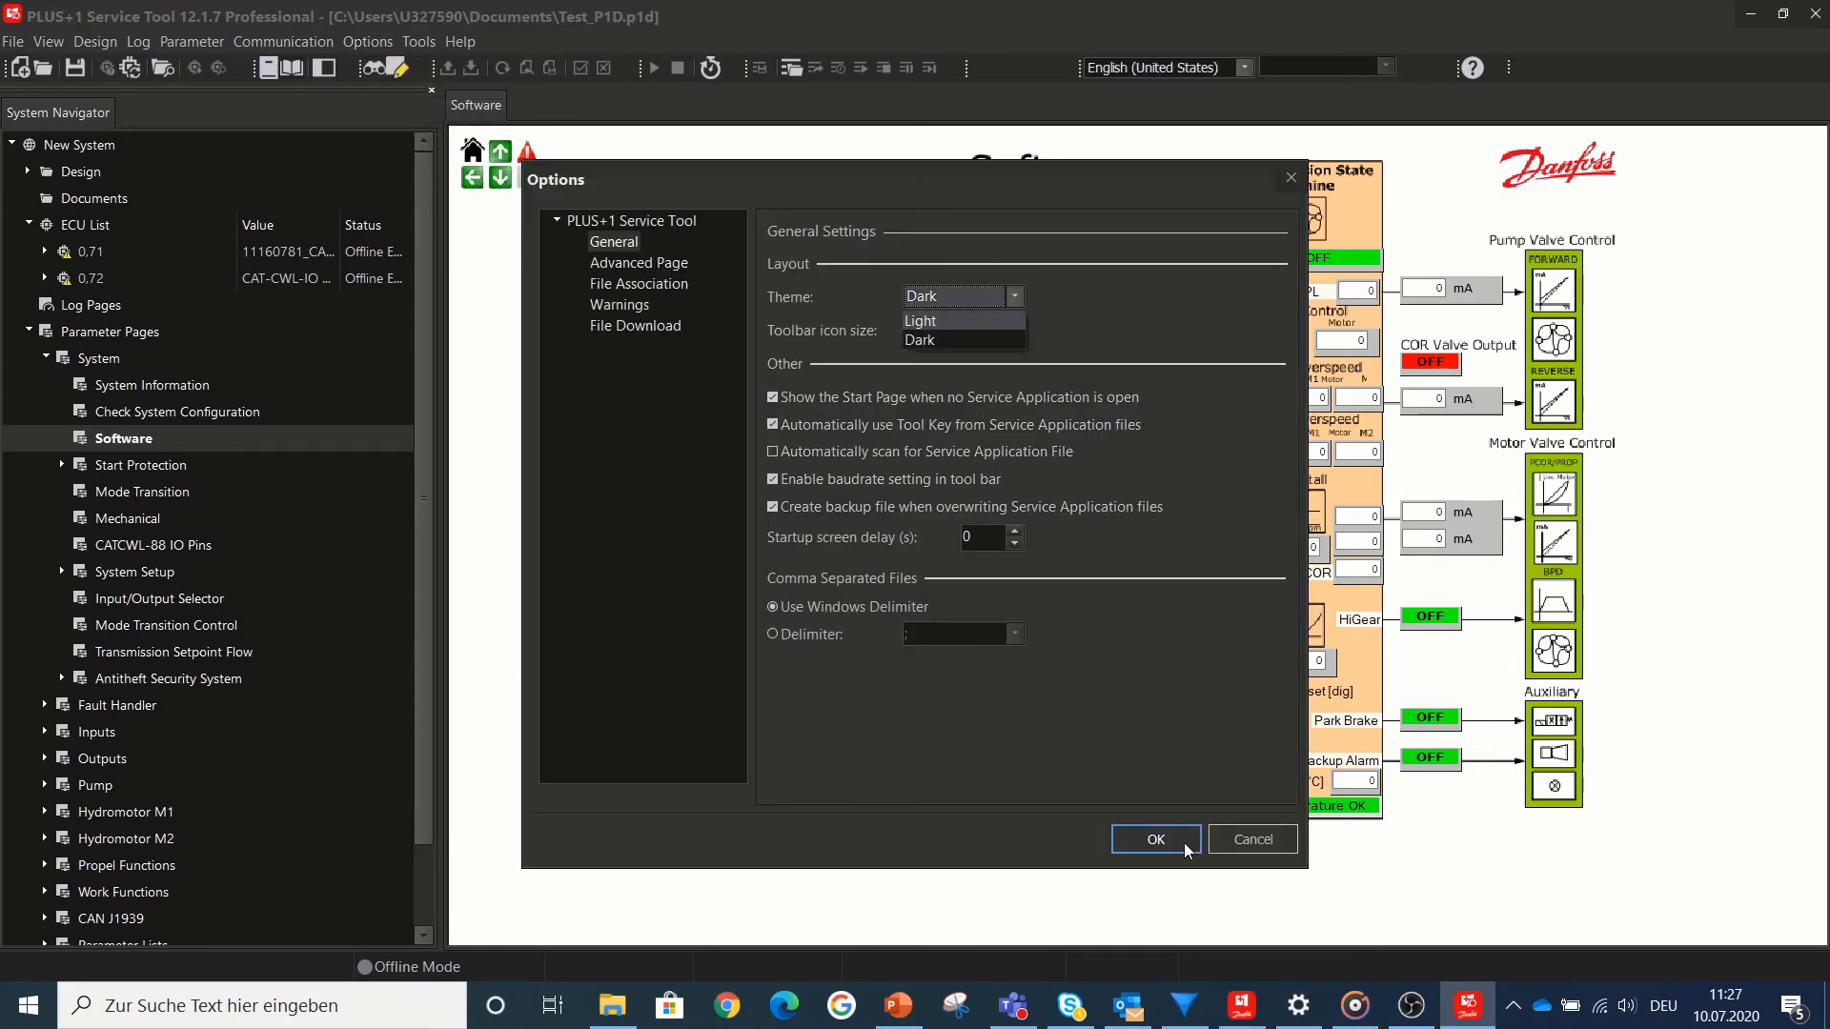
- Confirm the settings and load the Software parameter page in the advanced design editor
left_click(1153, 839)
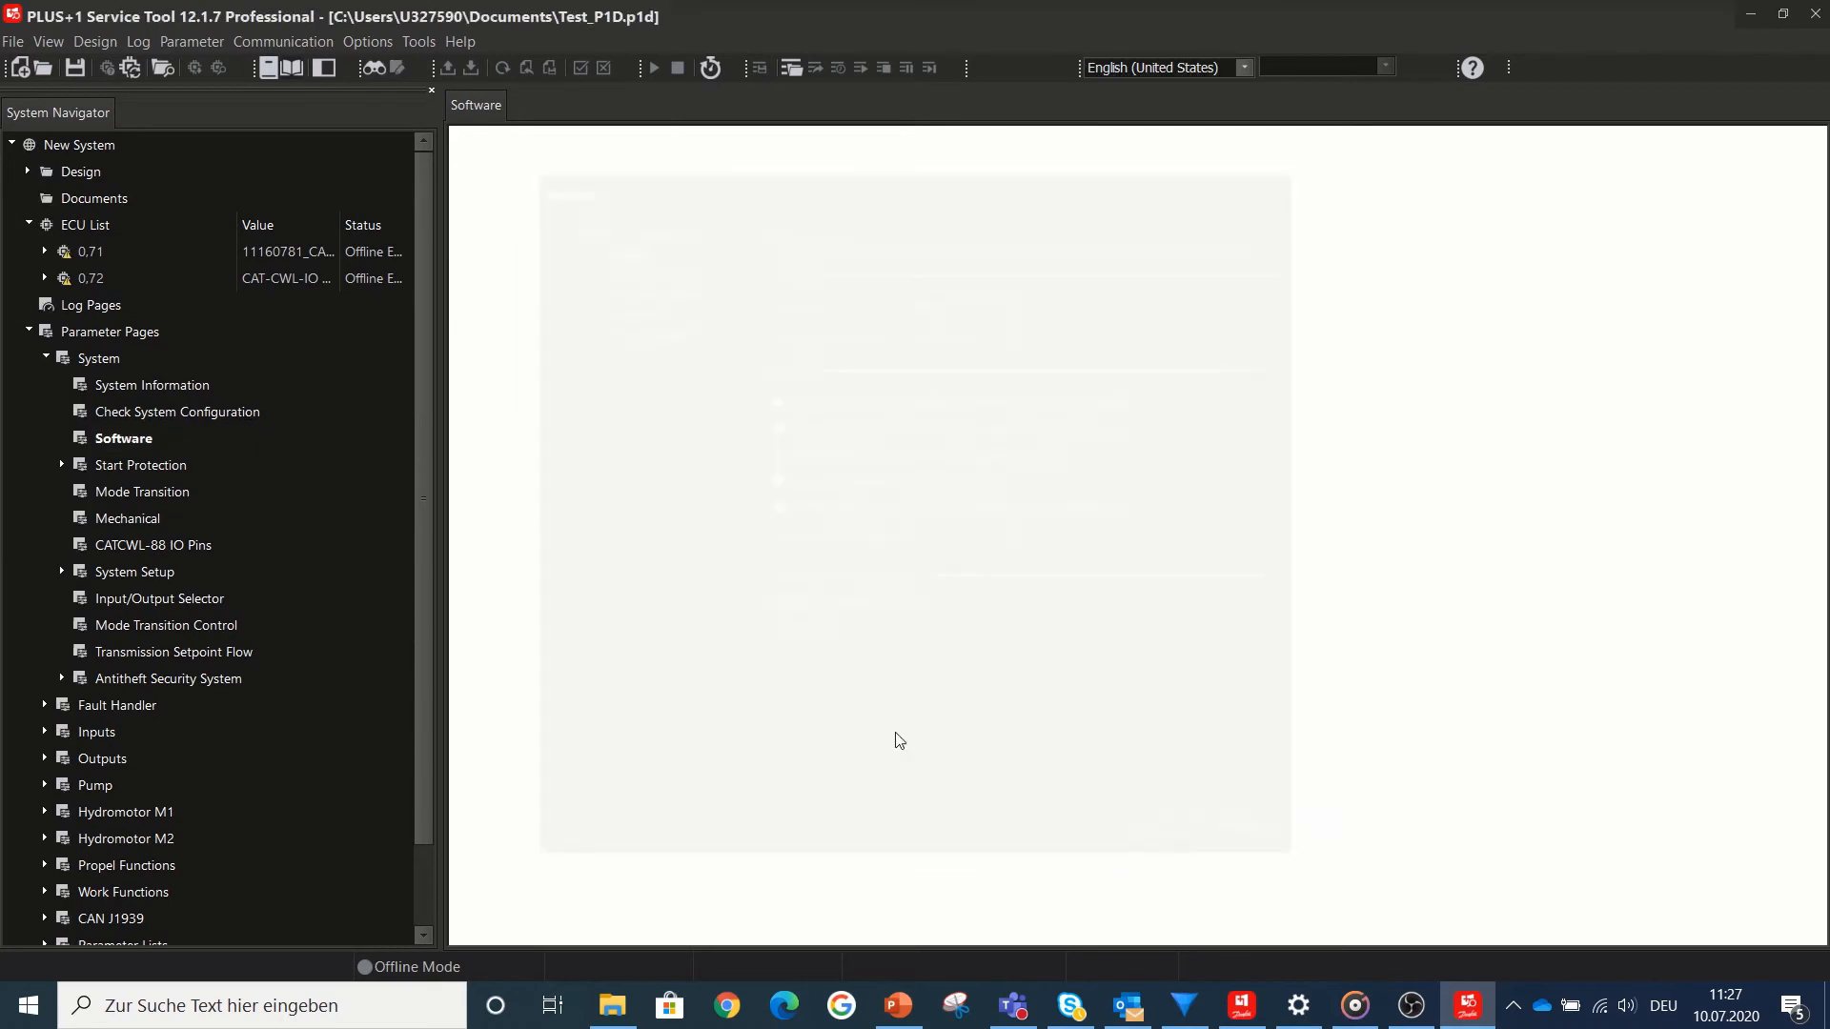
left_click(122, 439)
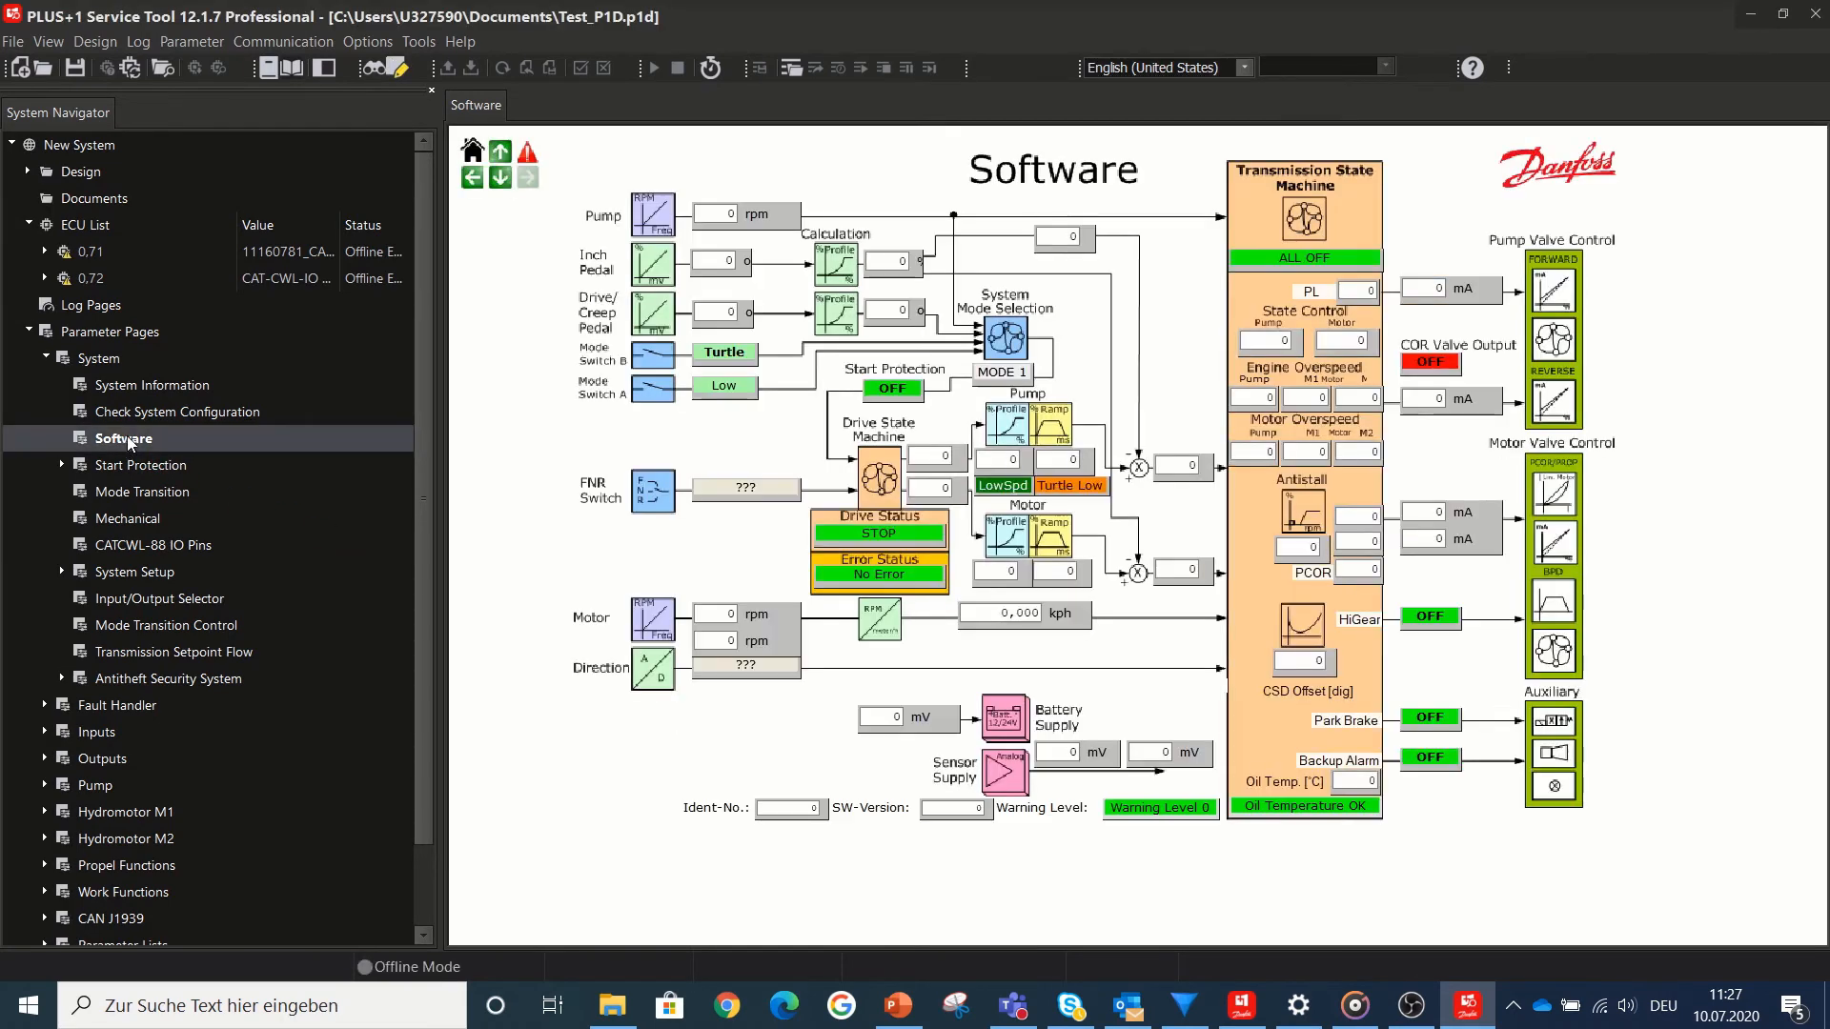
double_click(122, 438)
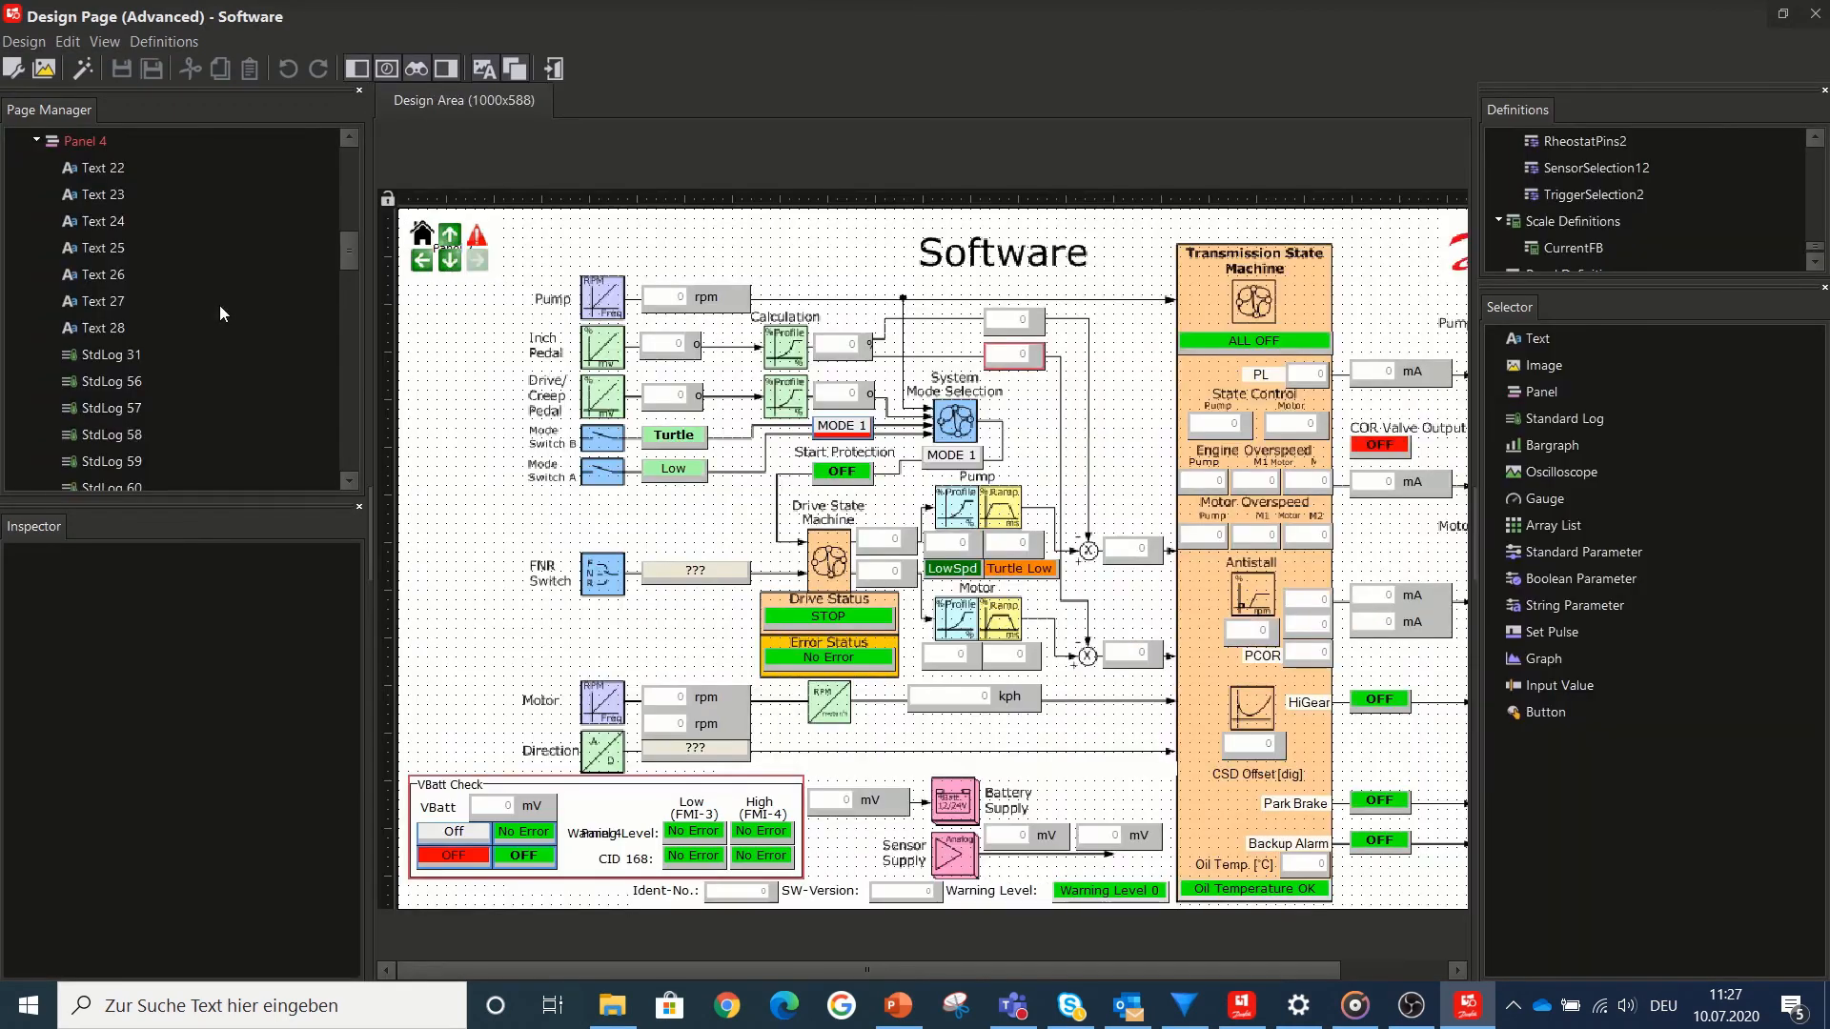
scroll("down", 3)
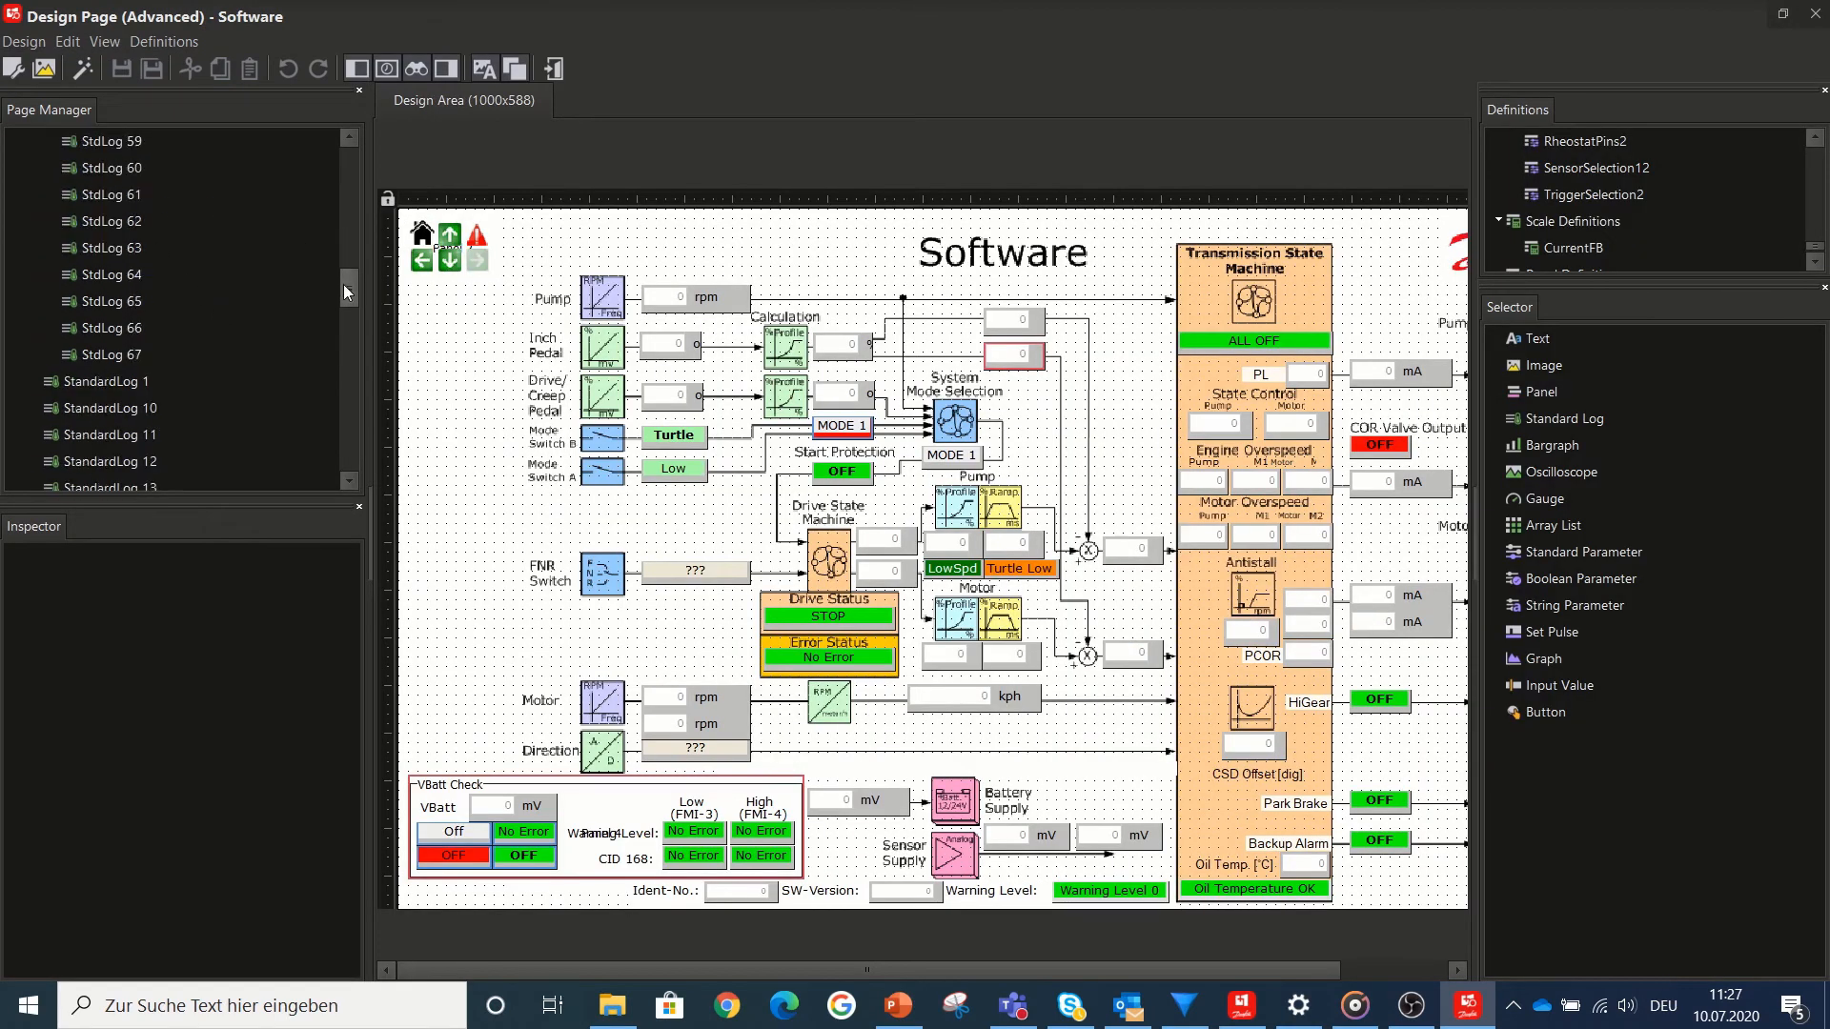
scroll("down", 3)
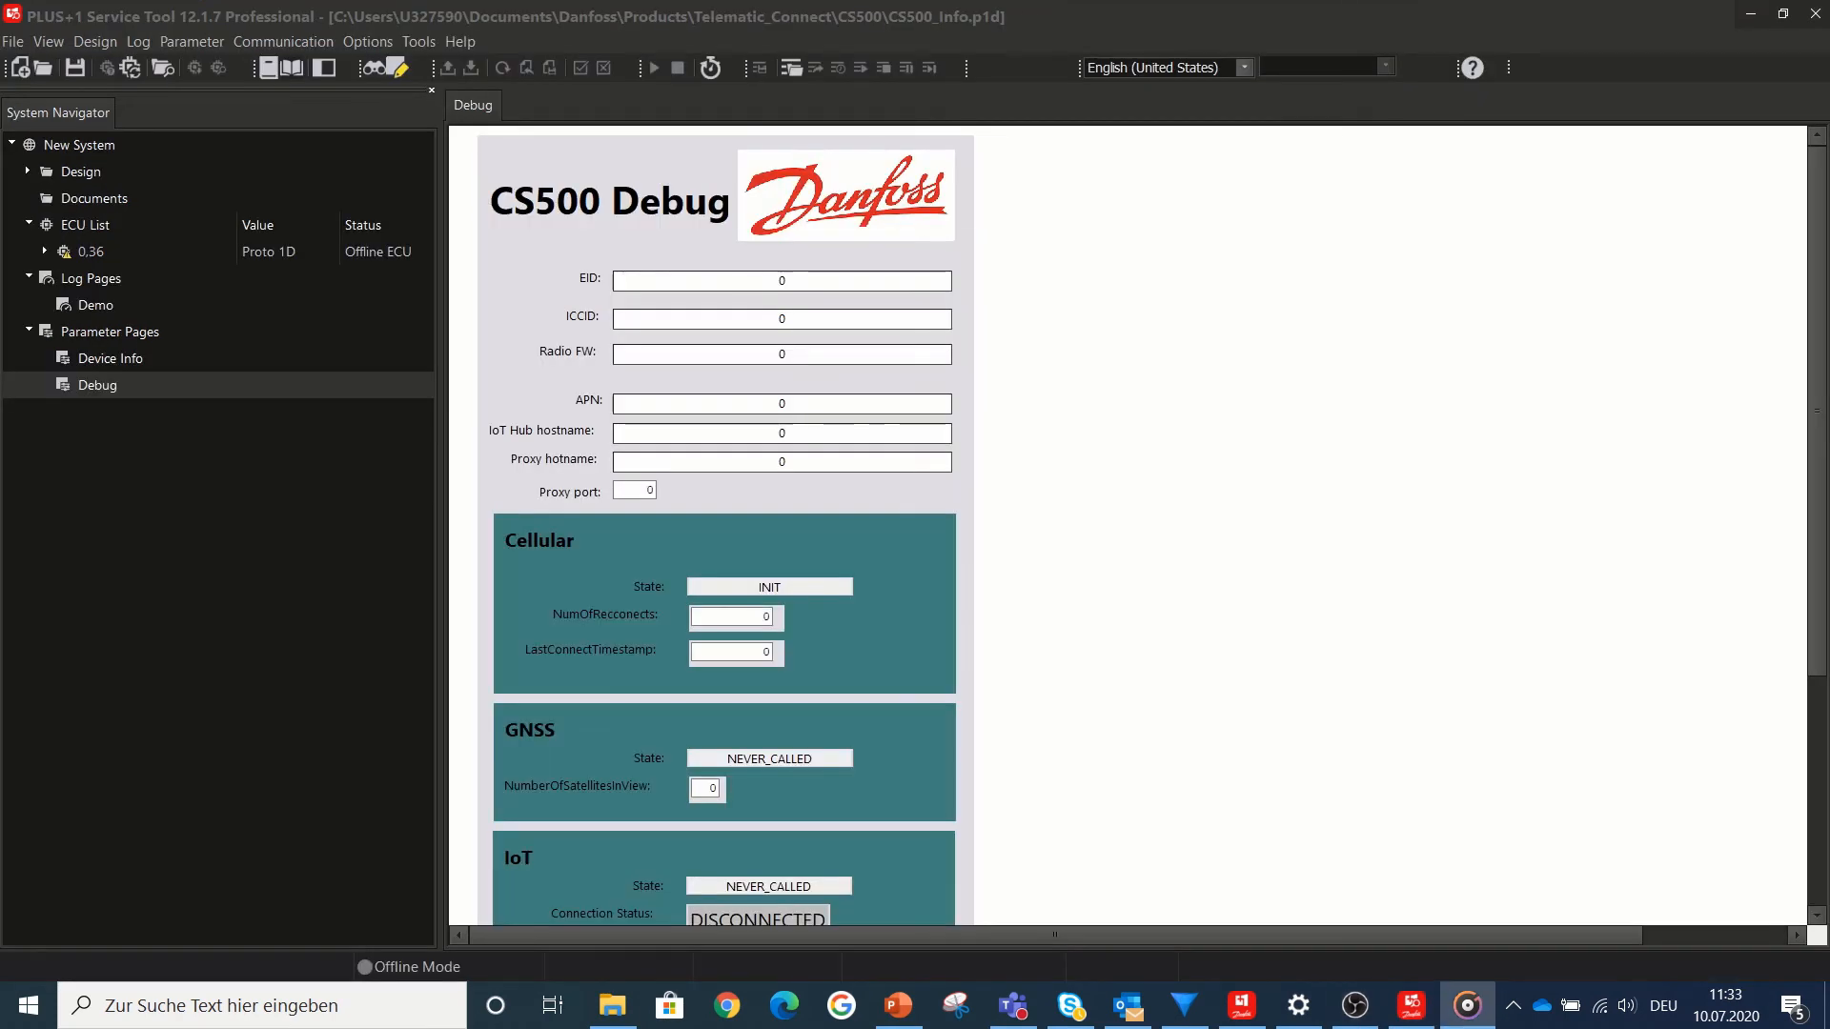
mouse_move(1235, 648)
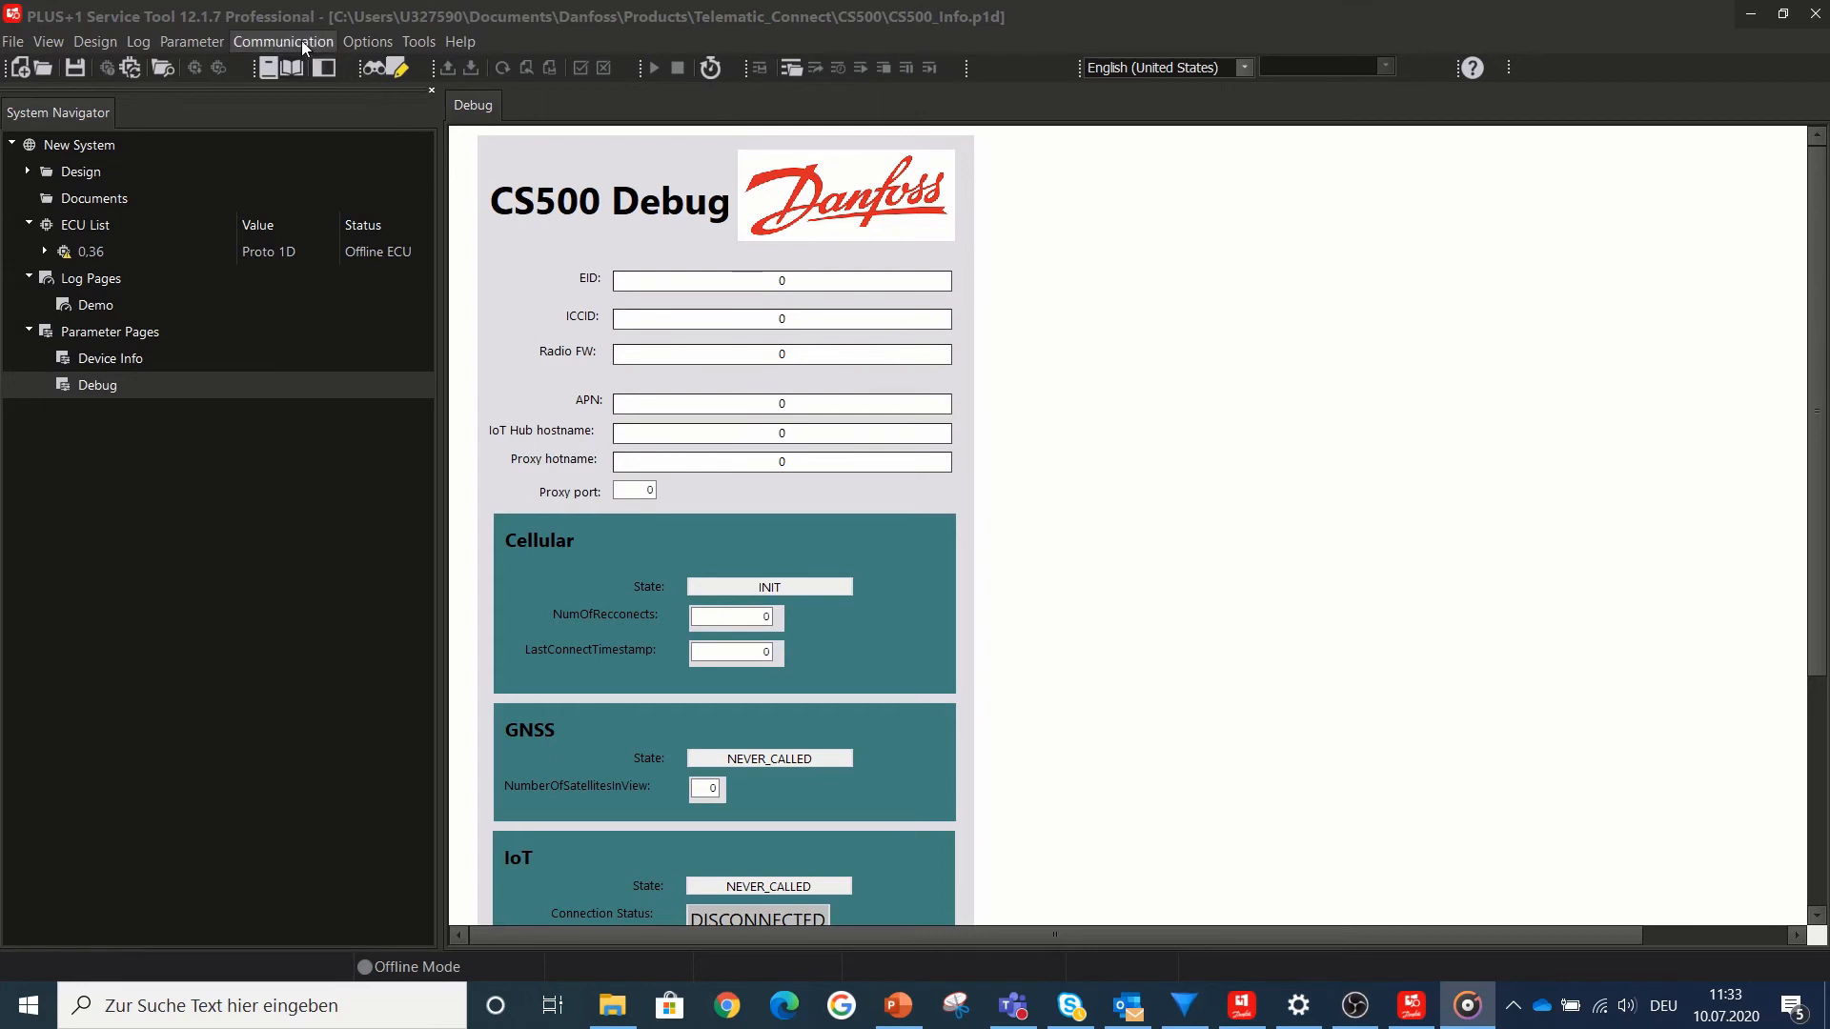
- Select the PLUS+1 InterLink Remote gateway channel under Communication and close the dialog
left_click(282, 40)
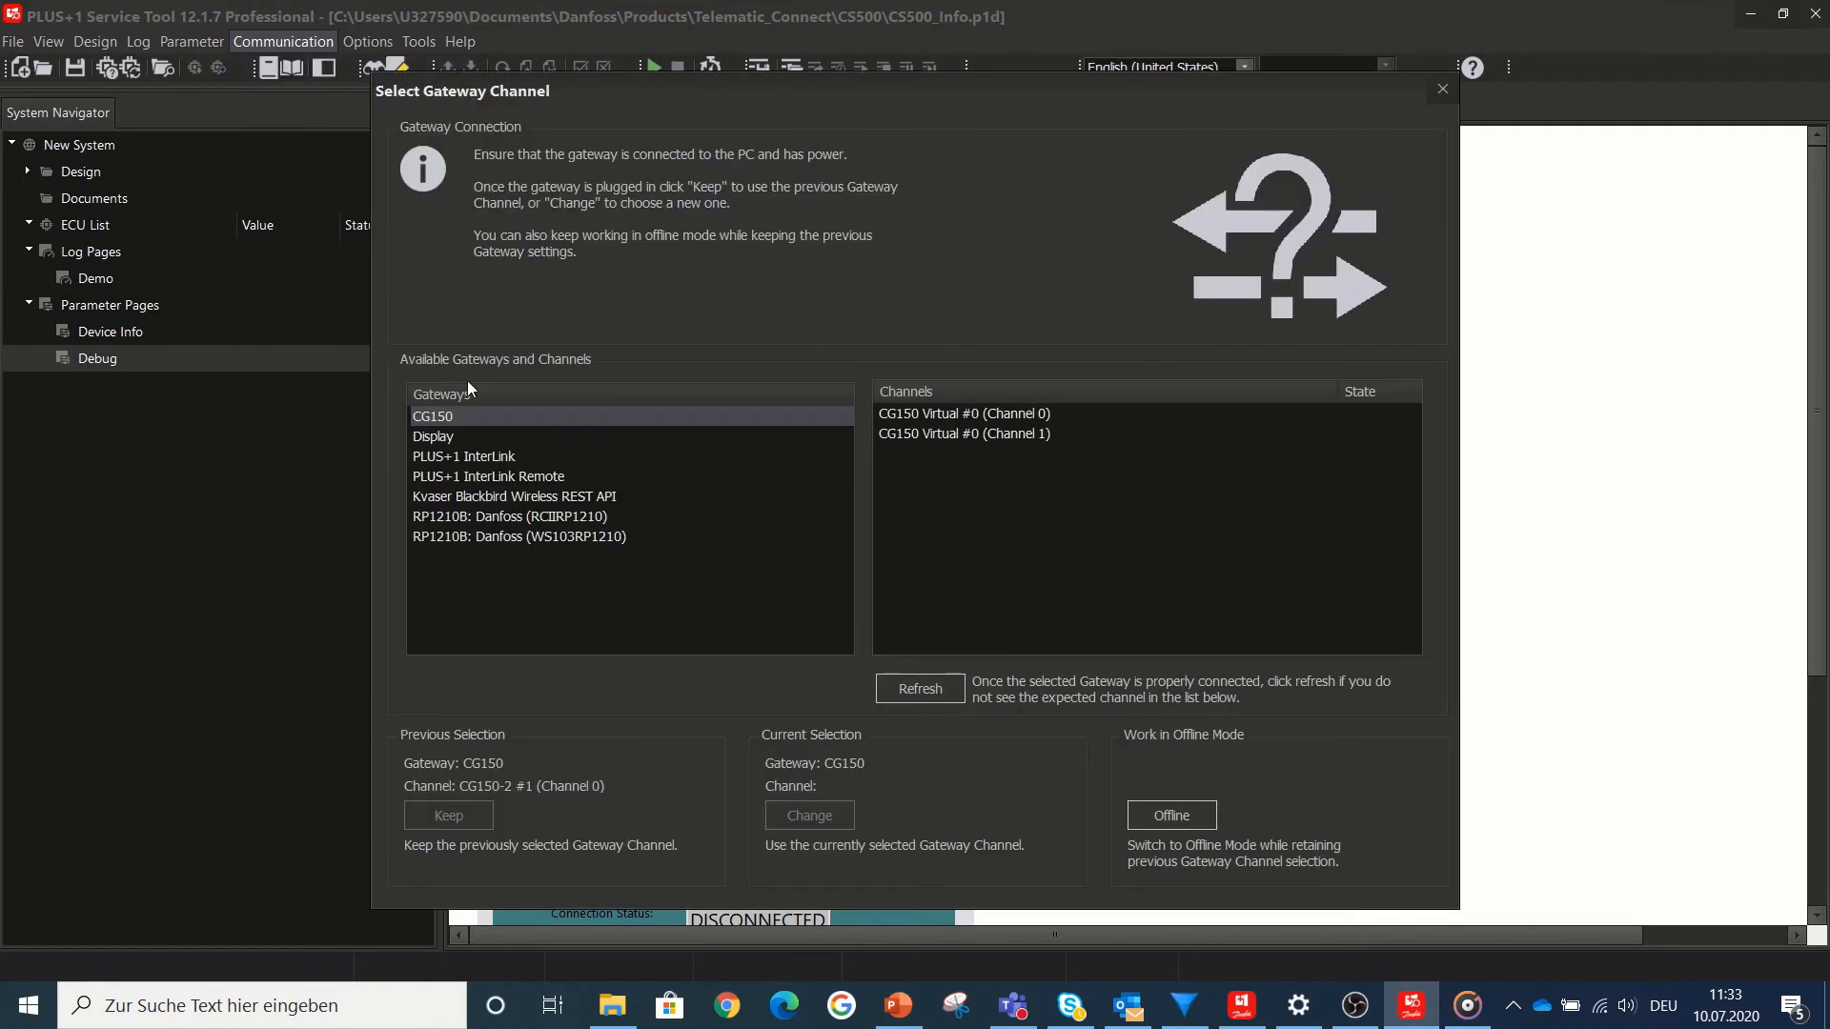
left_click(488, 477)
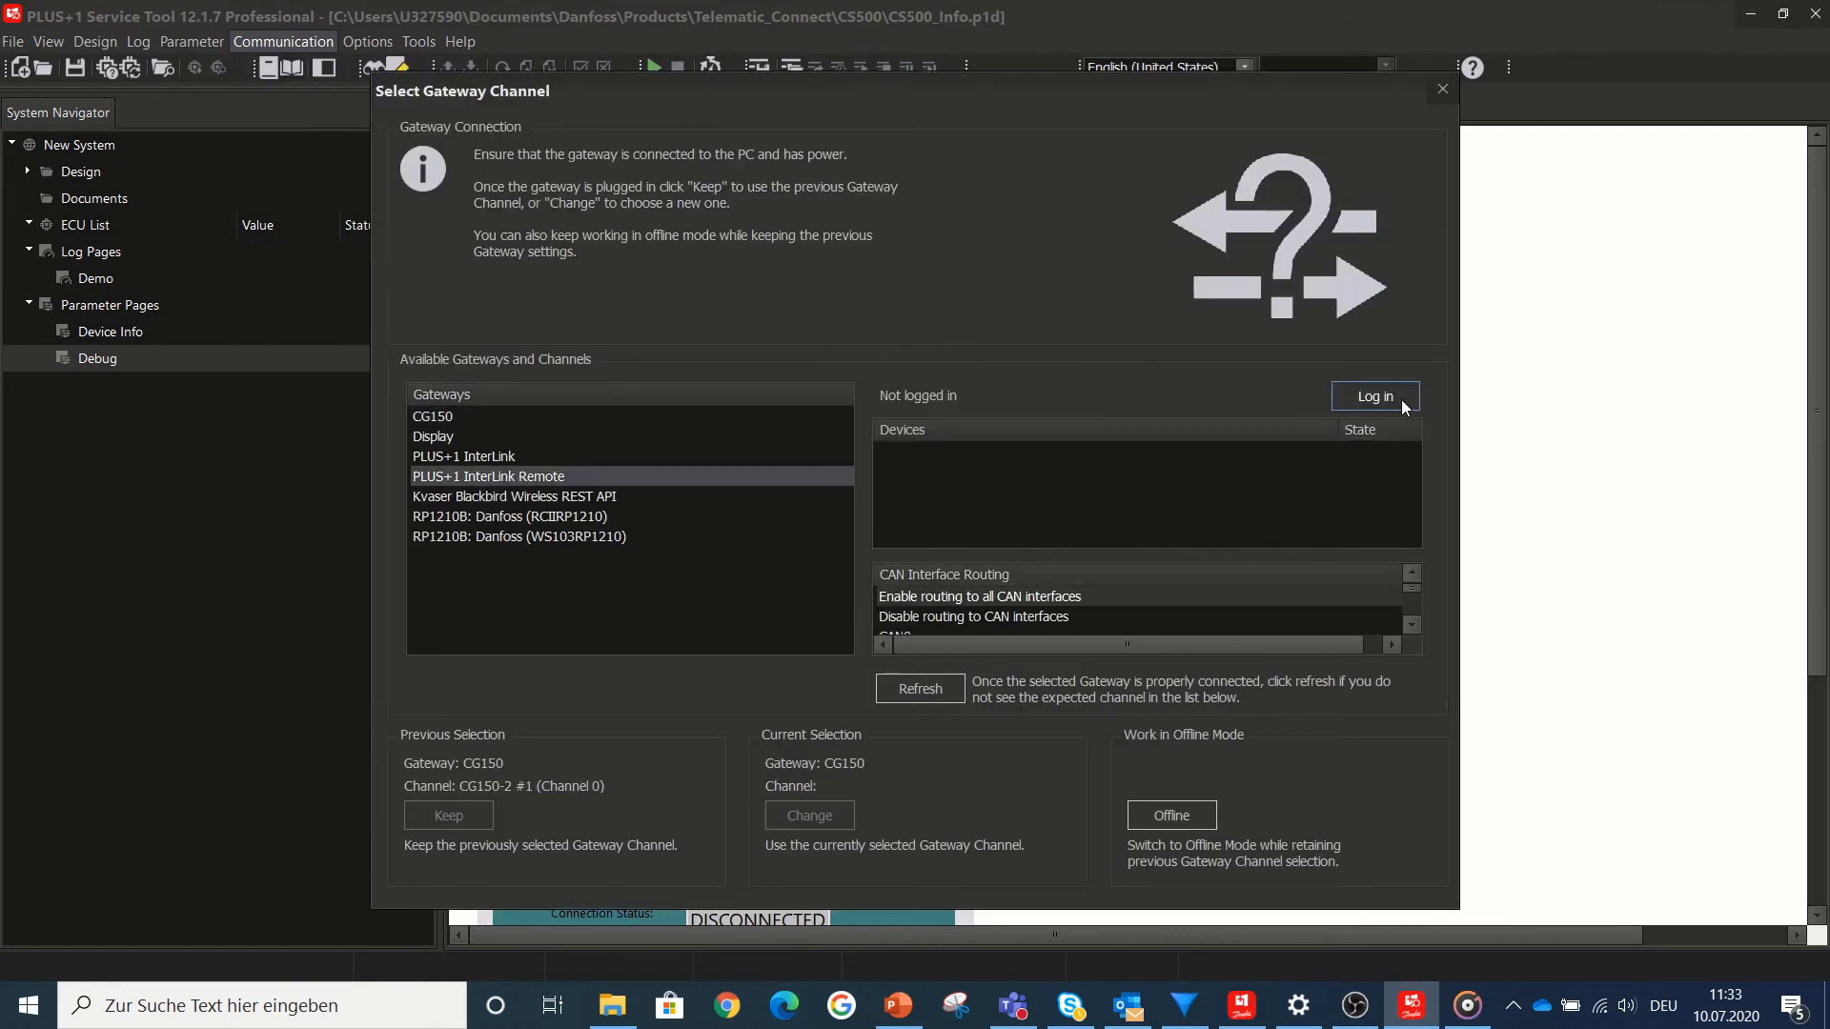
left_click(1374, 396)
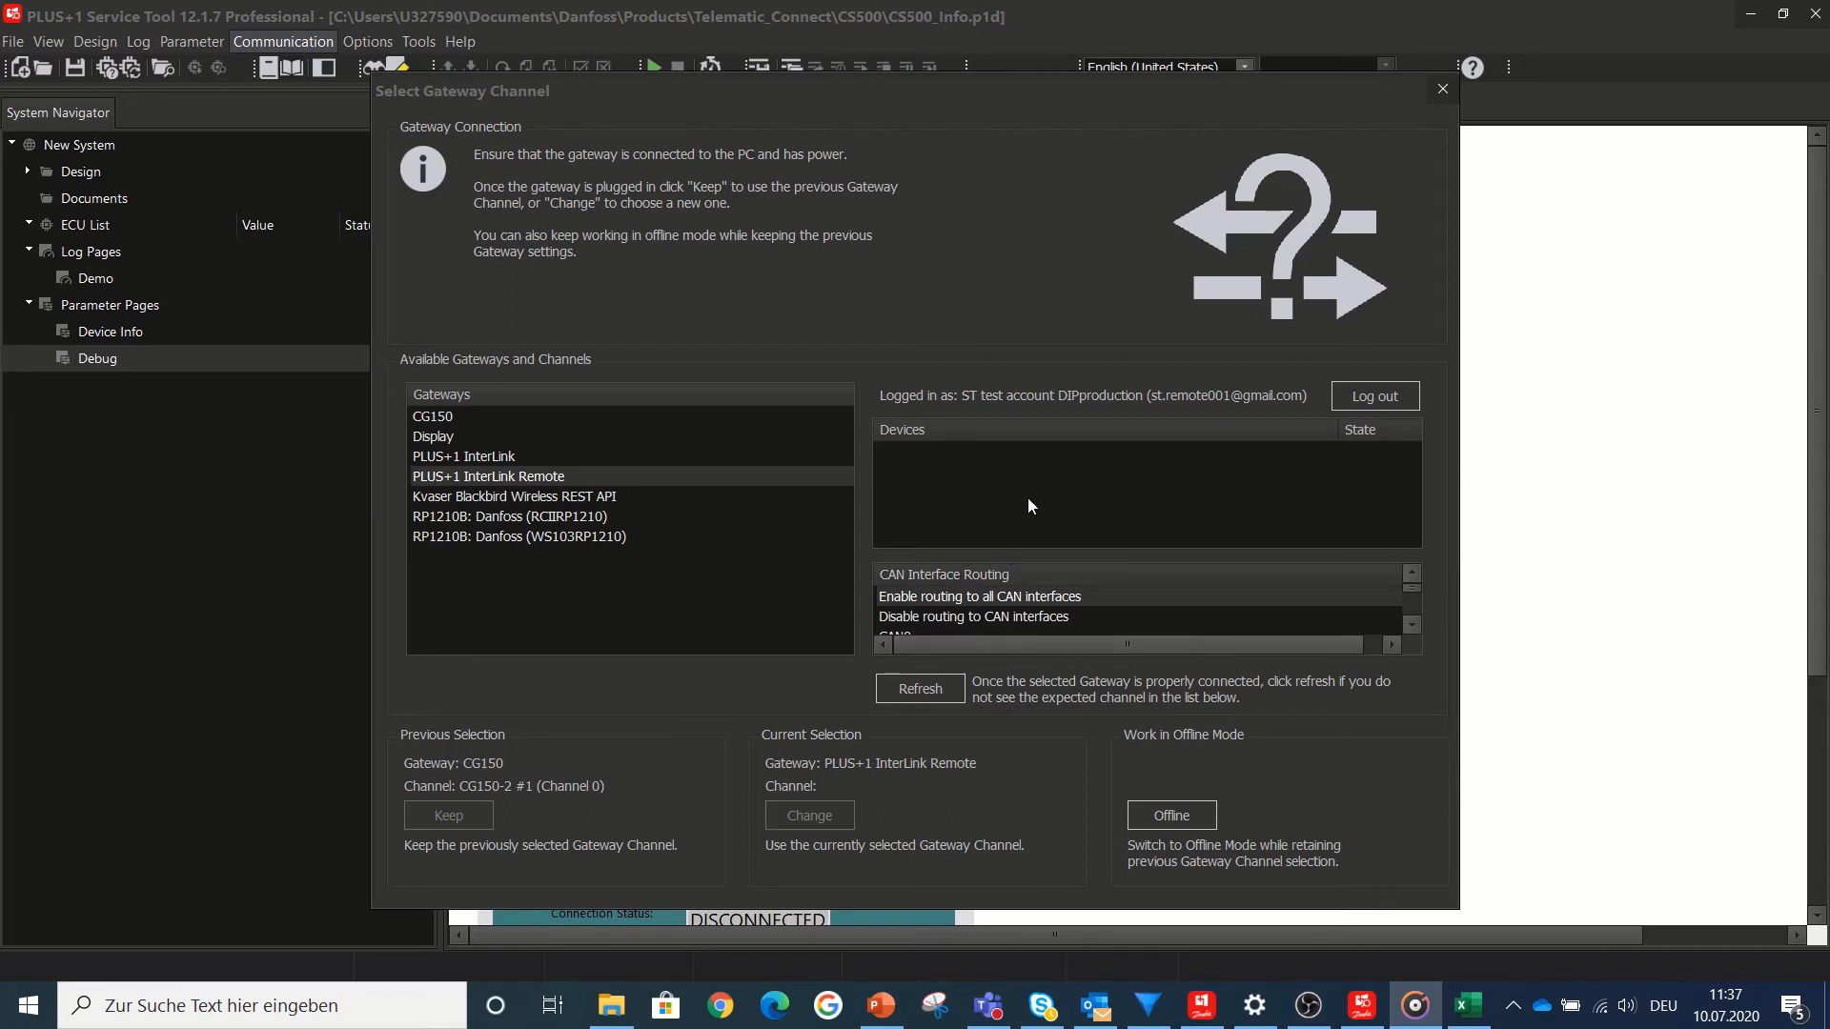
mouse_move(899, 389)
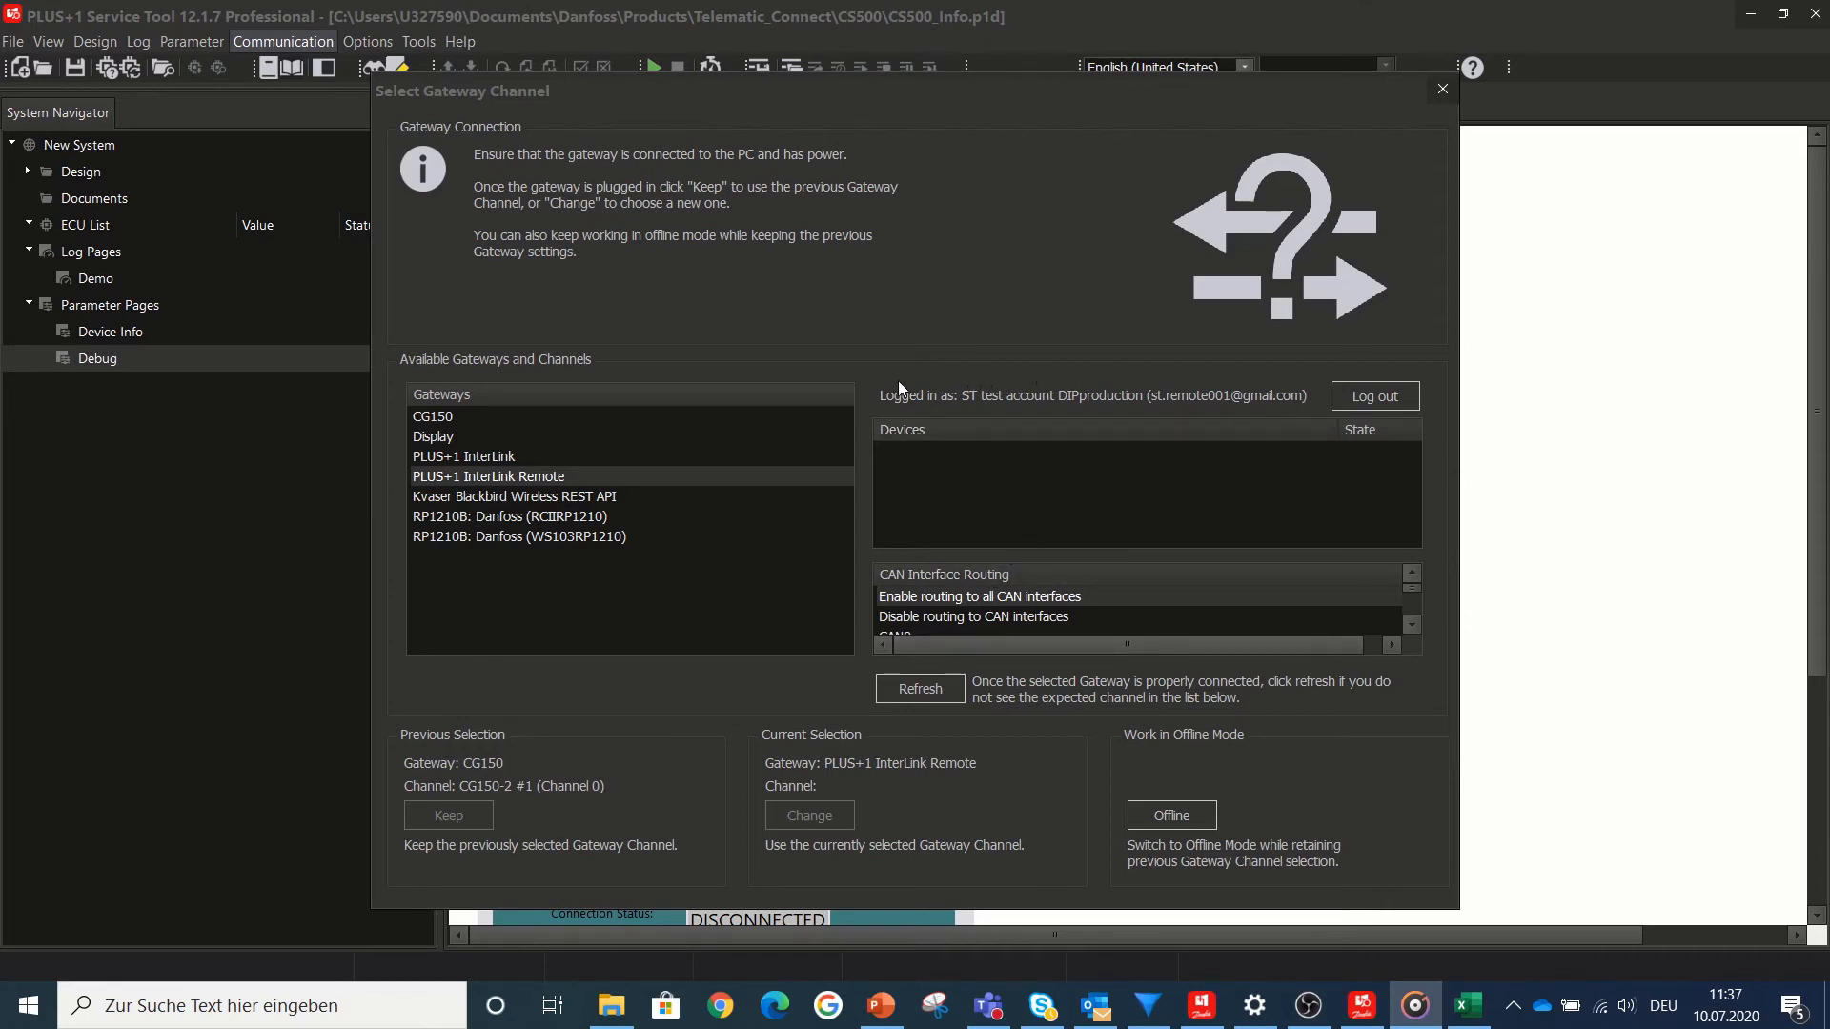
mouse_move(953, 522)
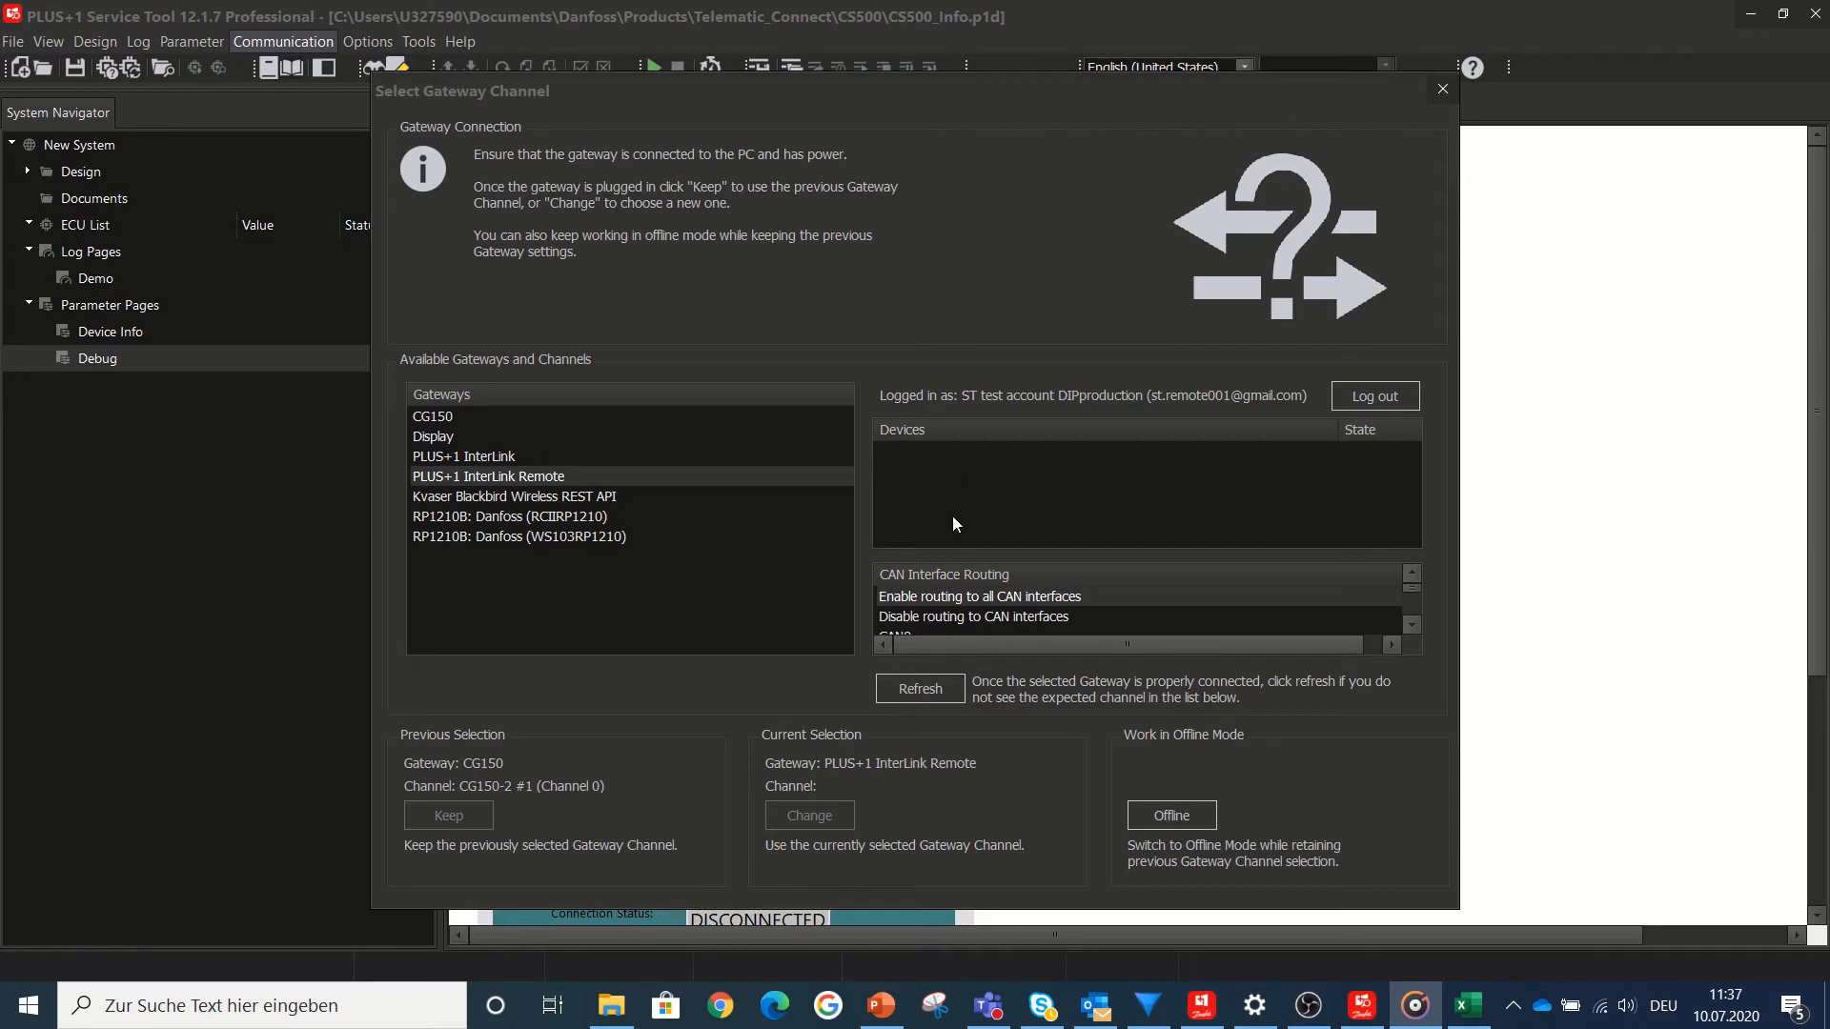
mouse_move(930, 493)
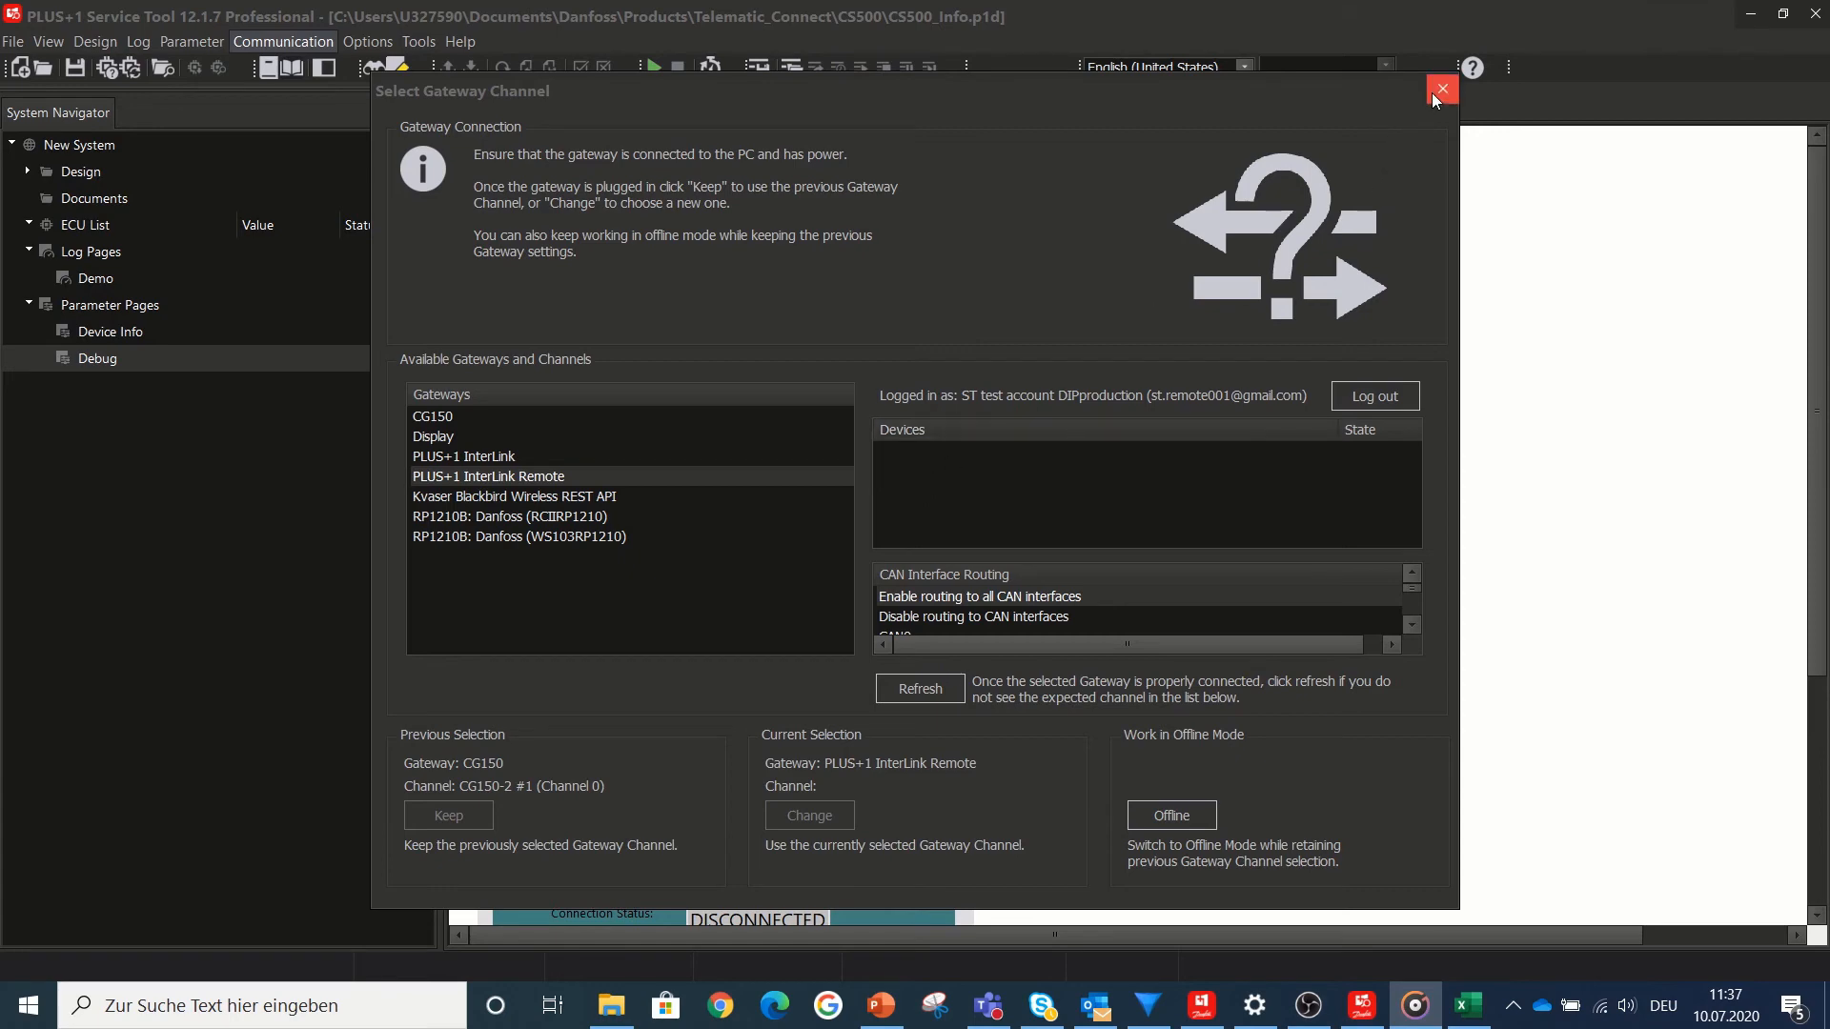
left_click(1441, 90)
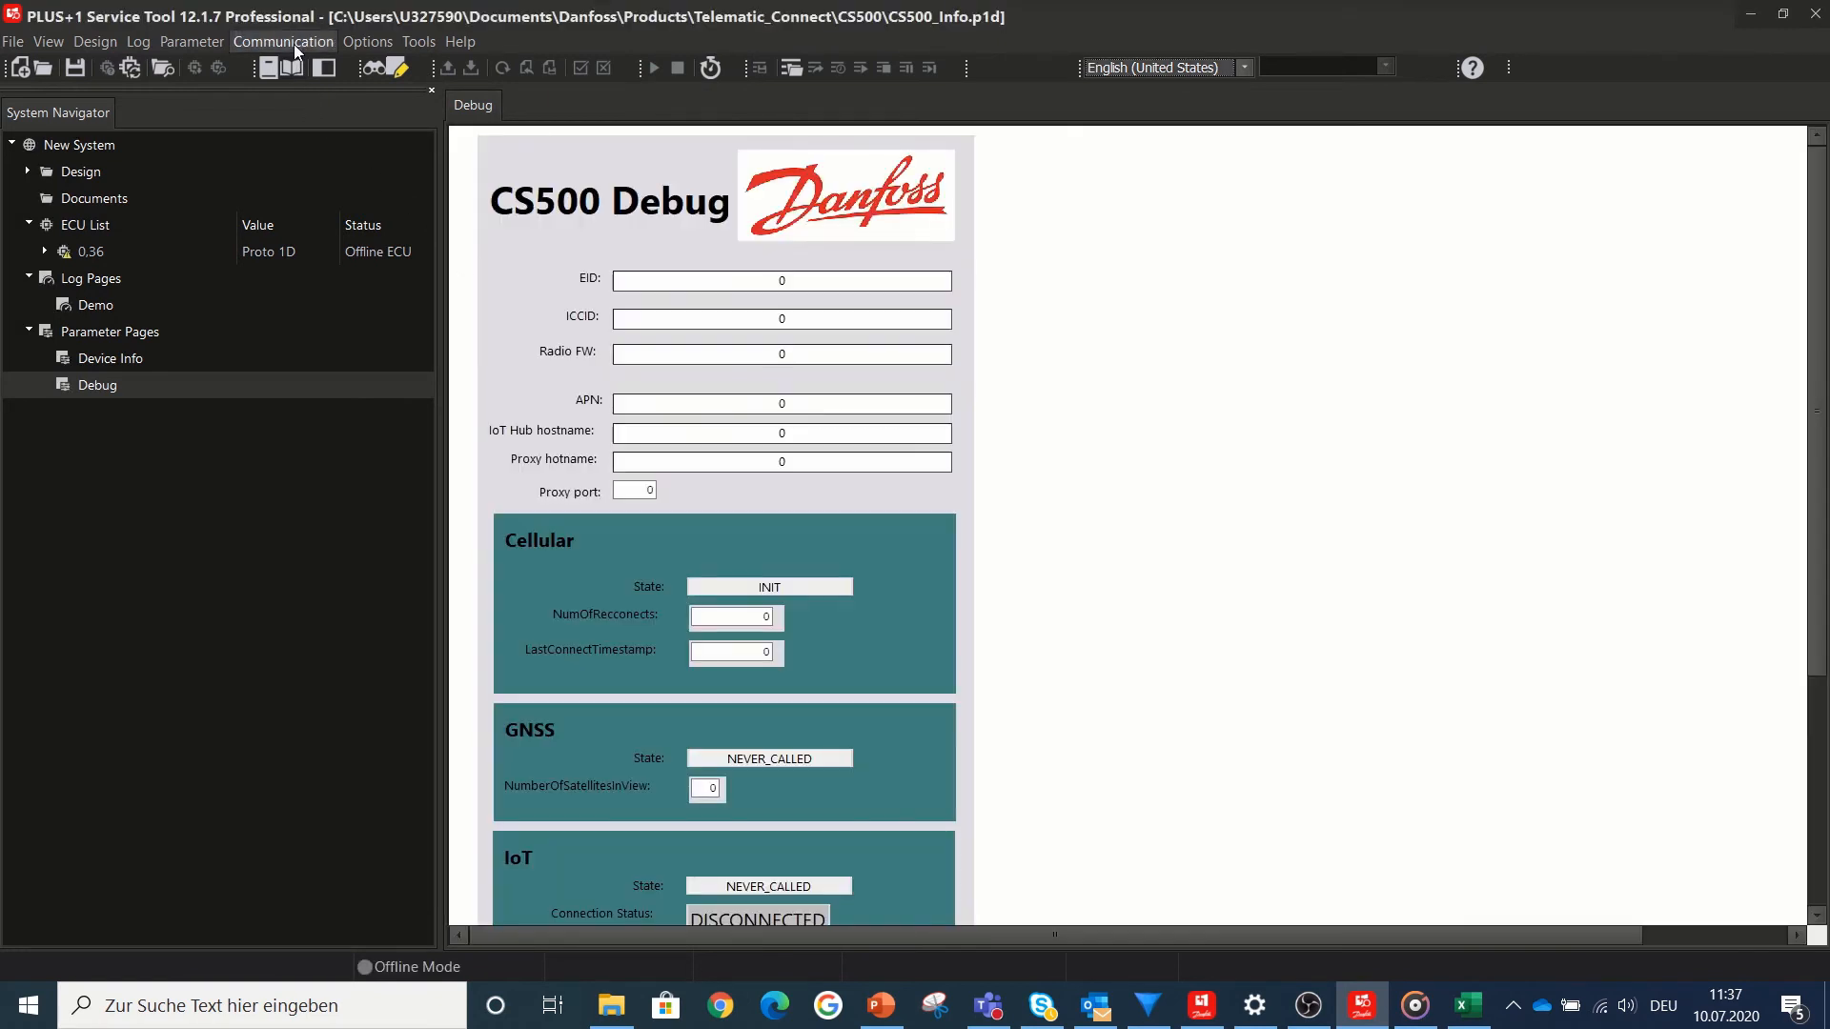
left_click(282, 40)
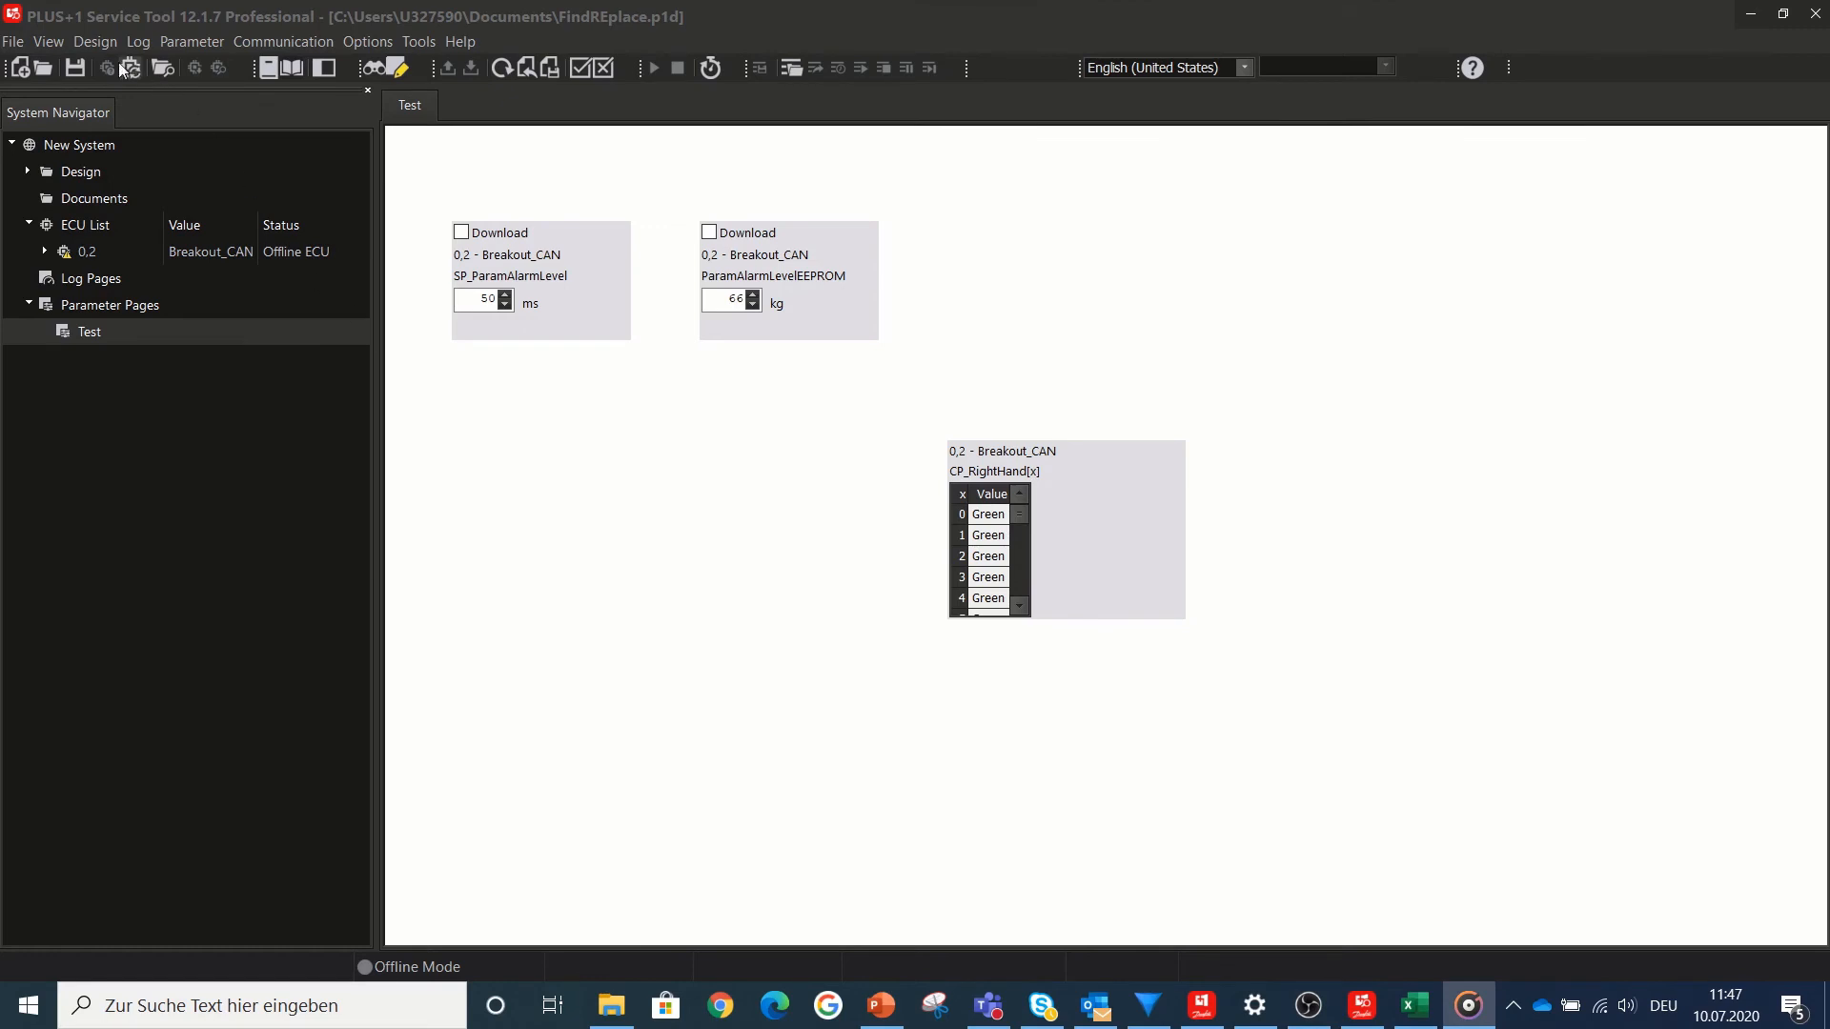
- Rename signal ParamAlarmLevelEEPROM to SP_ParamLevelEEPROM via signal-name find and replace
left_click(96, 40)
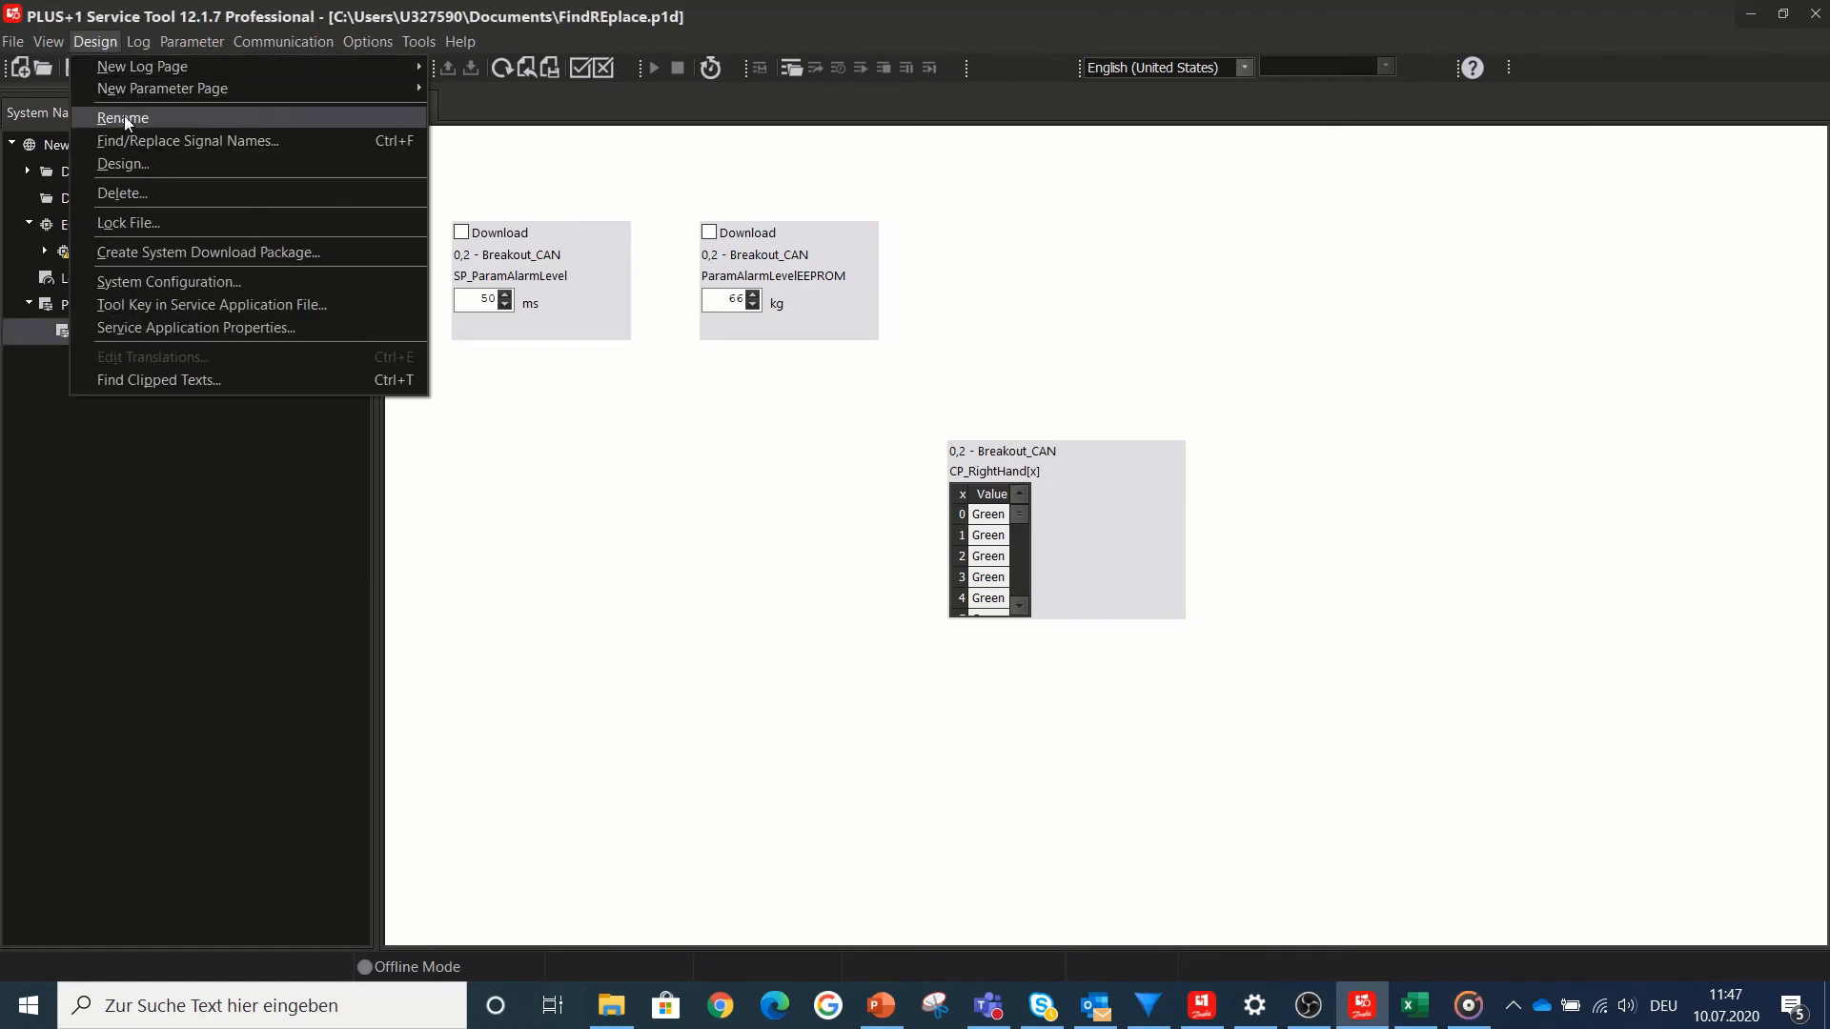
mouse_move(196, 139)
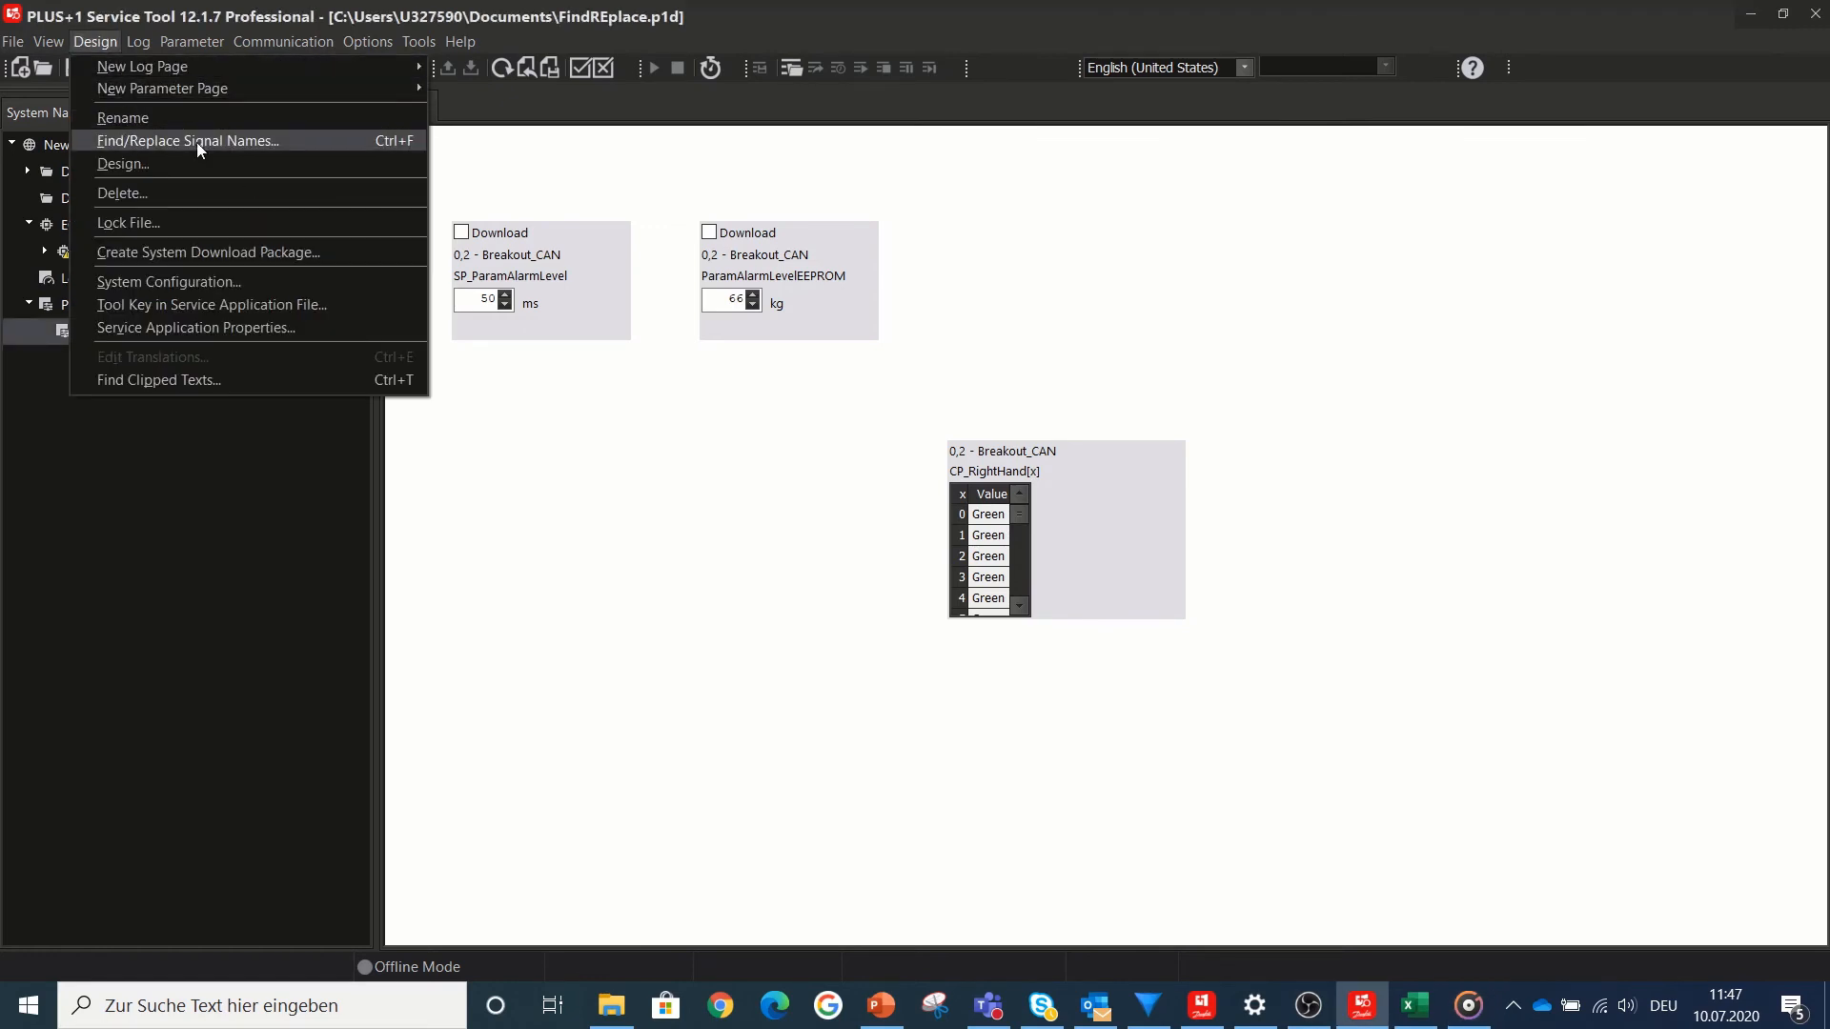
left_click(187, 139)
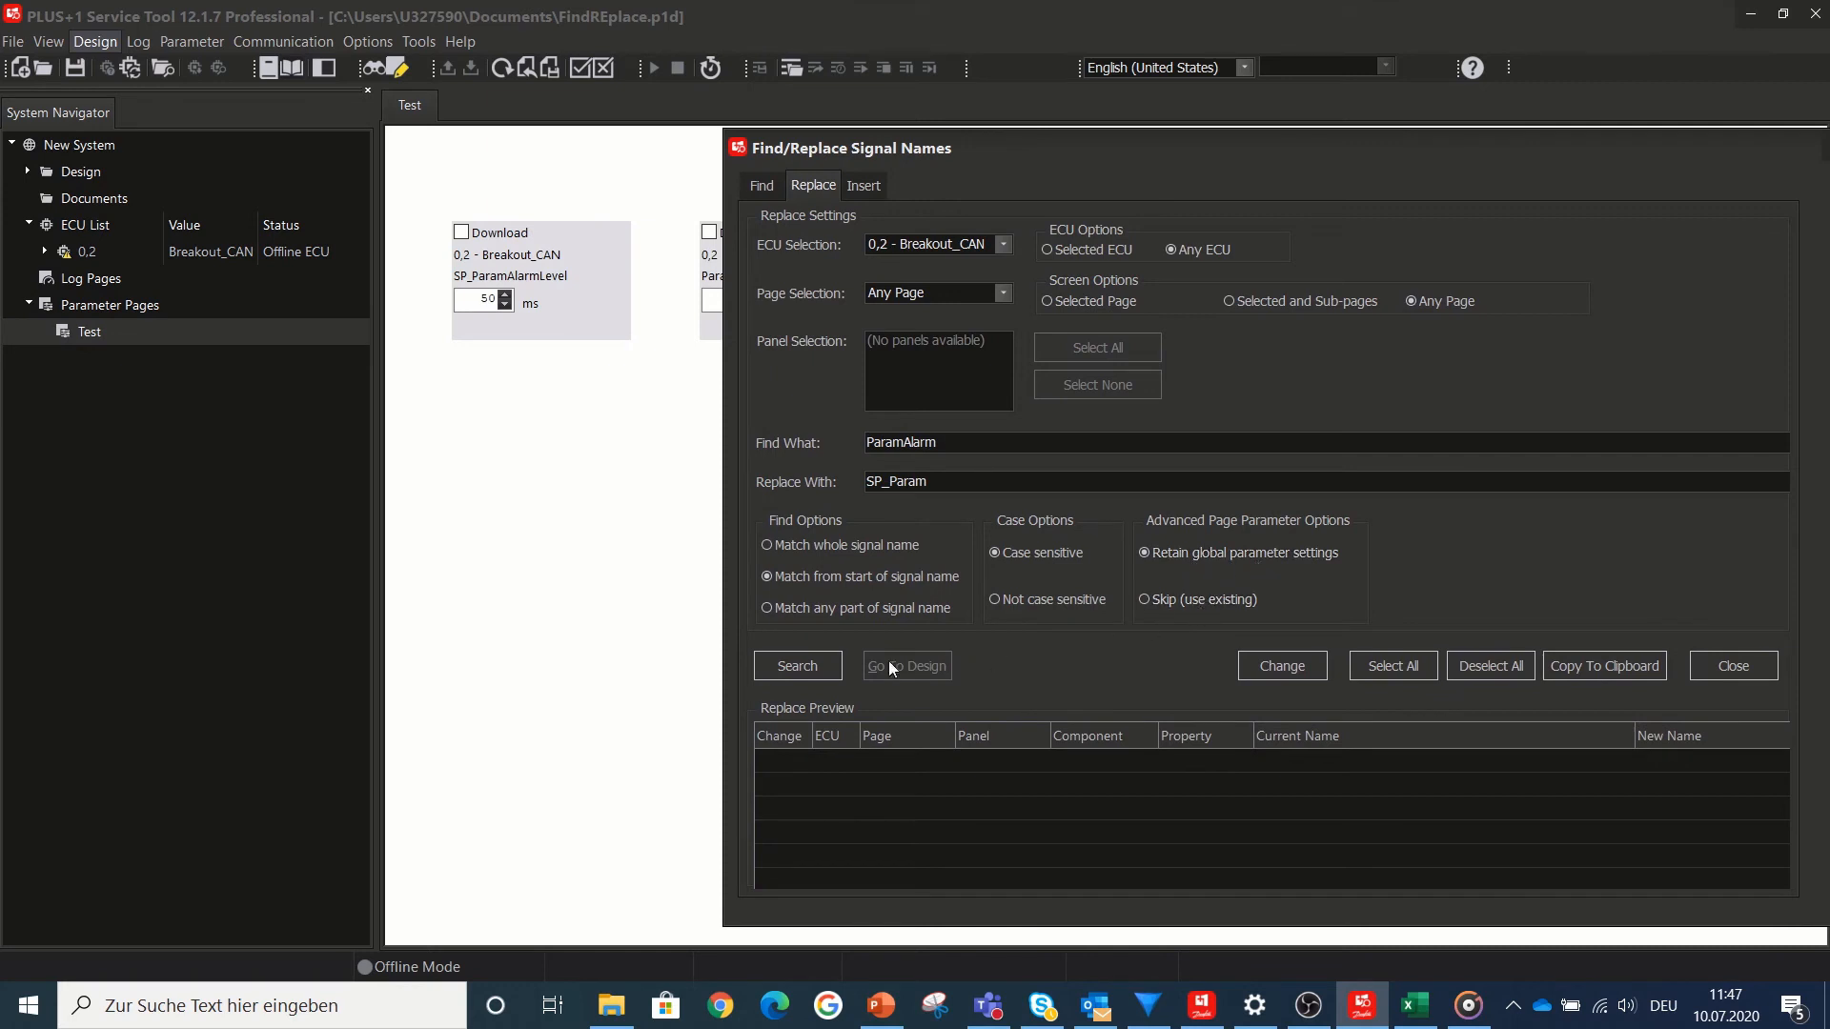
left_click(797, 665)
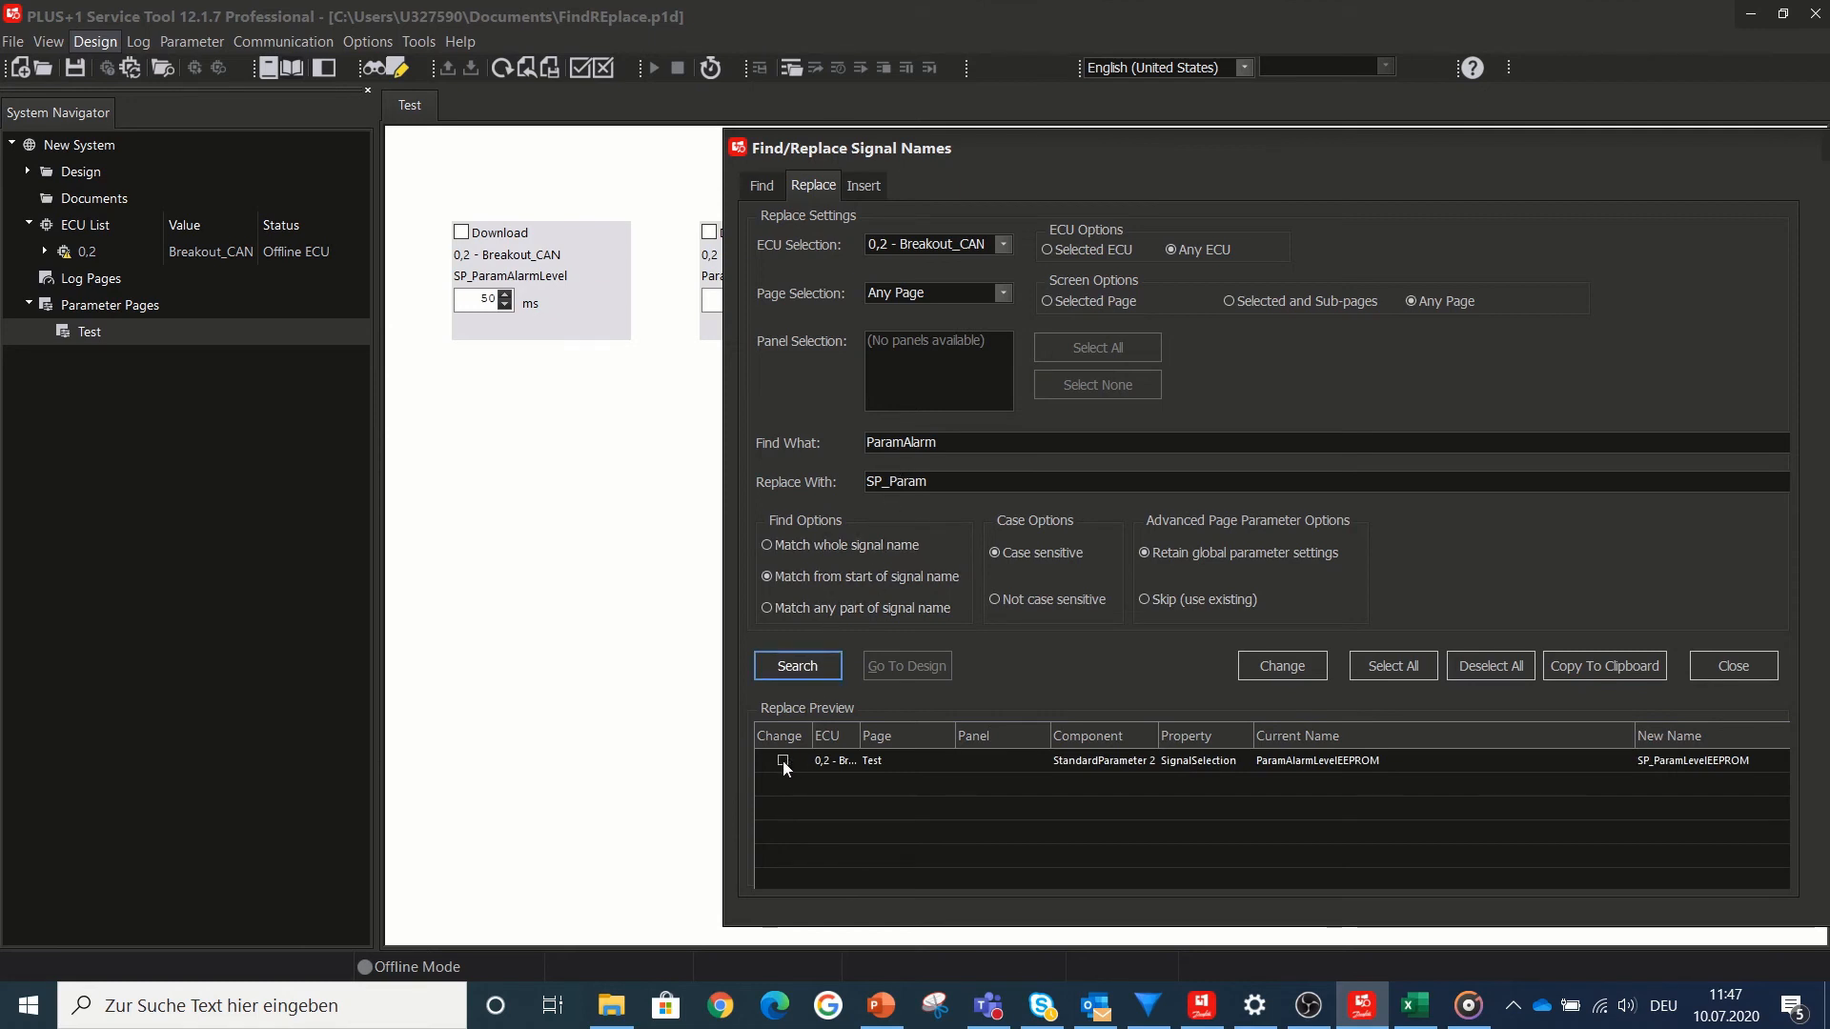
left_click(783, 761)
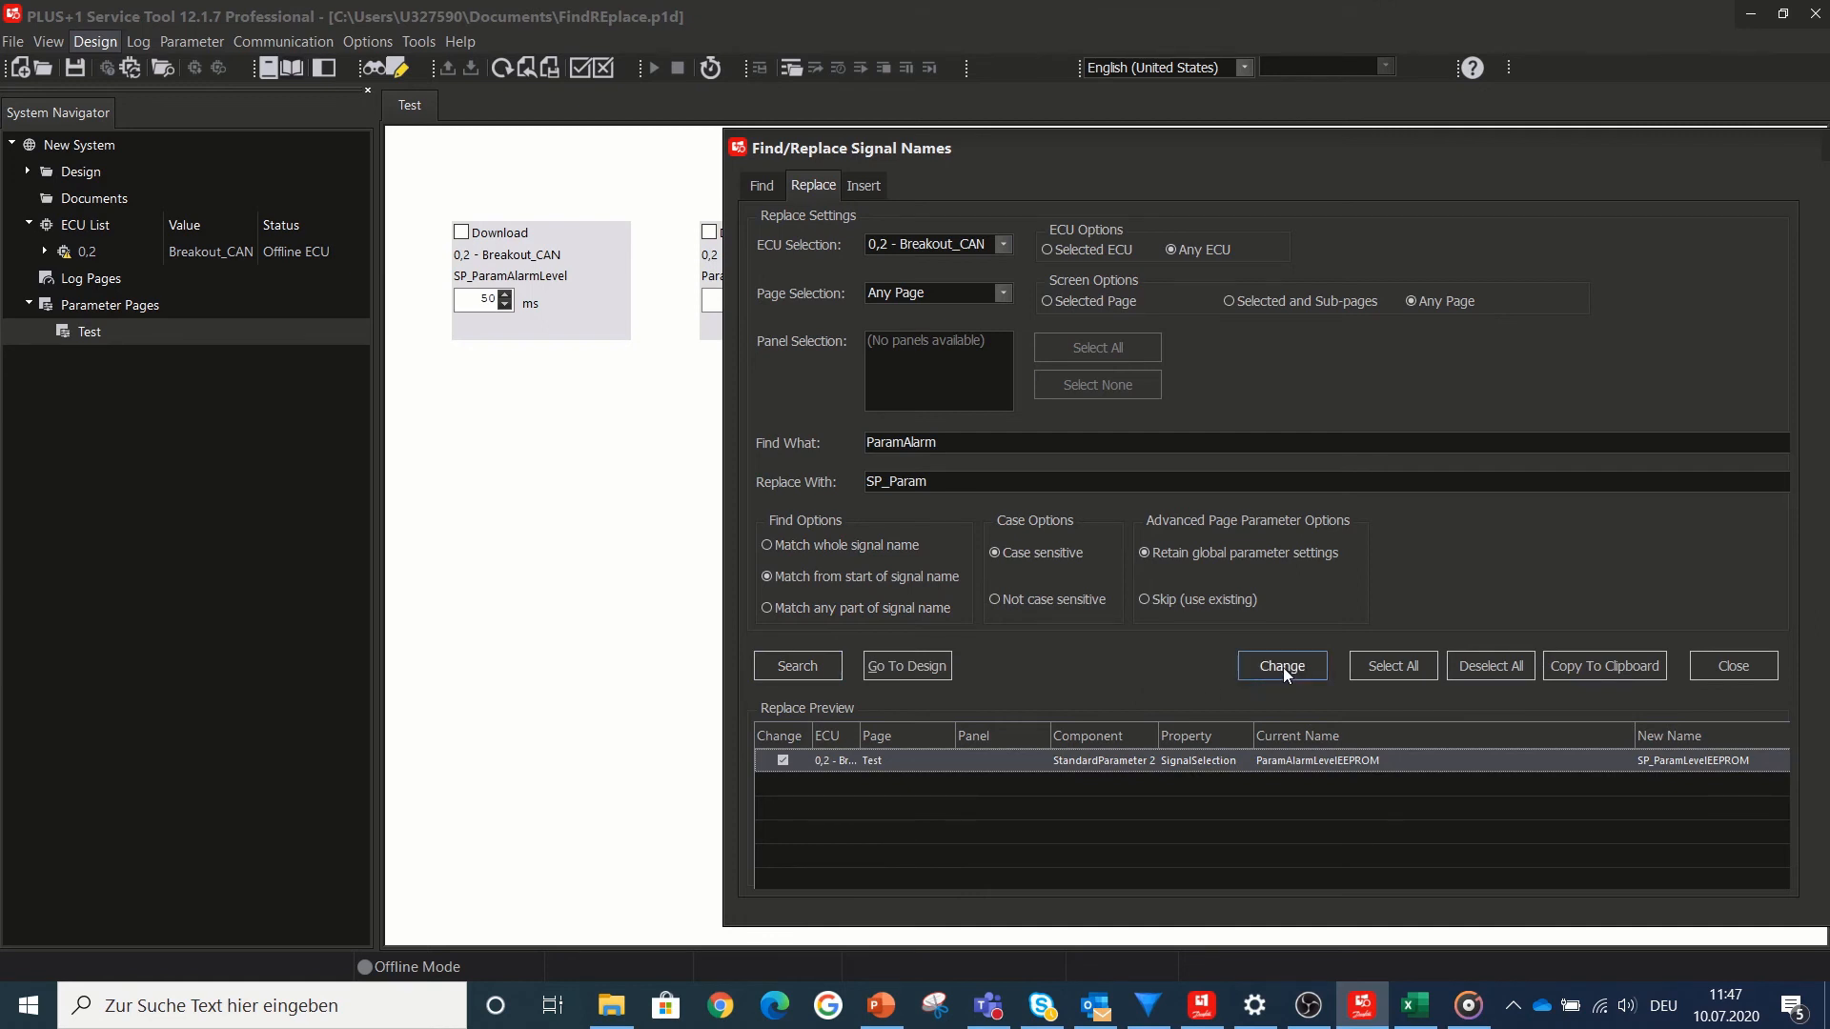
left_click(1281, 666)
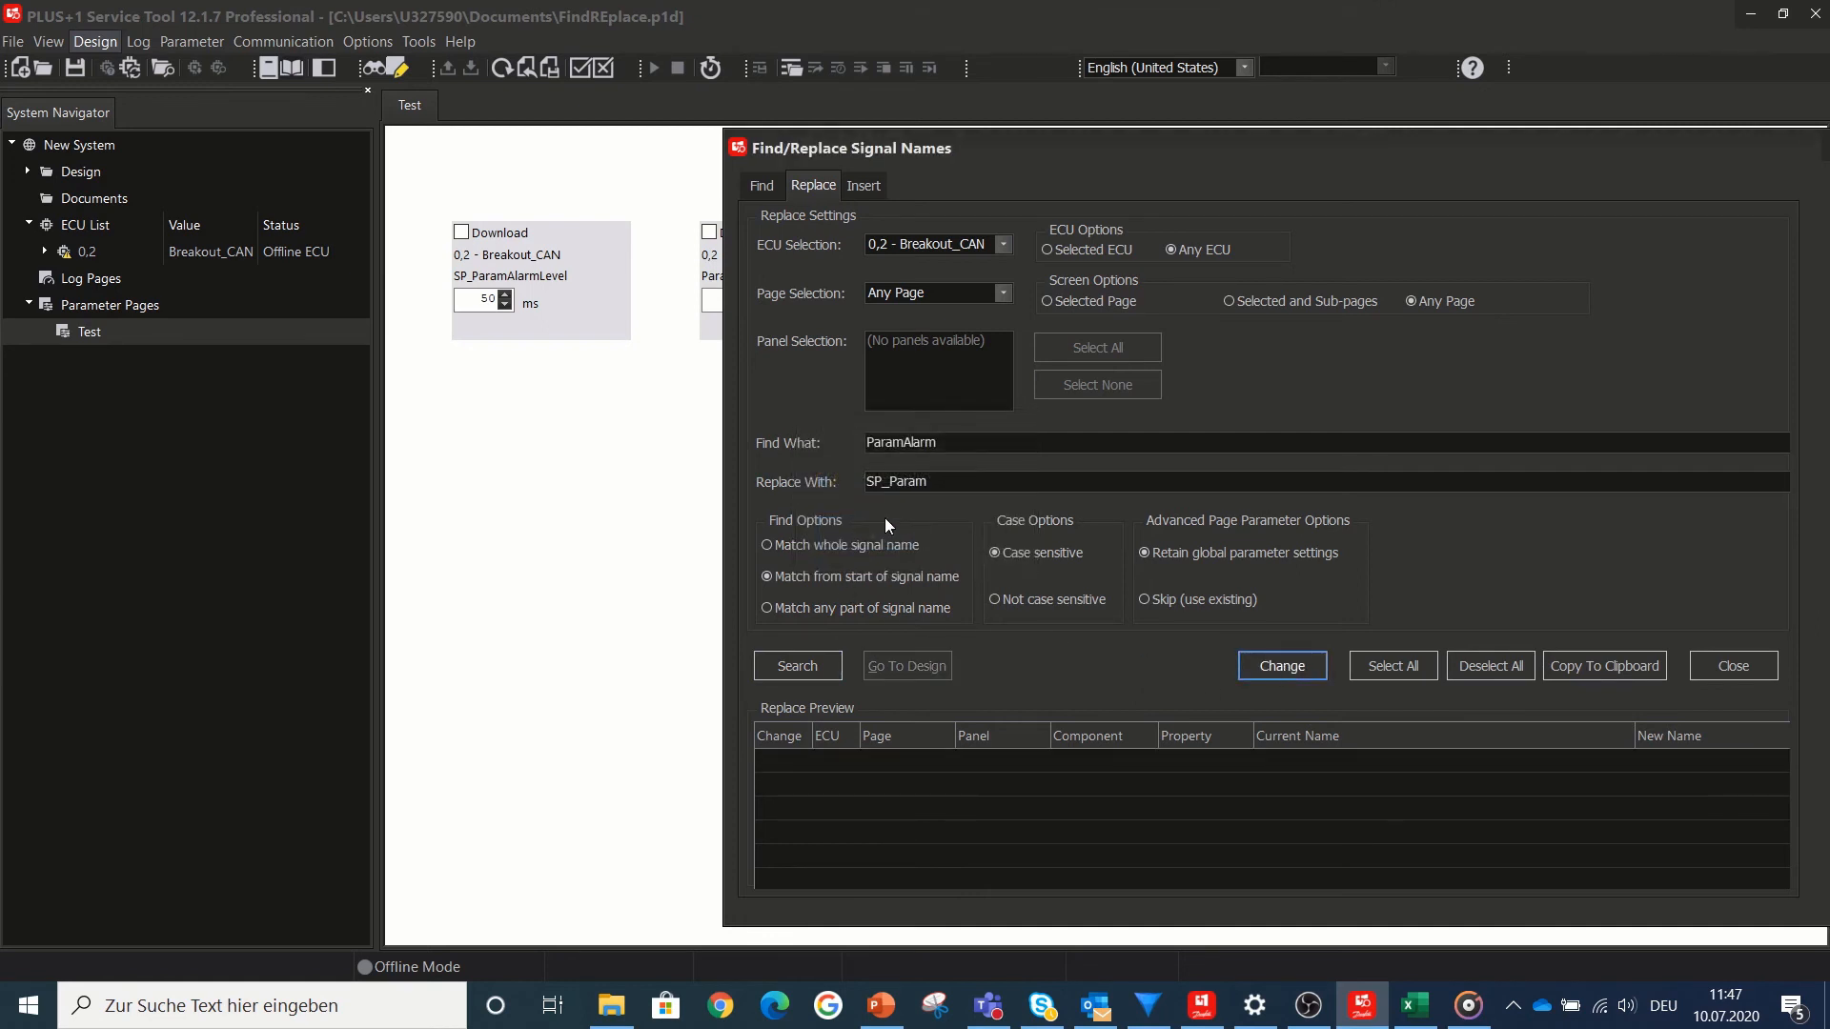
left_click(1732, 665)
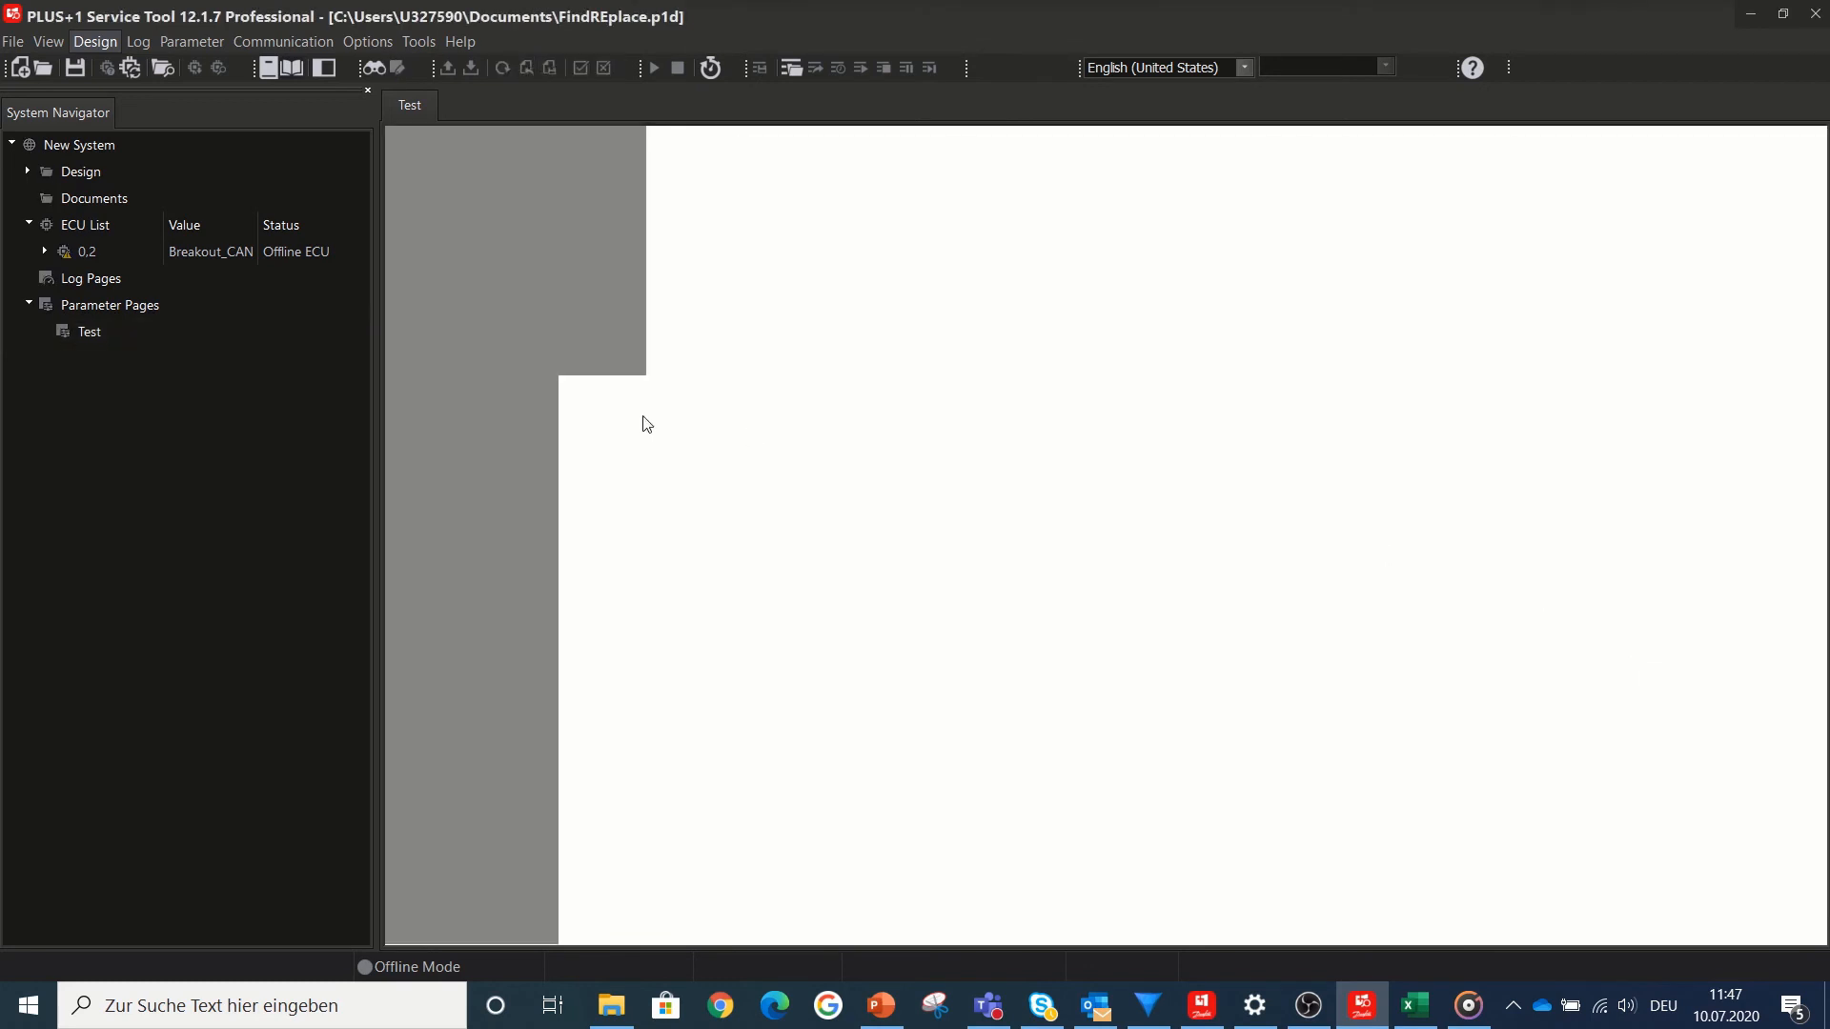
- Give the SP_ParamAlarmLevel parameter on the Test page a Full bevel border
left_click(89, 332)
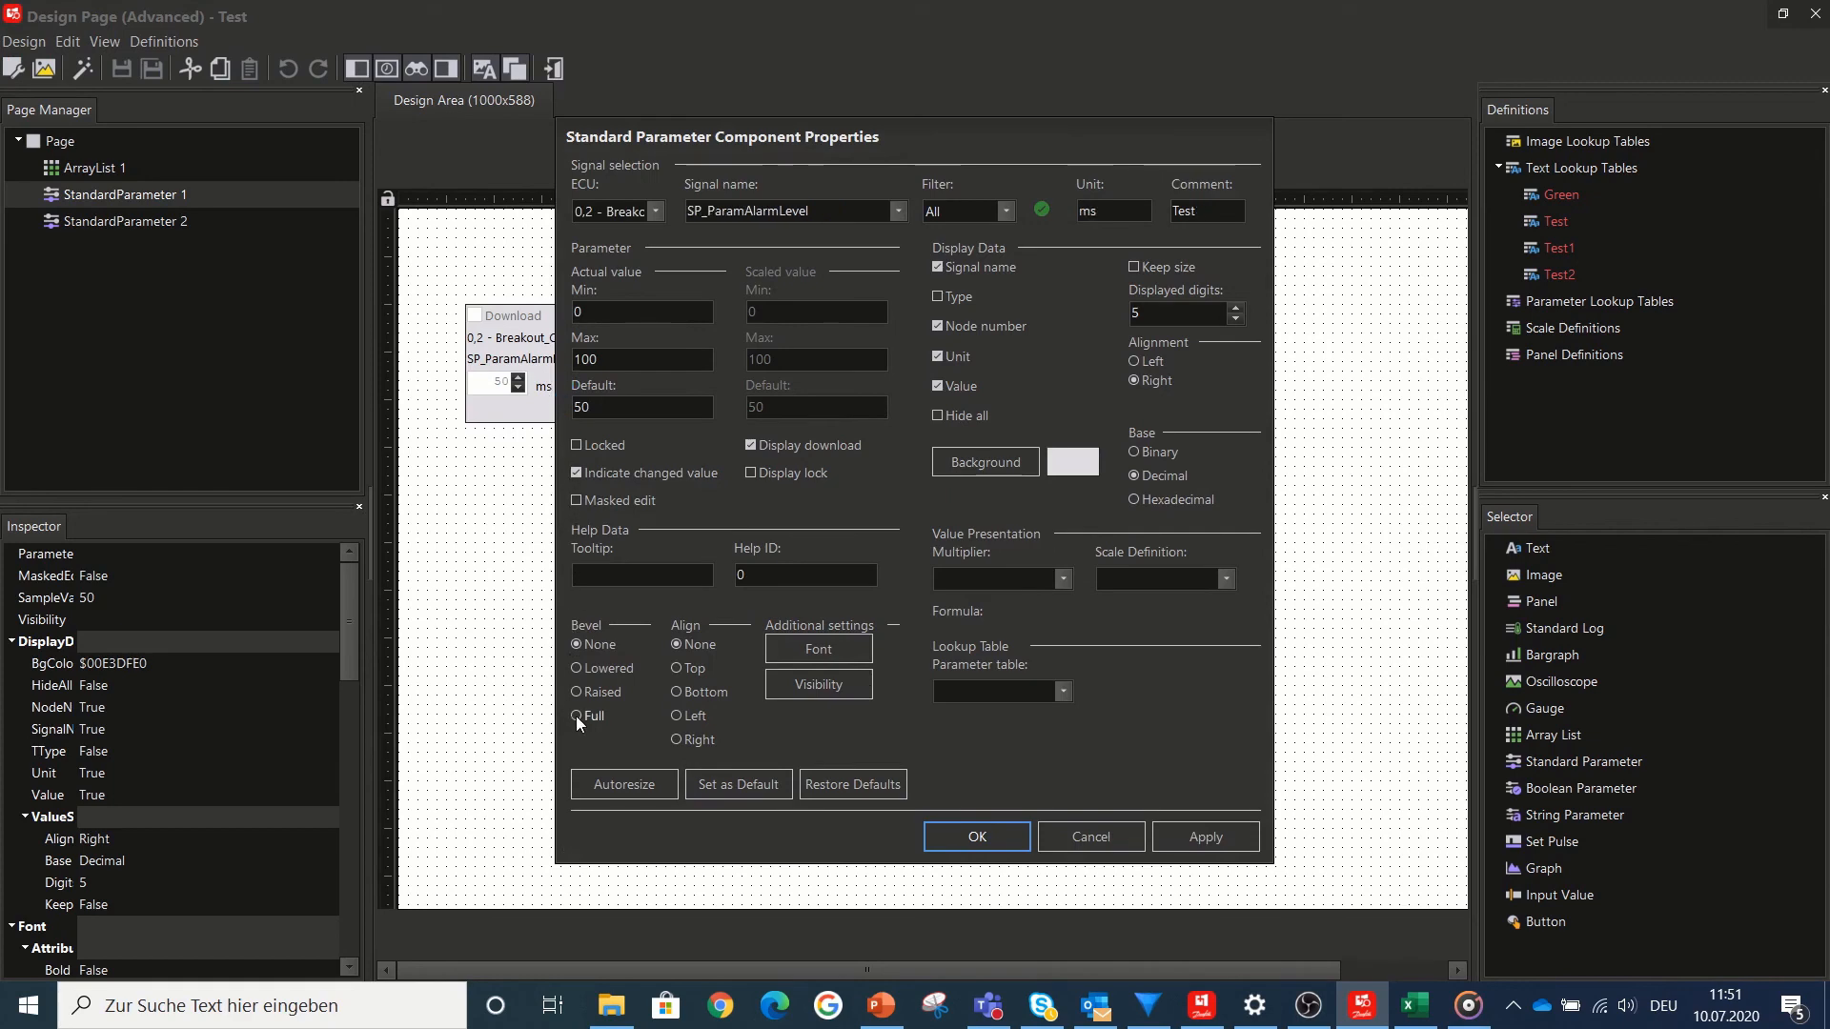
left_click(976, 837)
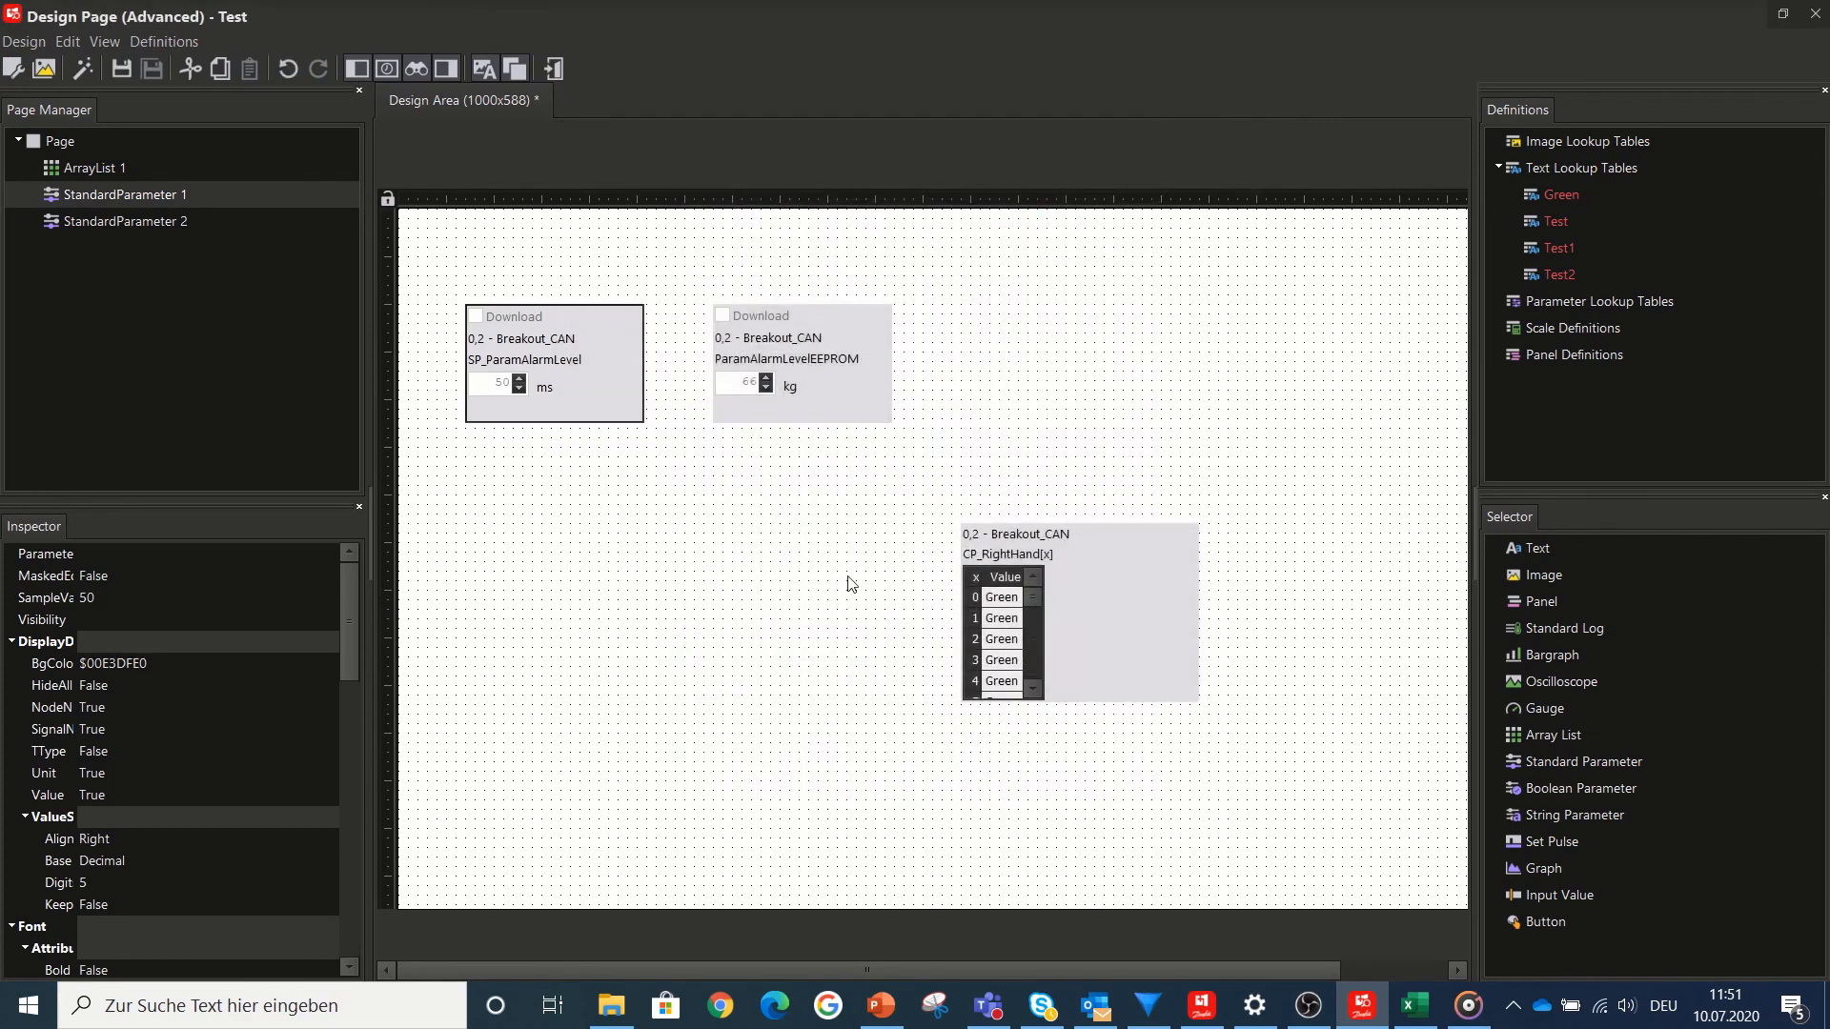
double_click(800, 362)
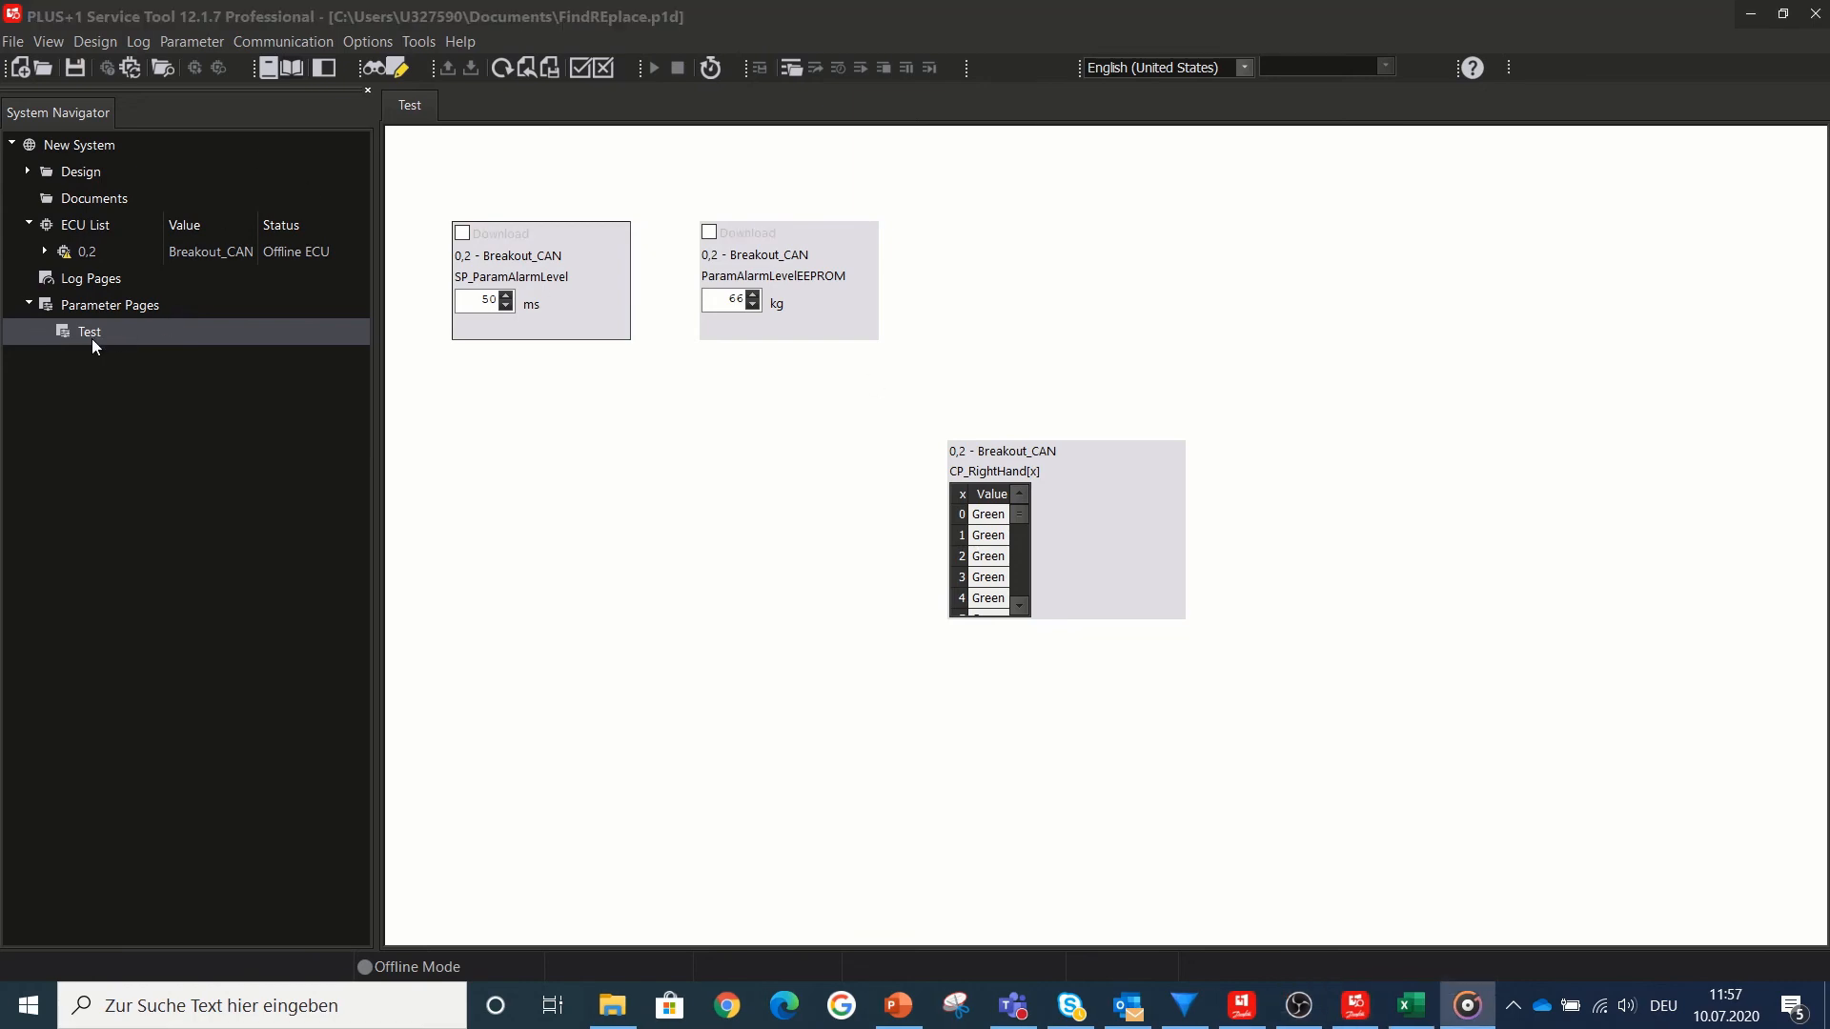
- Add a standard log showing CP_Voltage with text-style value display enabled
double_click(90, 332)
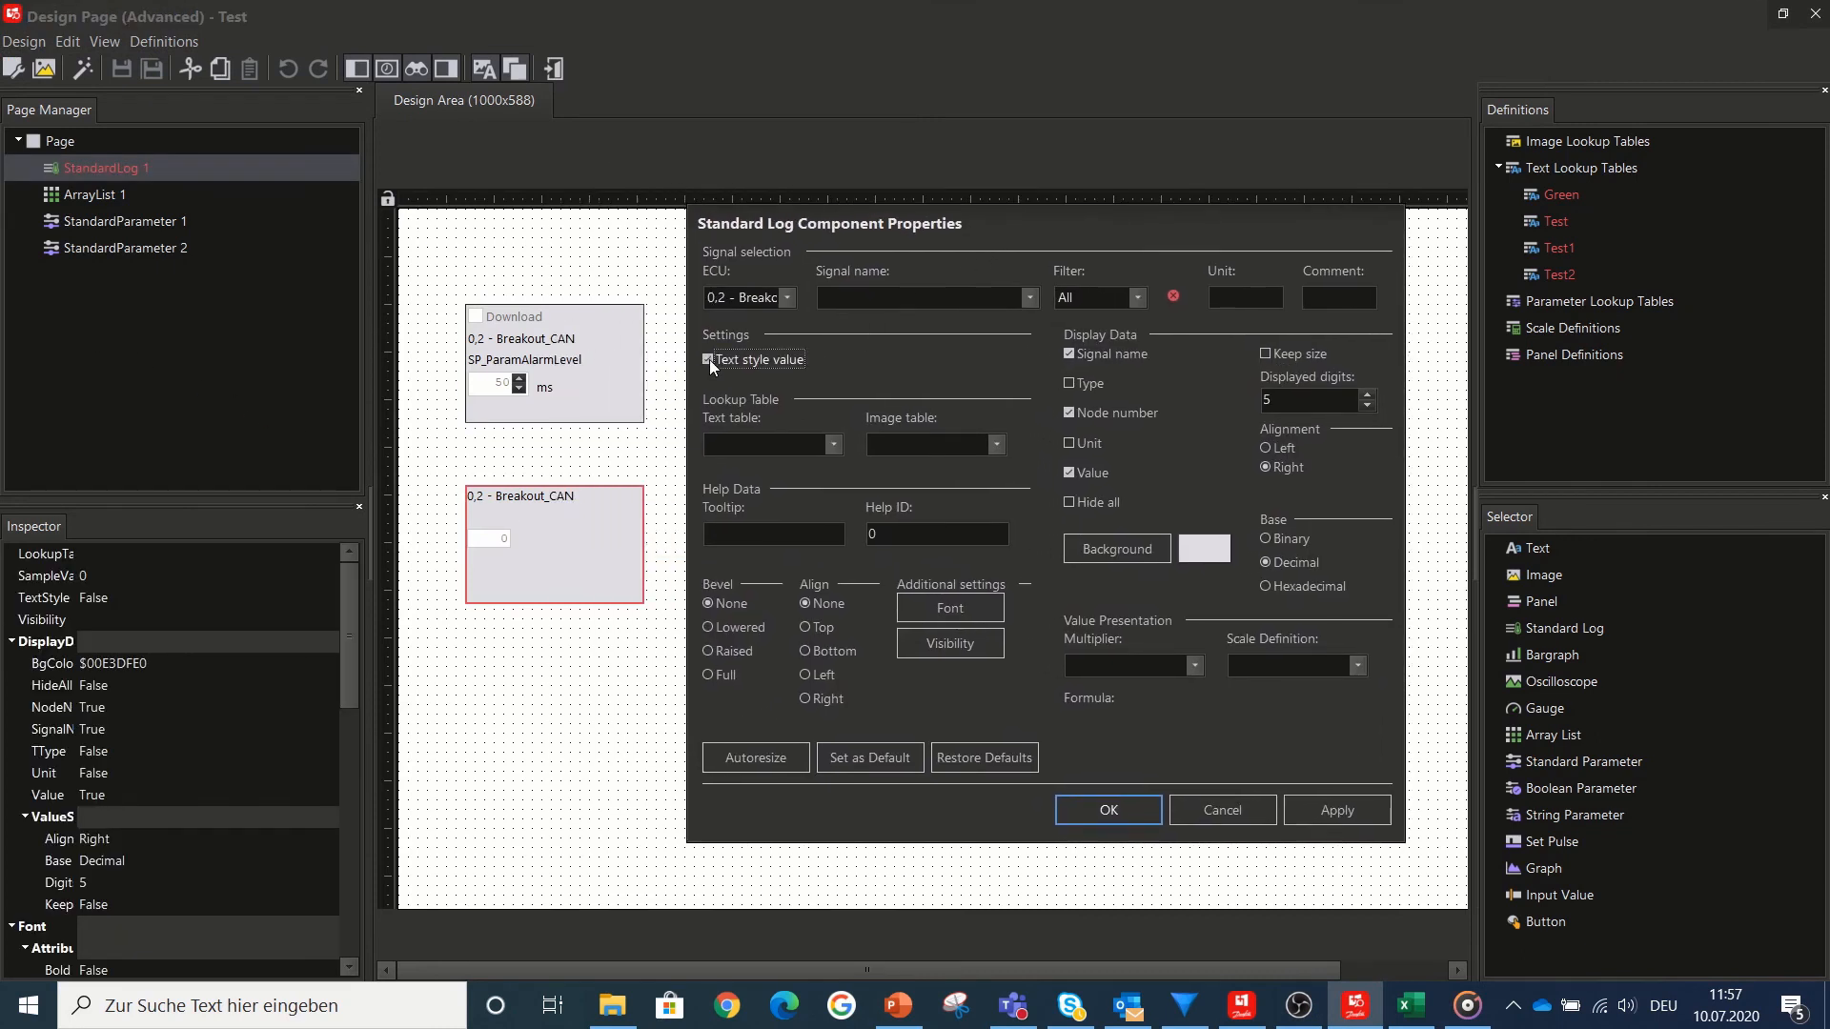
left_click(1336, 809)
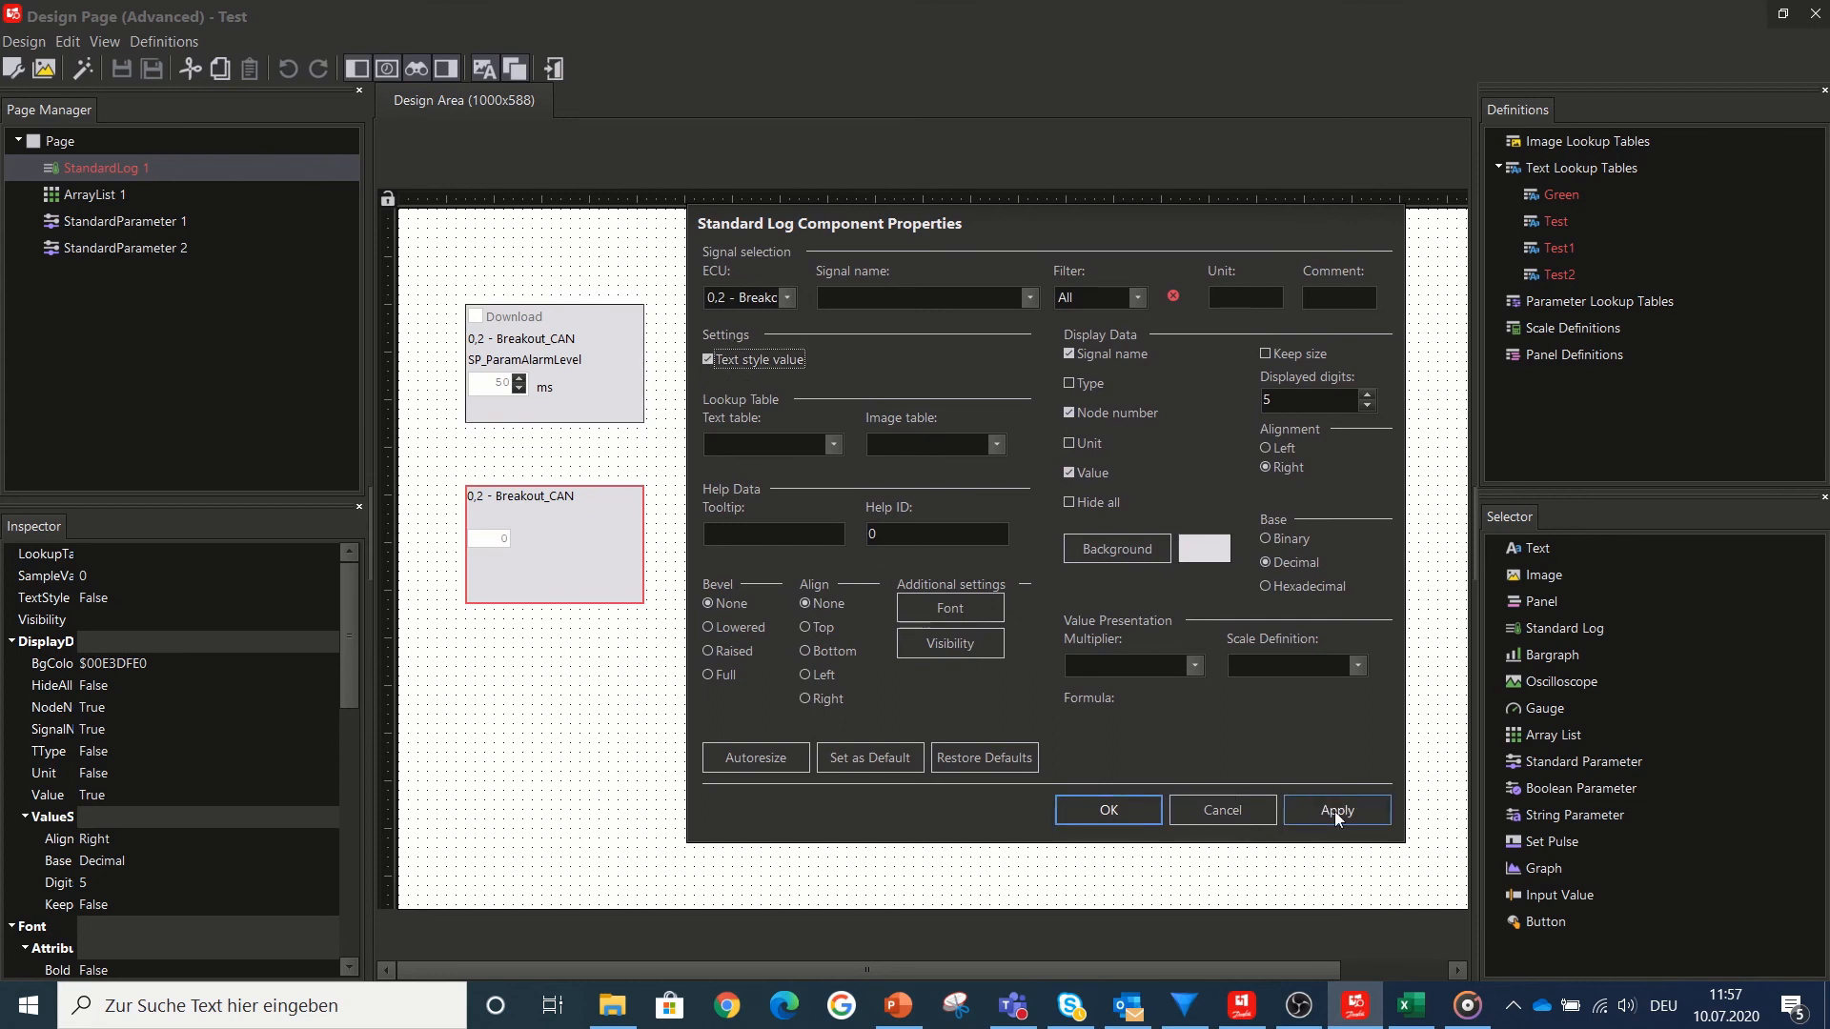
left_click(1336, 810)
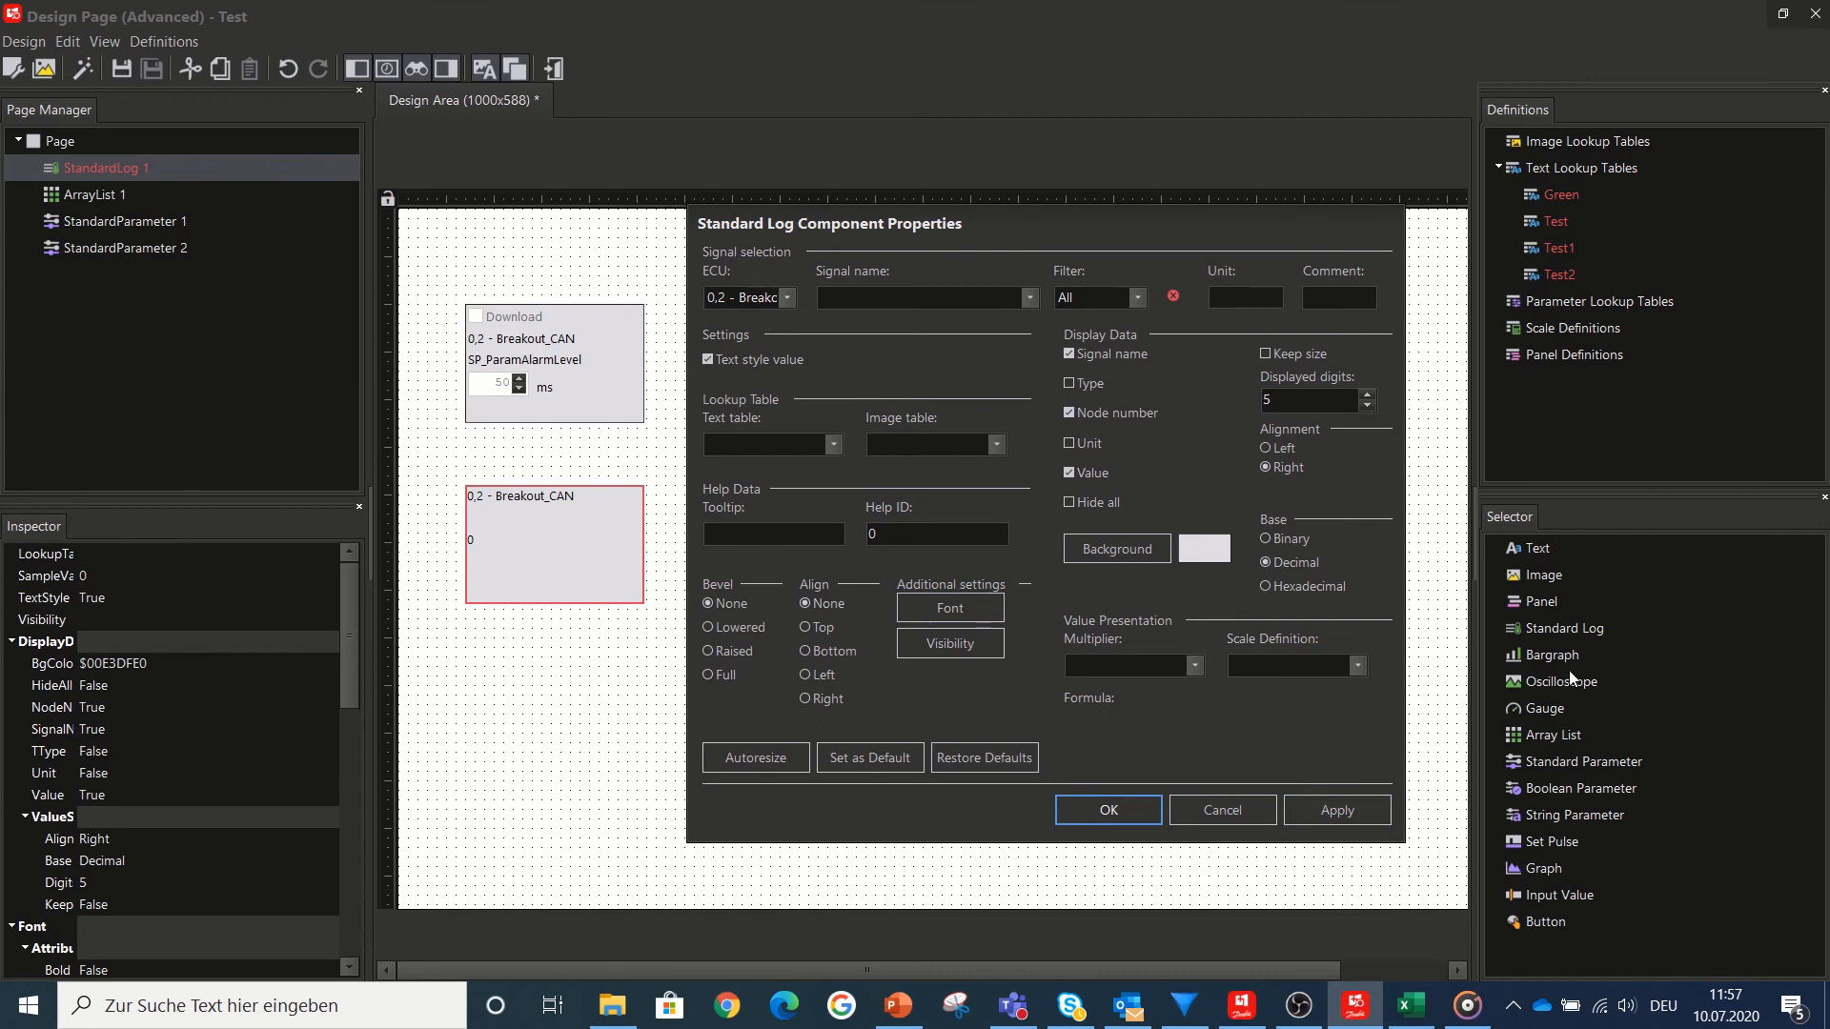
mouse_move(1578, 819)
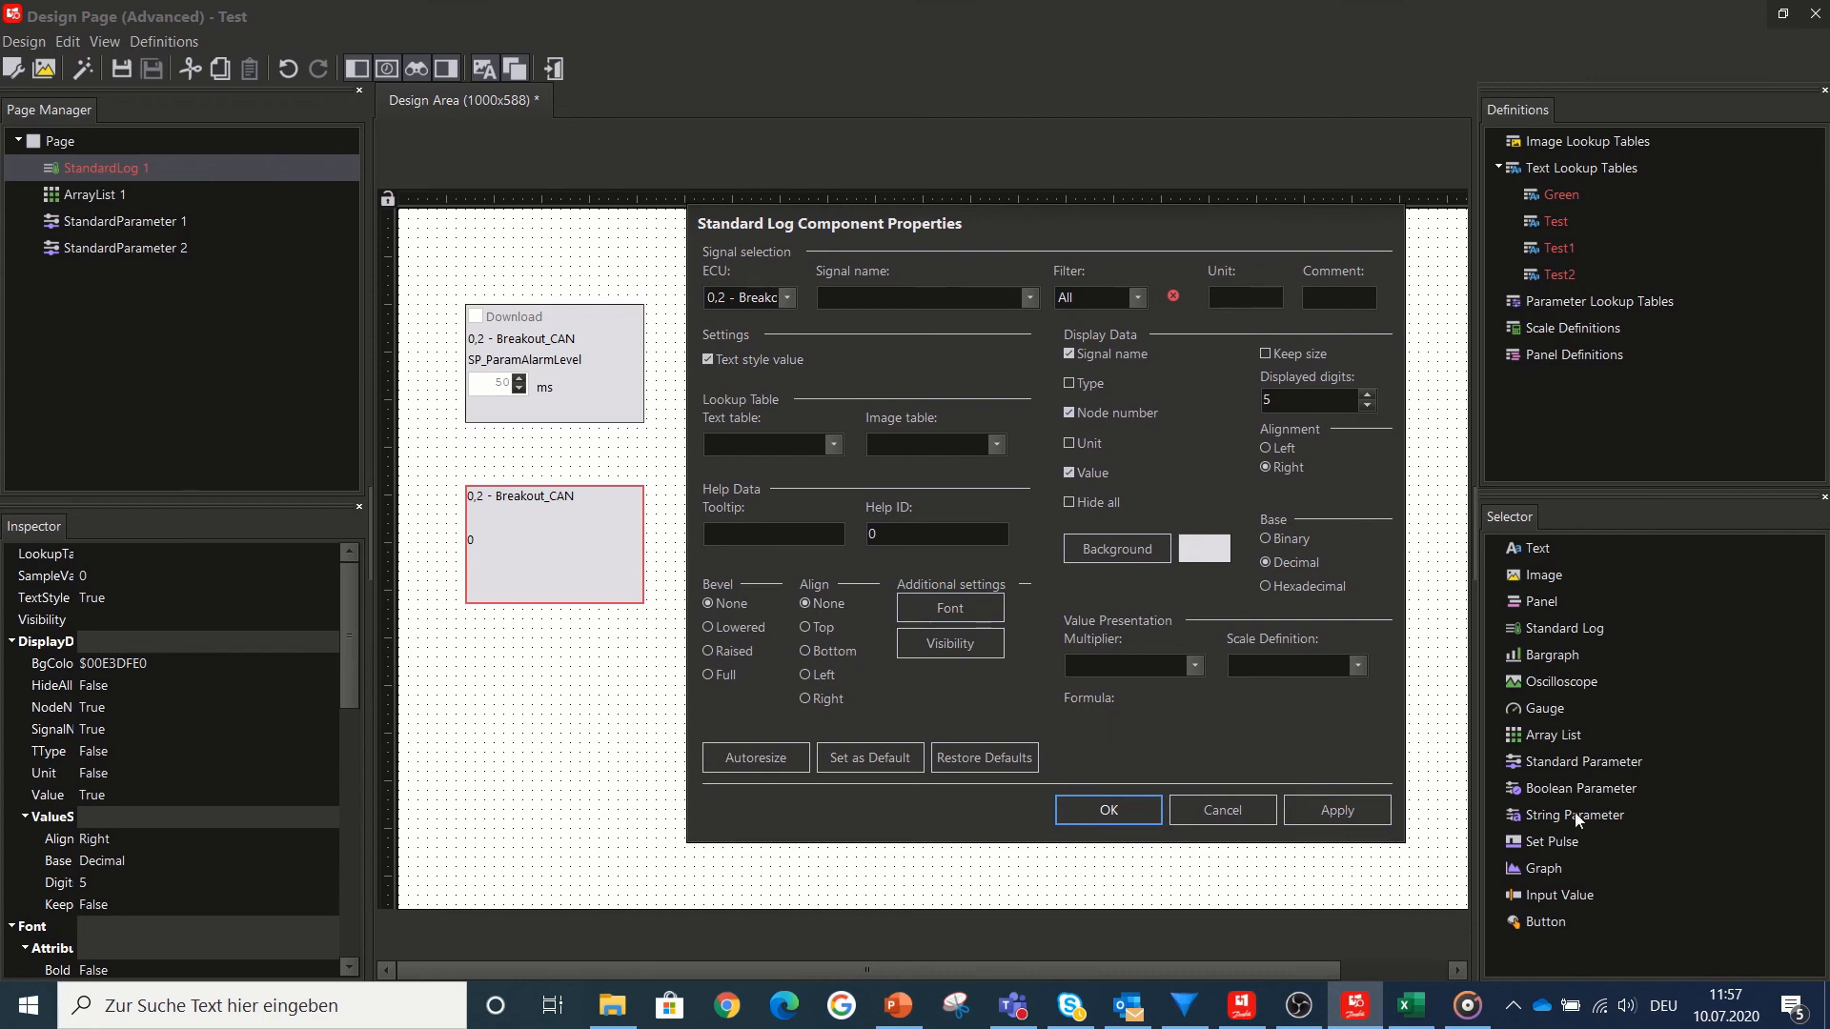
mouse_move(965, 355)
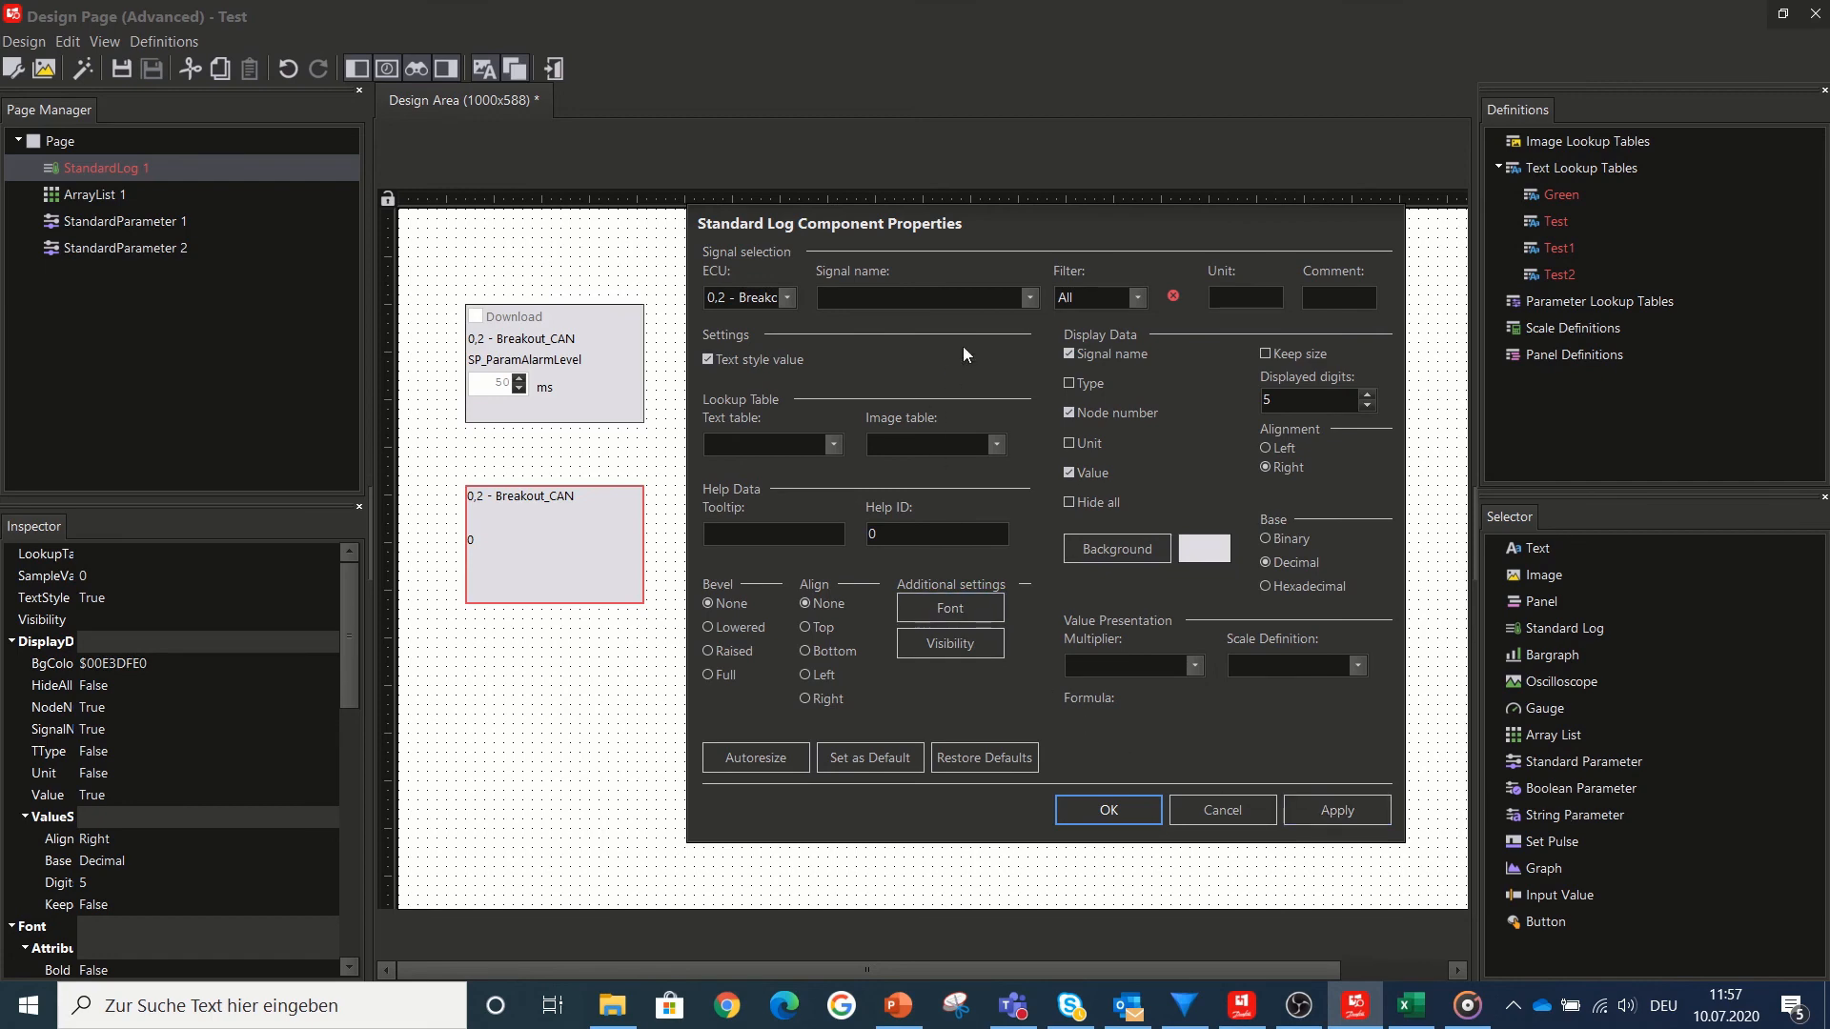
left_click(1025, 298)
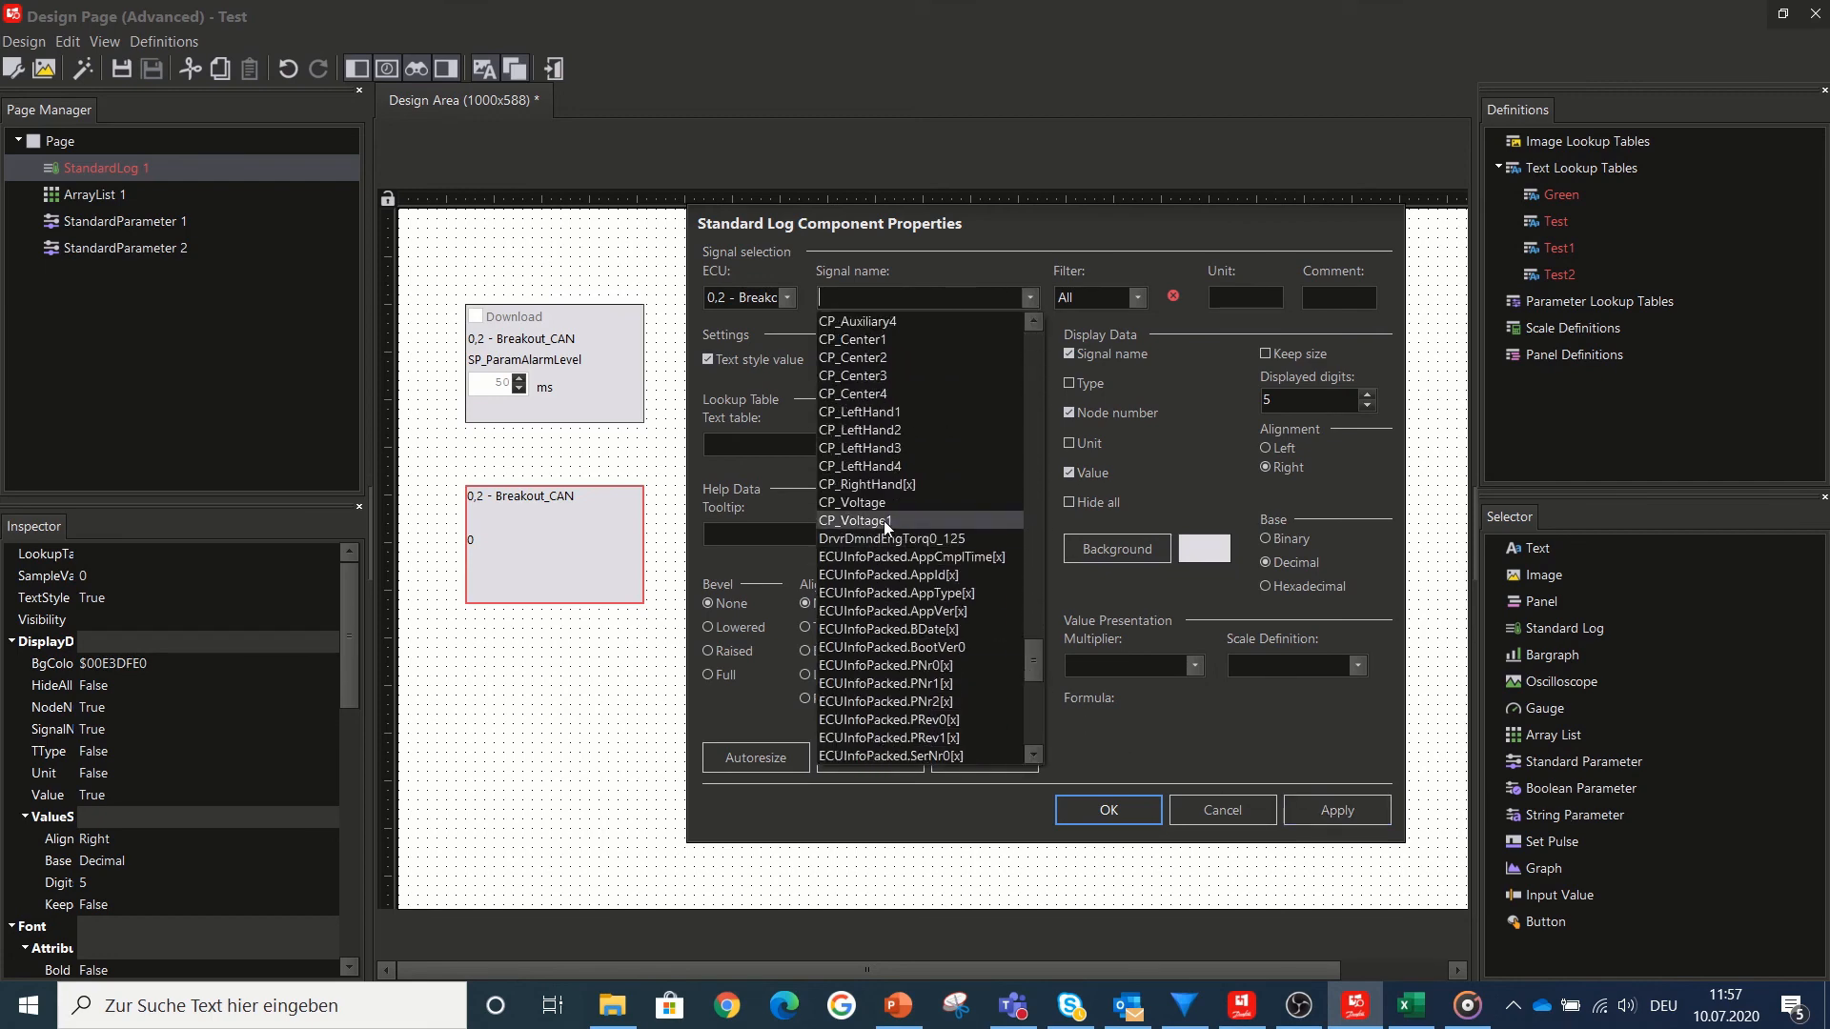
left_click(852, 503)
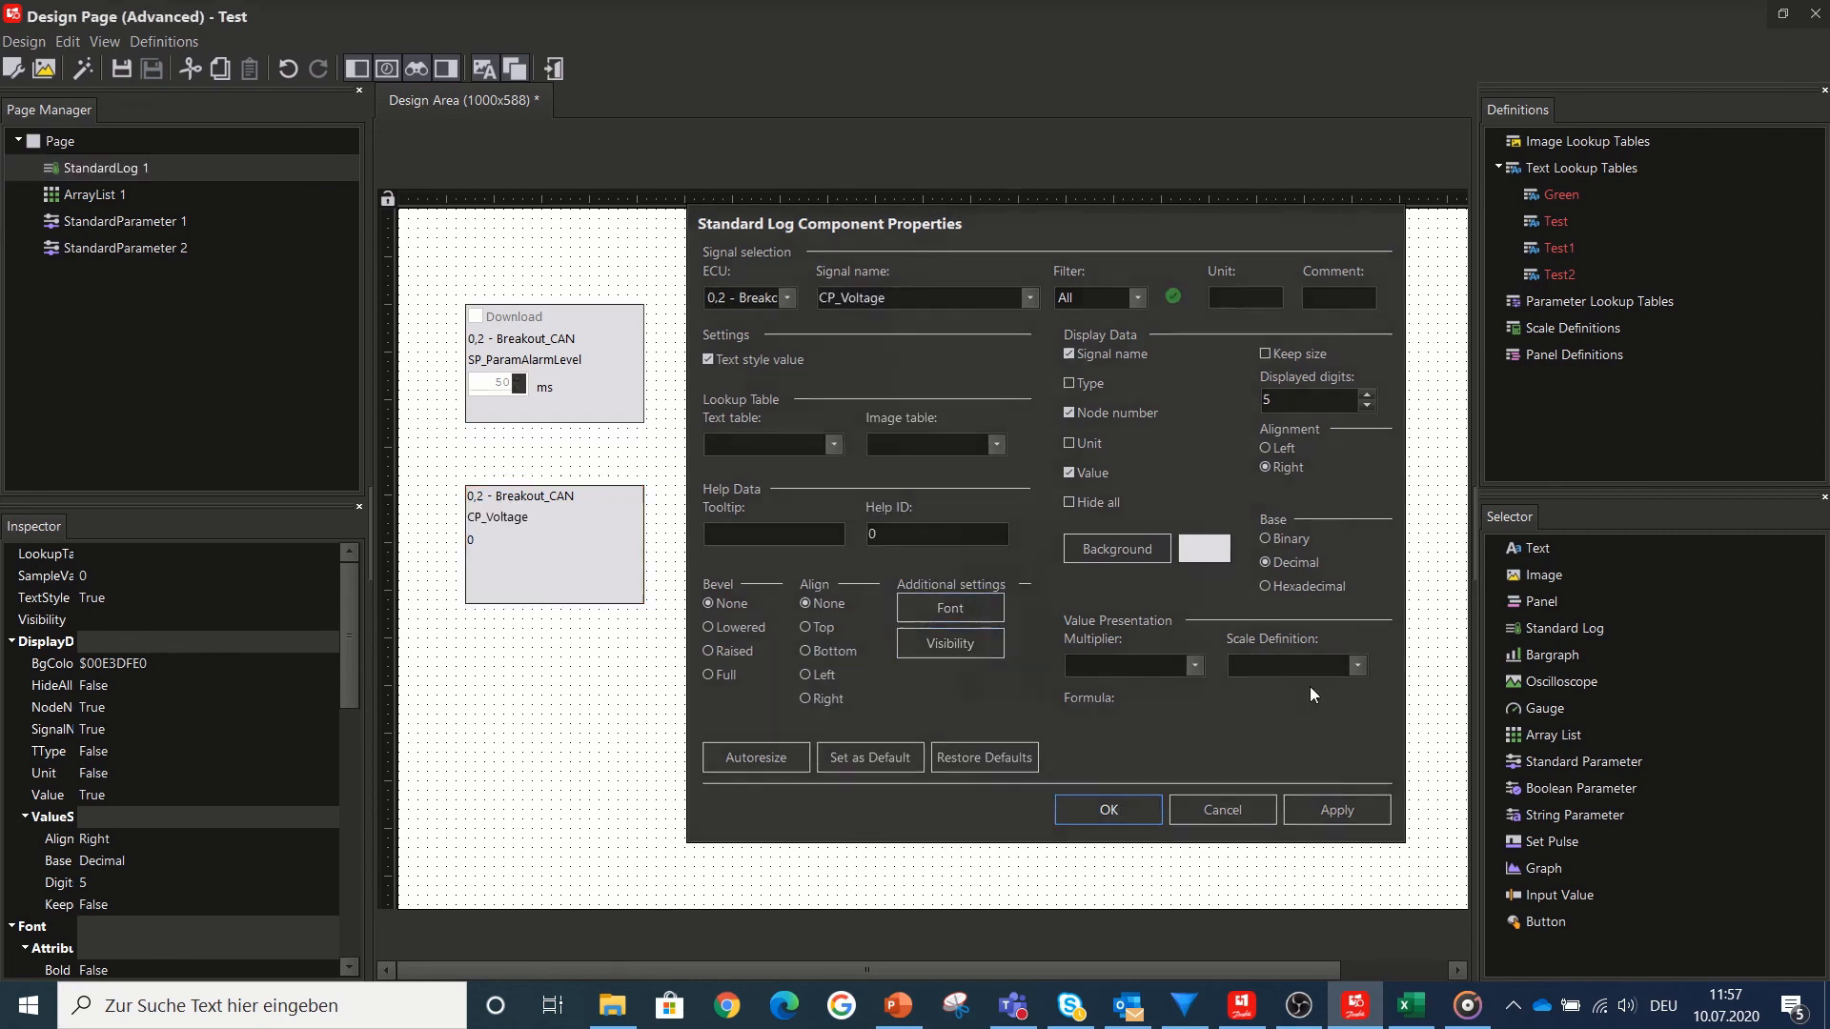
left_click(1105, 808)
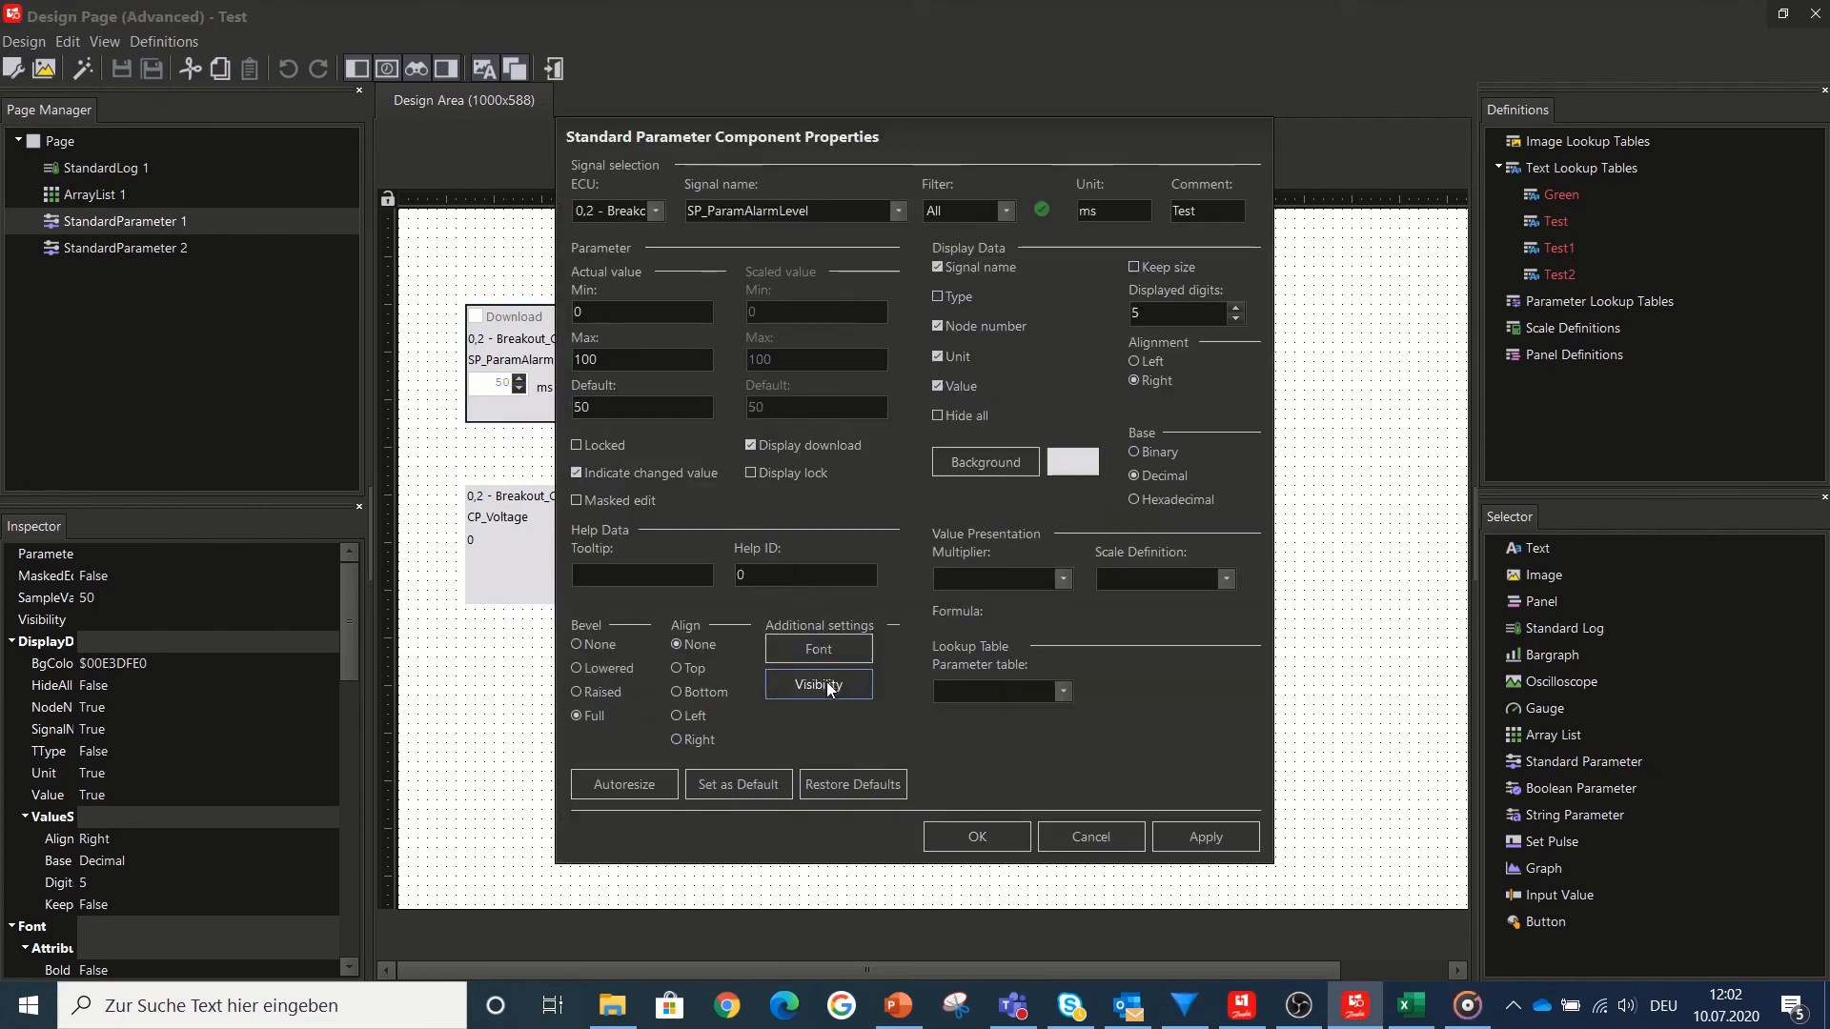
- Add a hide condition to SP_ParamAlarmLevel's visibility settings
left_click(818, 684)
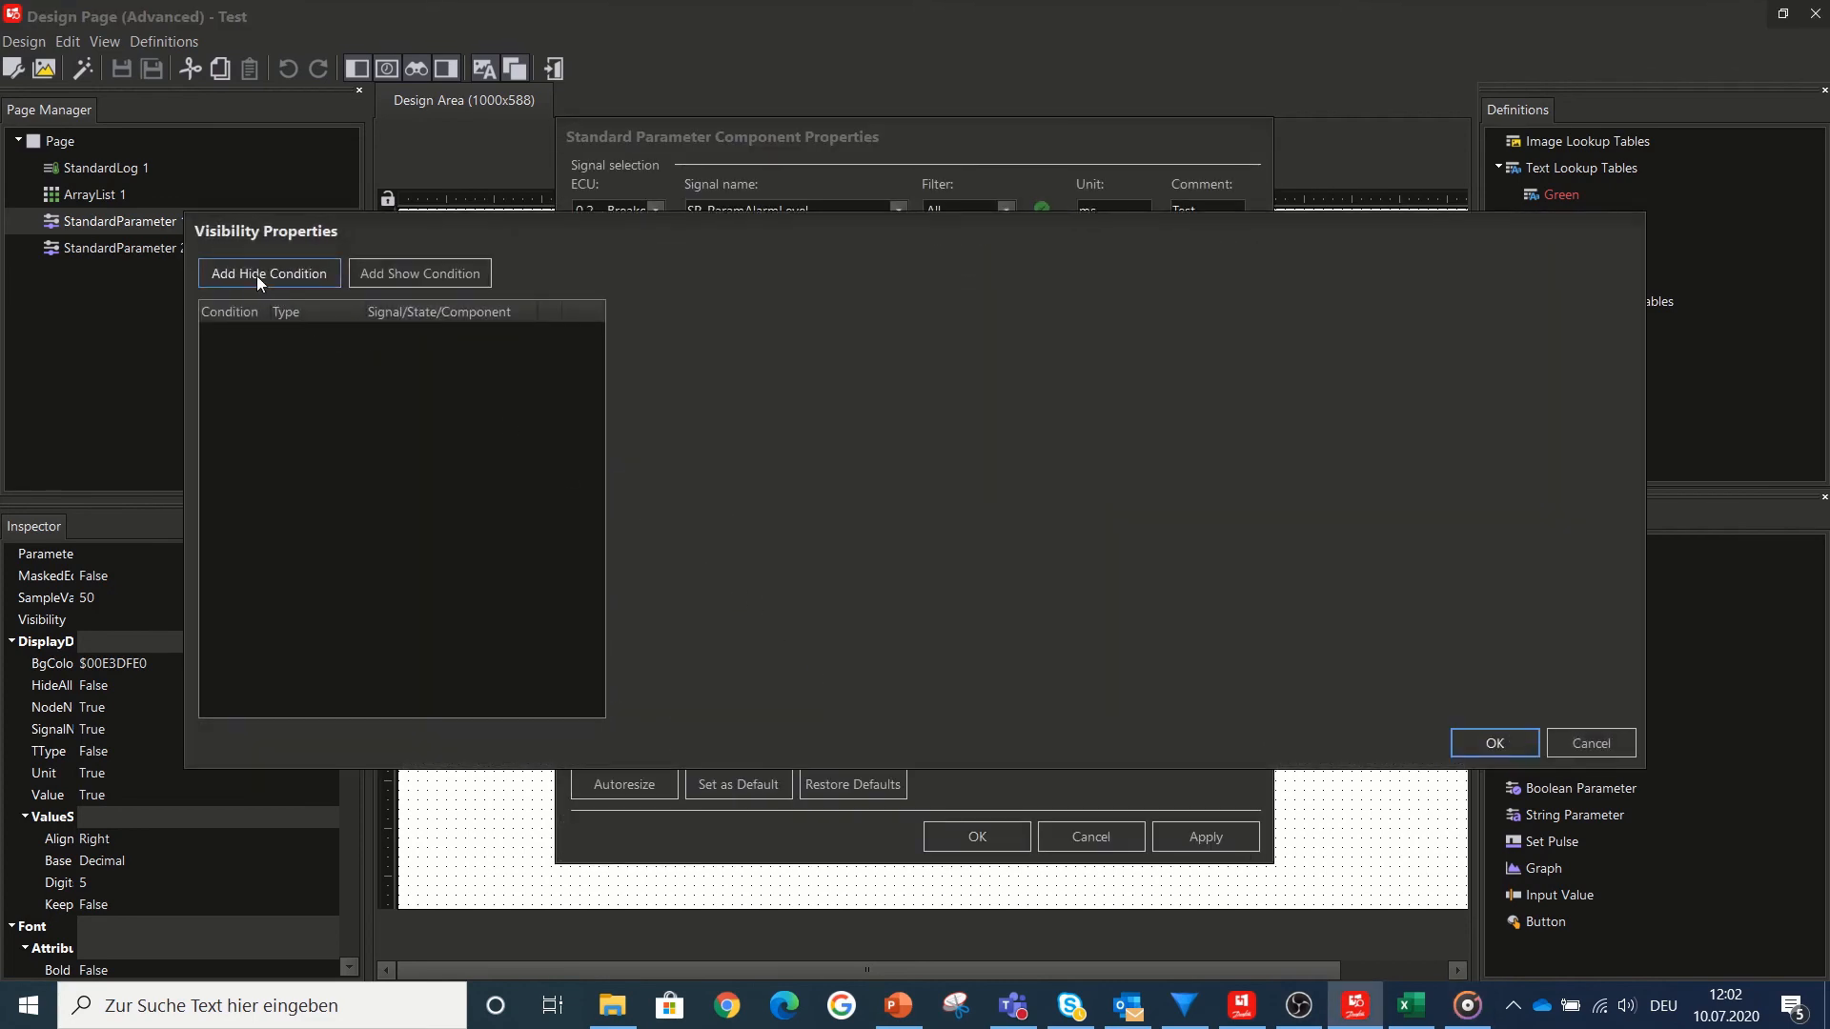
left_click(266, 272)
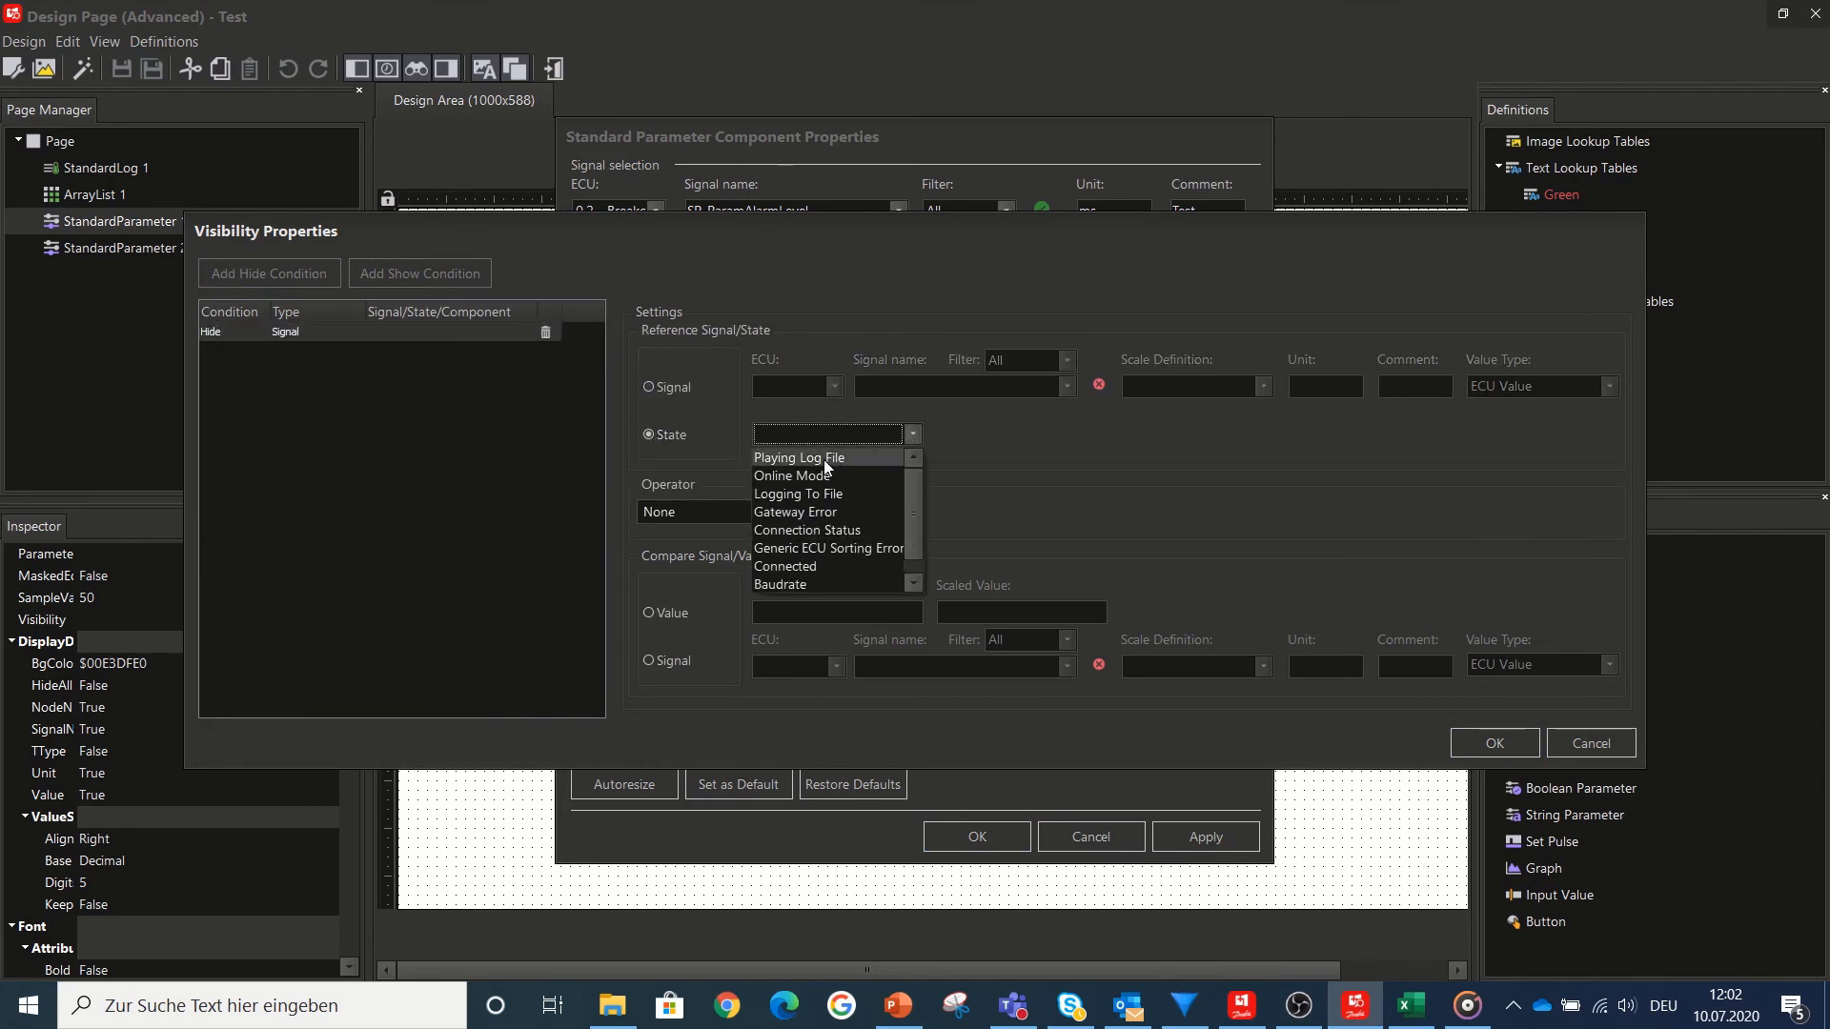
mouse_move(804, 469)
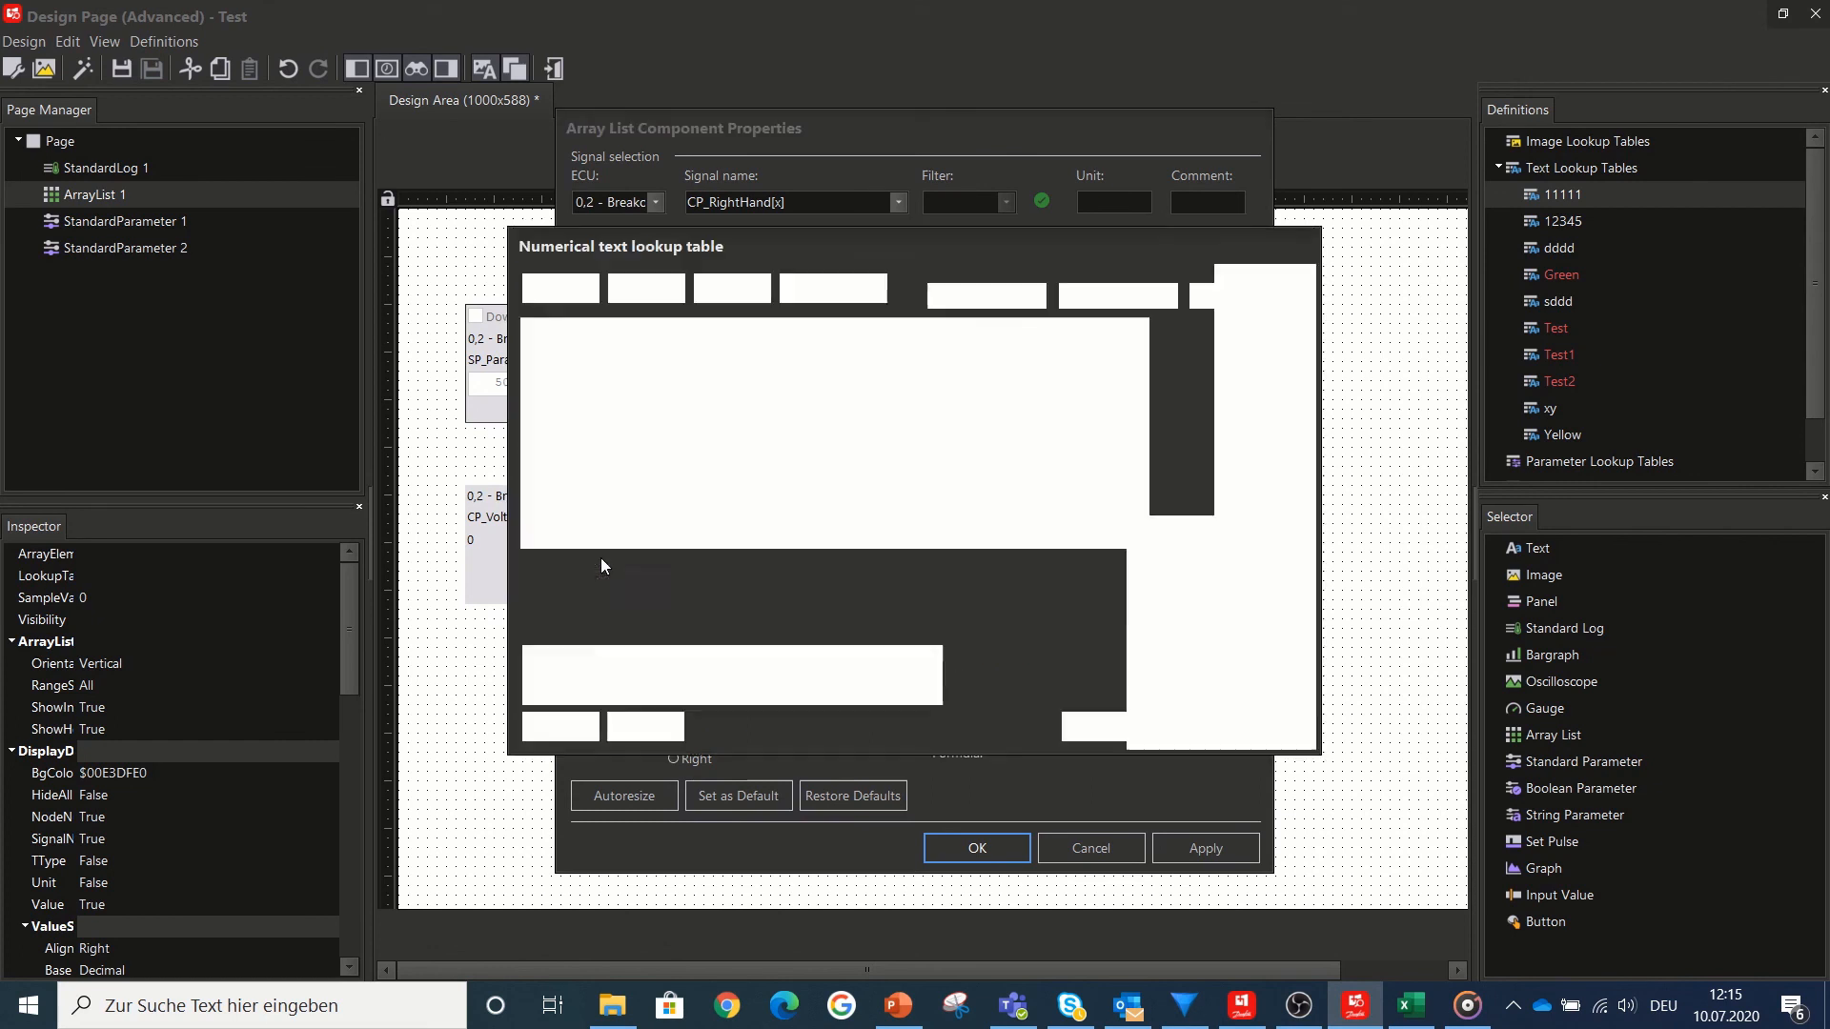
- Add a flashing Greeeeeeen entry with a background colour to the numerical text lookup table
left_click(558, 288)
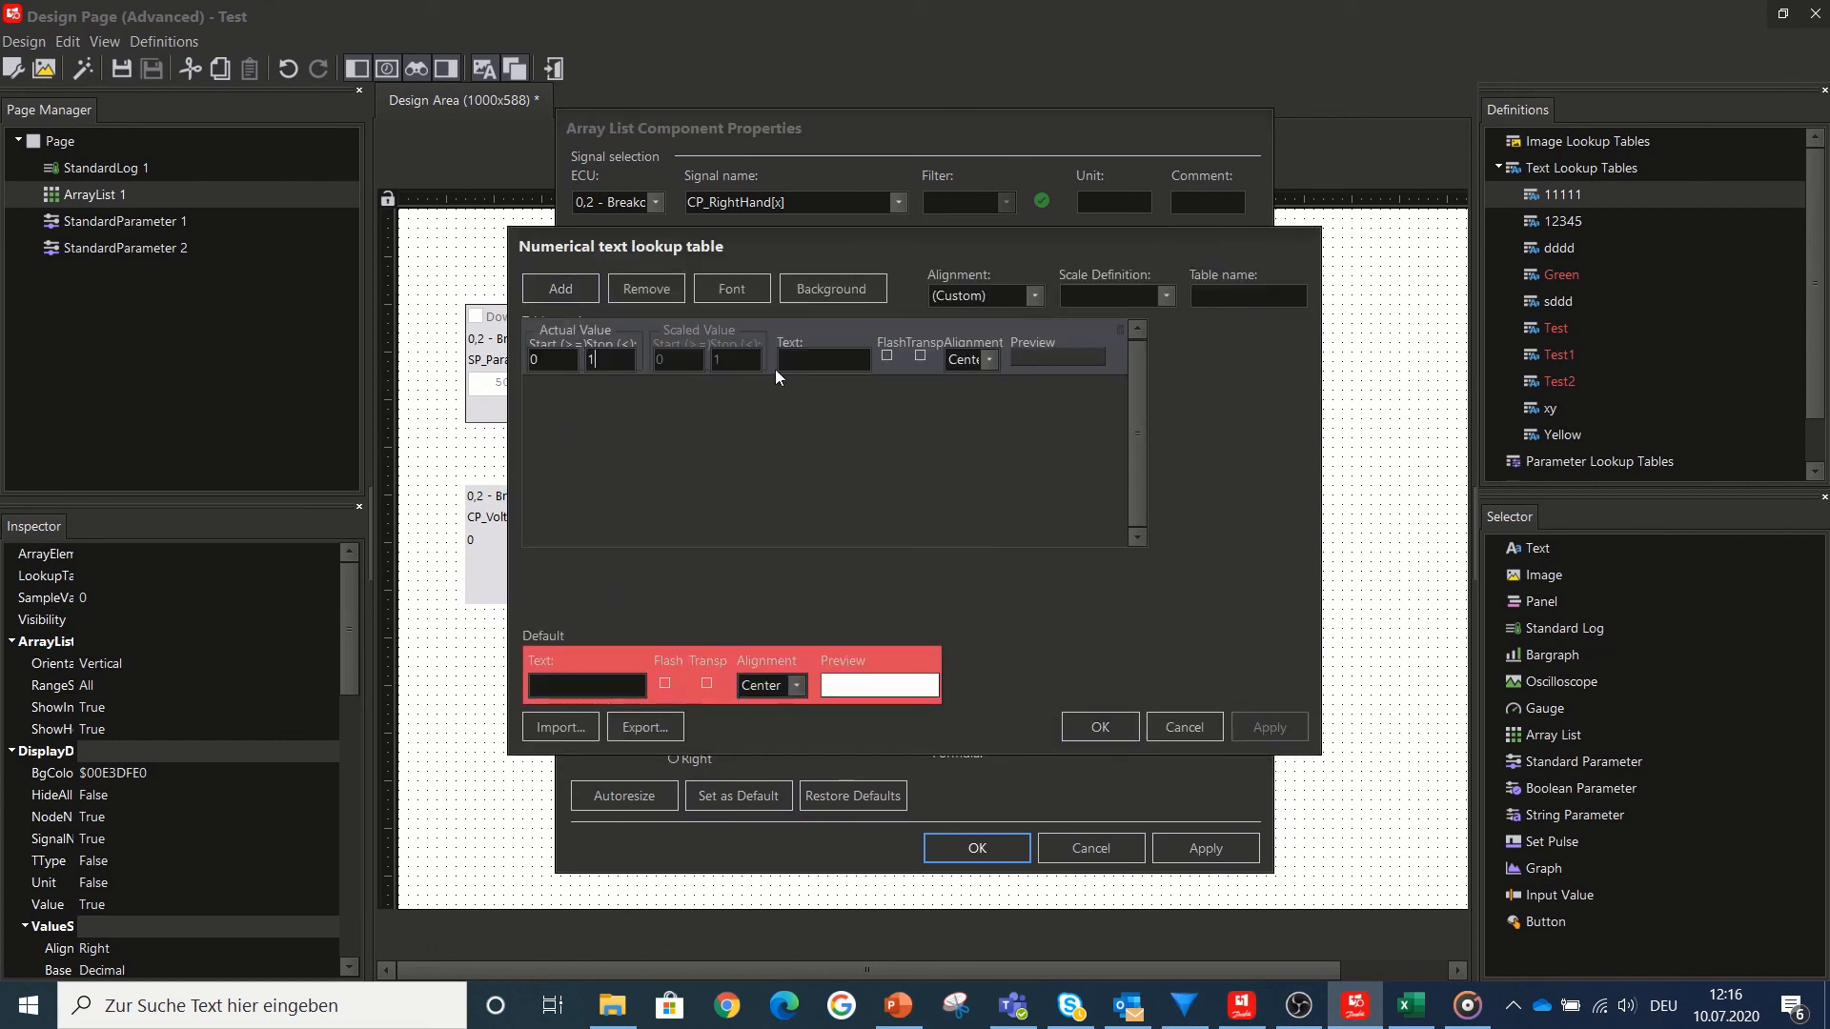
type("Greeeeeeen")
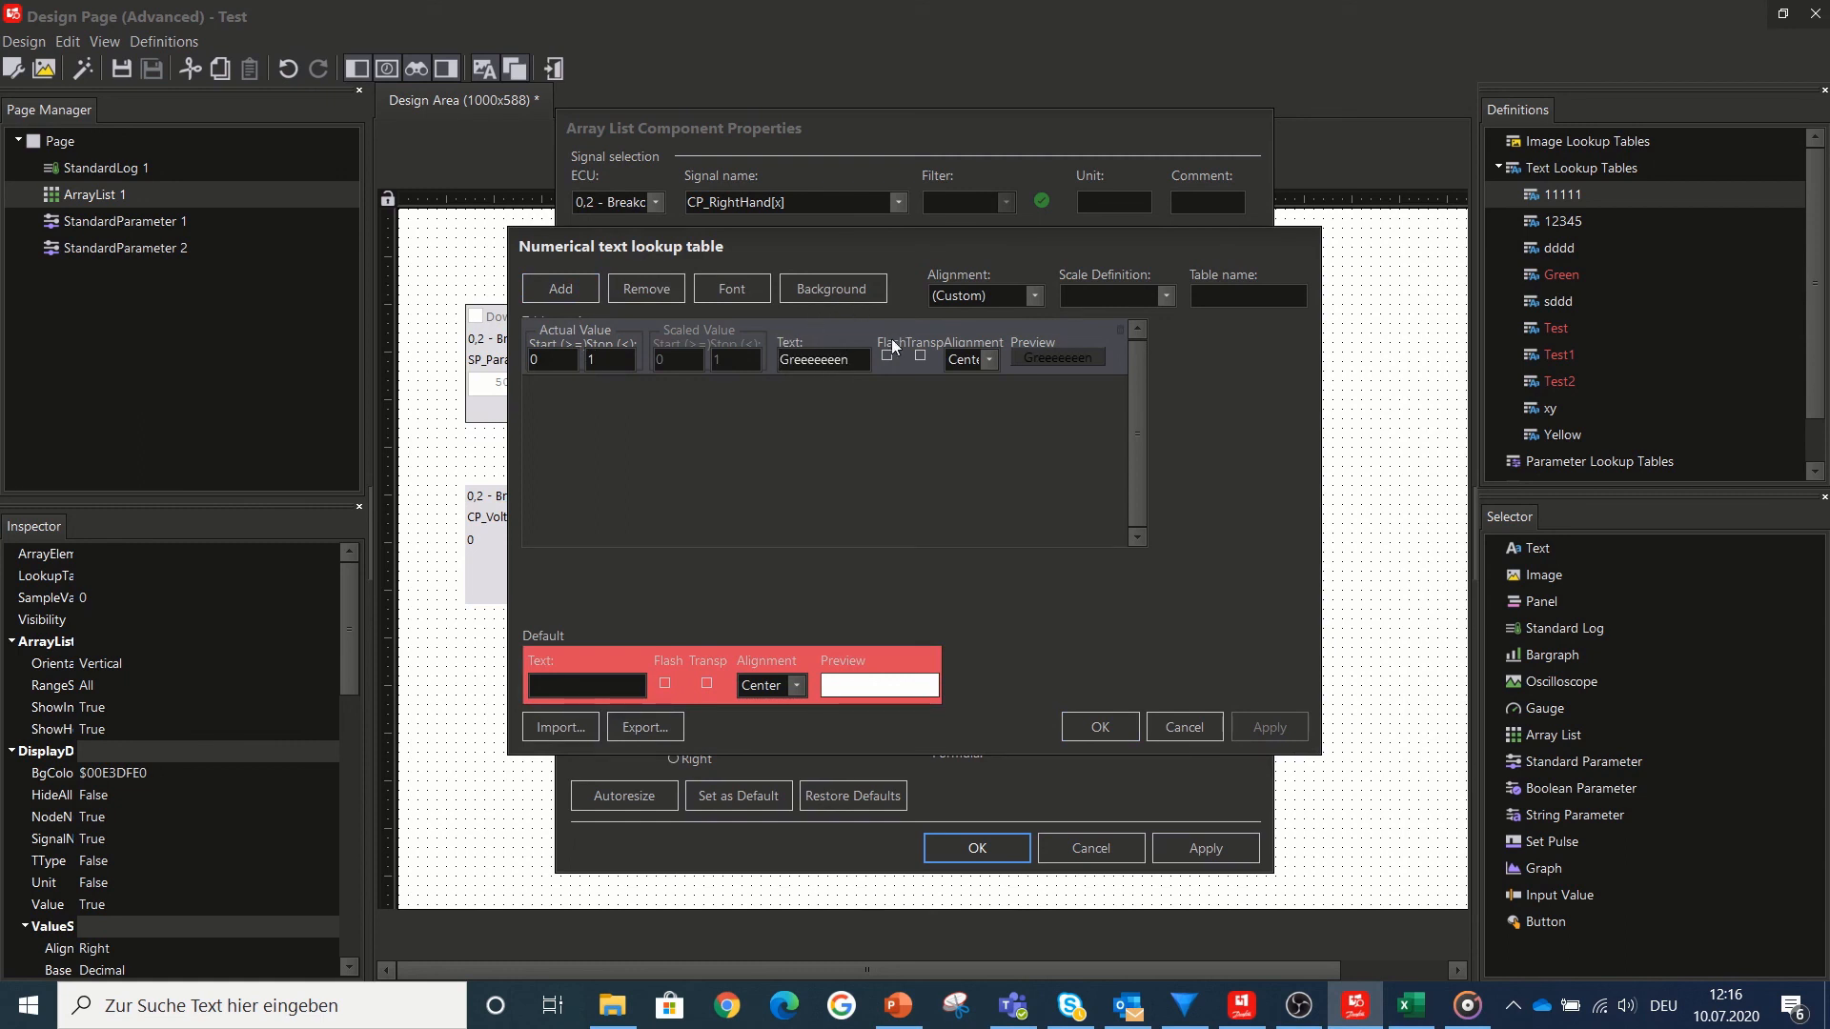
left_click(887, 354)
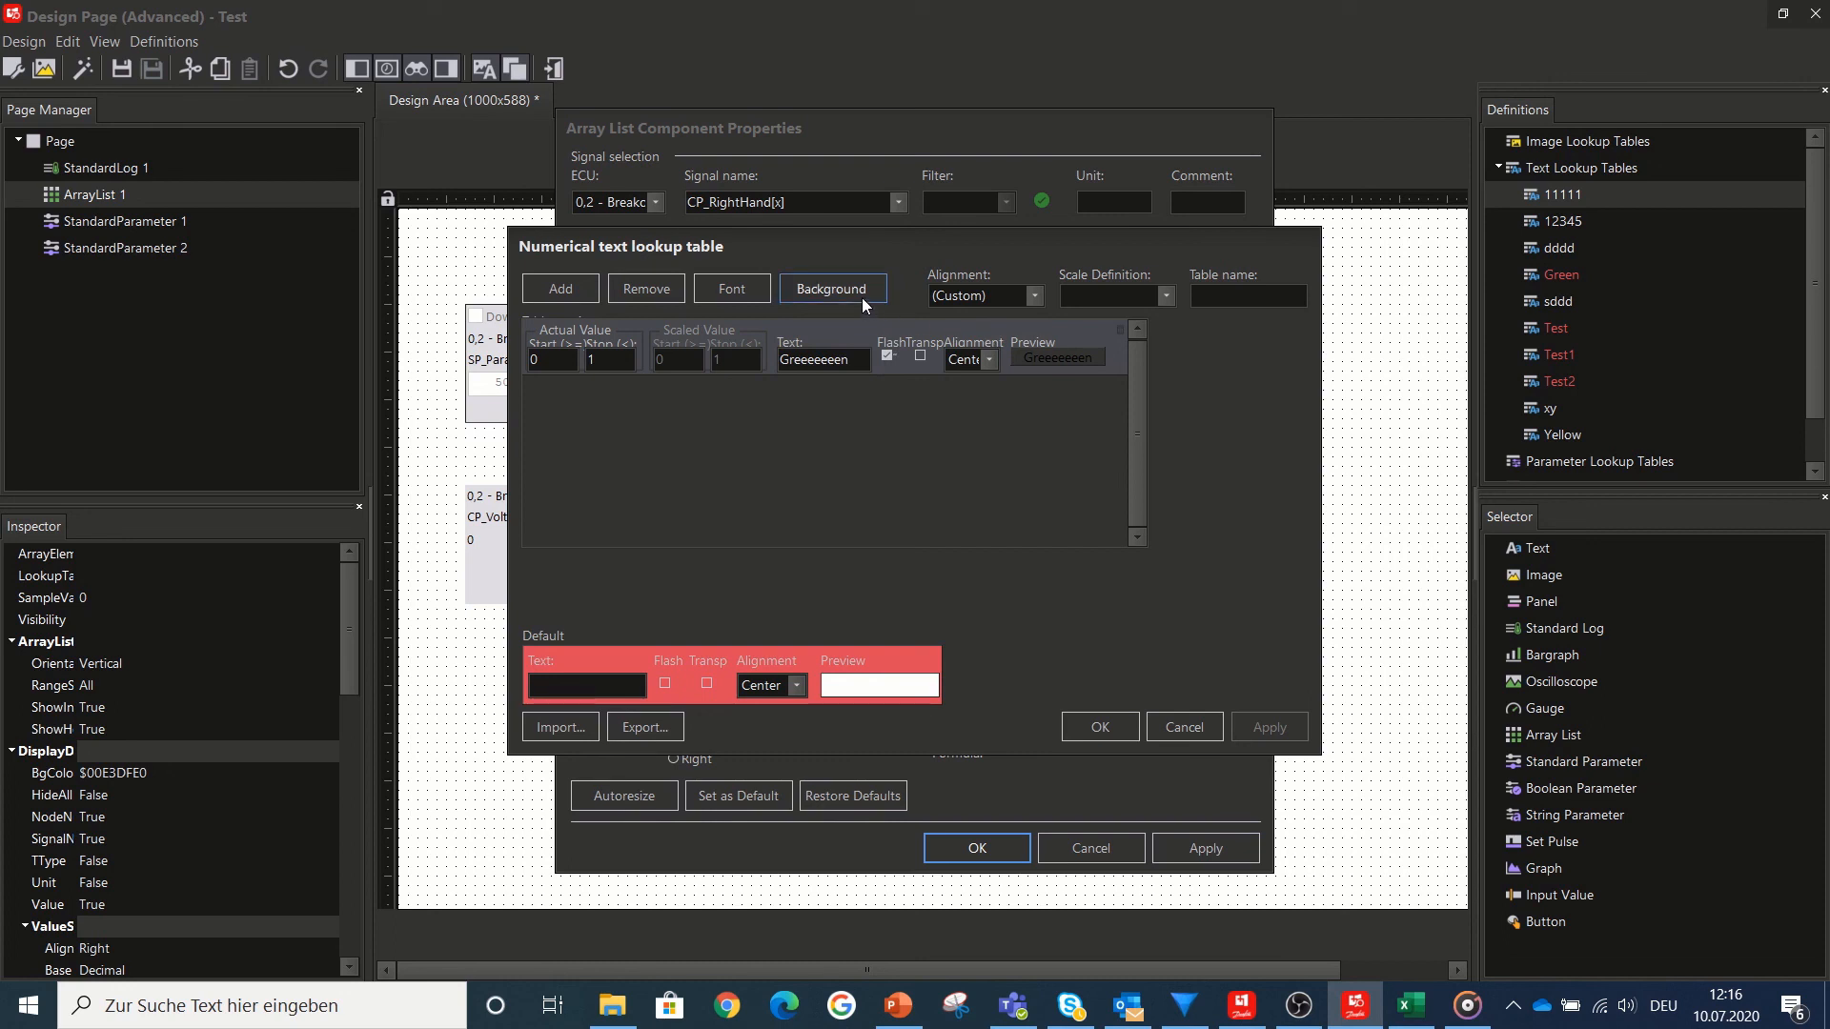
left_click(831, 288)
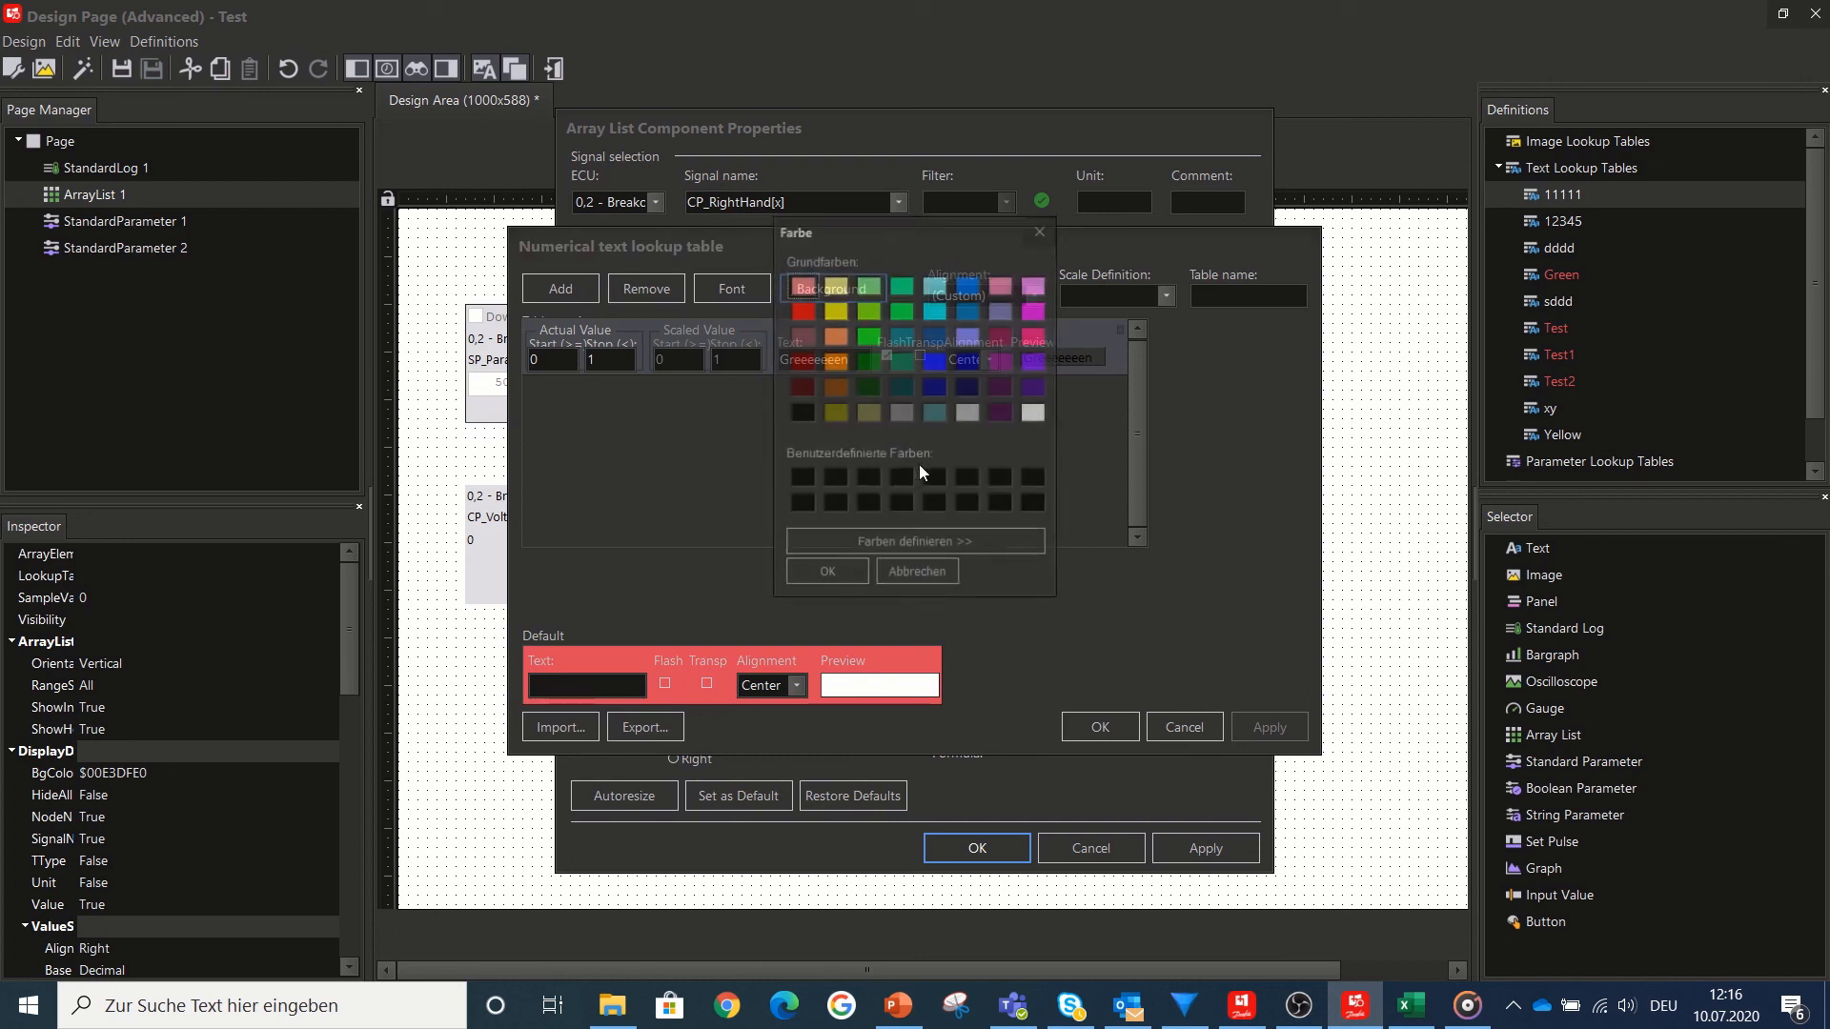
left_click(1031, 412)
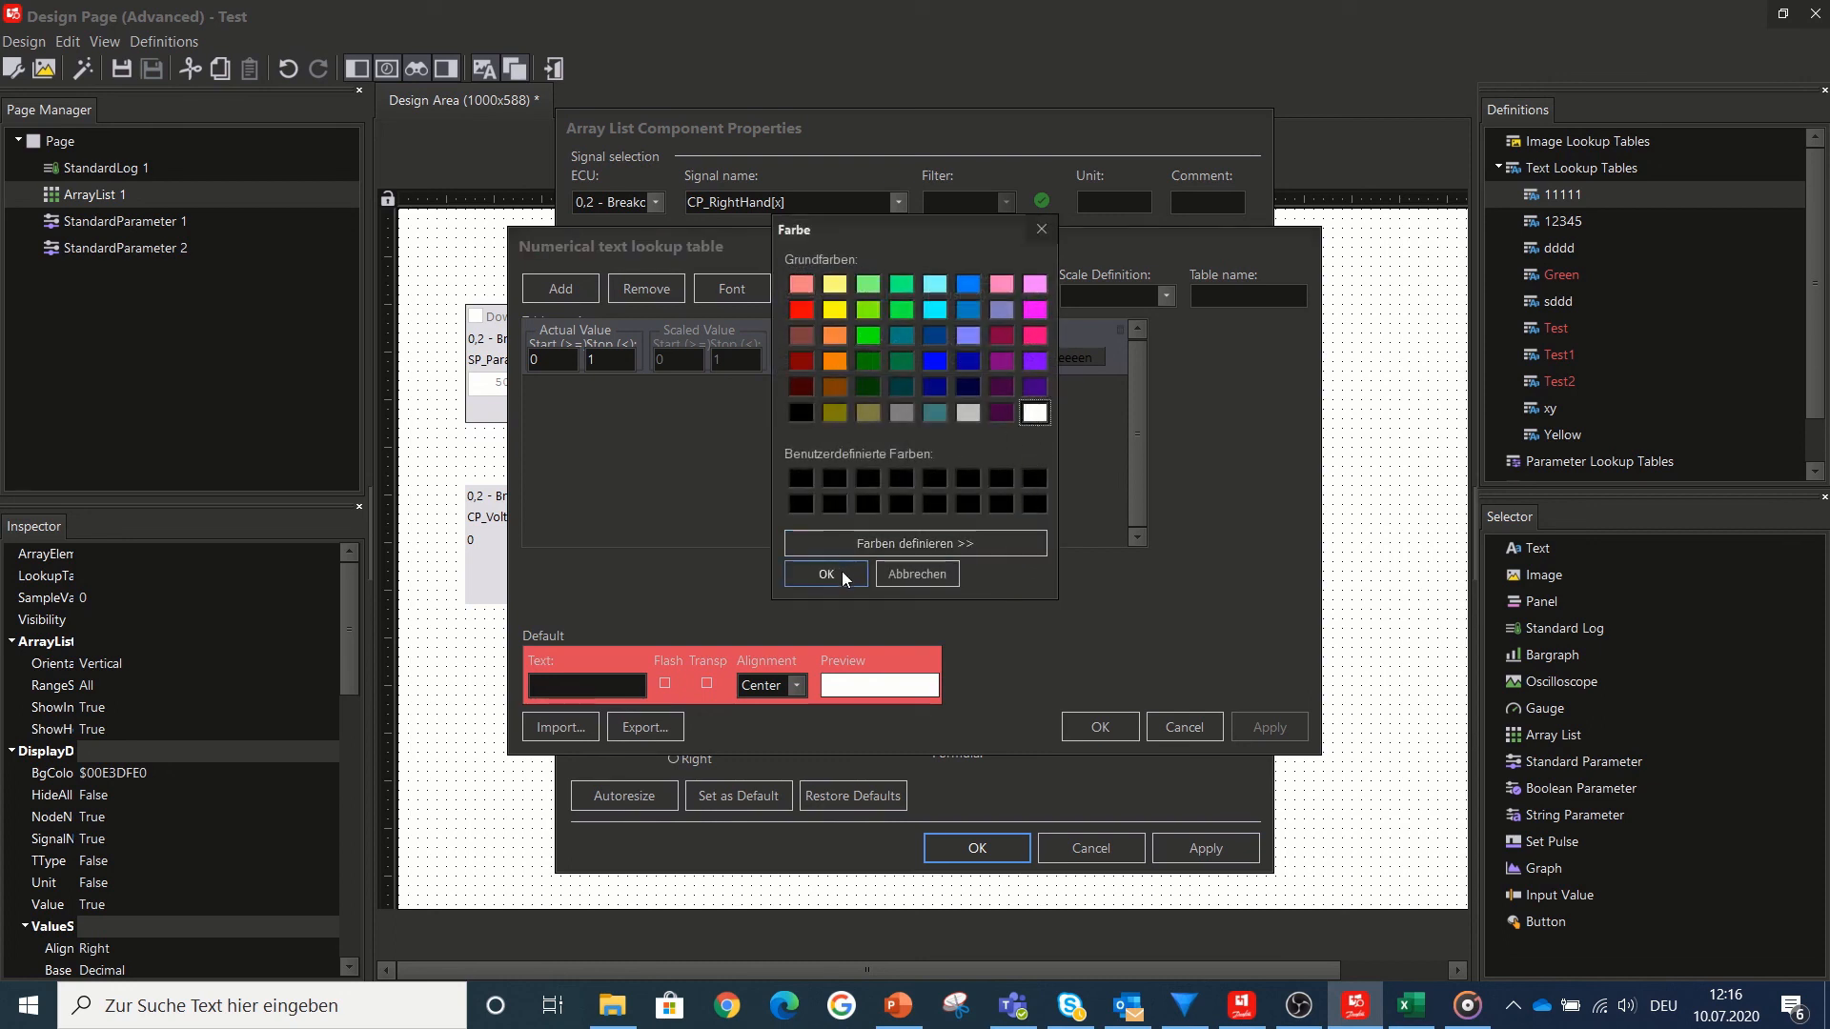
left_click(825, 573)
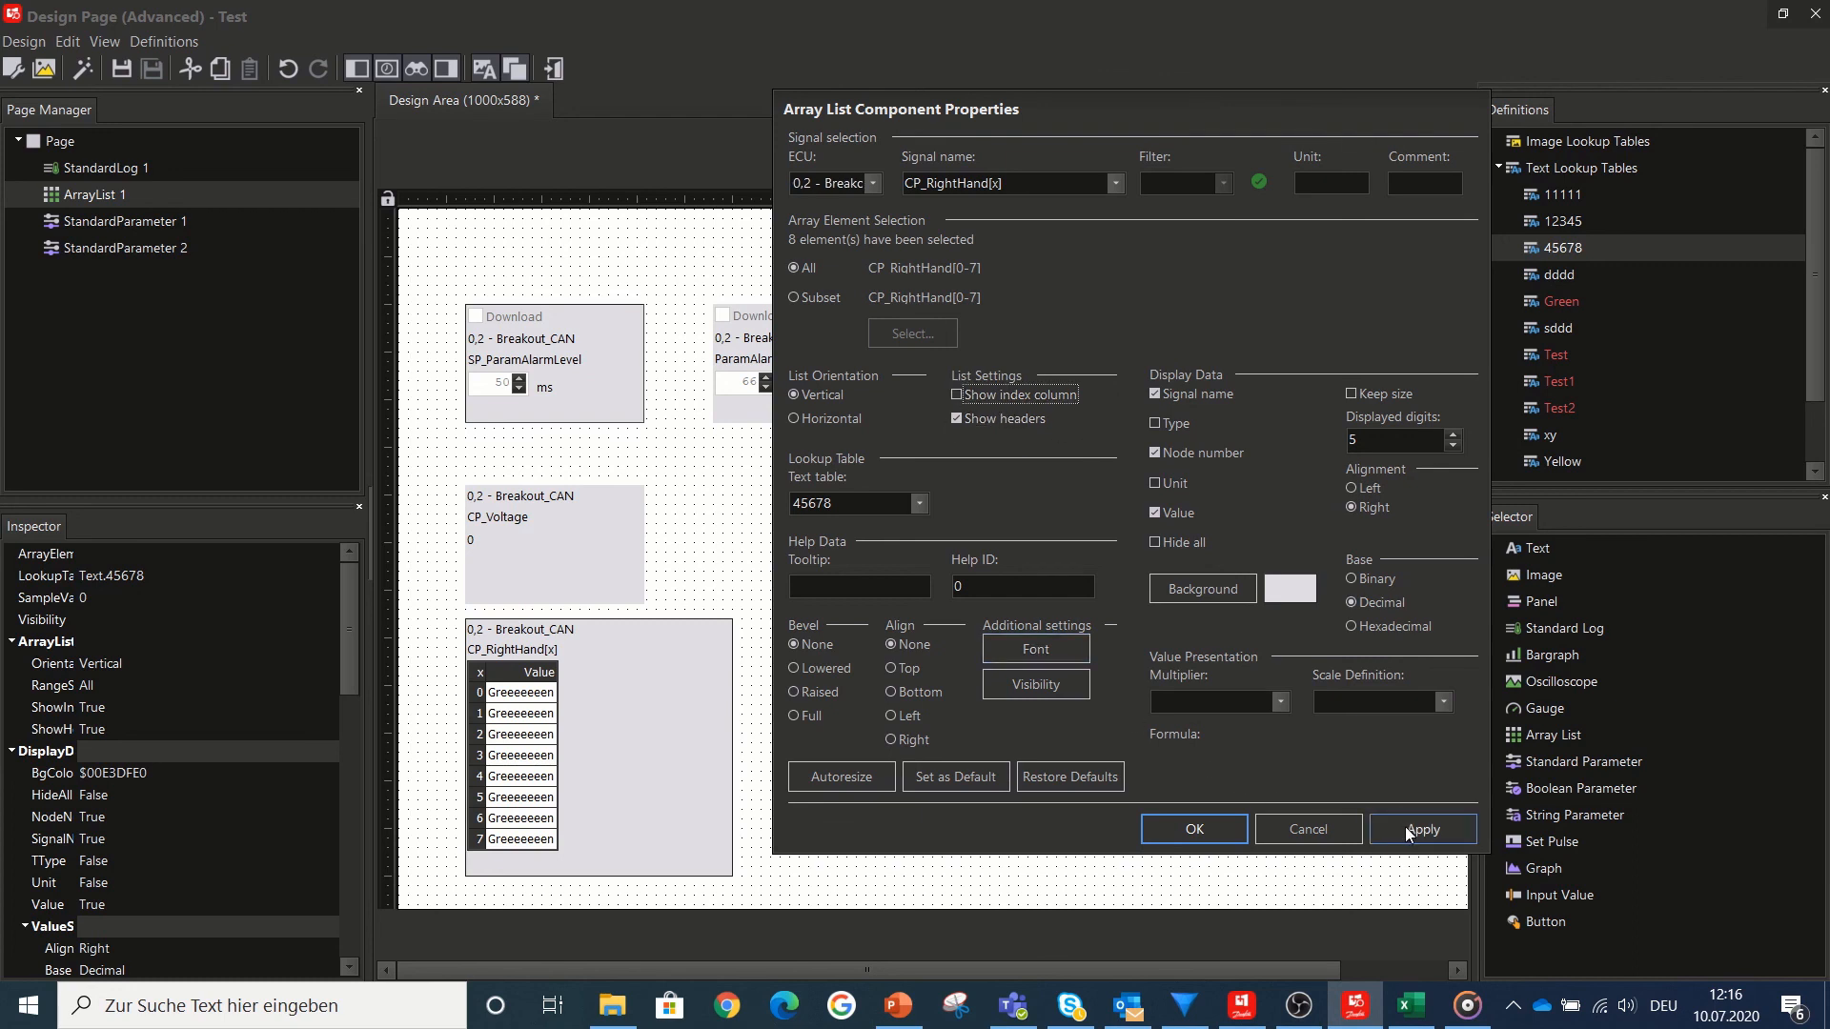
- Toggle the CP_RightHand array list's index column and headers off and back on
left_click(1422, 829)
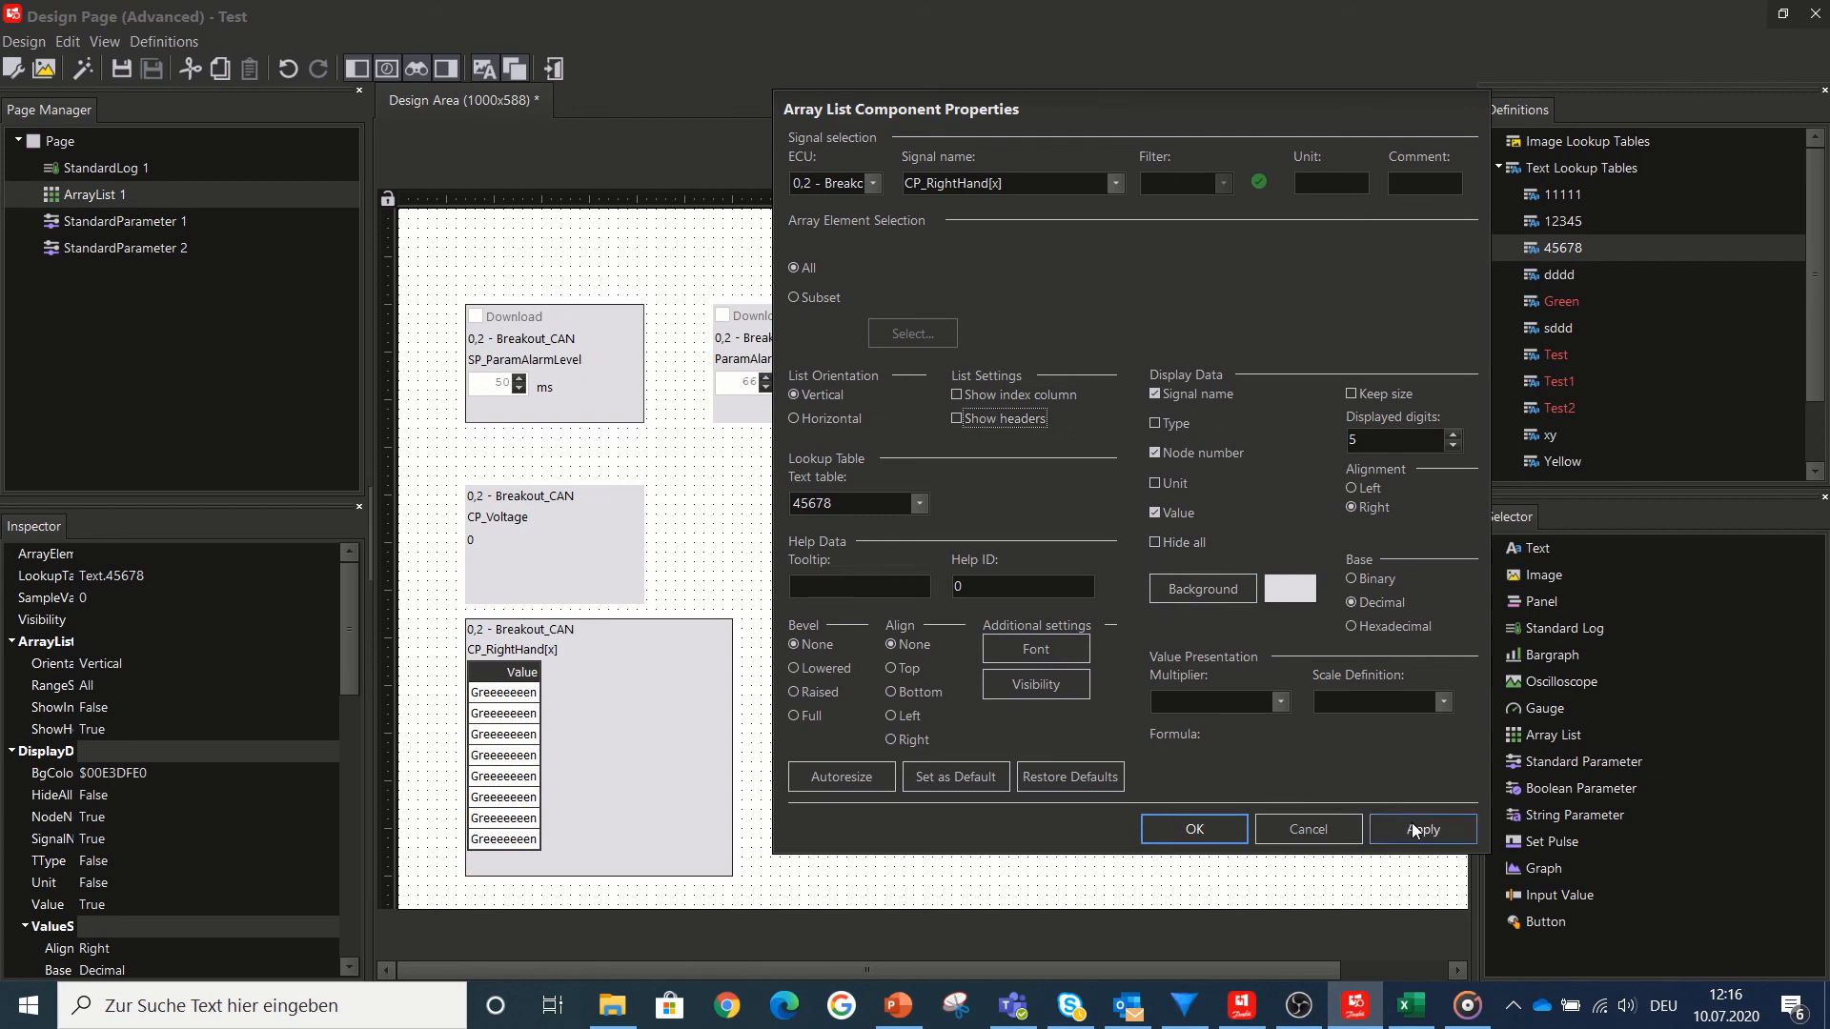
left_click(955, 417)
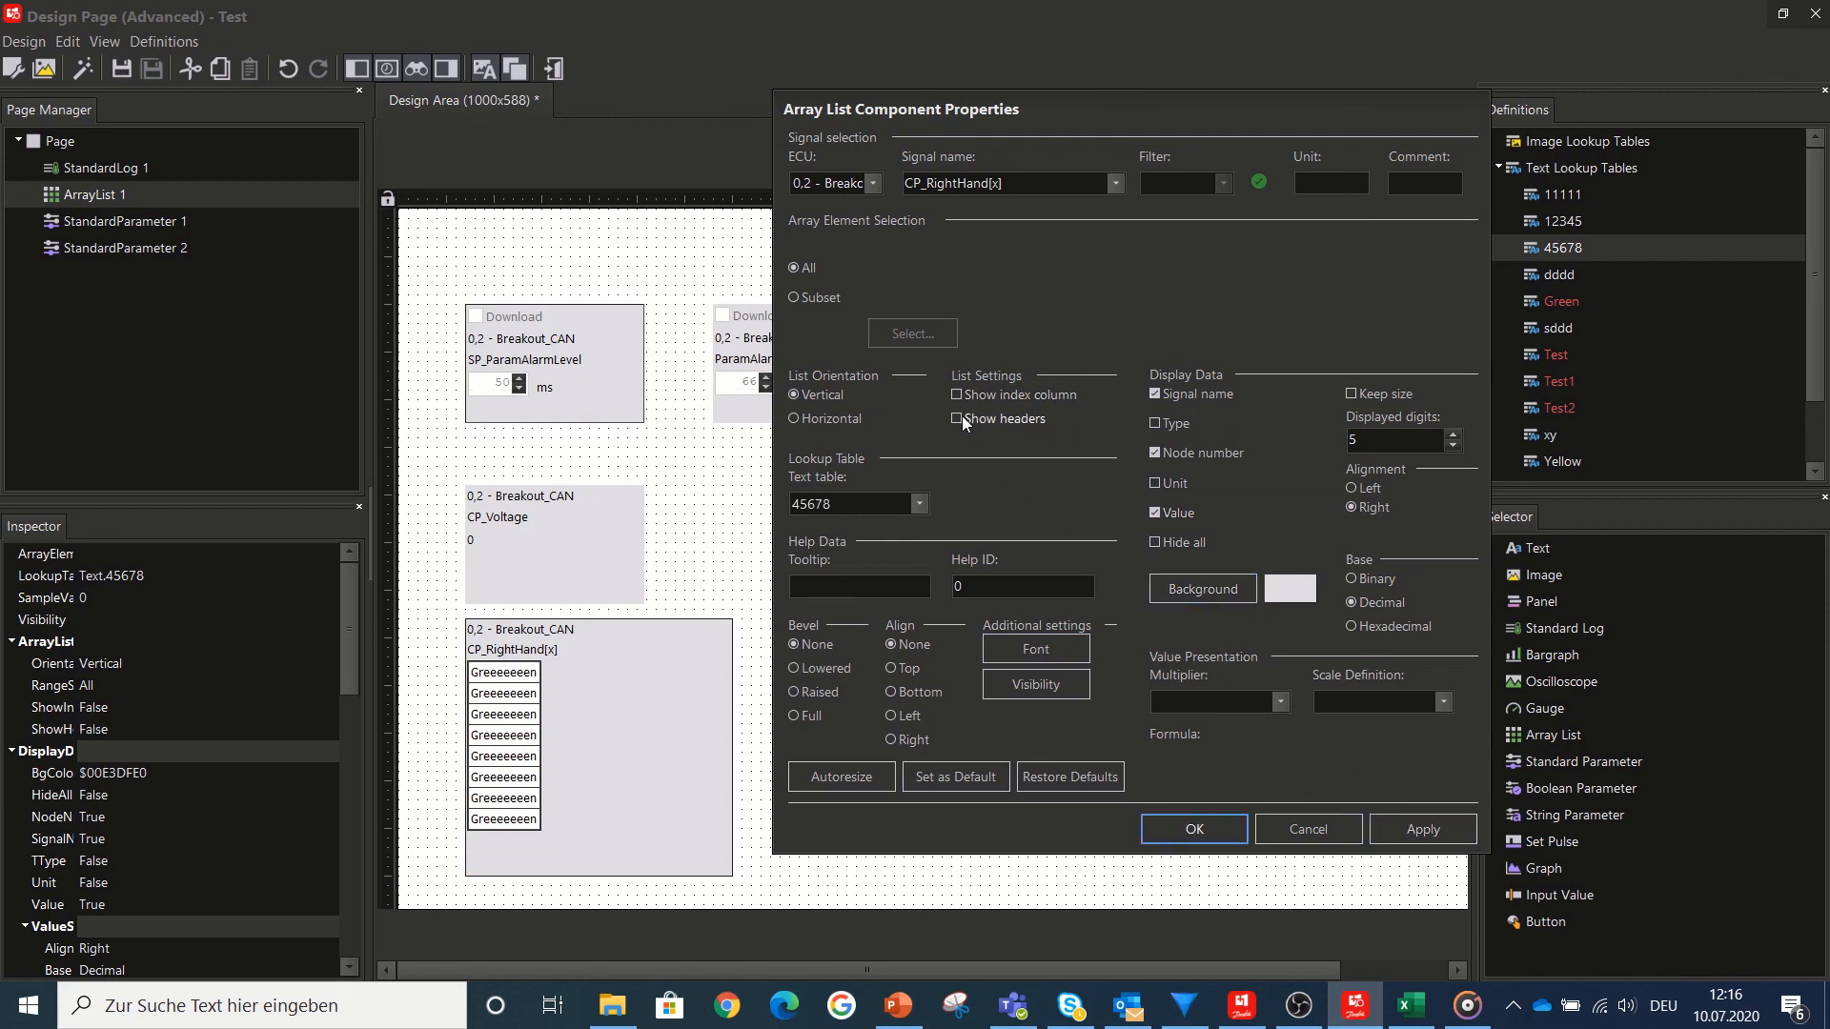
left_click(955, 417)
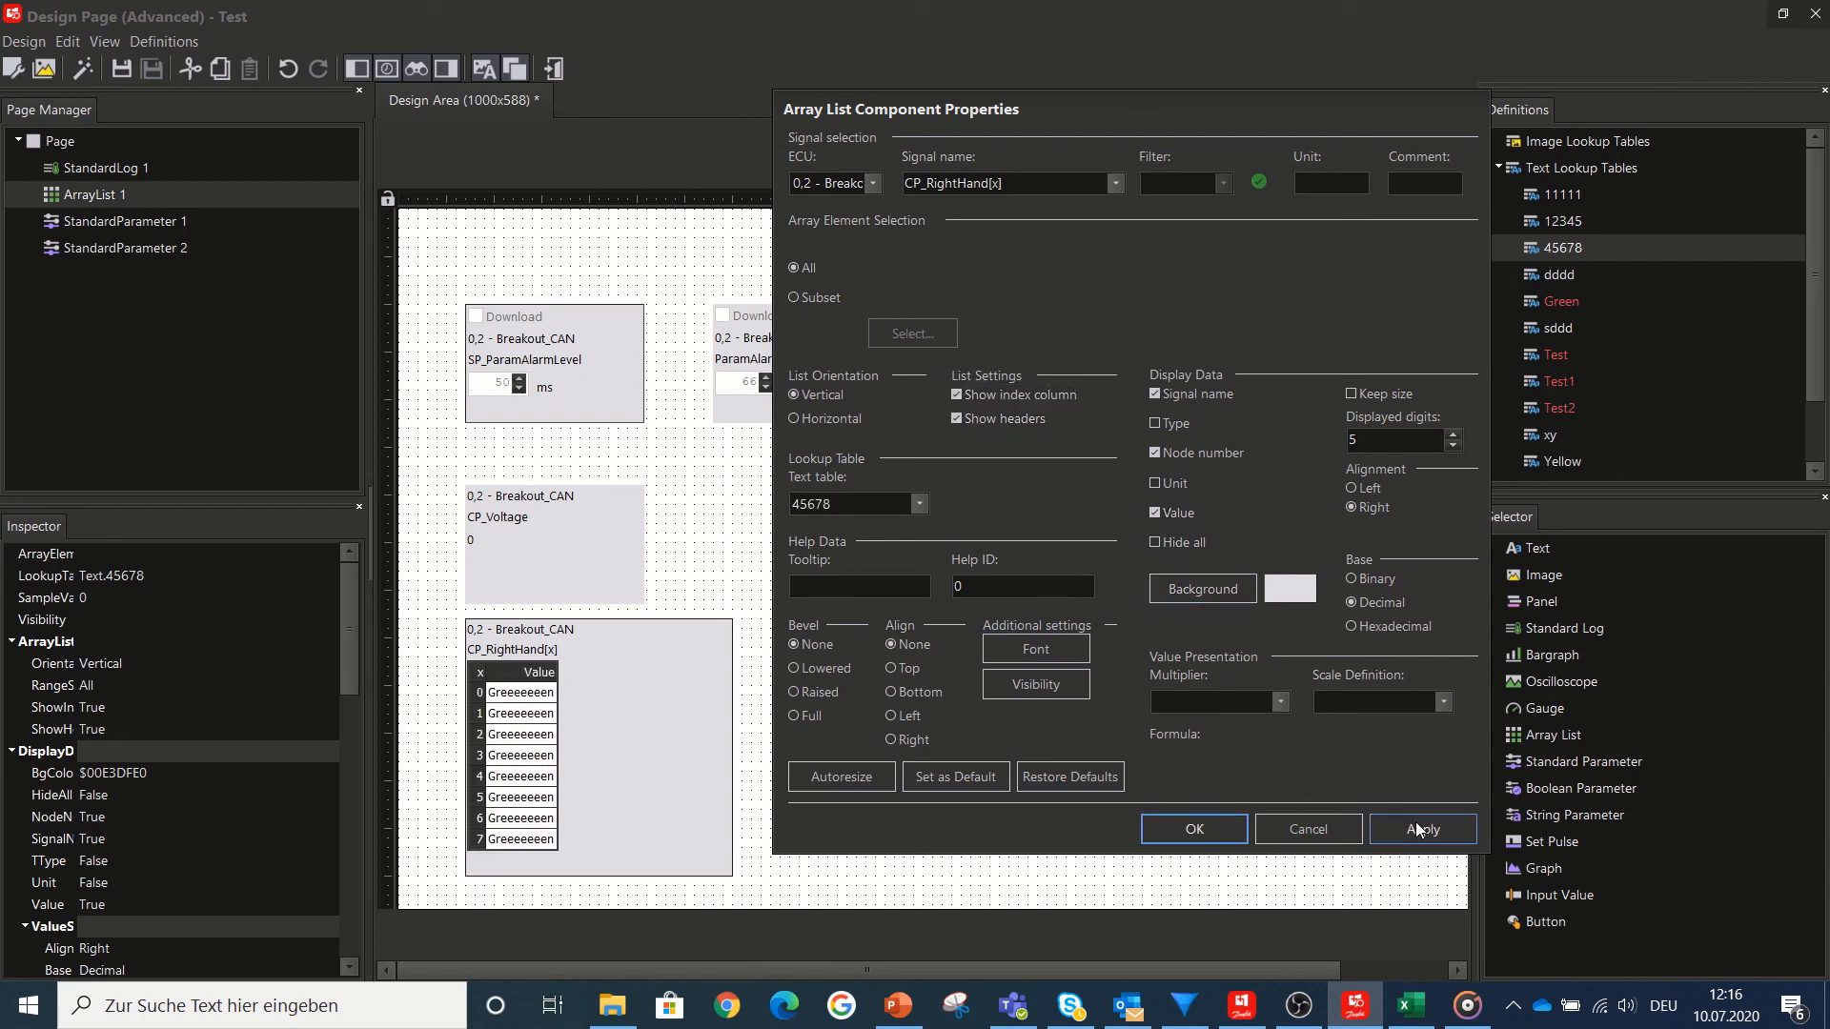